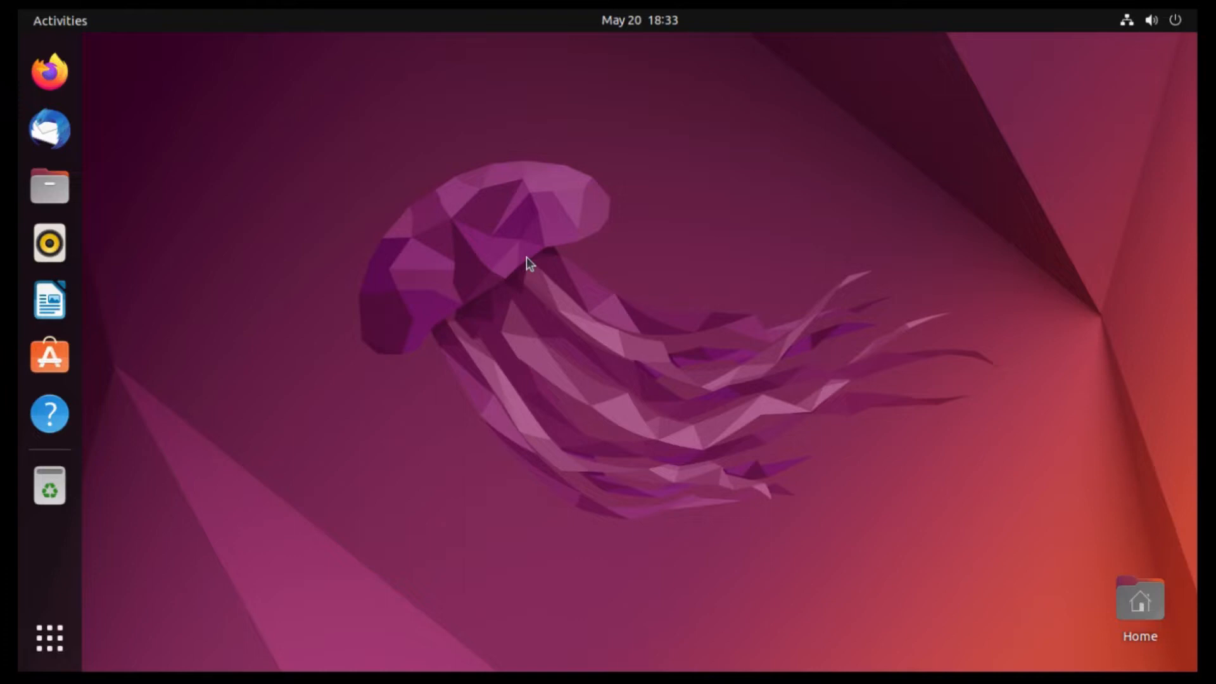
pyautogui.moveTo(572, 291)
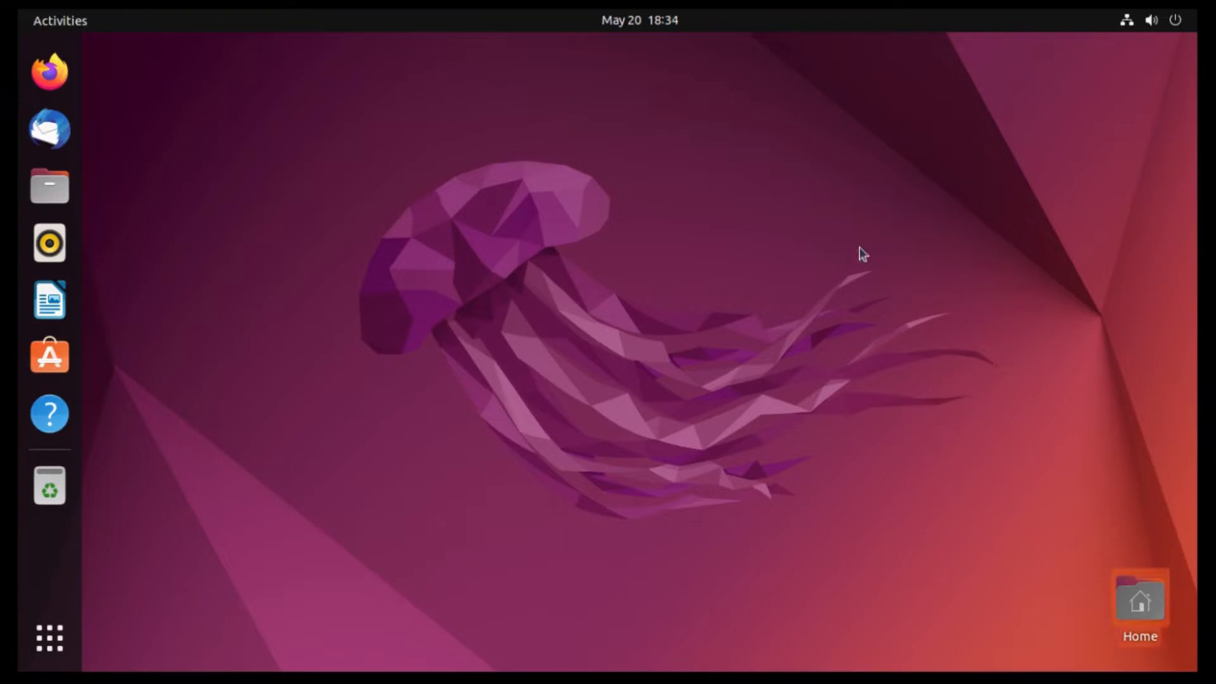
# - Bring up the system status menu from the top-right panel
pyautogui.click(1161, 20)
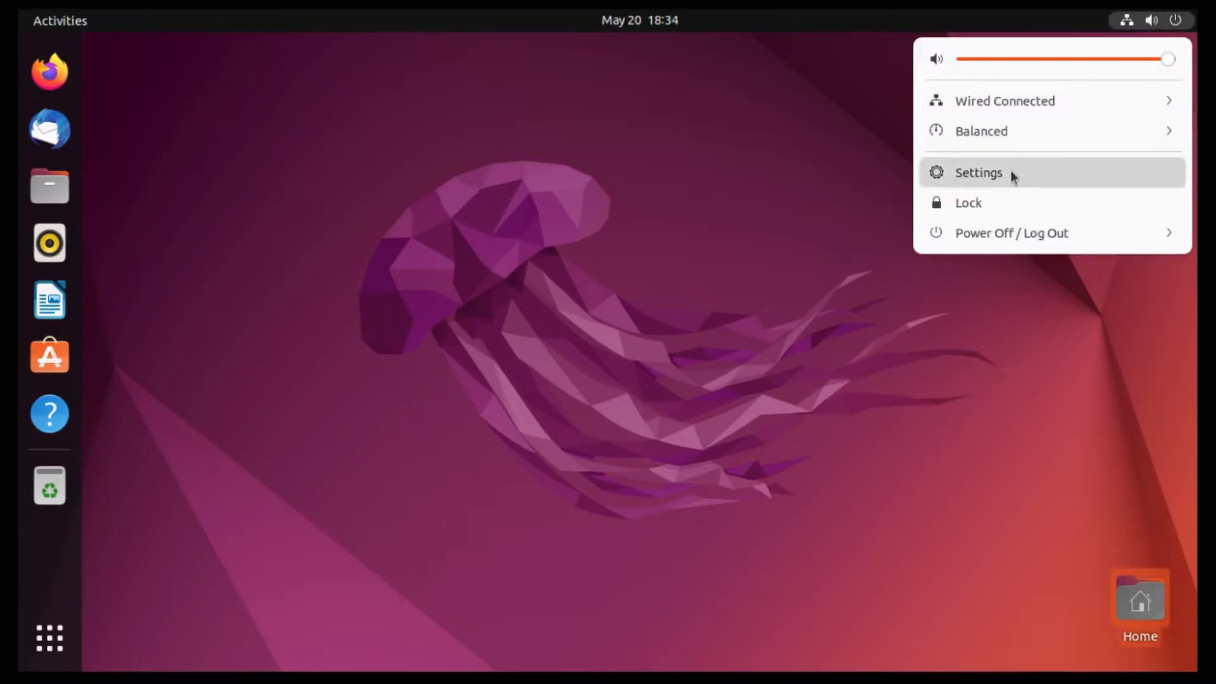
# - Choose the Dark style on the Settings Appearance page
pyautogui.click(978, 172)
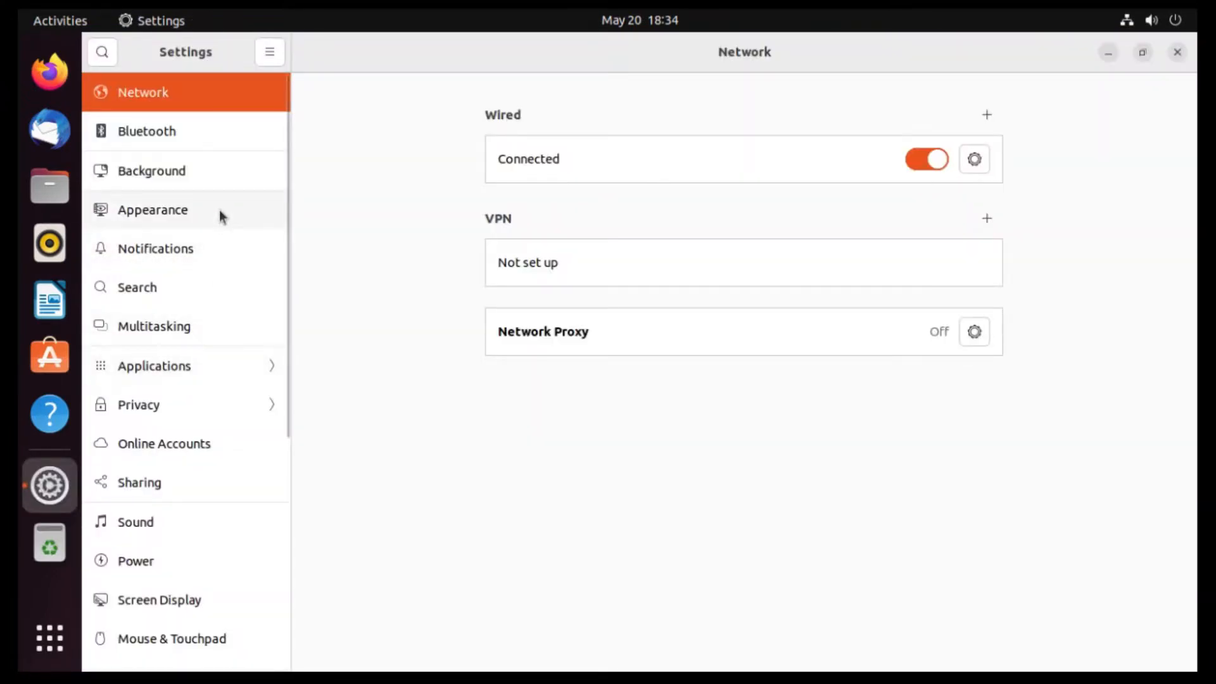
pyautogui.click(153, 209)
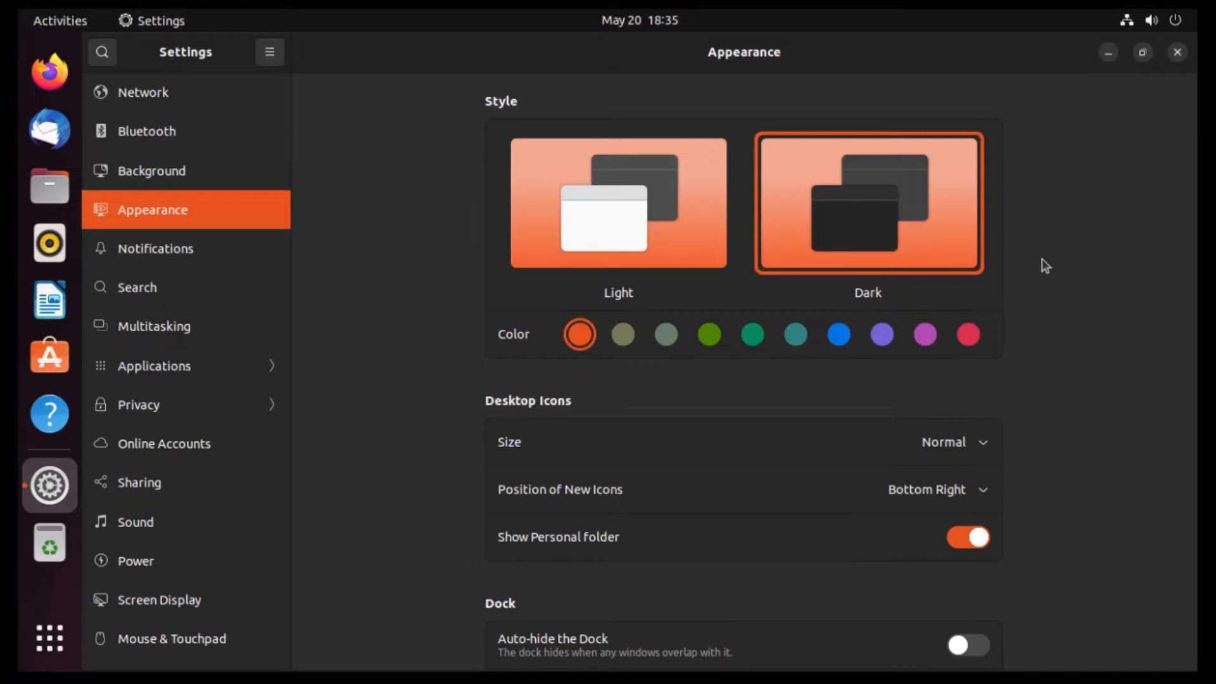
pyautogui.moveTo(1017, 254)
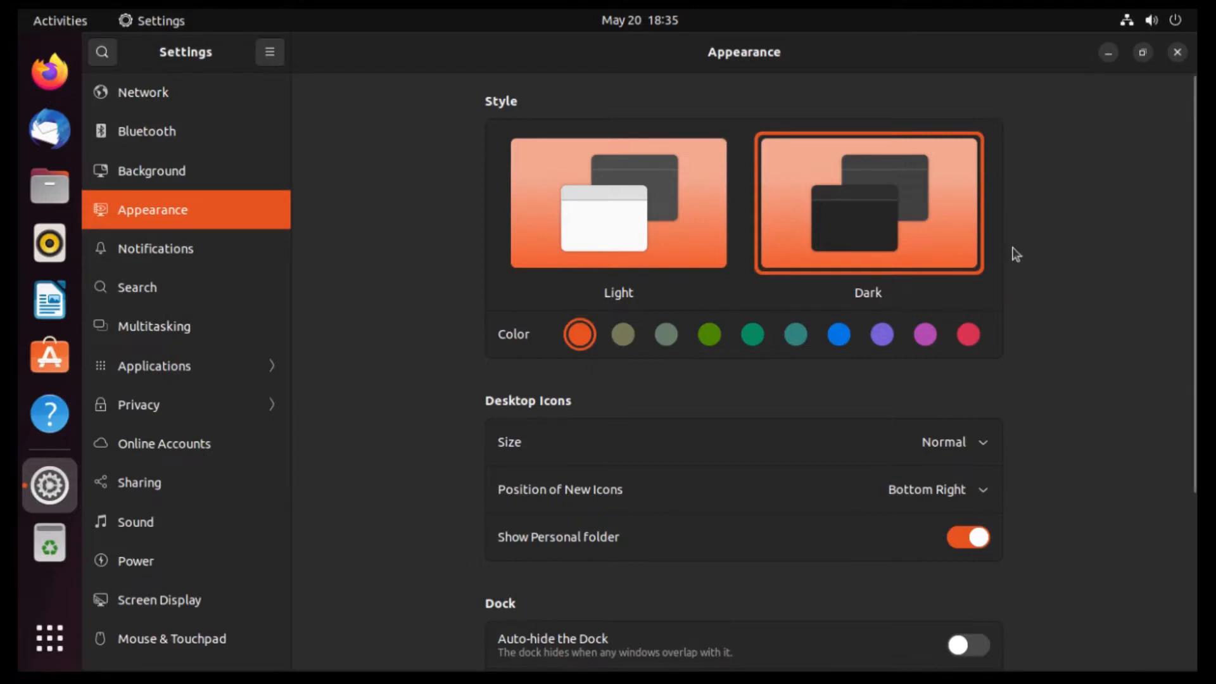
pyautogui.moveTo(1030, 260)
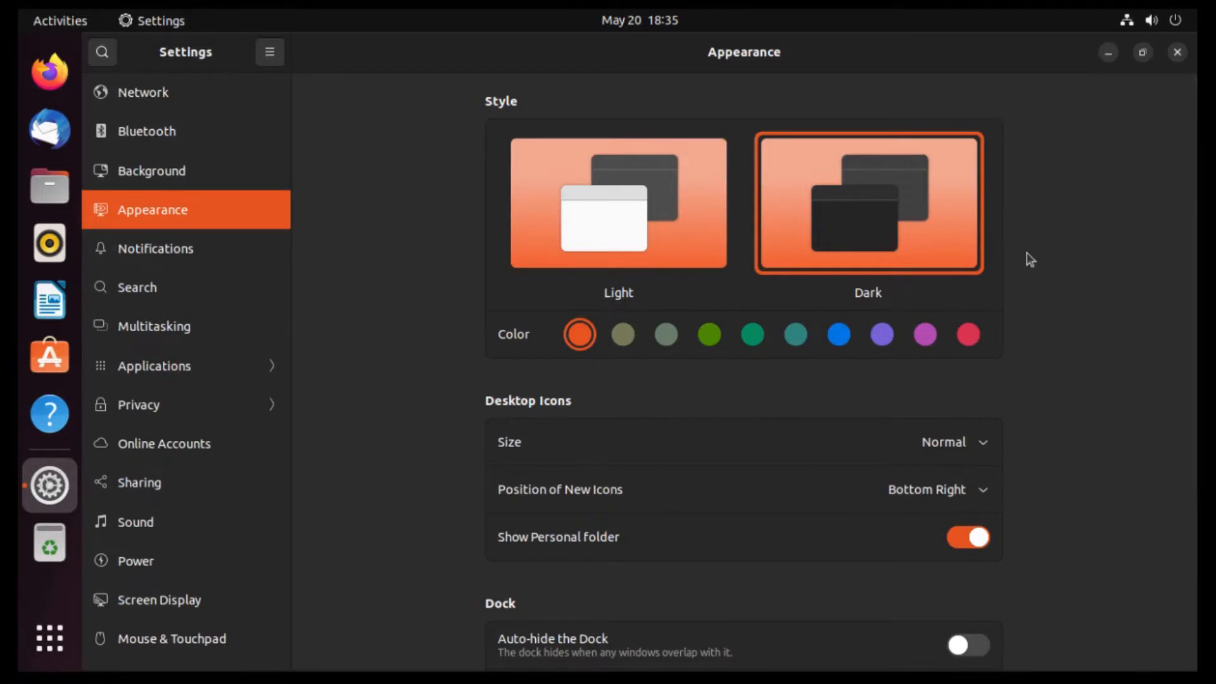
pyautogui.moveTo(853, 257)
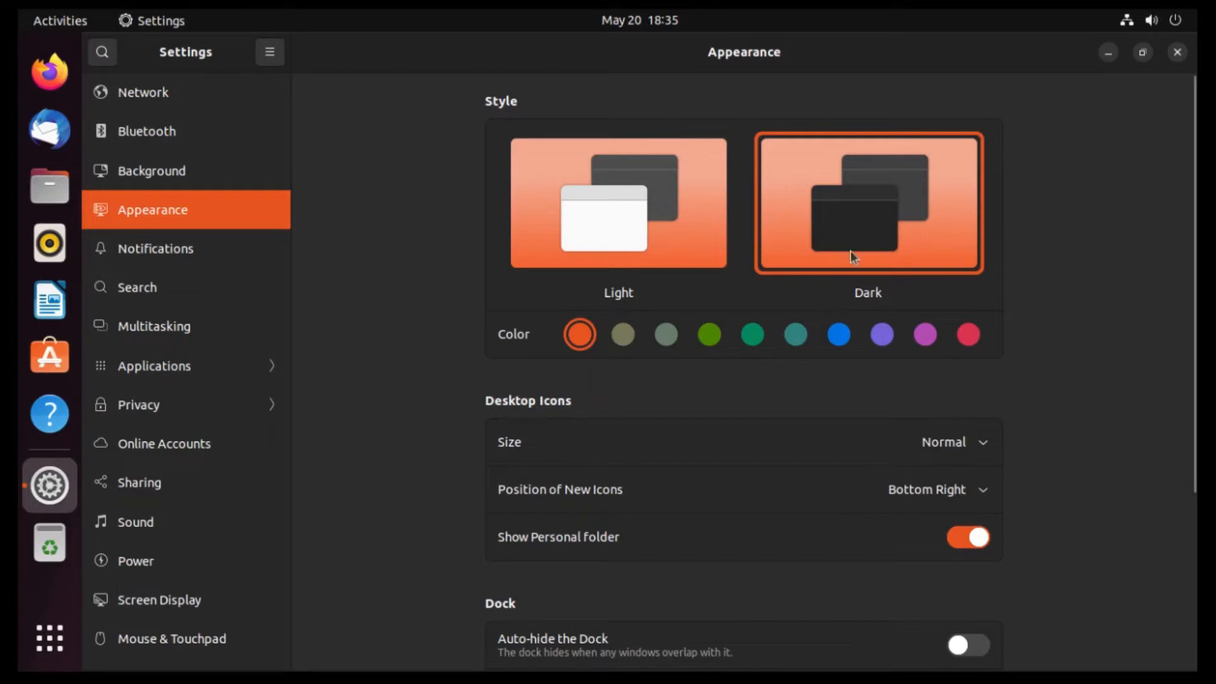
pyautogui.moveTo(841, 340)
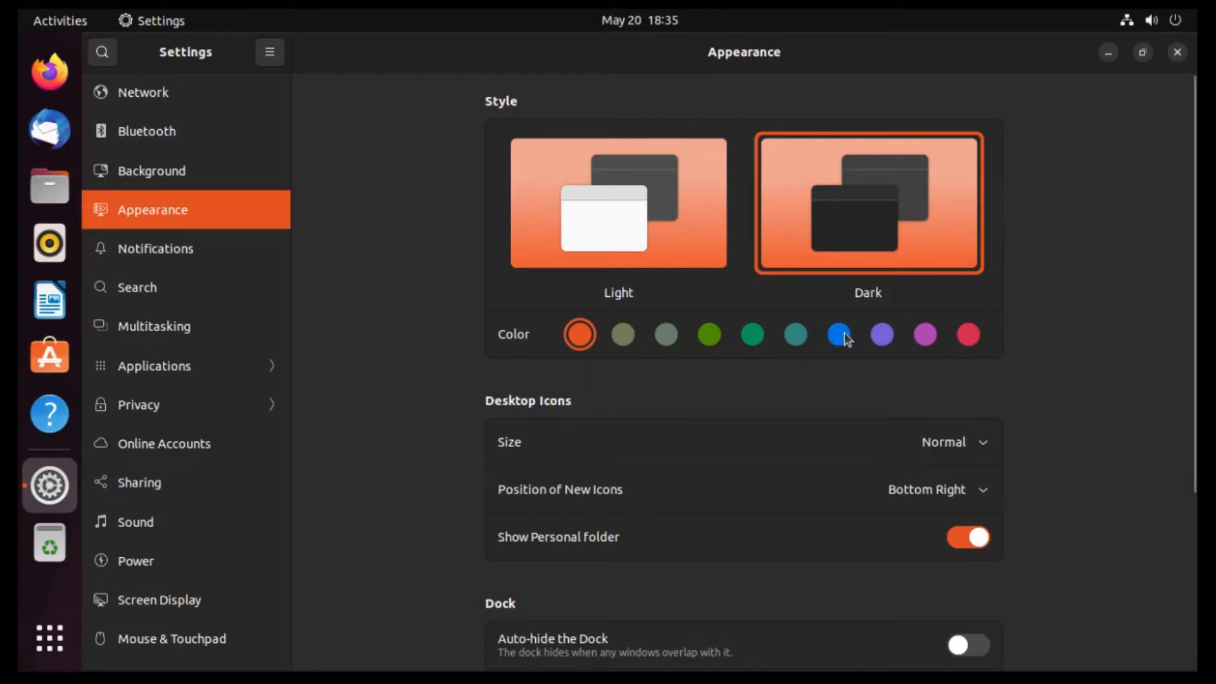
pyautogui.click(837, 334)
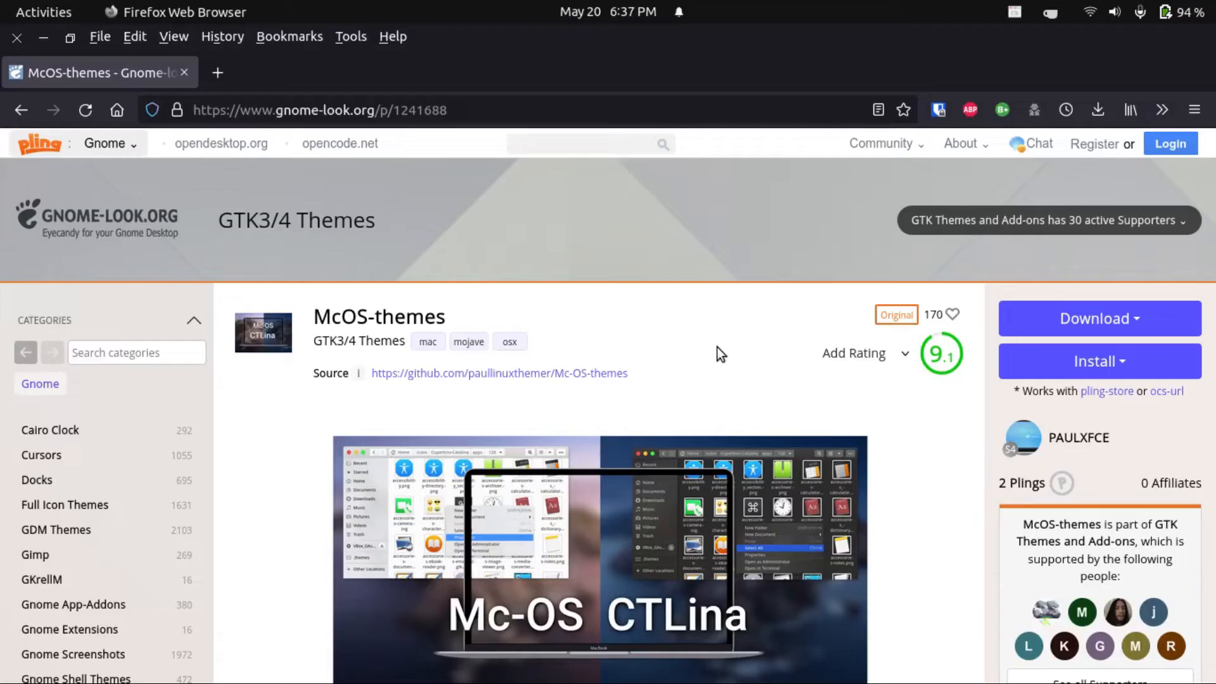
pyautogui.moveTo(501, 284)
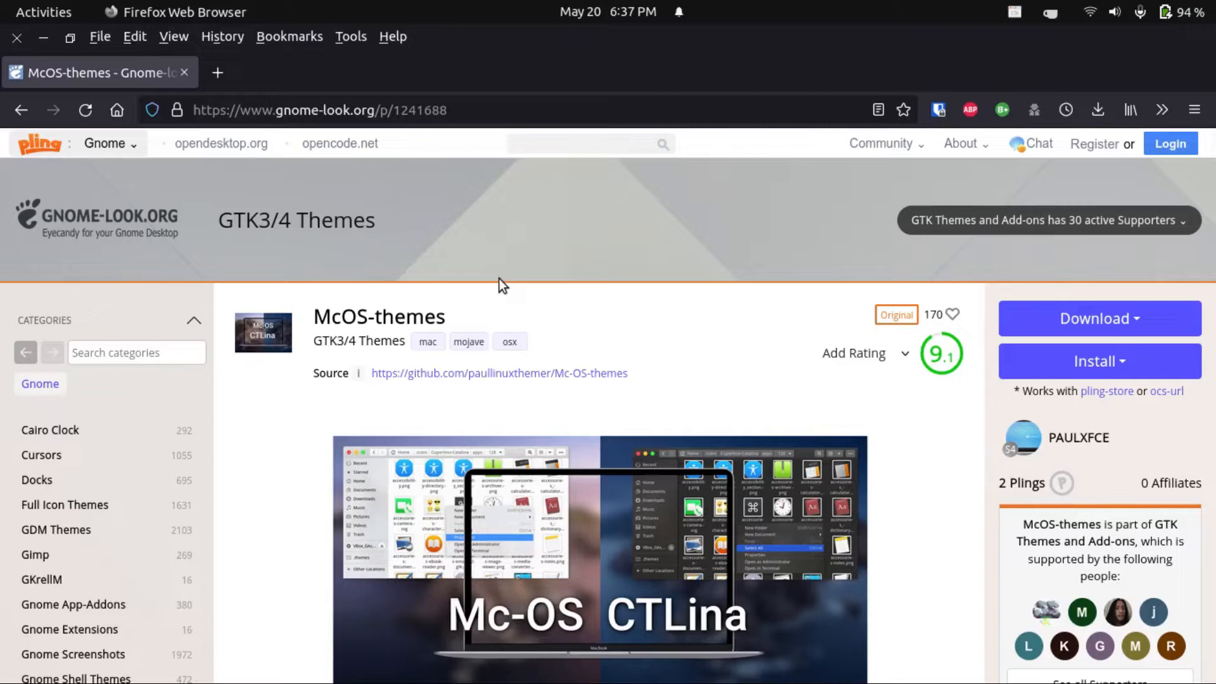
pyautogui.moveTo(690, 364)
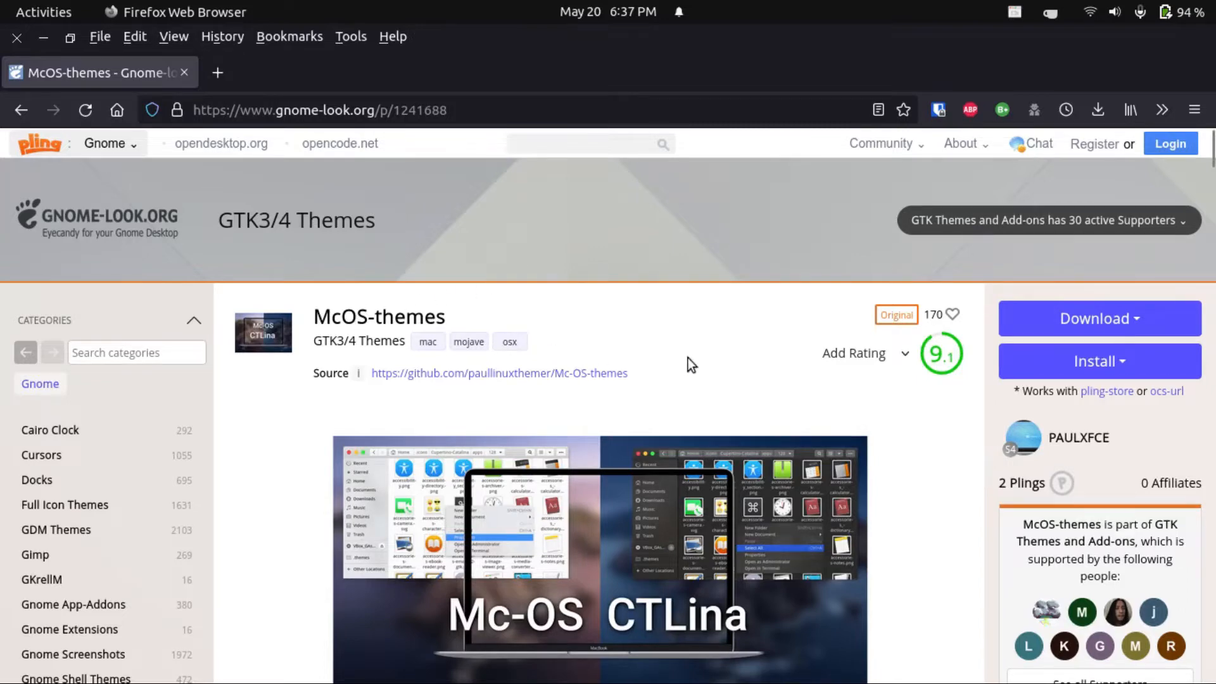
# - Download Mc-OS-CTLina-Gnome-Dark-1.3.2.tar.xz from the McOS-themes Files list
pyautogui.scroll(-3)
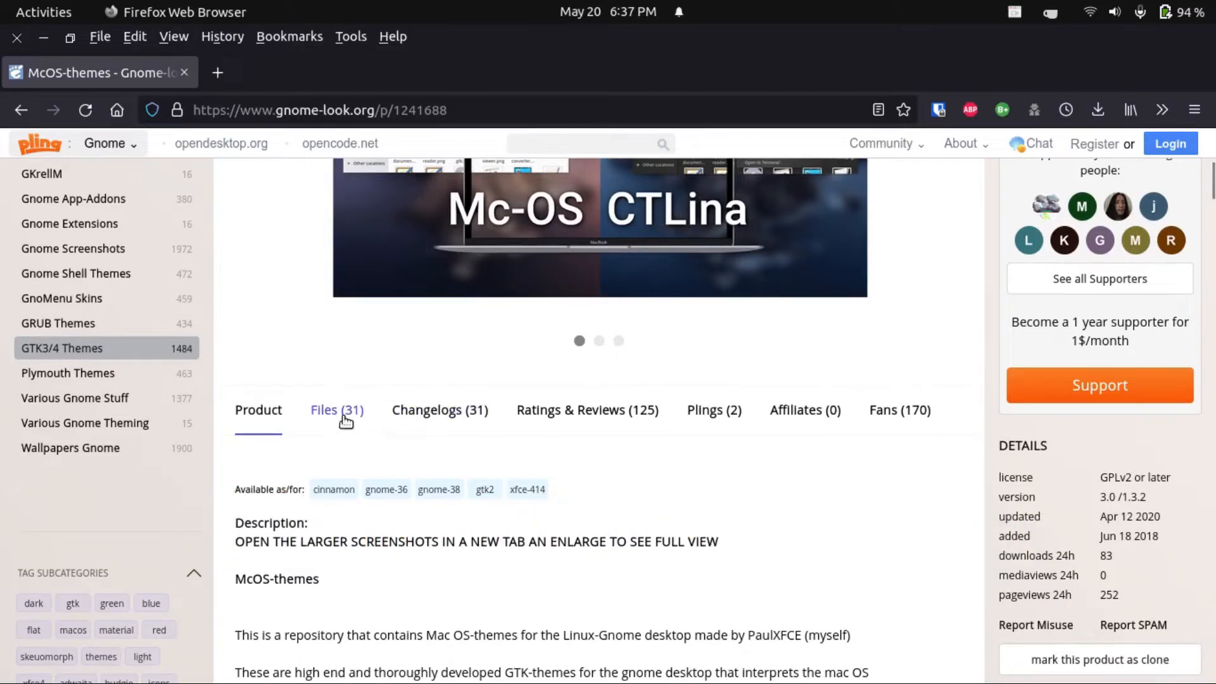
pyautogui.click(337, 409)
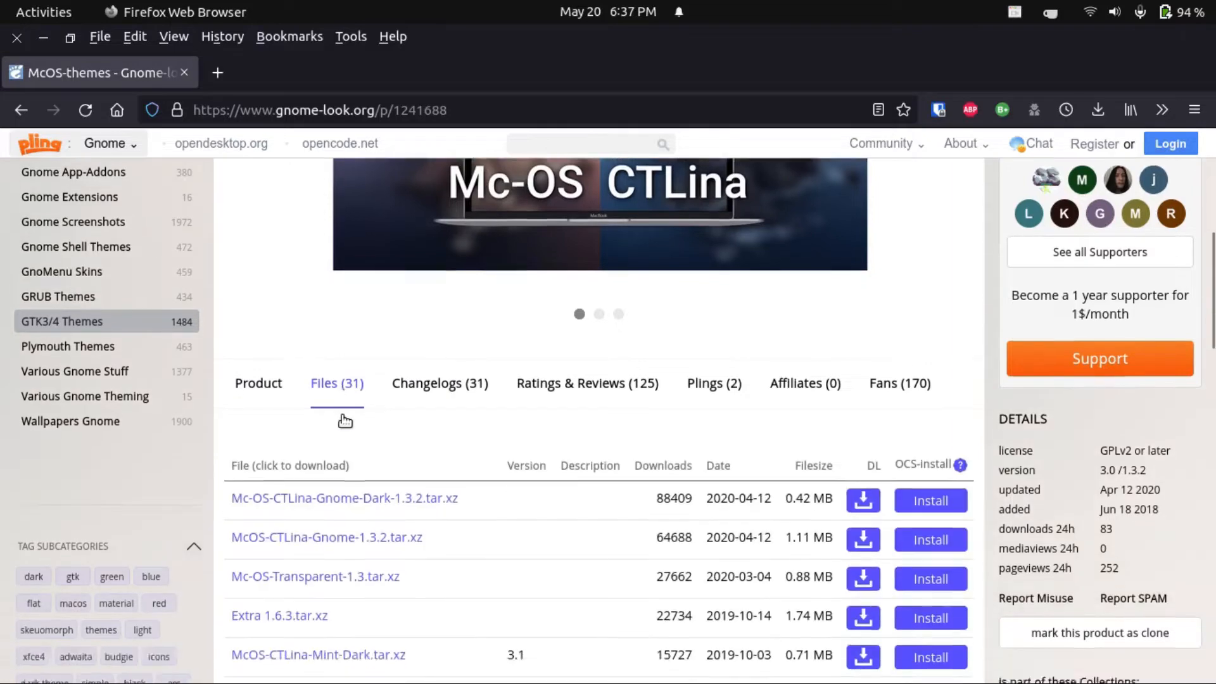
pyautogui.scroll(-3)
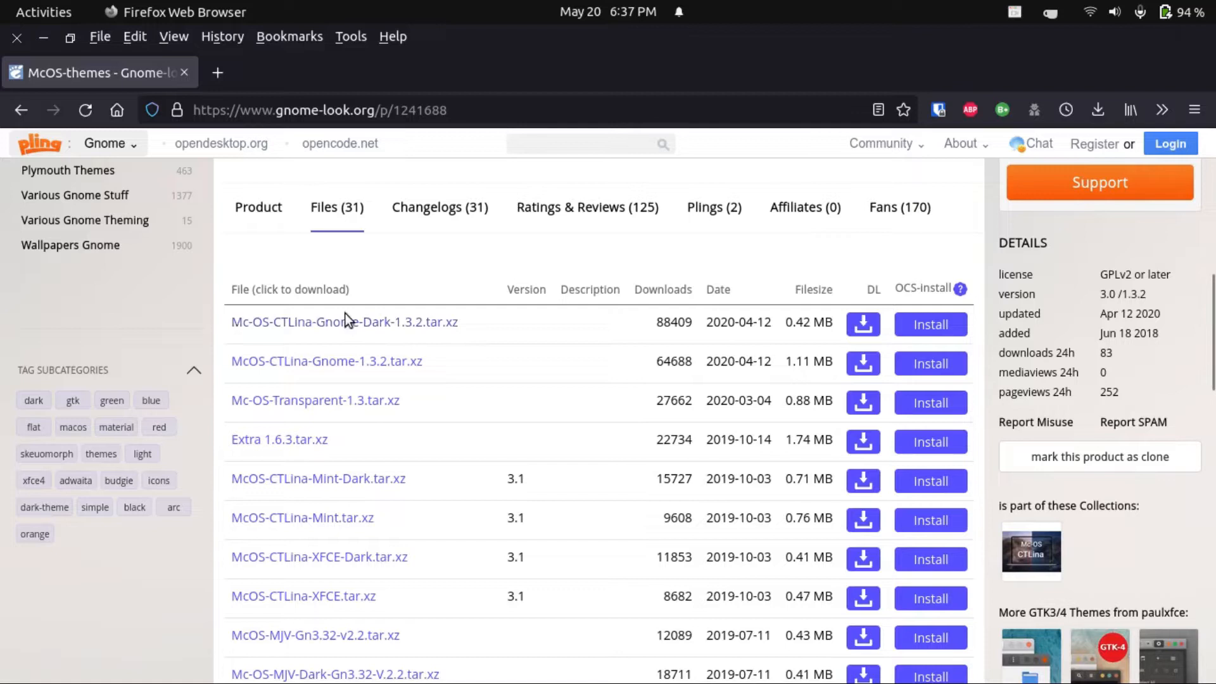
pyautogui.moveTo(726, 329)
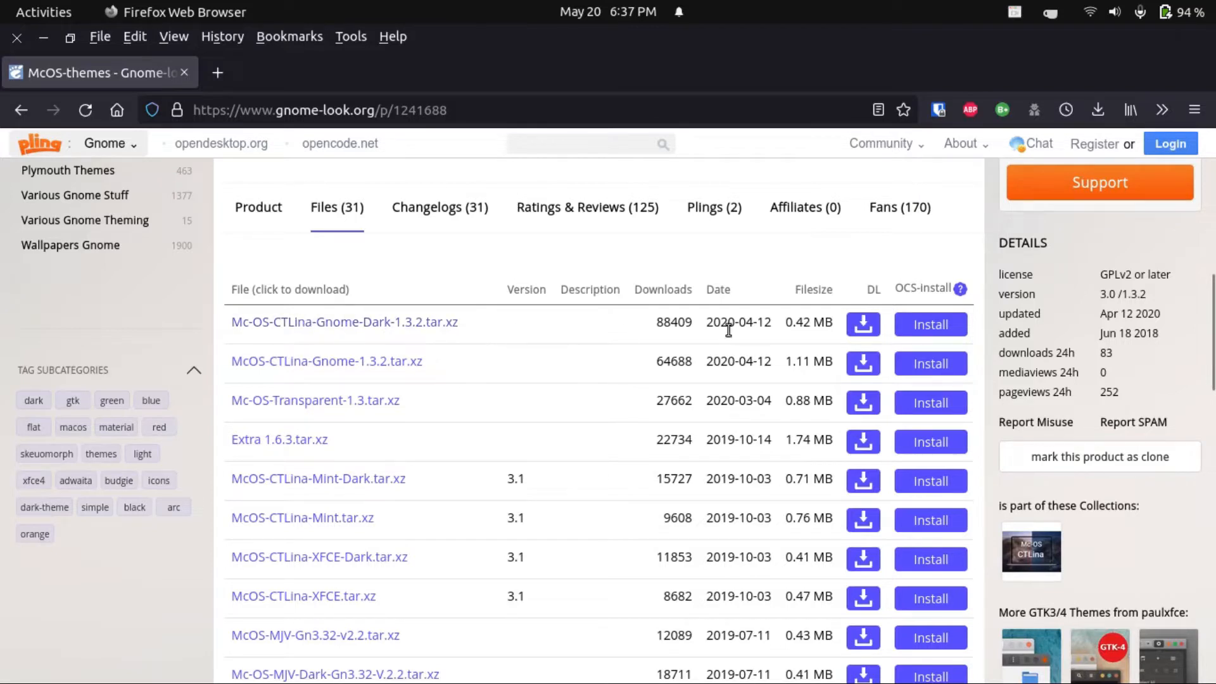
pyautogui.moveTo(737, 343)
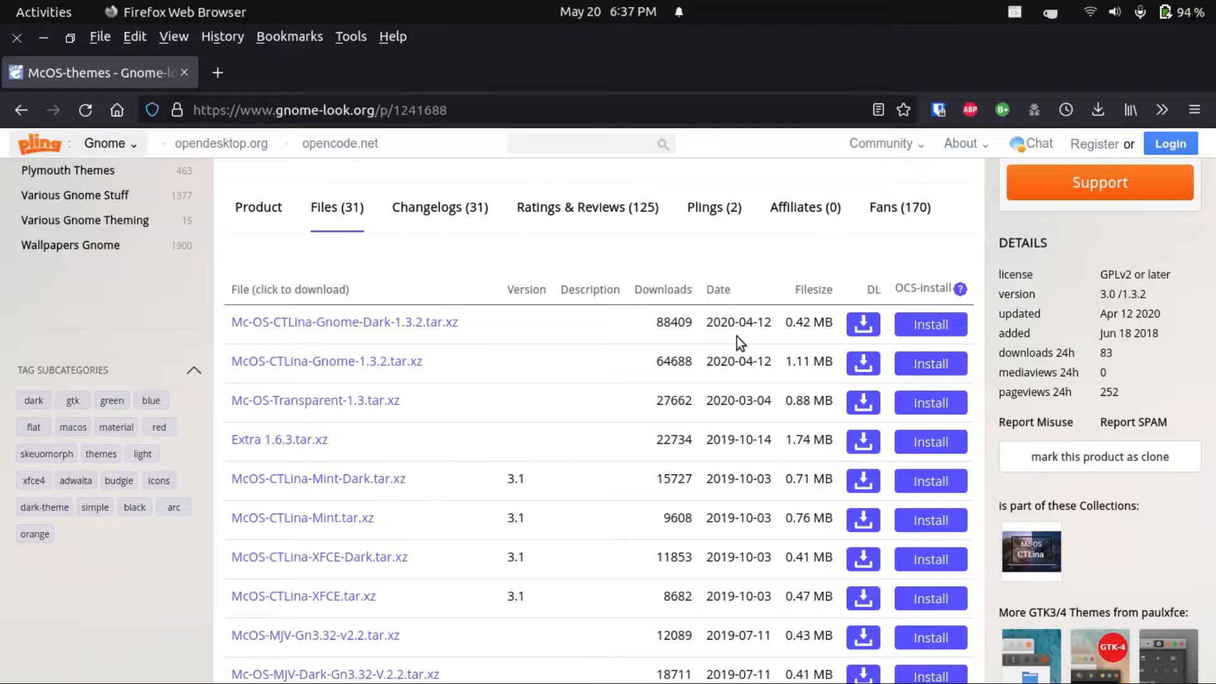
pyautogui.click(43, 11)
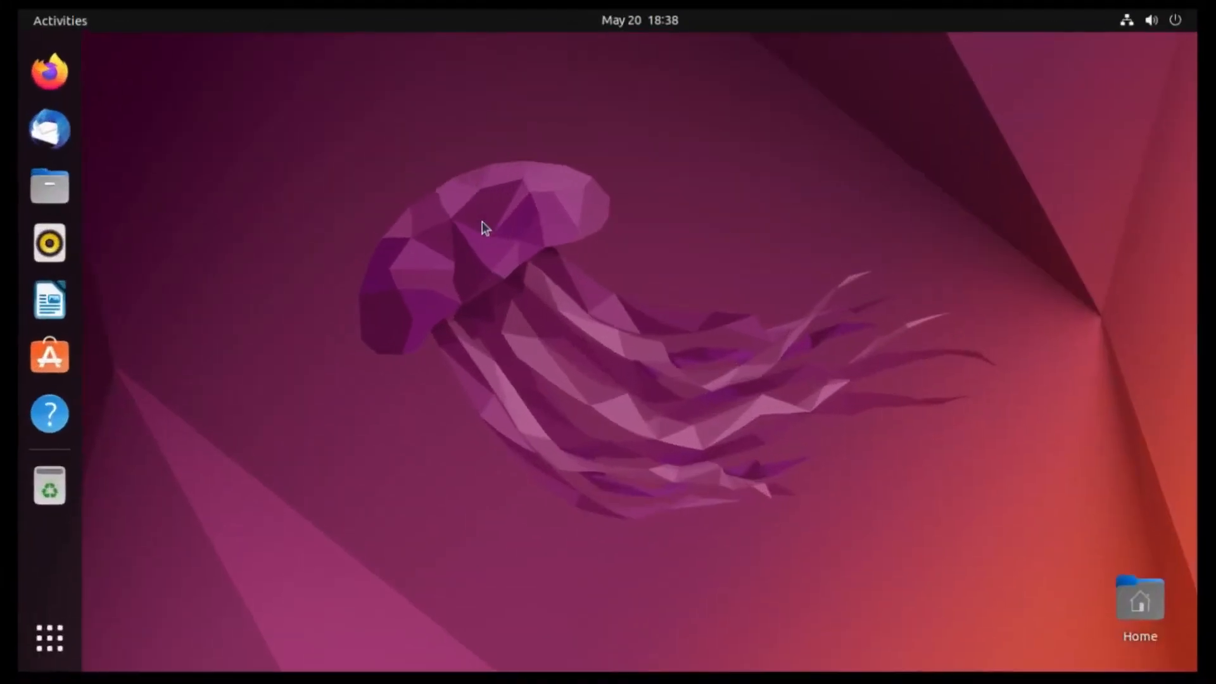
pyautogui.moveTo(49, 637)
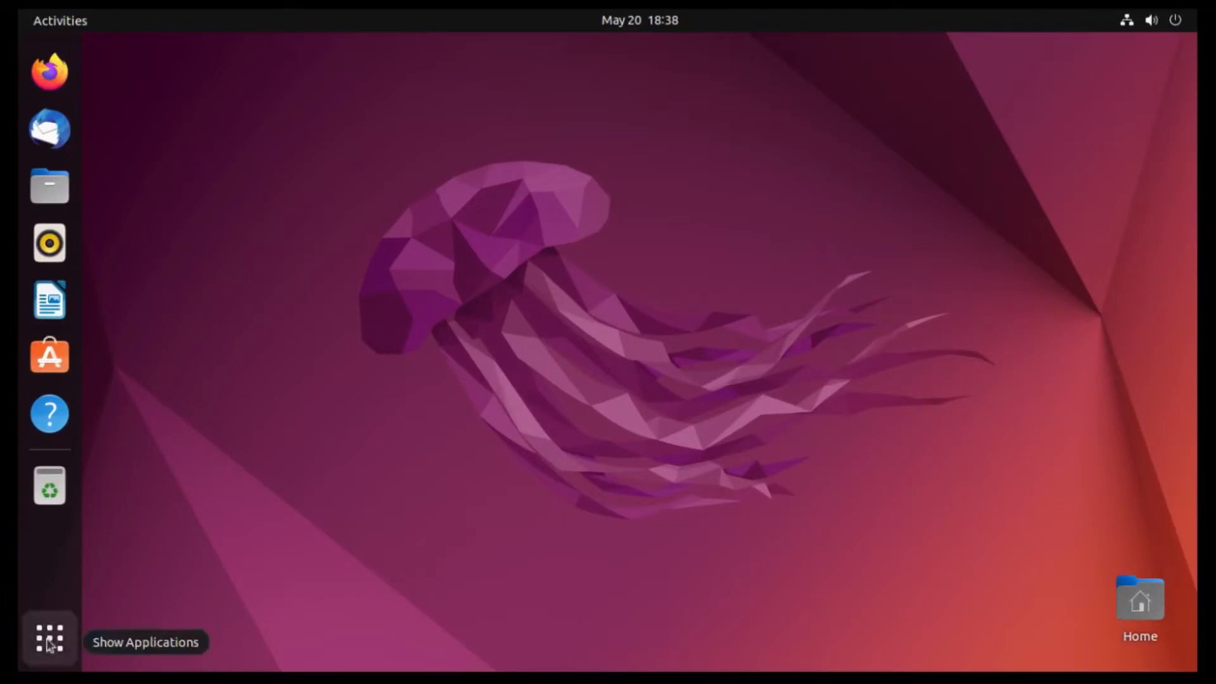
# - Extract the Mc-OS-CTLina-Gnome-Dark-1.3.2 archive into a new hidden .themes folder in home
pyautogui.click(49, 185)
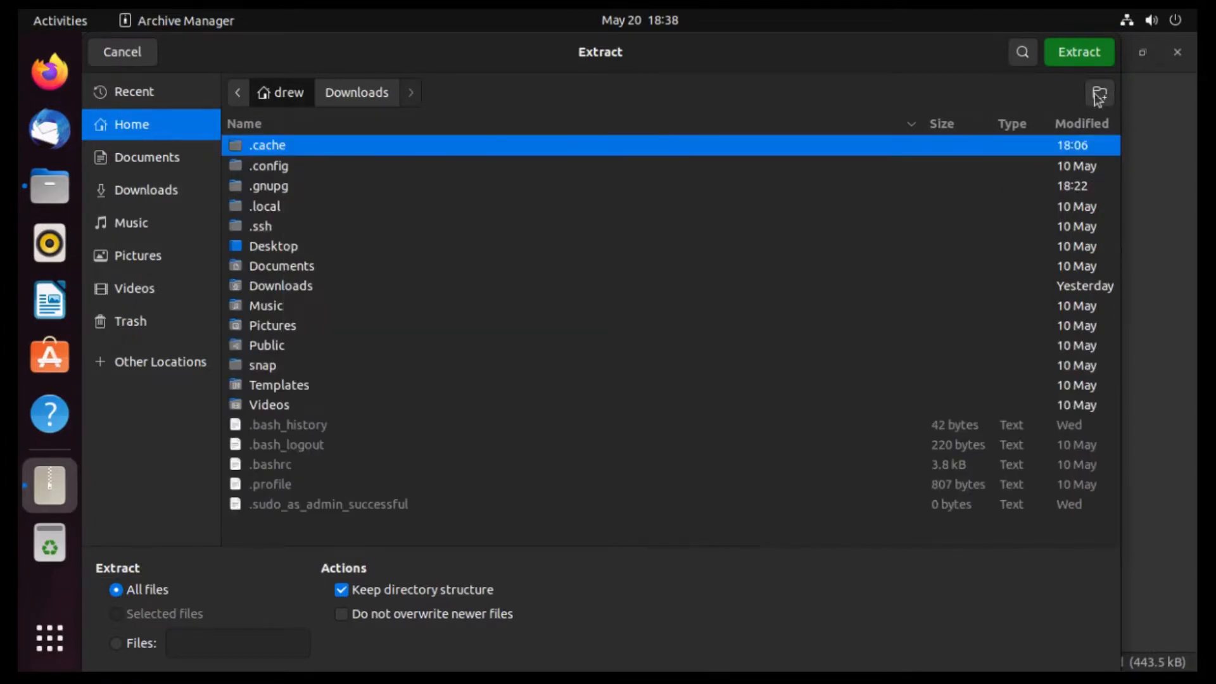
pyautogui.click(1098, 95)
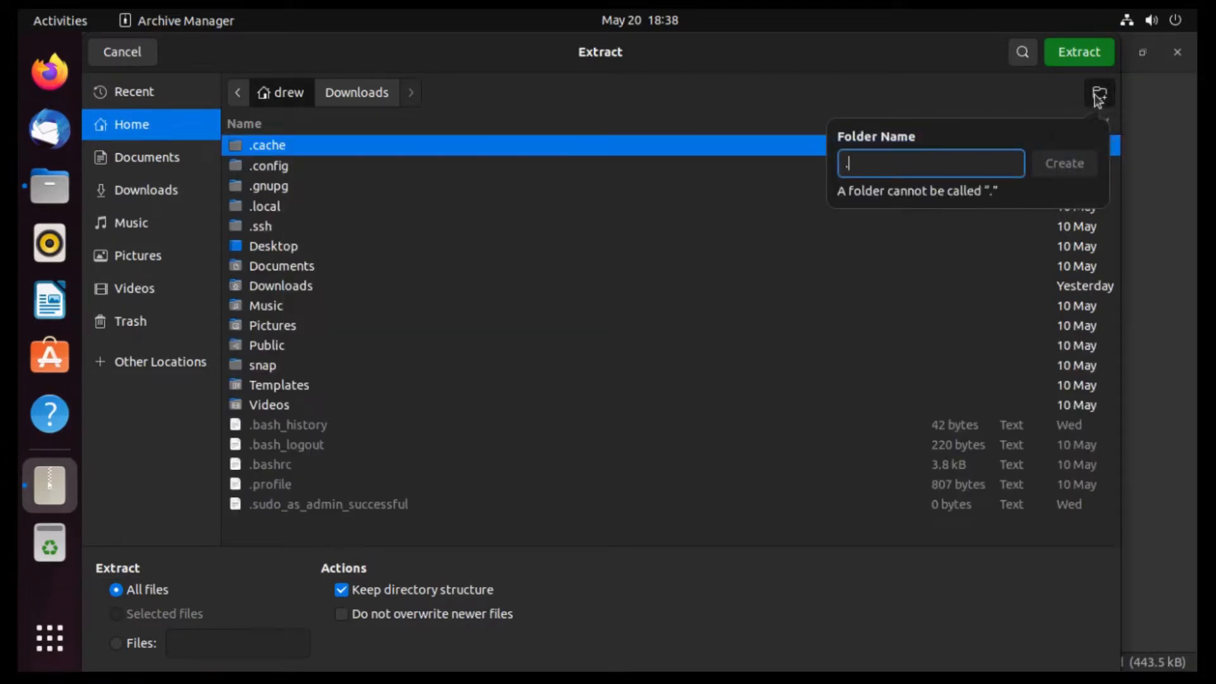
pyautogui.write('themes')
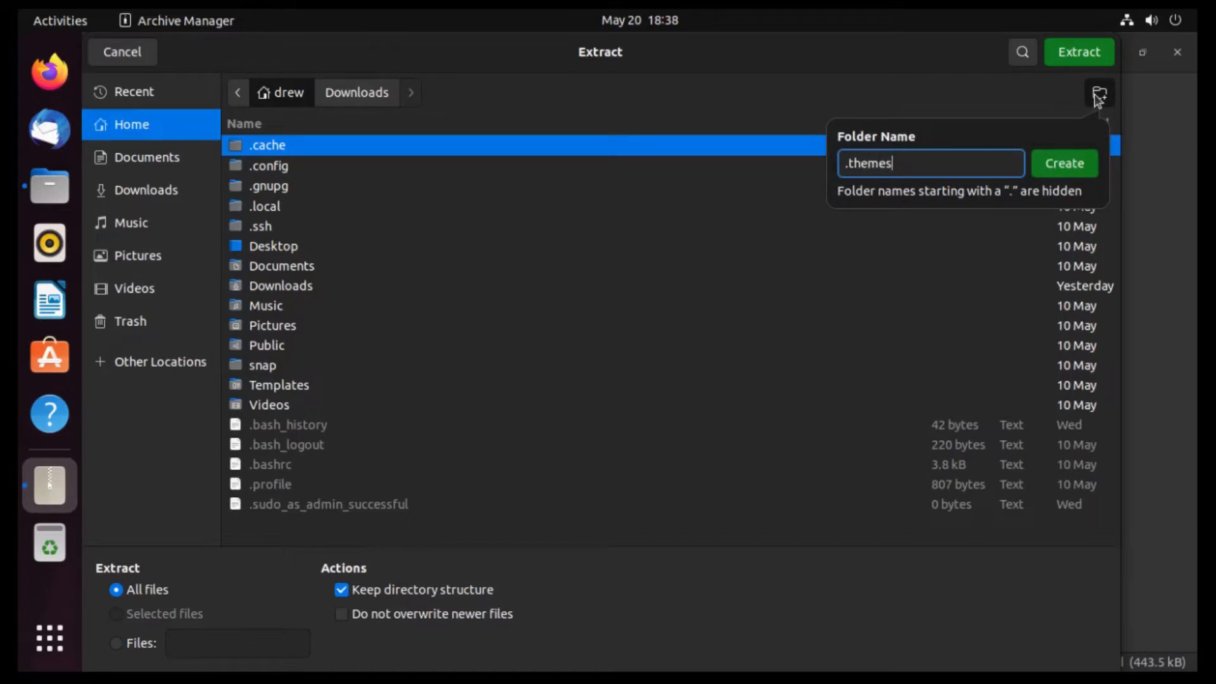
pyautogui.click(1063, 164)
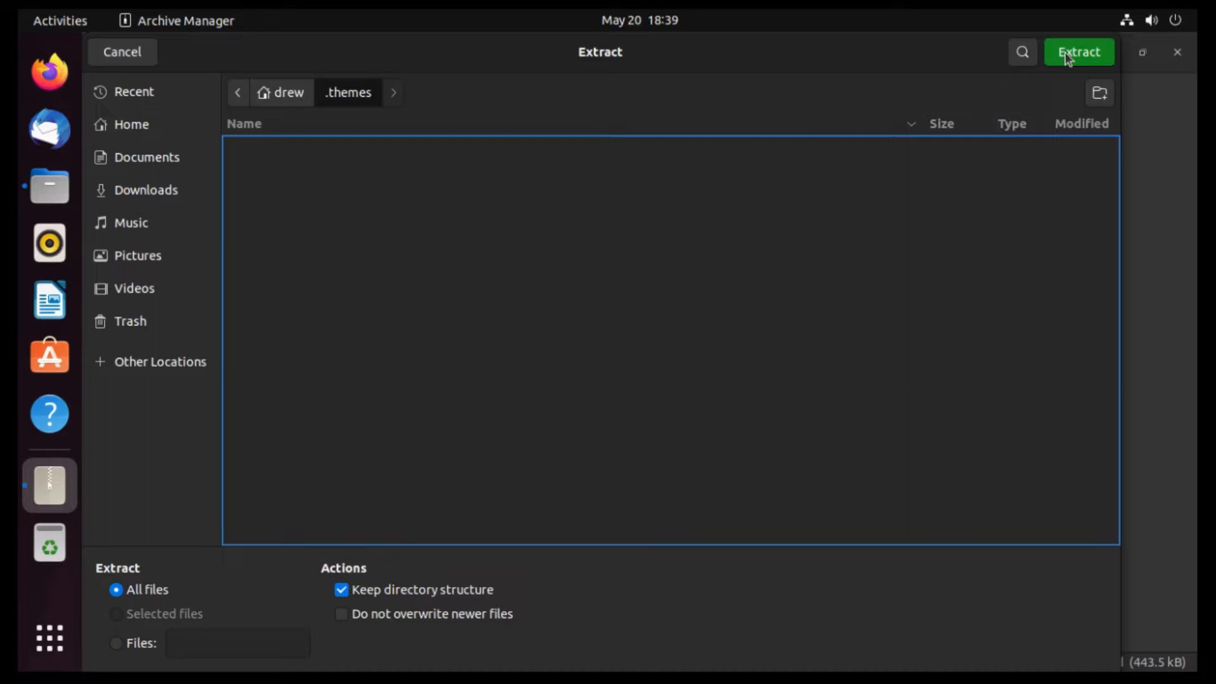
pyautogui.click(1076, 52)
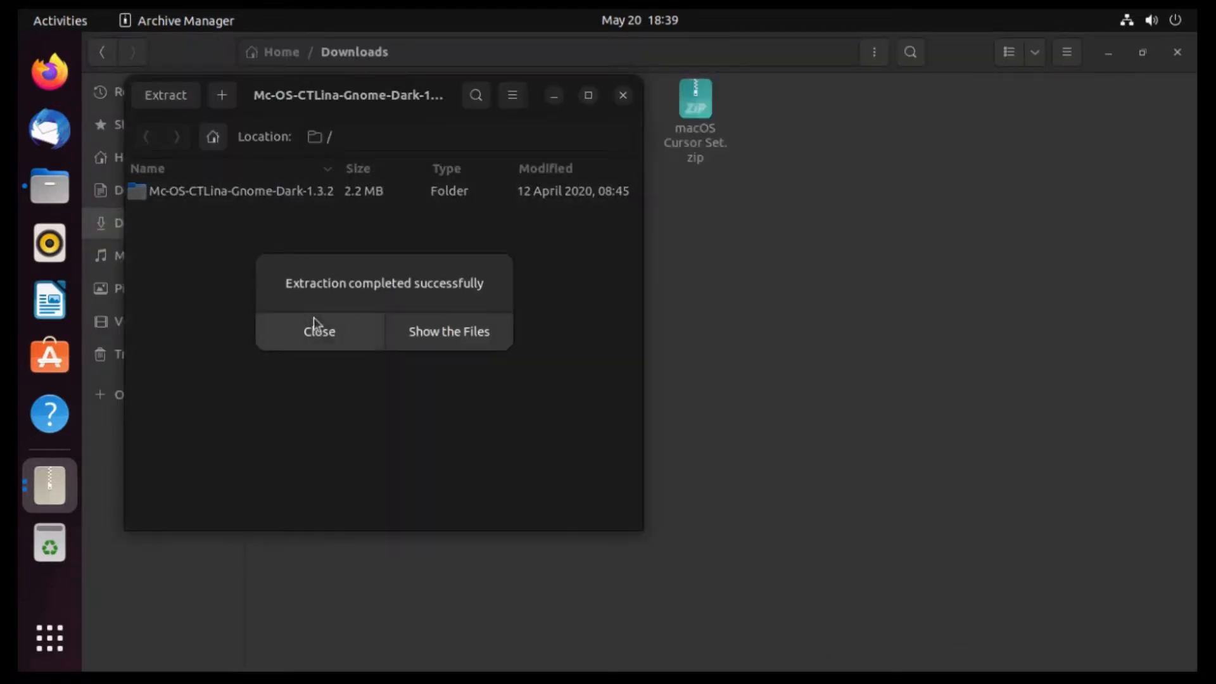
pyautogui.click(319, 330)
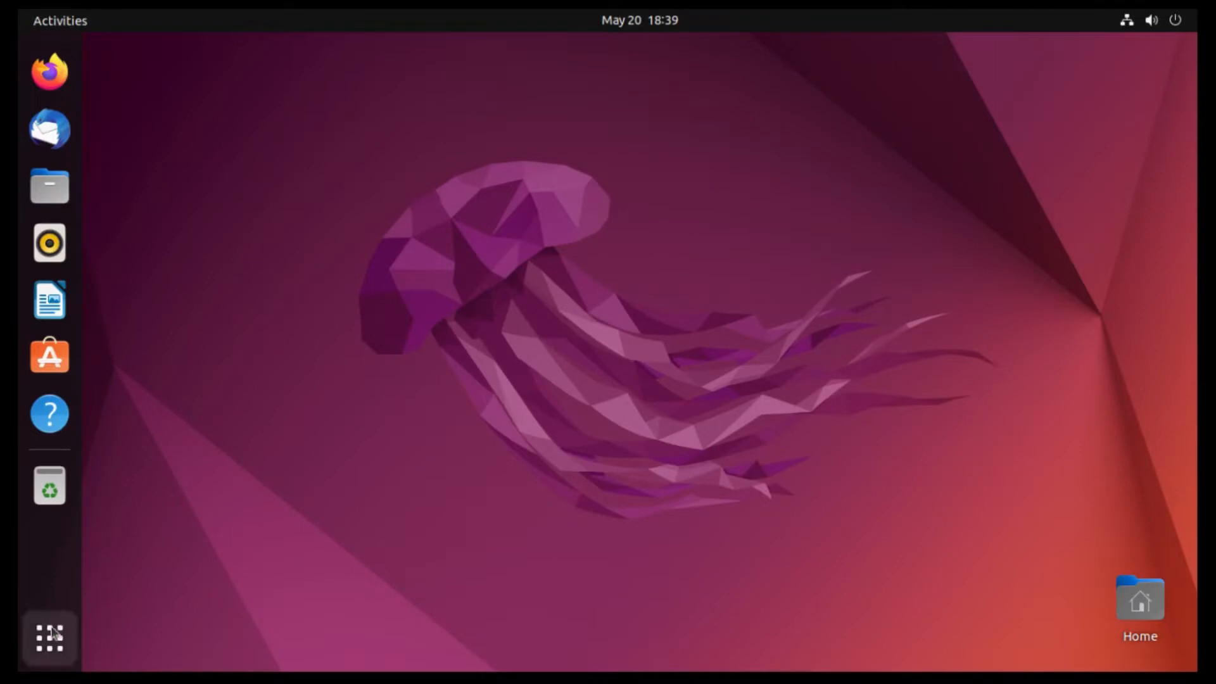
# - Find 'gnome tweaks' in Ubuntu Software and bring up its app page
pyautogui.click(49, 354)
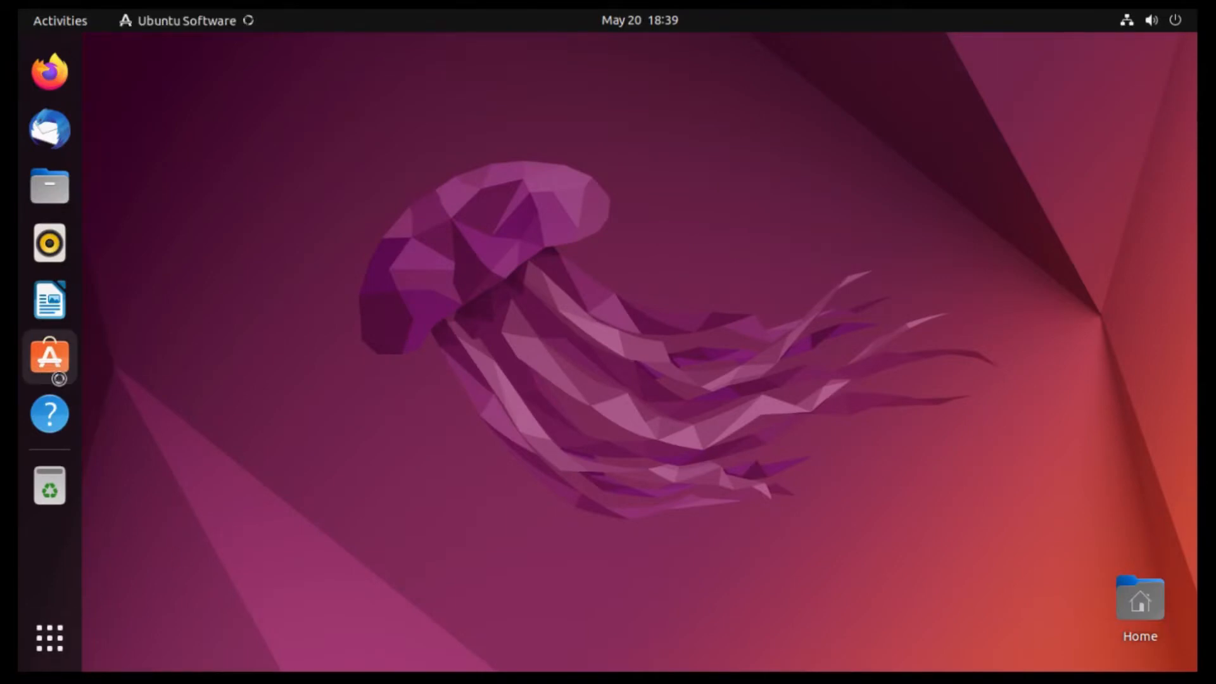
pyautogui.click(49, 357)
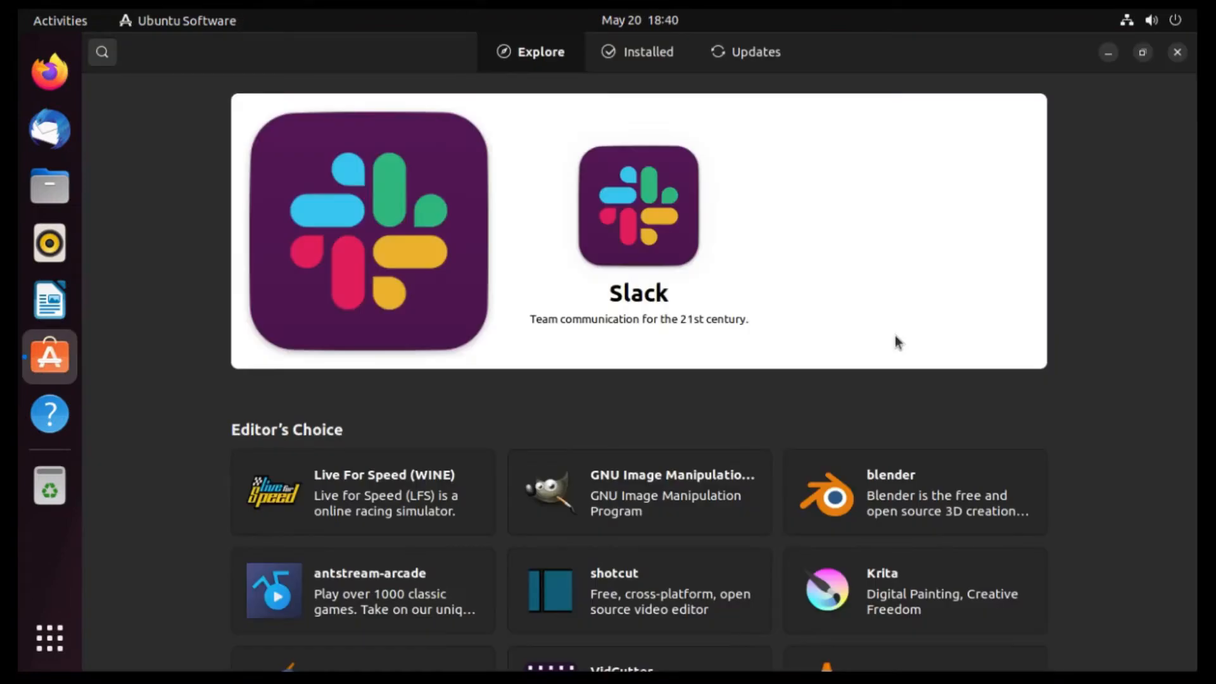
pyautogui.write('gnome tweaks')
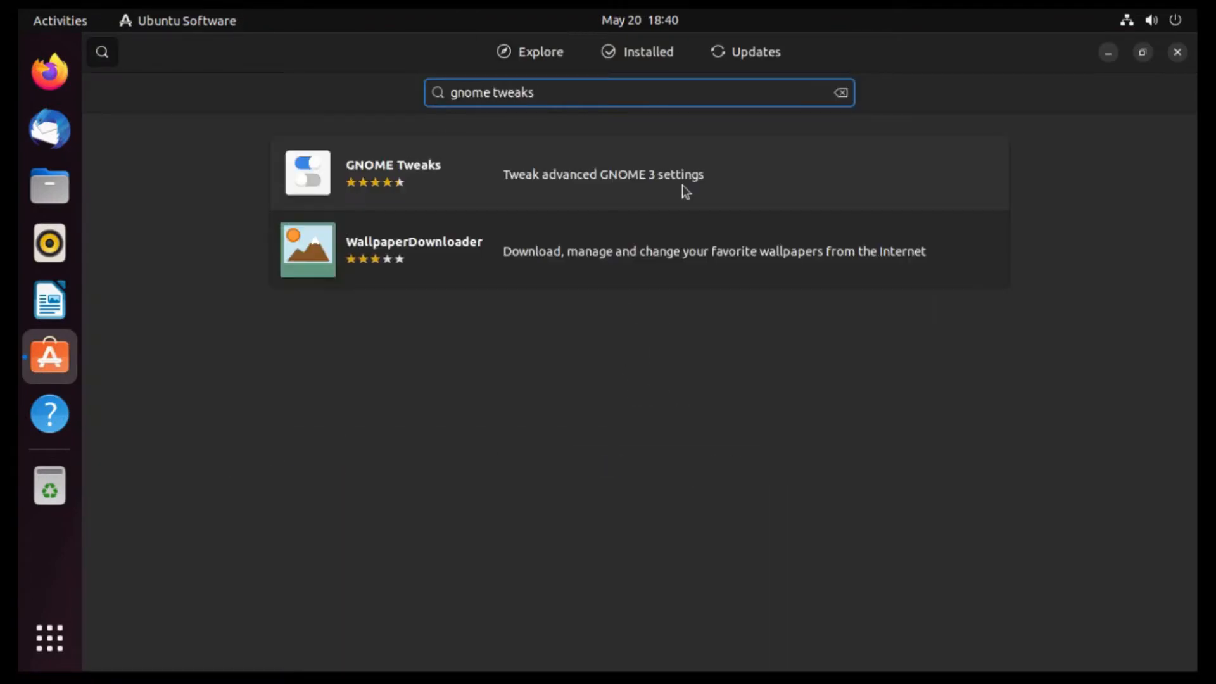
pyautogui.click(392, 172)
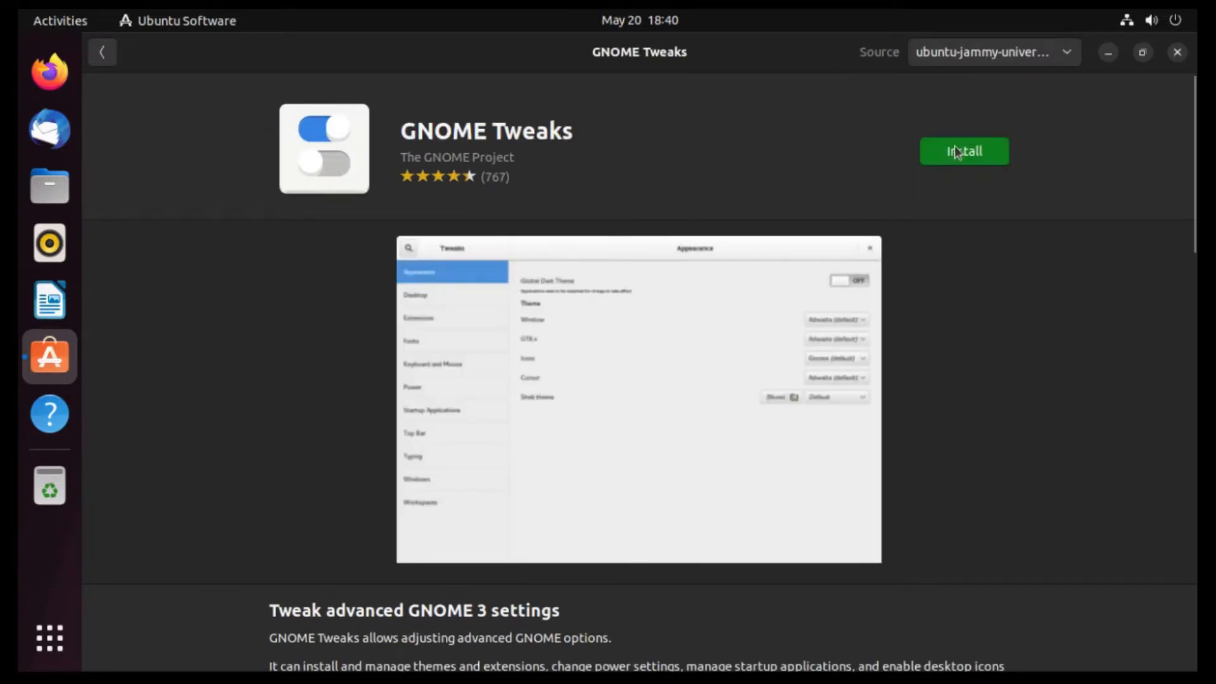
# - Install GNOME Tweaks, authenticating with the password, and close the store
pyautogui.click(963, 151)
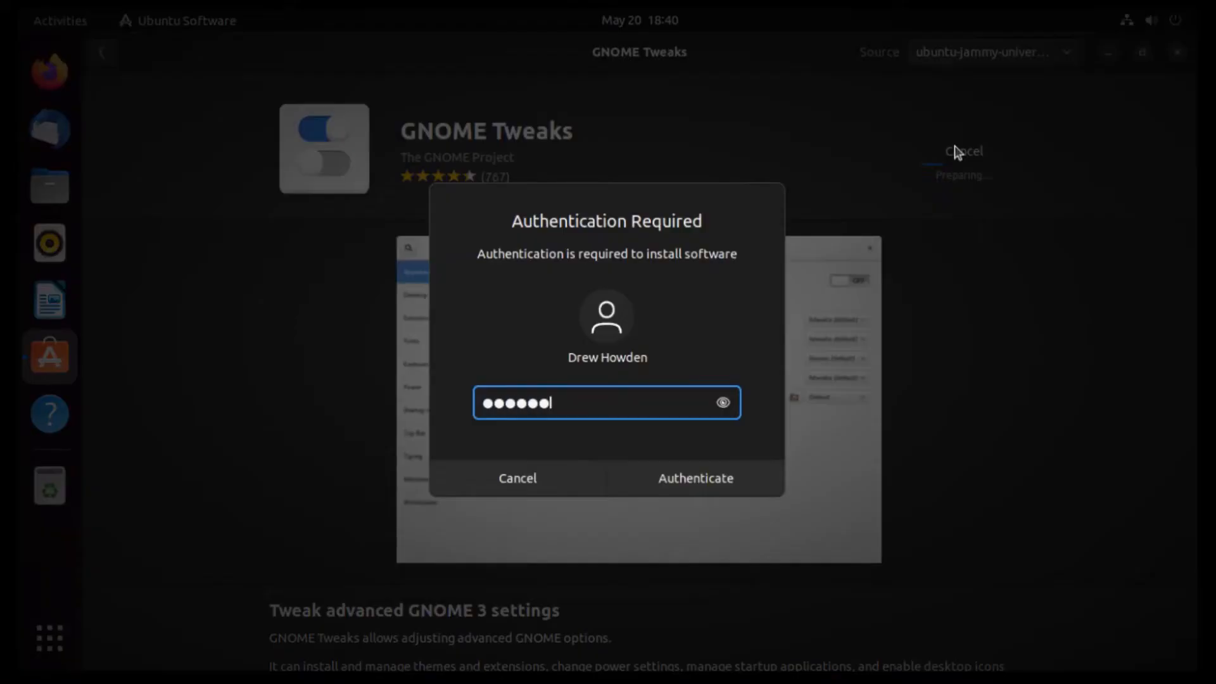
pyautogui.click(693, 478)
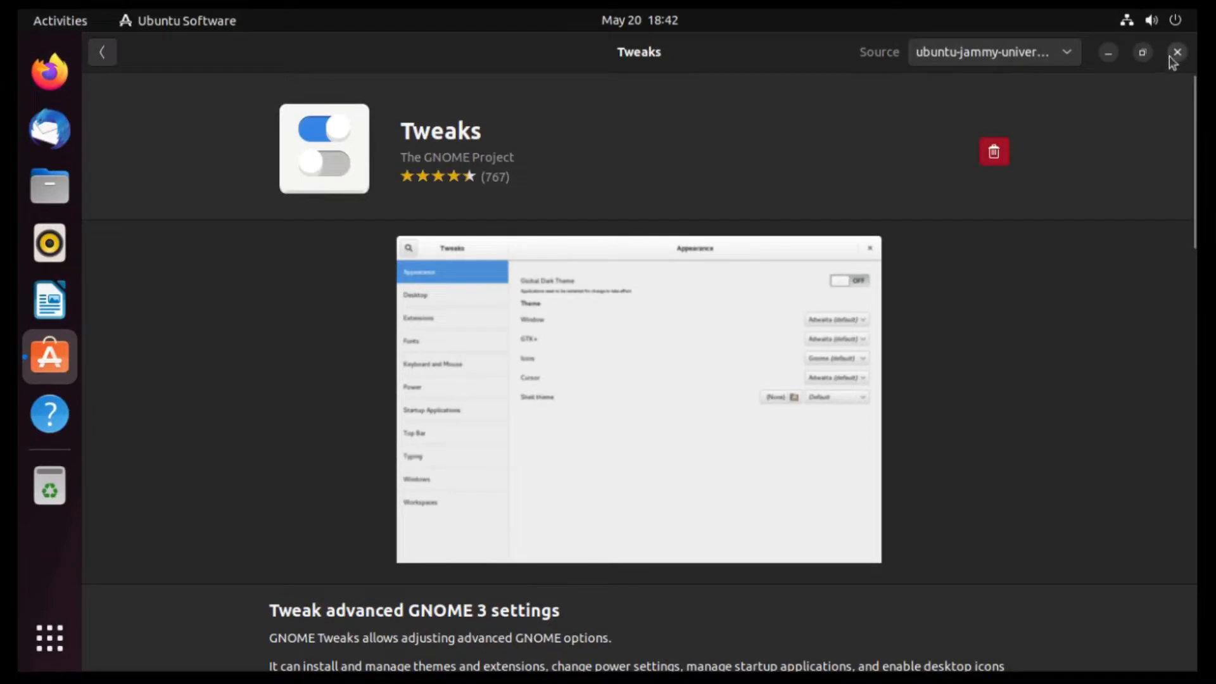
pyautogui.click(1176, 52)
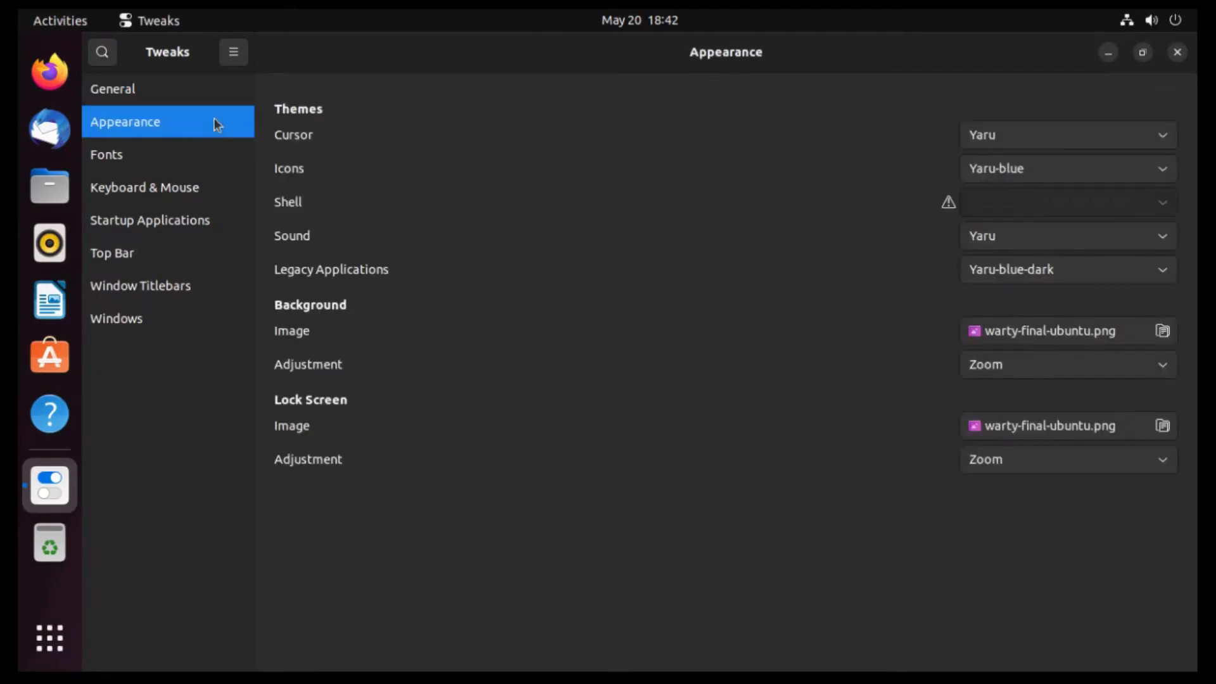
# - Set Legacy Applications to Mc-OS-CTLina-Gnome-Dark-1.3.2 and reopen Tweaks
pyautogui.click(1066, 268)
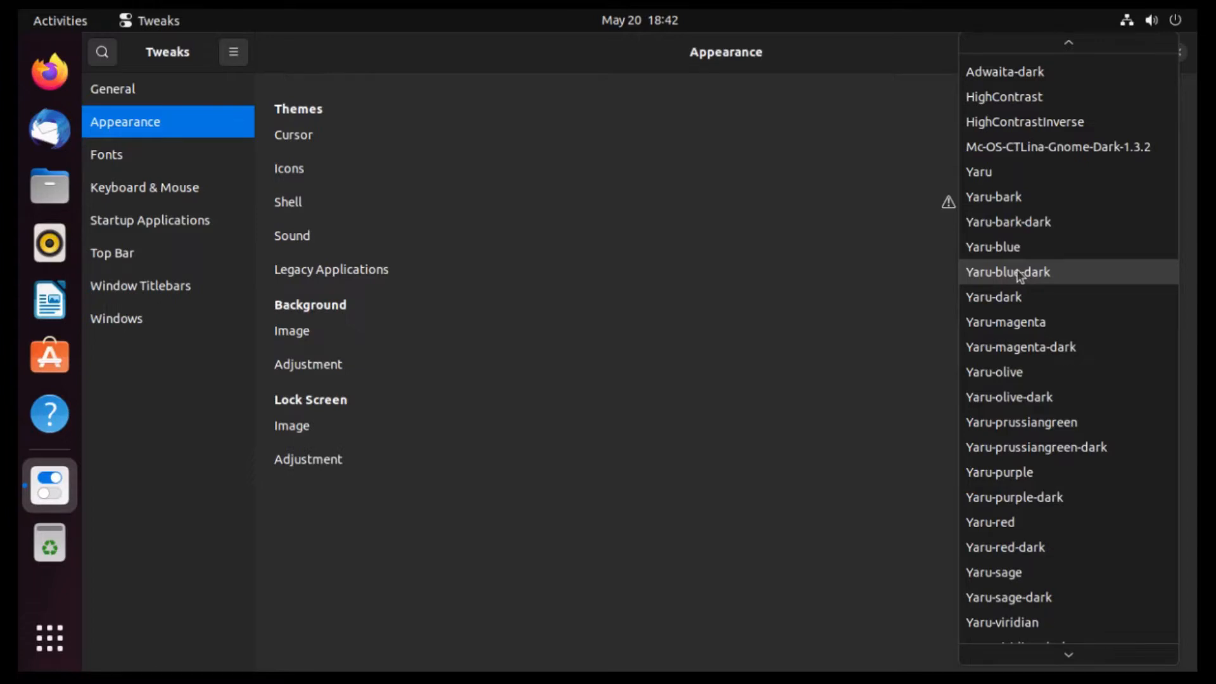
pyautogui.moveTo(1056, 147)
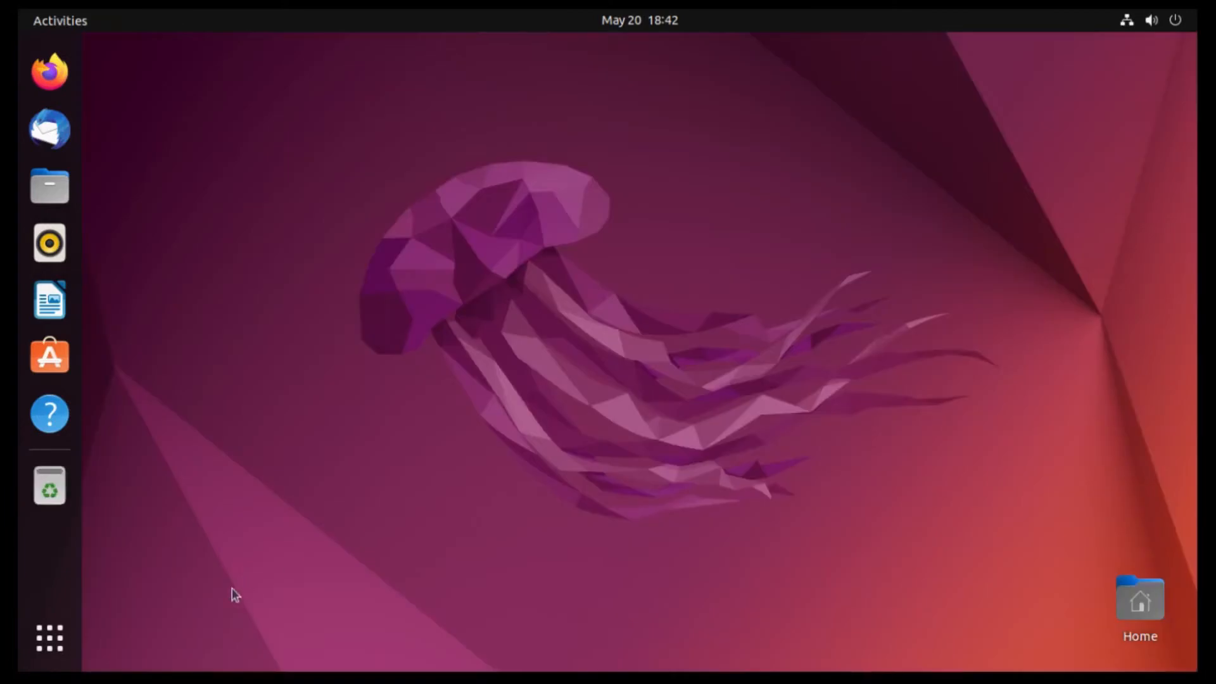
pyautogui.click(49, 637)
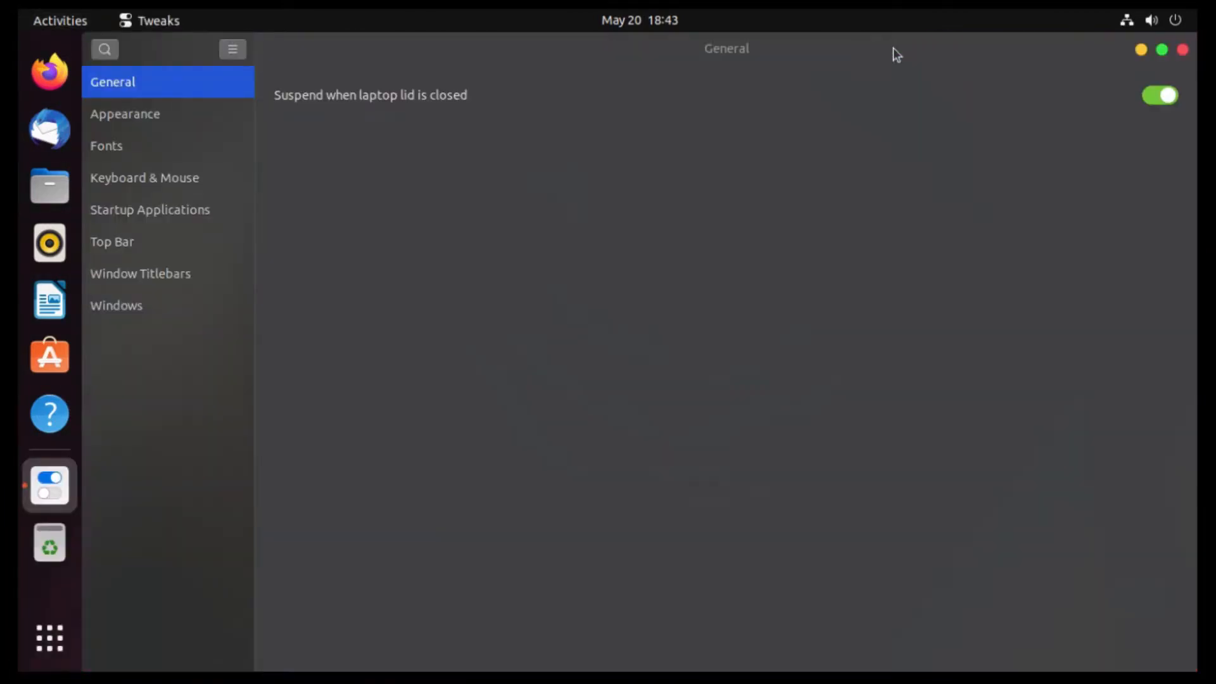
# - Set window titlebar button Placement to Left in Tweaks
pyautogui.click(141, 274)
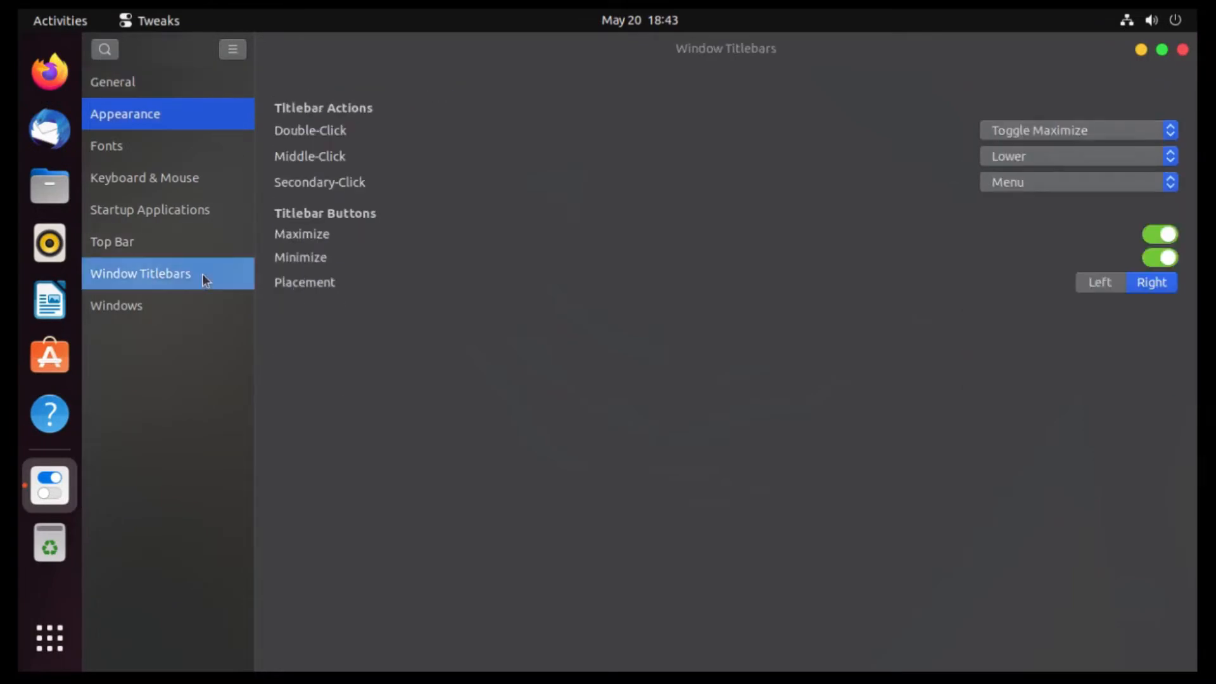
pyautogui.moveTo(951, 241)
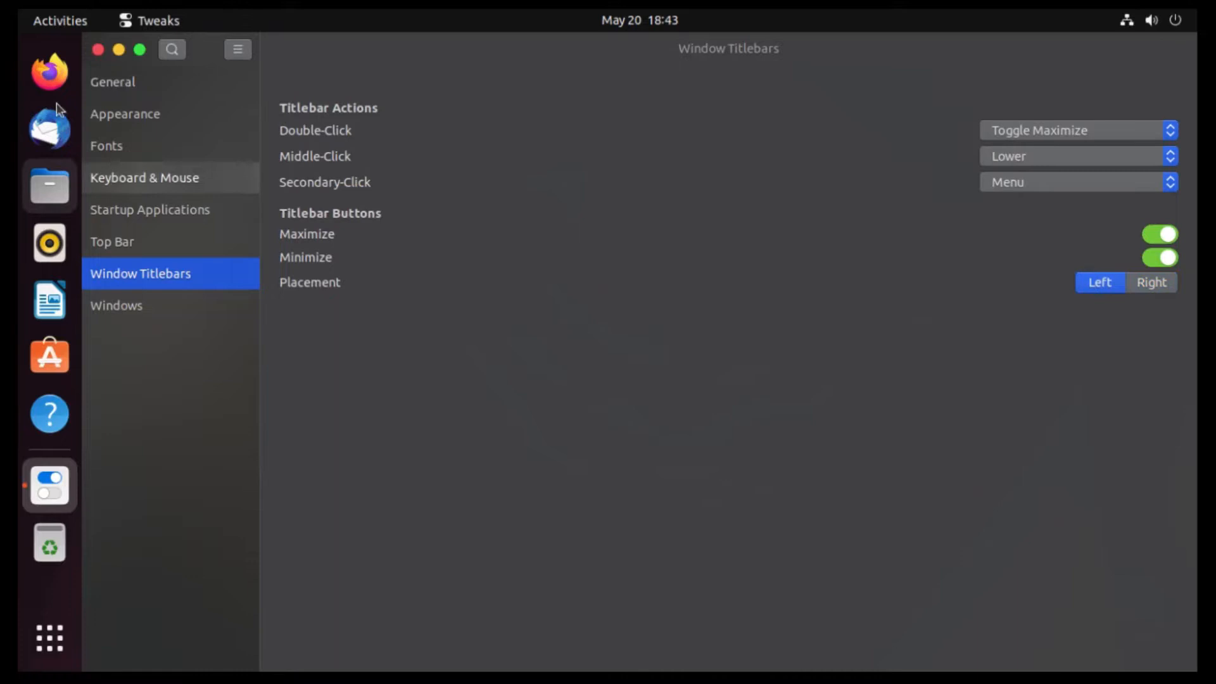
pyautogui.moveTo(161, 184)
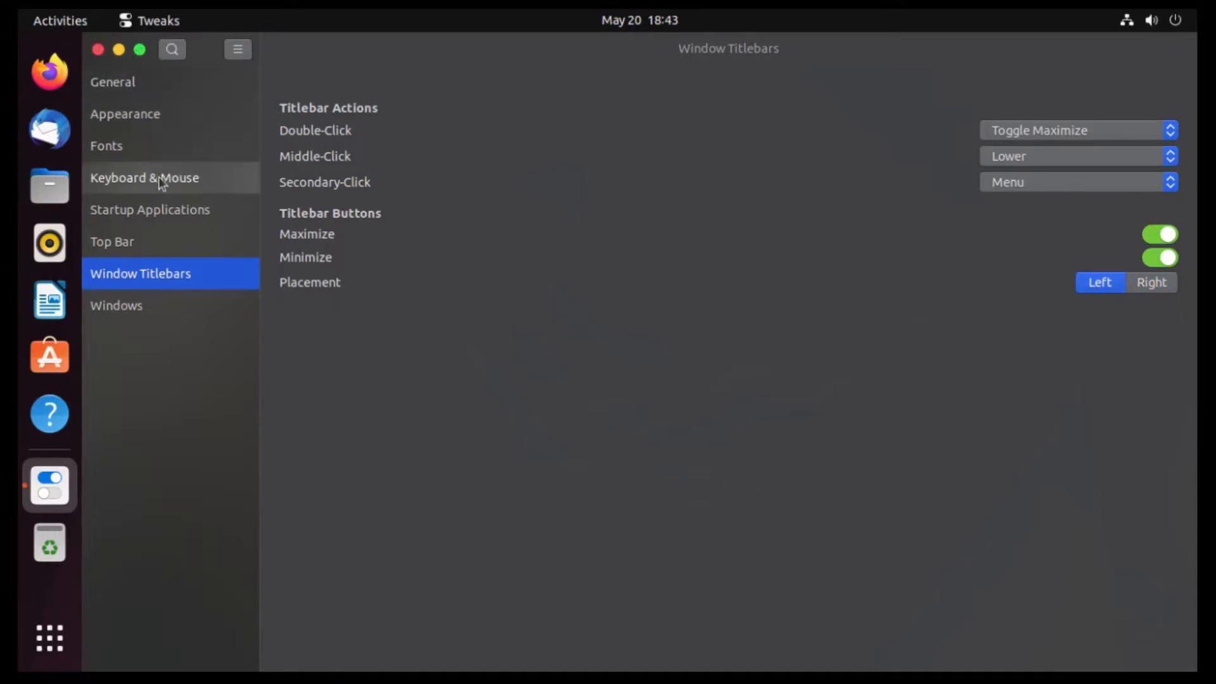
pyautogui.click(144, 178)
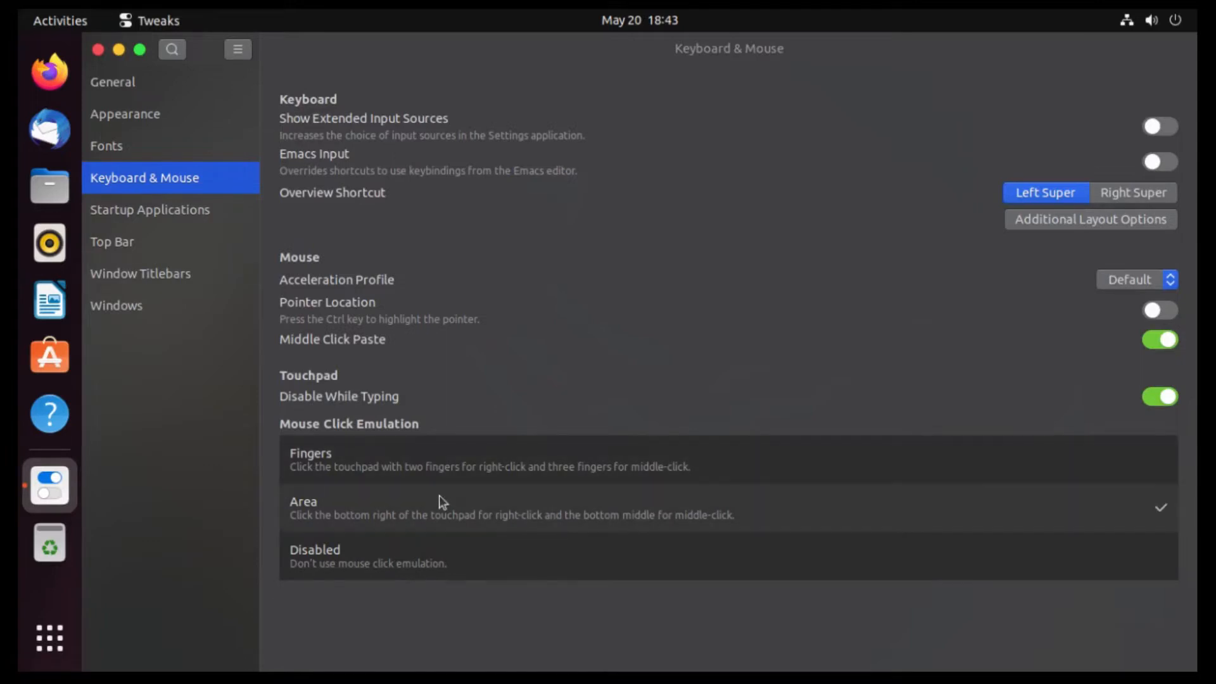
pyautogui.moveTo(421, 261)
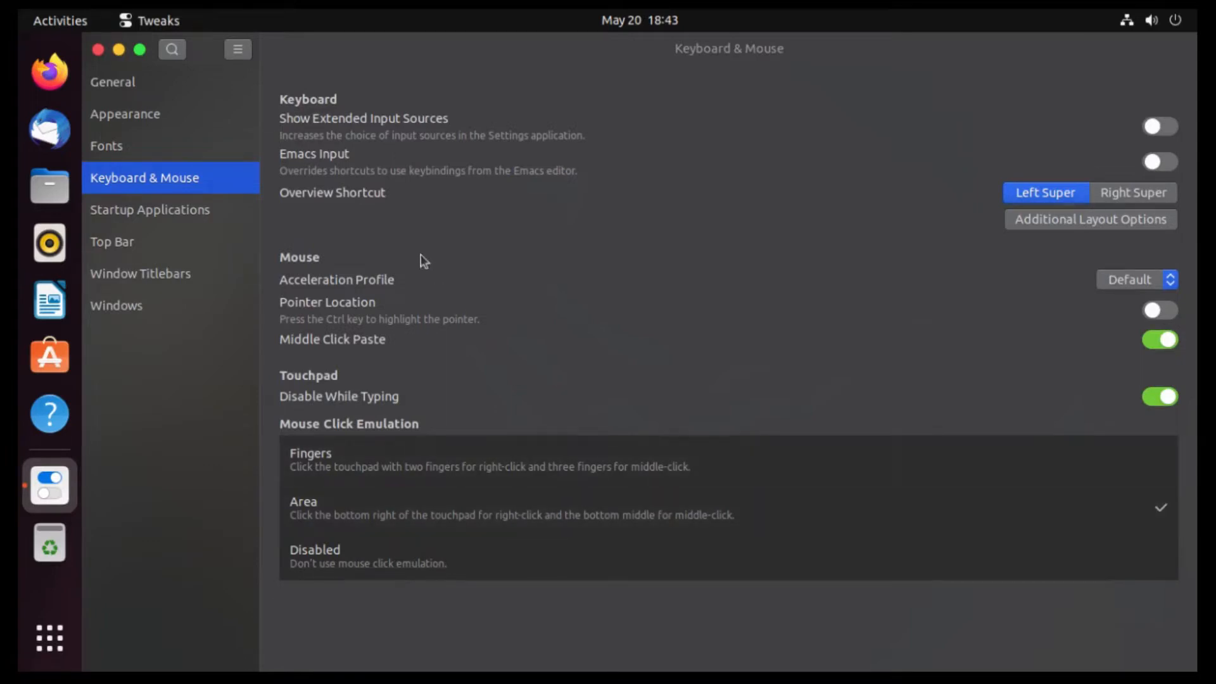
pyautogui.moveTo(390, 171)
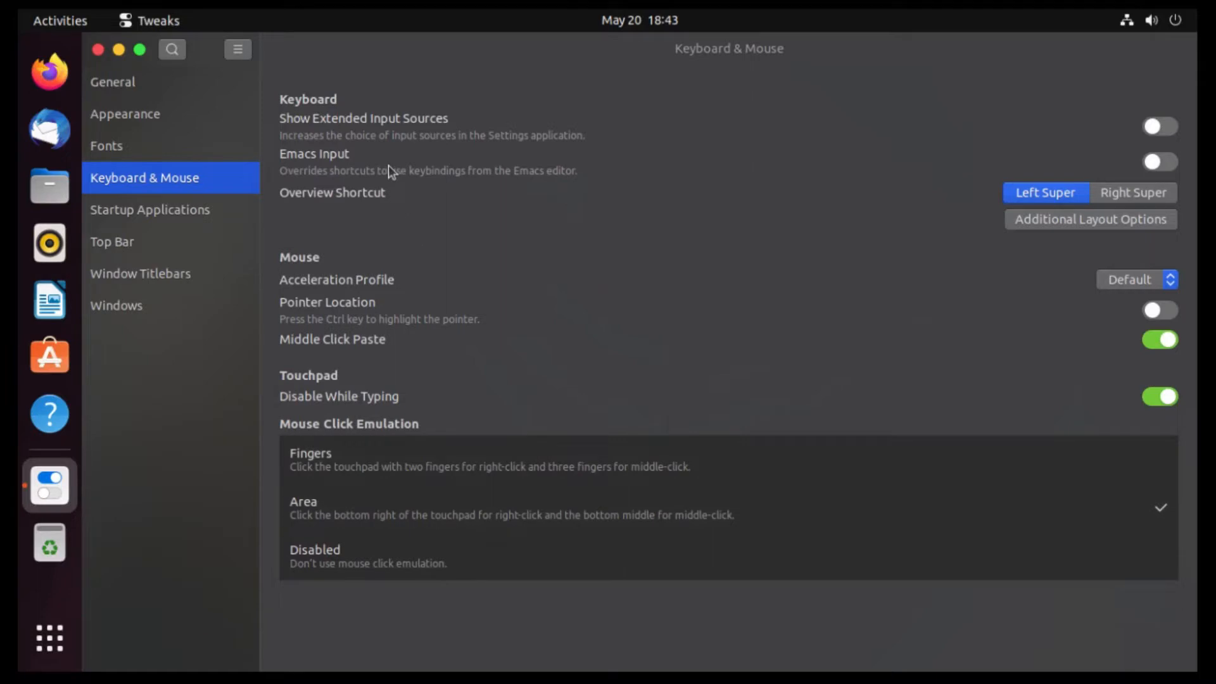
pyautogui.click(125, 113)
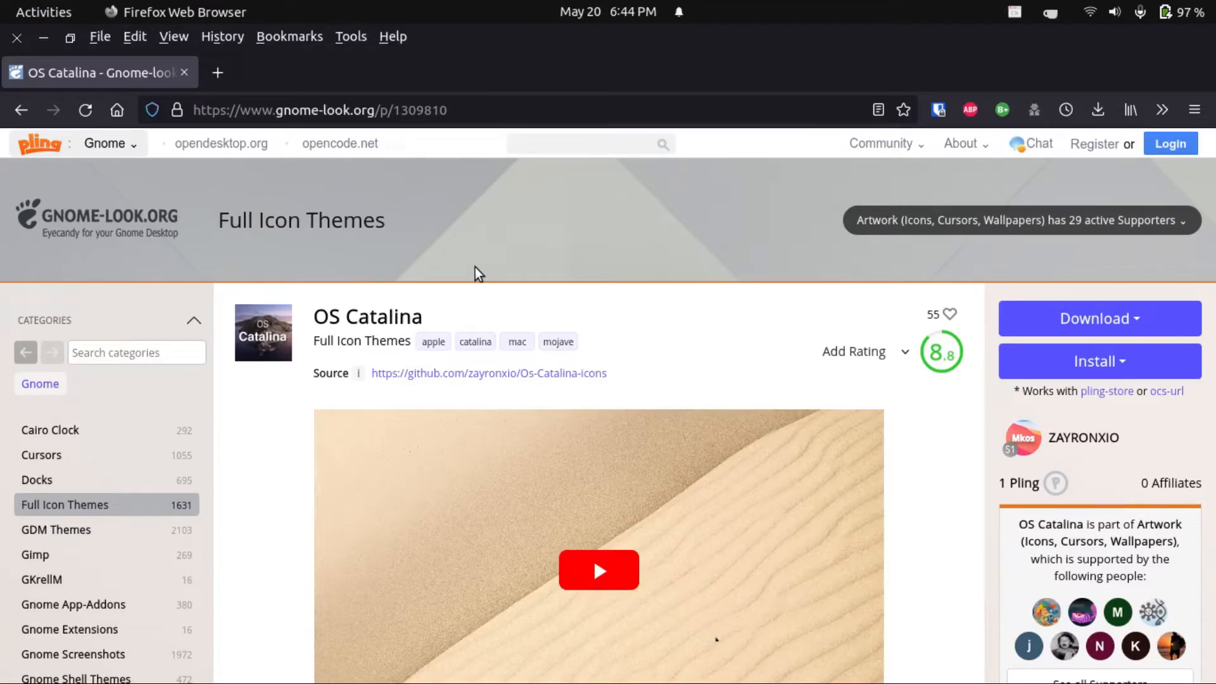
pyautogui.moveTo(402, 301)
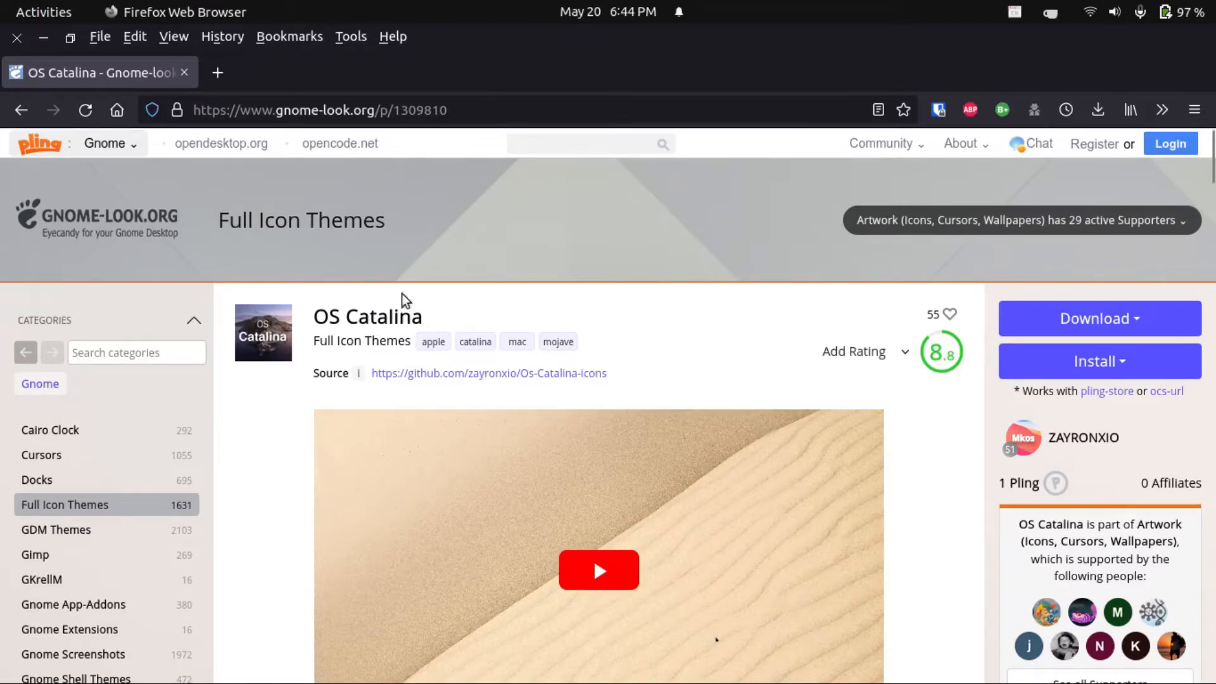
pyautogui.moveTo(461, 325)
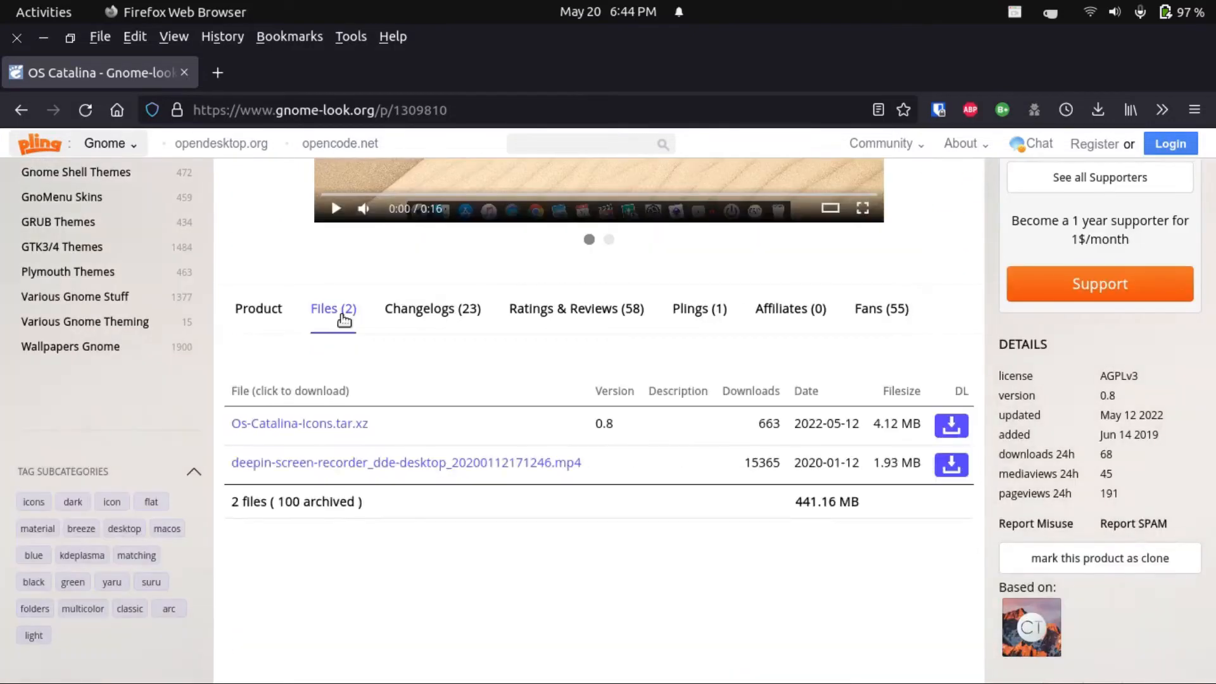
pyautogui.moveTo(330, 406)
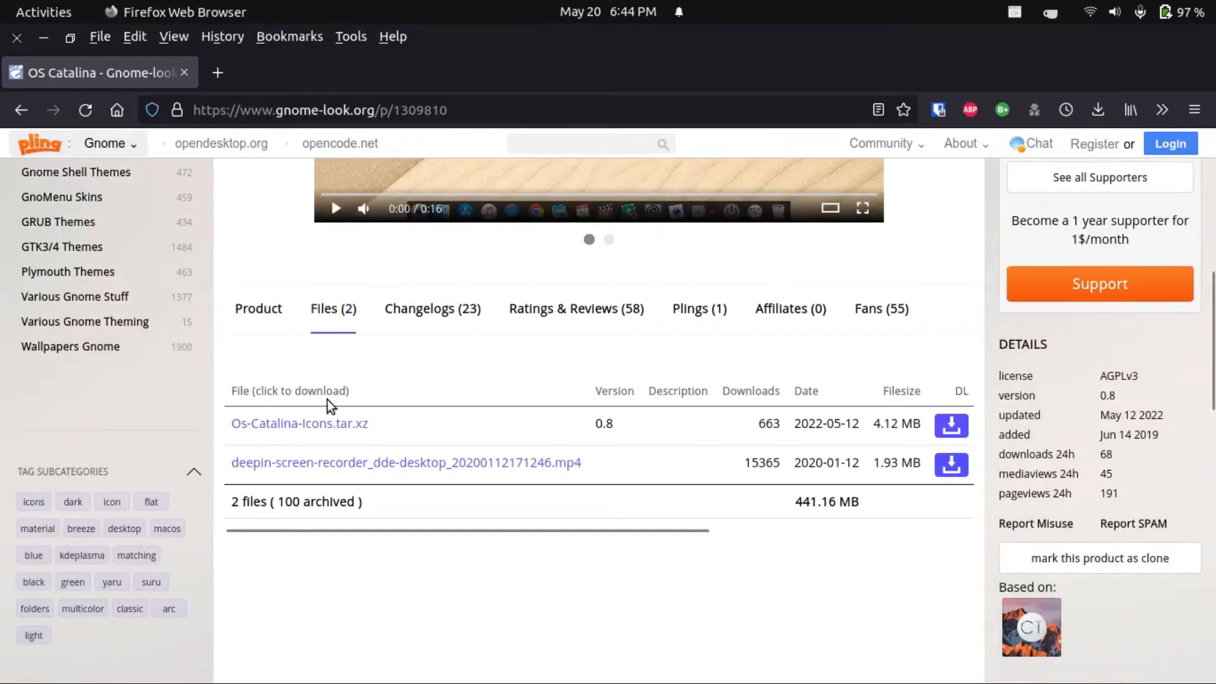
pyautogui.moveTo(452, 419)
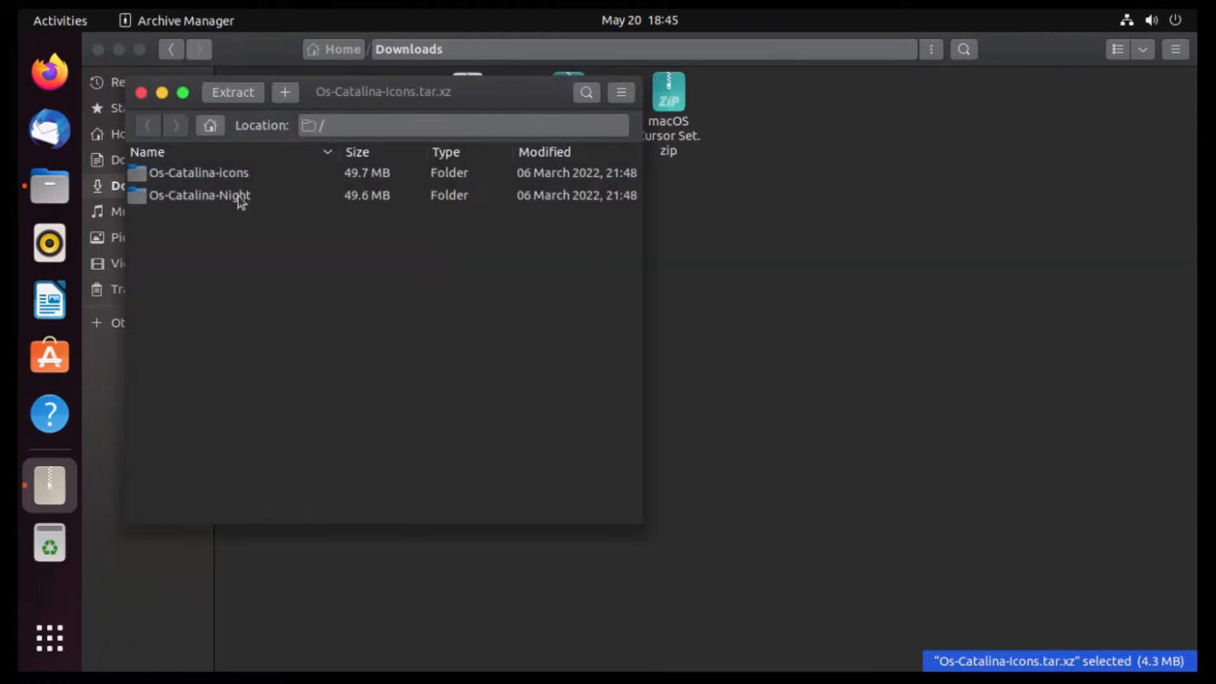
# - Start extracting Os-Catalina-Night and create a new folder in home for it
pyautogui.click(200, 195)
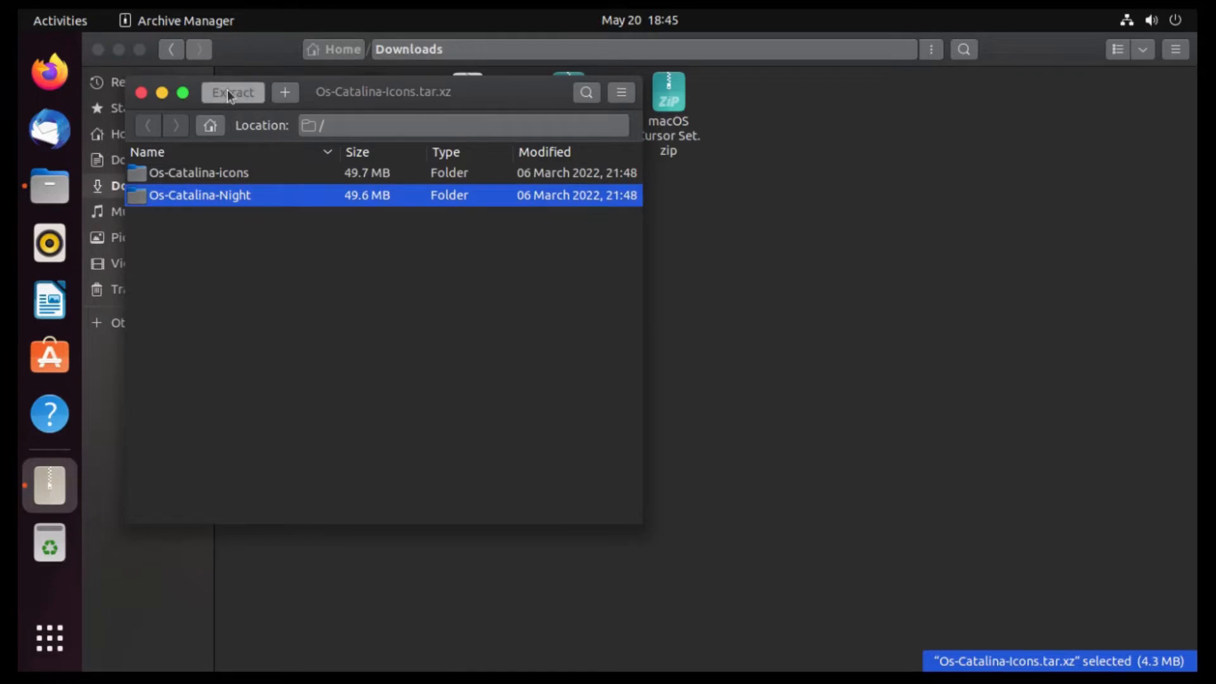
pyautogui.click(231, 93)
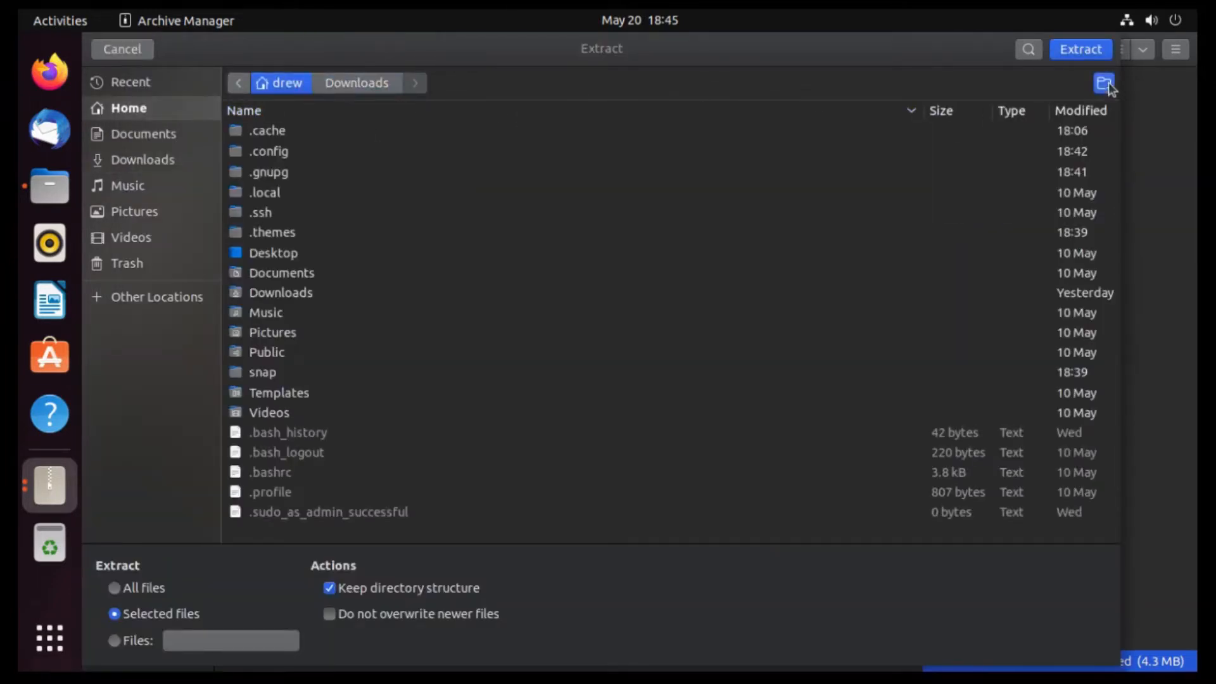
pyautogui.click(1103, 84)
pyautogui.write('.icon')
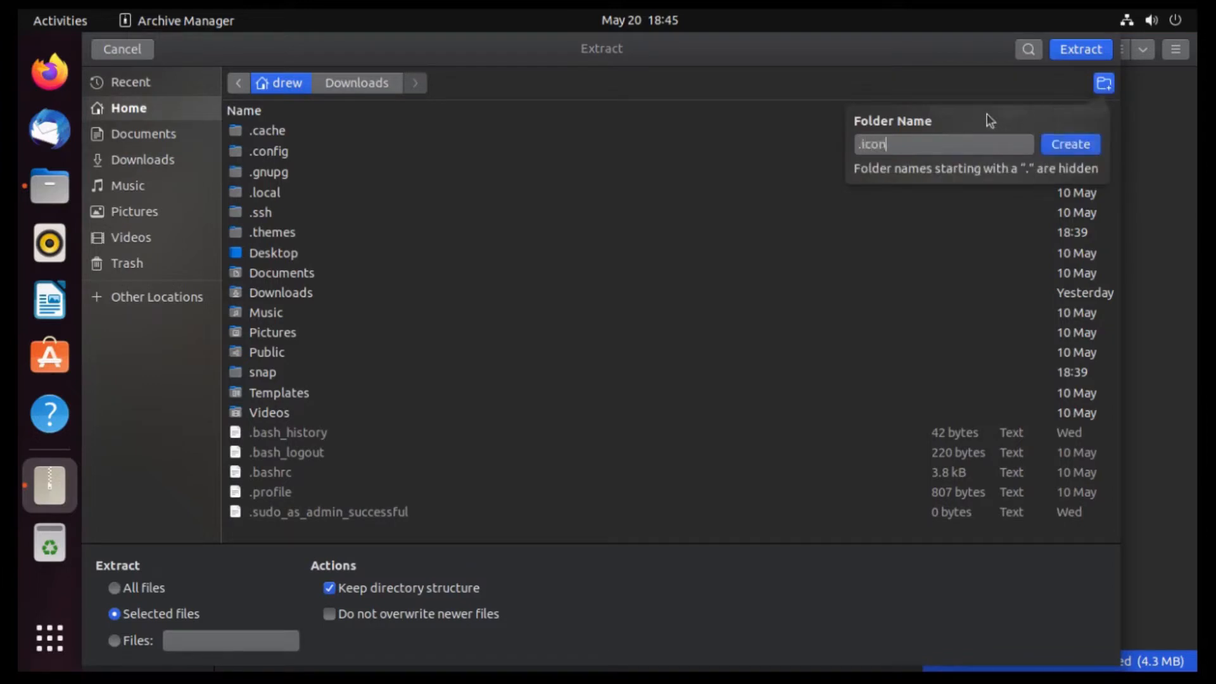
pyautogui.write('s')
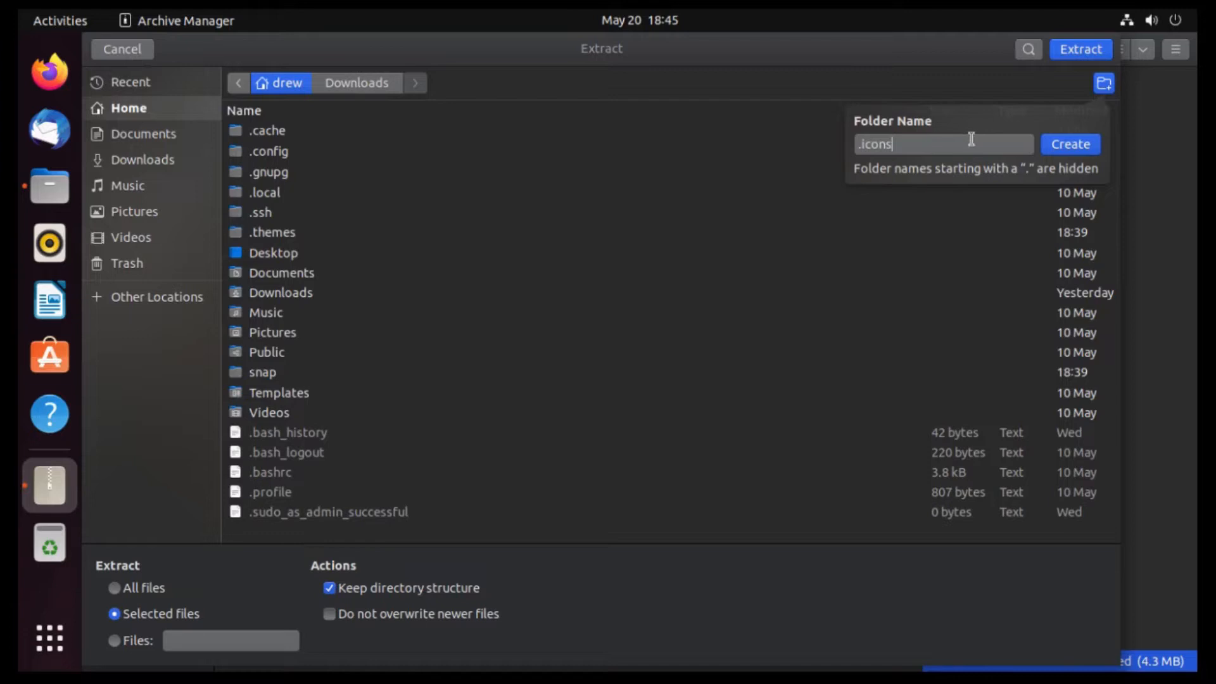
# - Extract into the hidden .icons folder, dismiss the success message and close the archive
pyautogui.click(1069, 144)
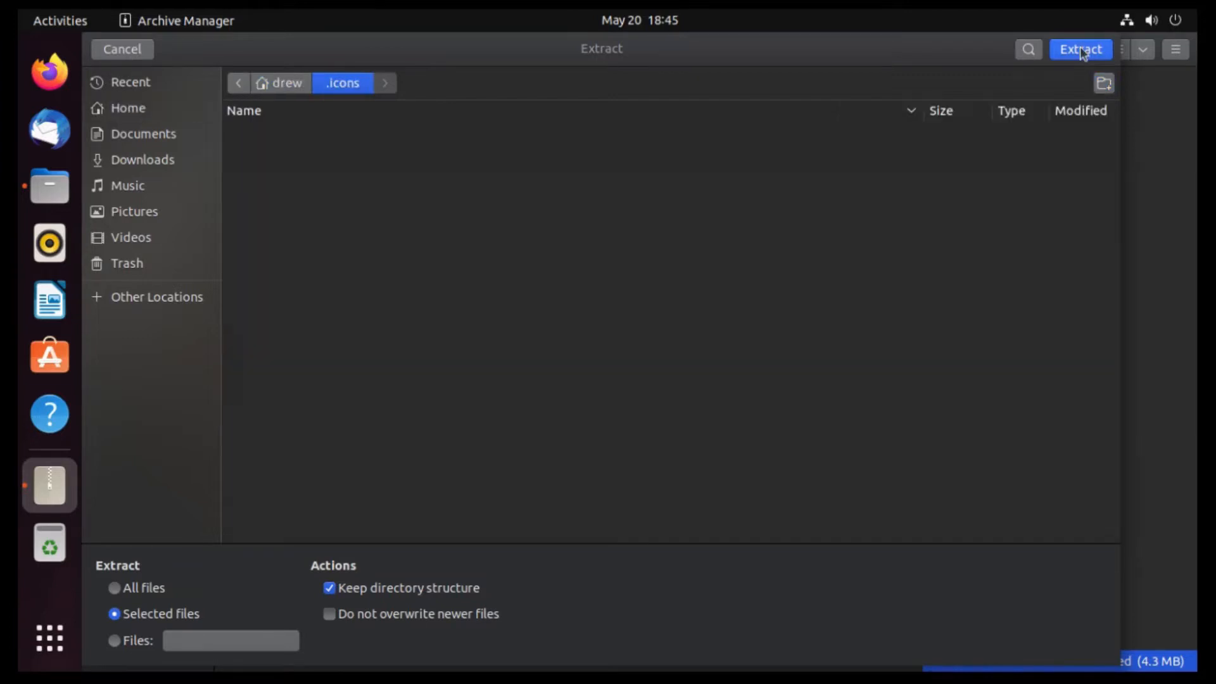
pyautogui.click(1080, 50)
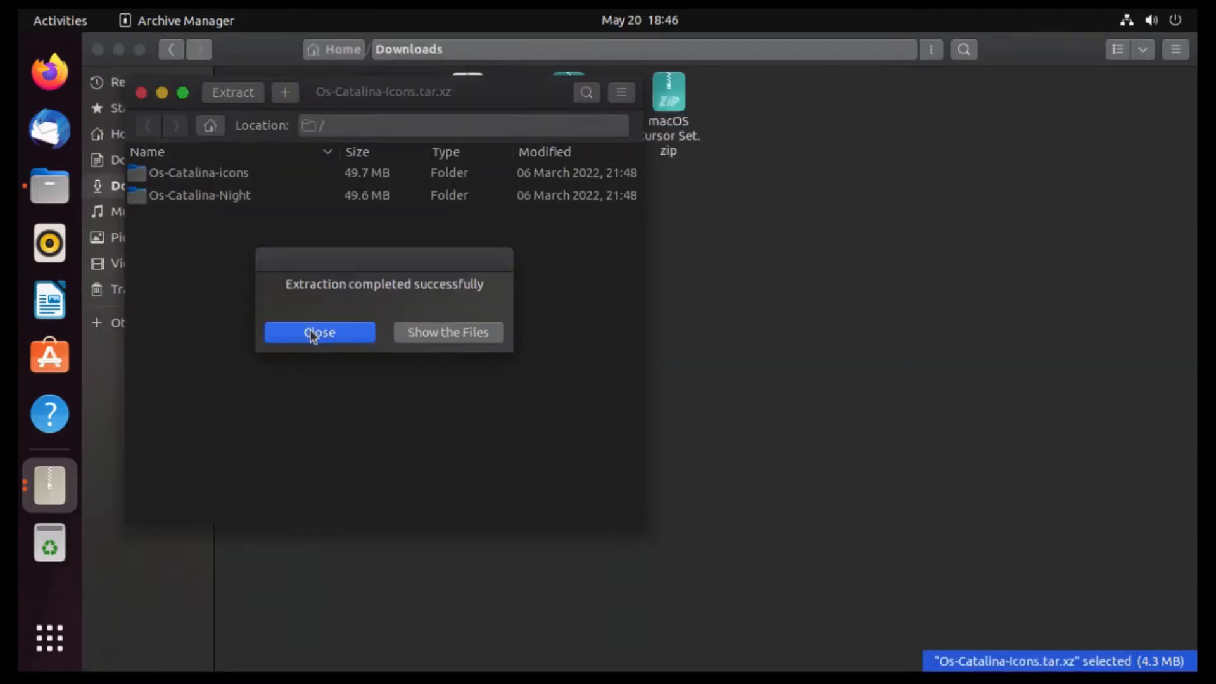
pyautogui.click(318, 332)
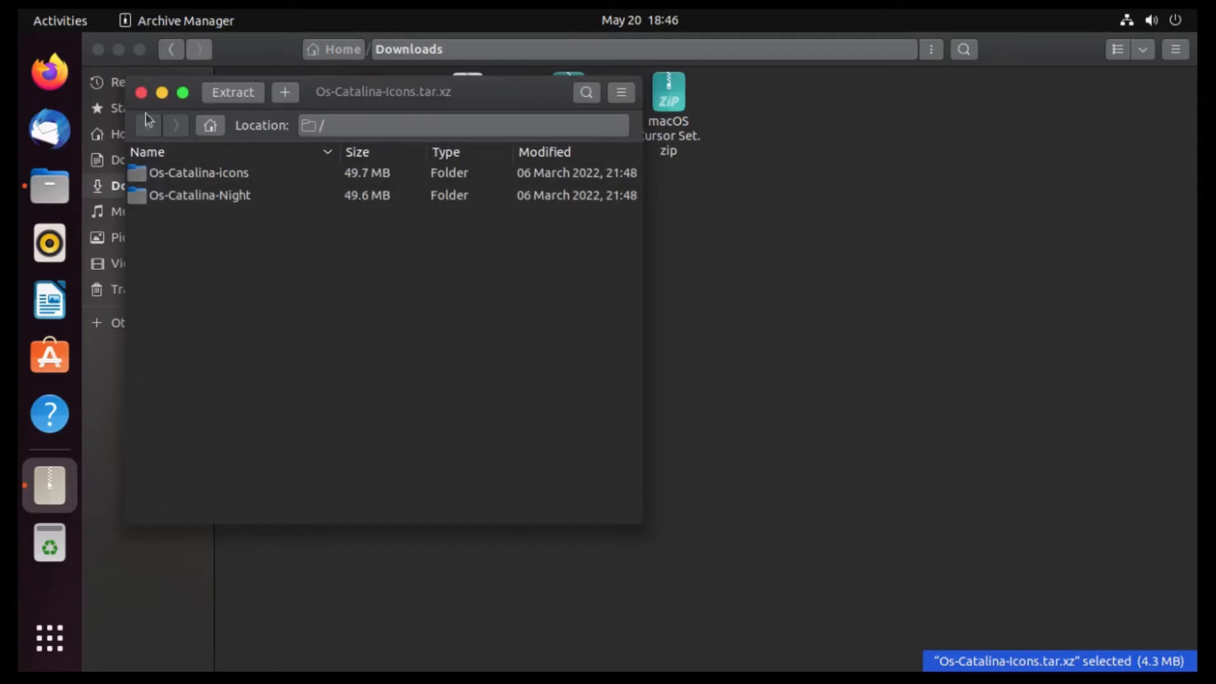
pyautogui.click(140, 92)
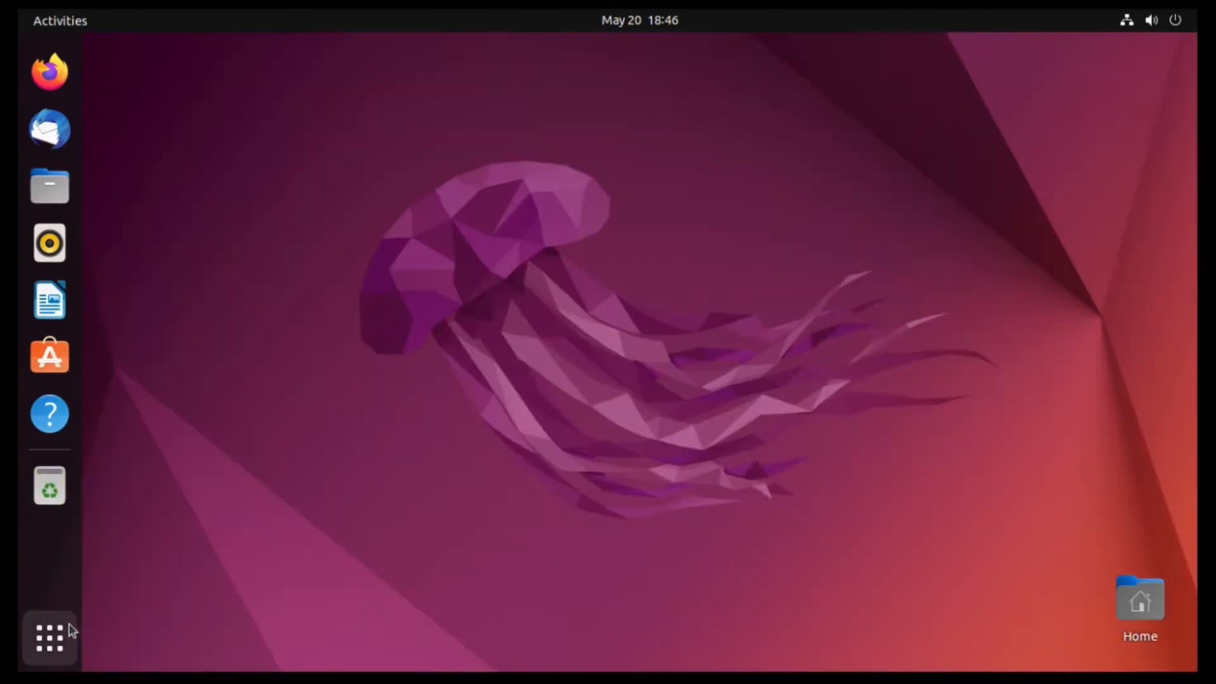
# - Set the Icons theme in Tweaks to Os-Catalina for macOS-style app icons
pyautogui.click(50, 637)
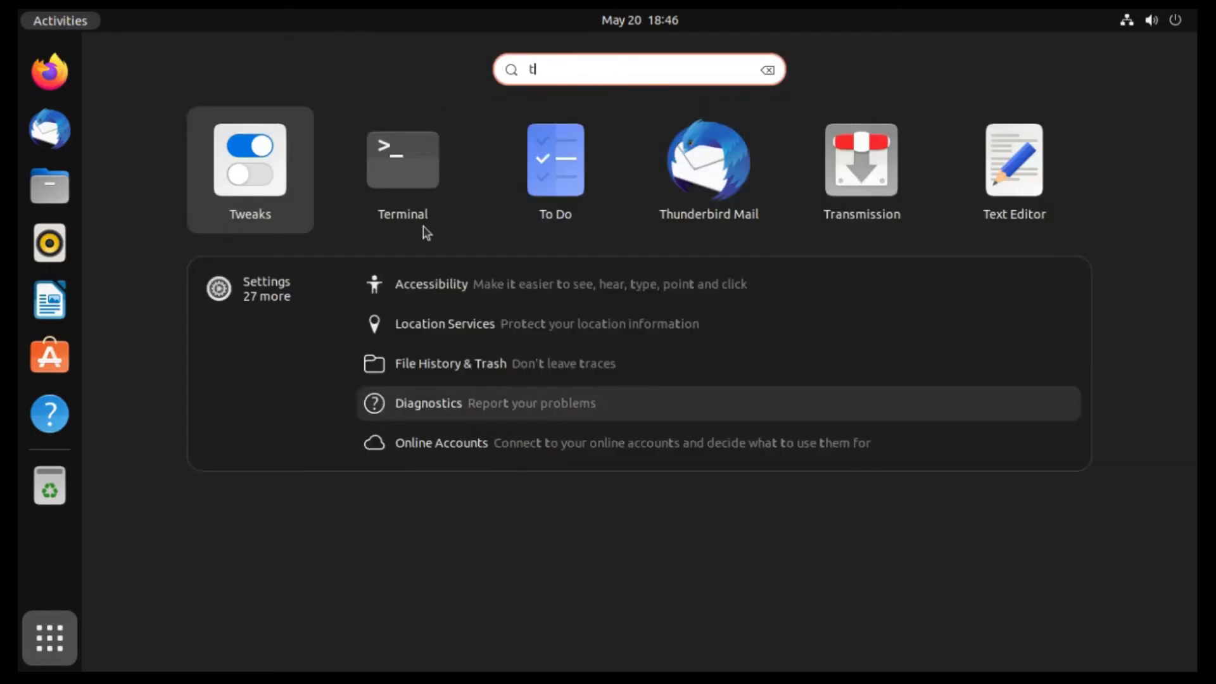
pyautogui.click(250, 160)
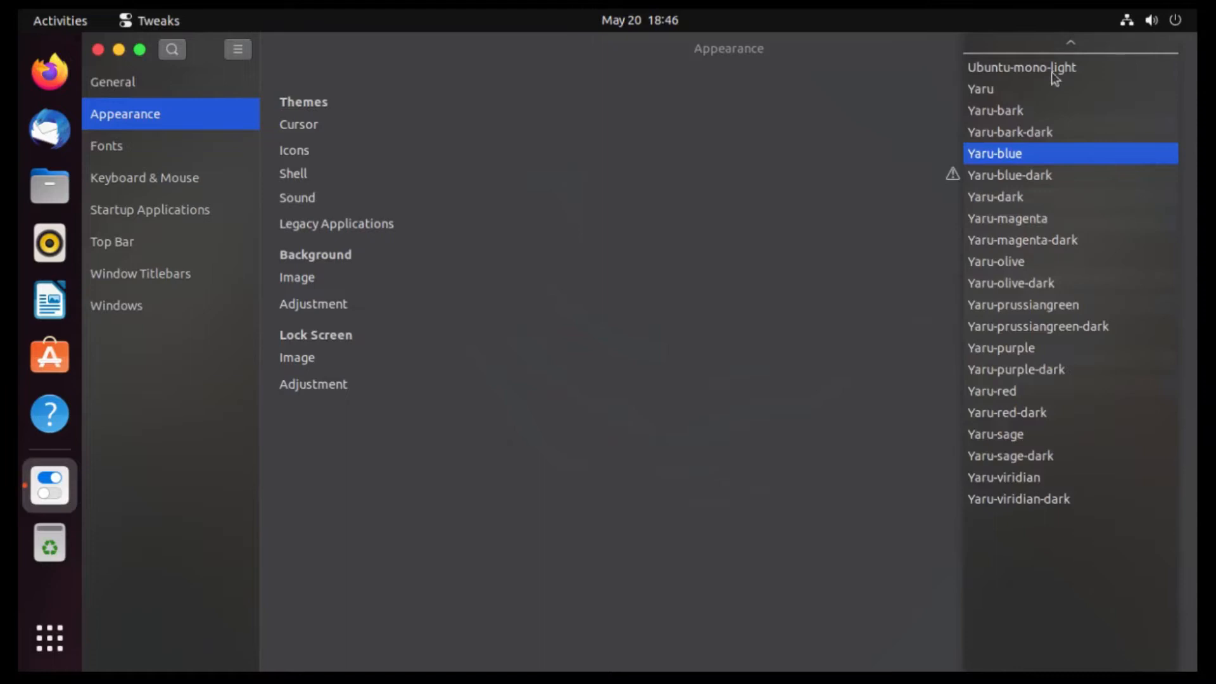
pyautogui.click(995, 153)
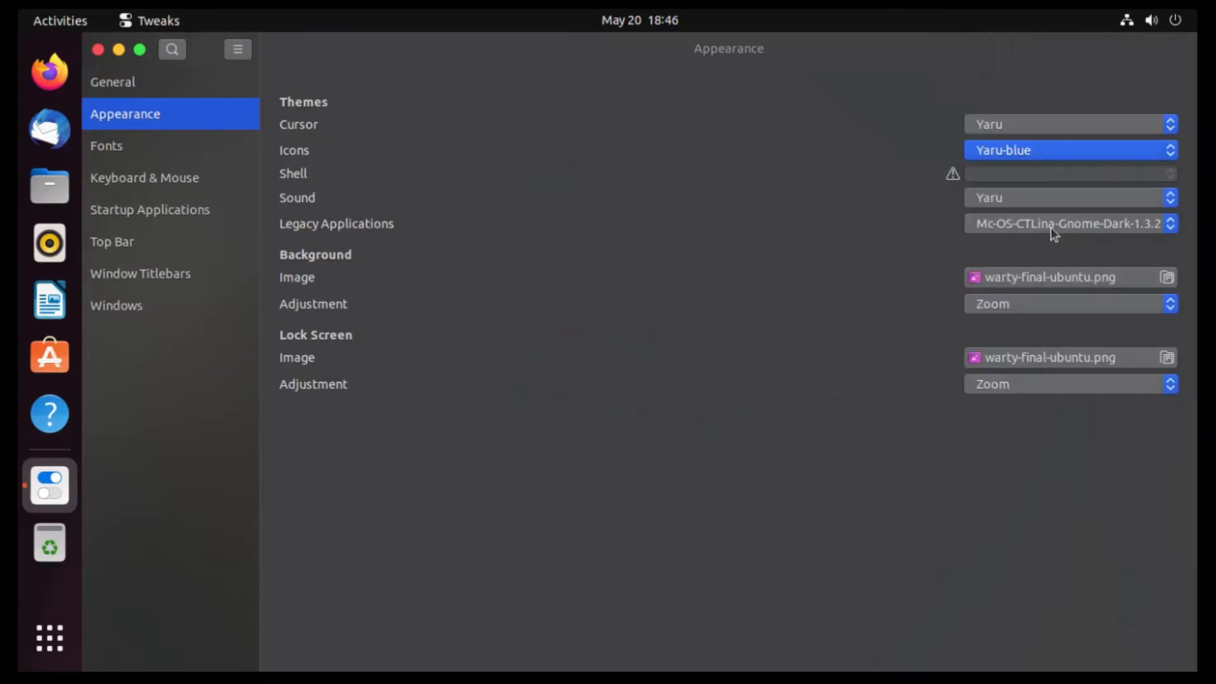
pyautogui.click(1070, 150)
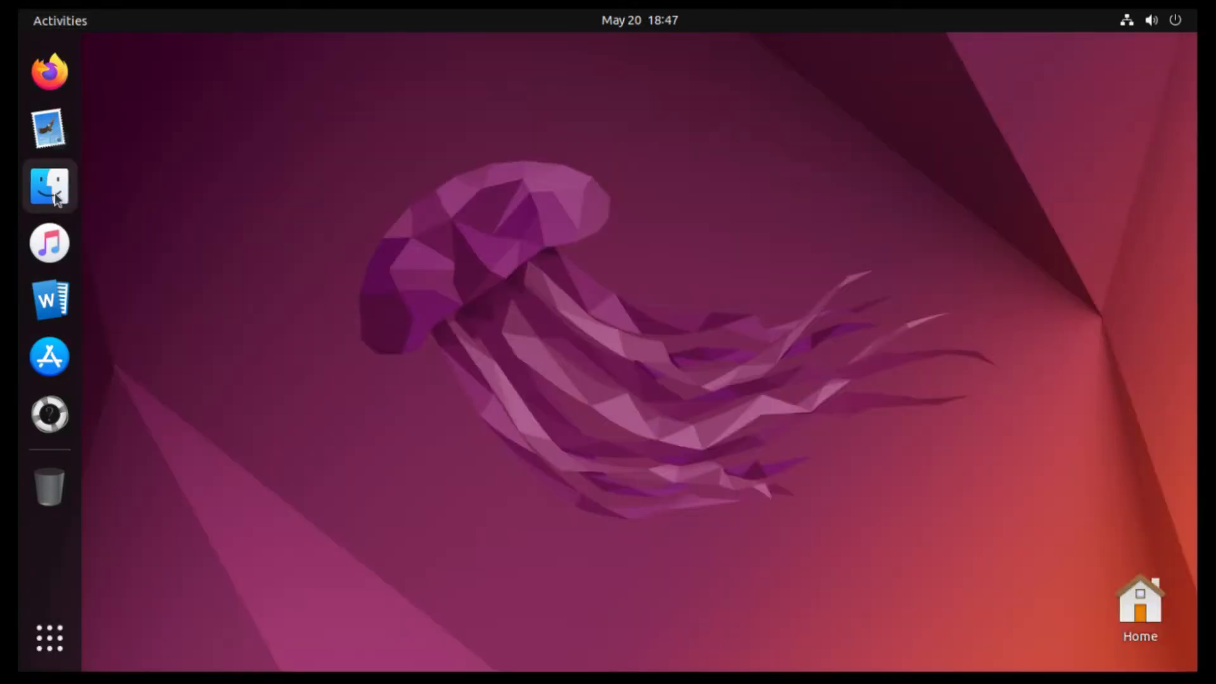
pyautogui.moveTo(49, 186)
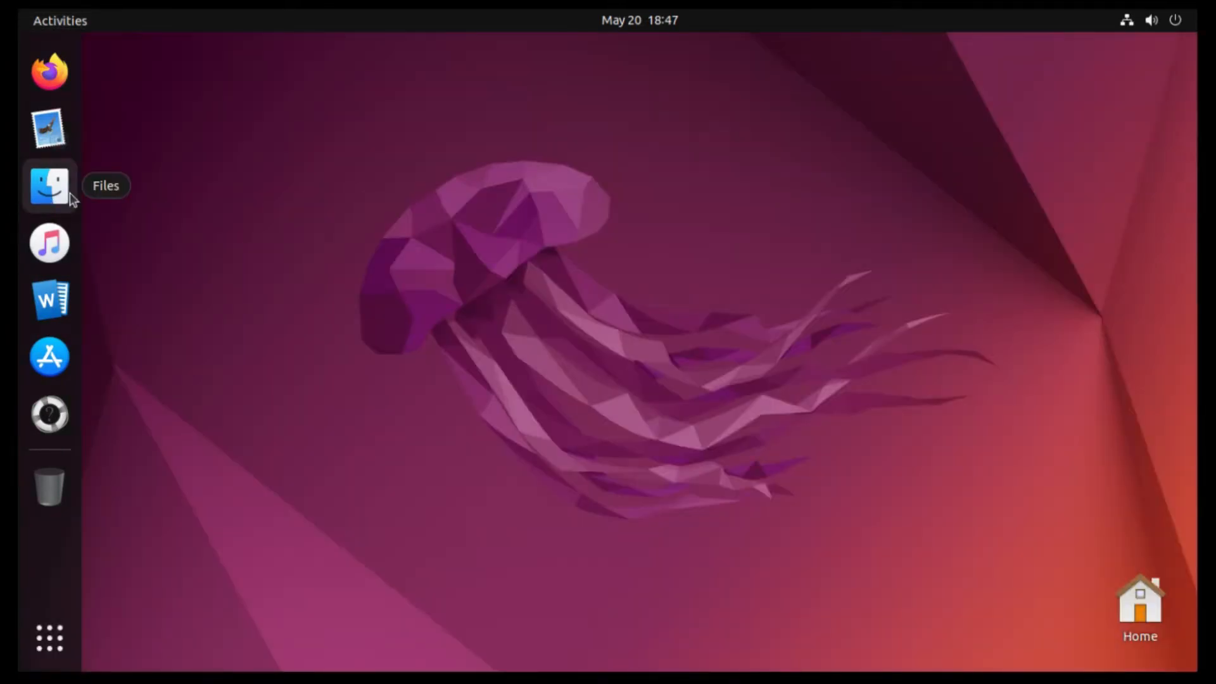
# - Download macOS Cursor Set.zip from its gnome-look.org Files list
pyautogui.click(50, 70)
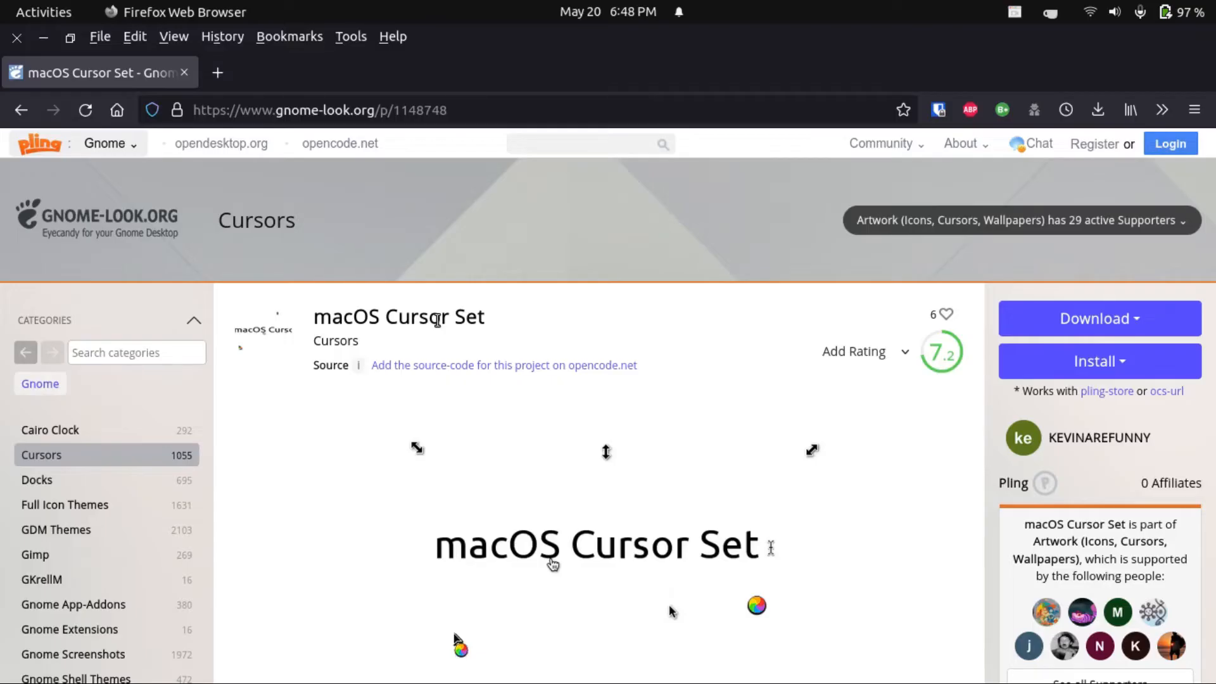
pyautogui.moveTo(444, 327)
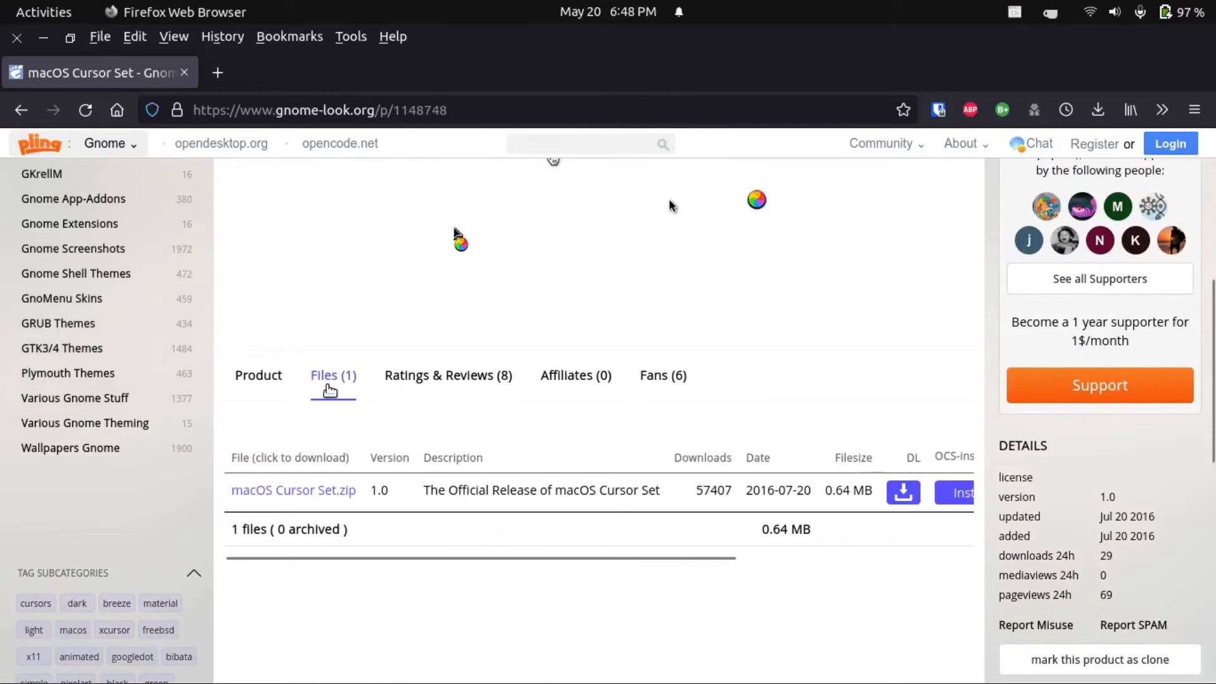
pyautogui.moveTo(308, 420)
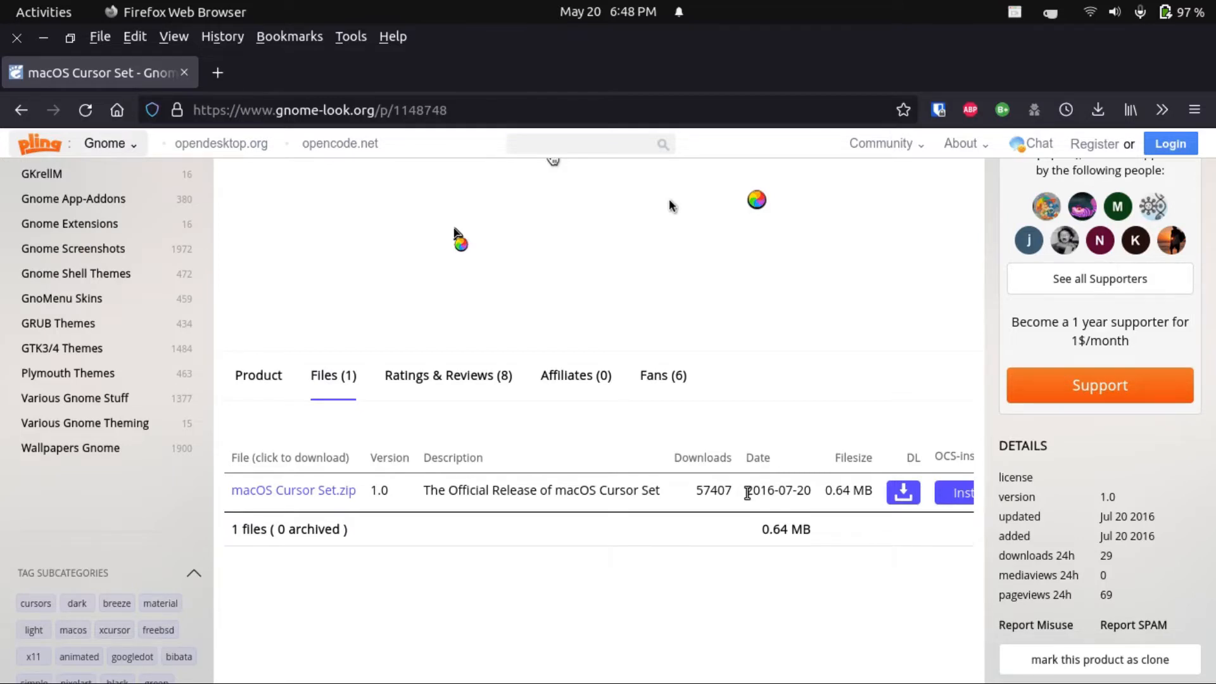
pyautogui.click(43, 11)
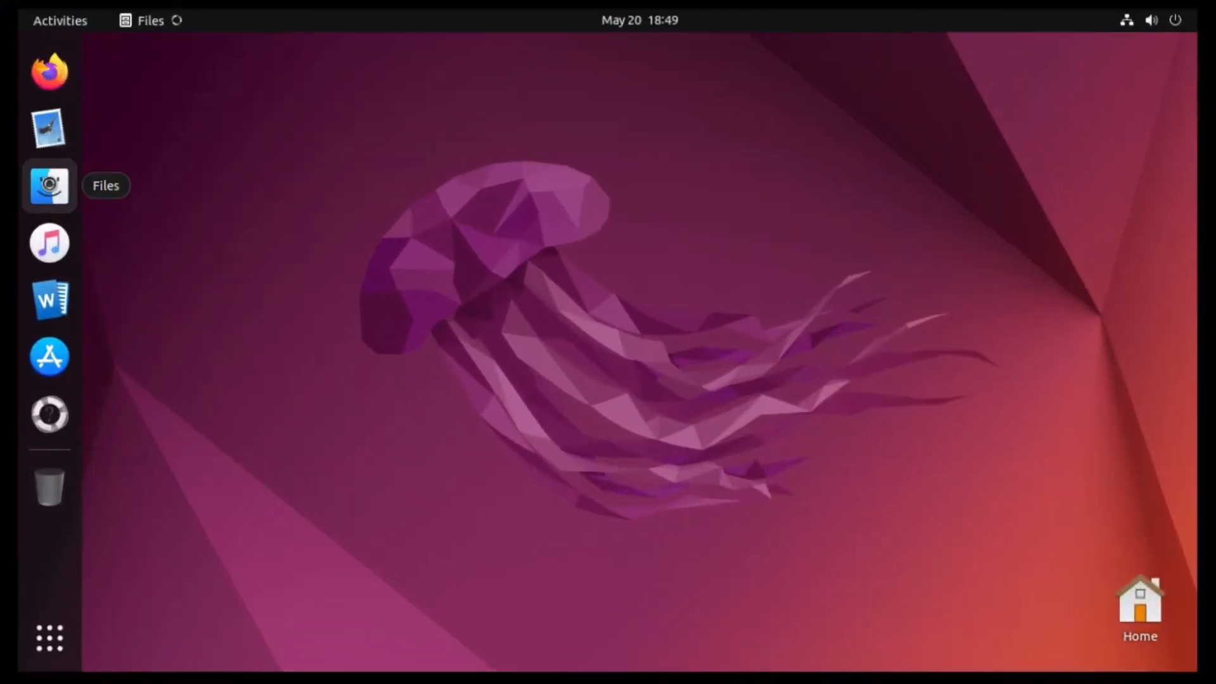
# - Extract the macOS Cursor Set folder from the downloaded zip and close Archive Manager
pyautogui.click(49, 185)
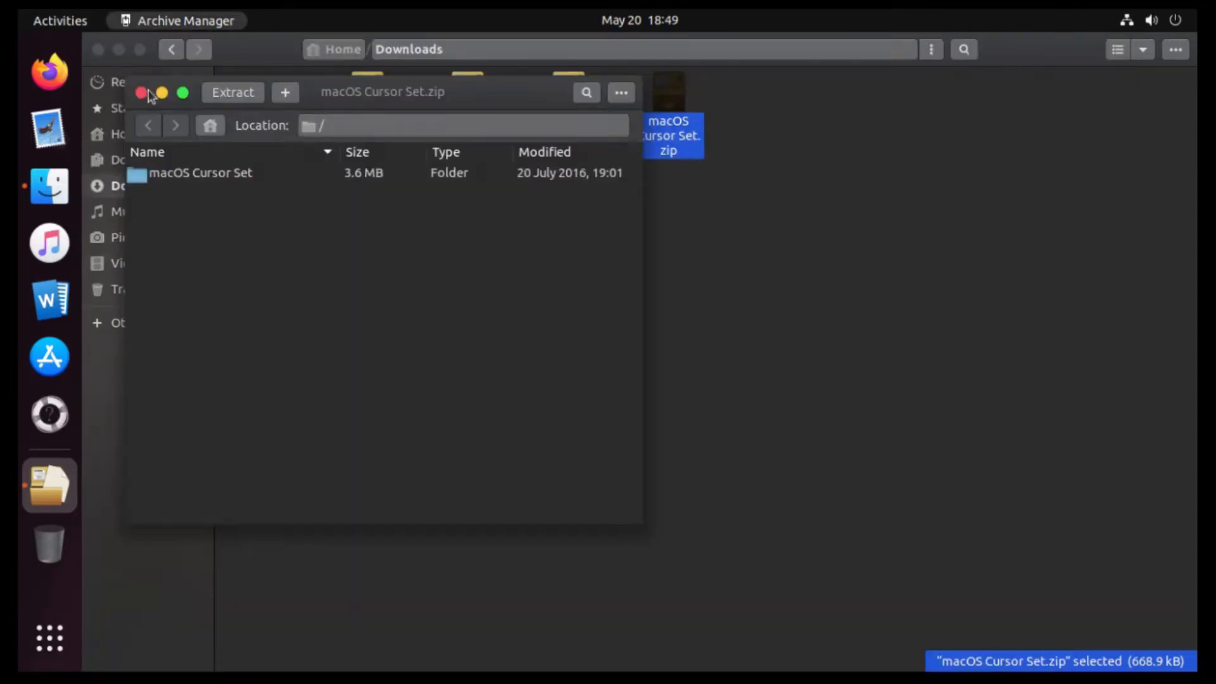
pyautogui.click(140, 92)
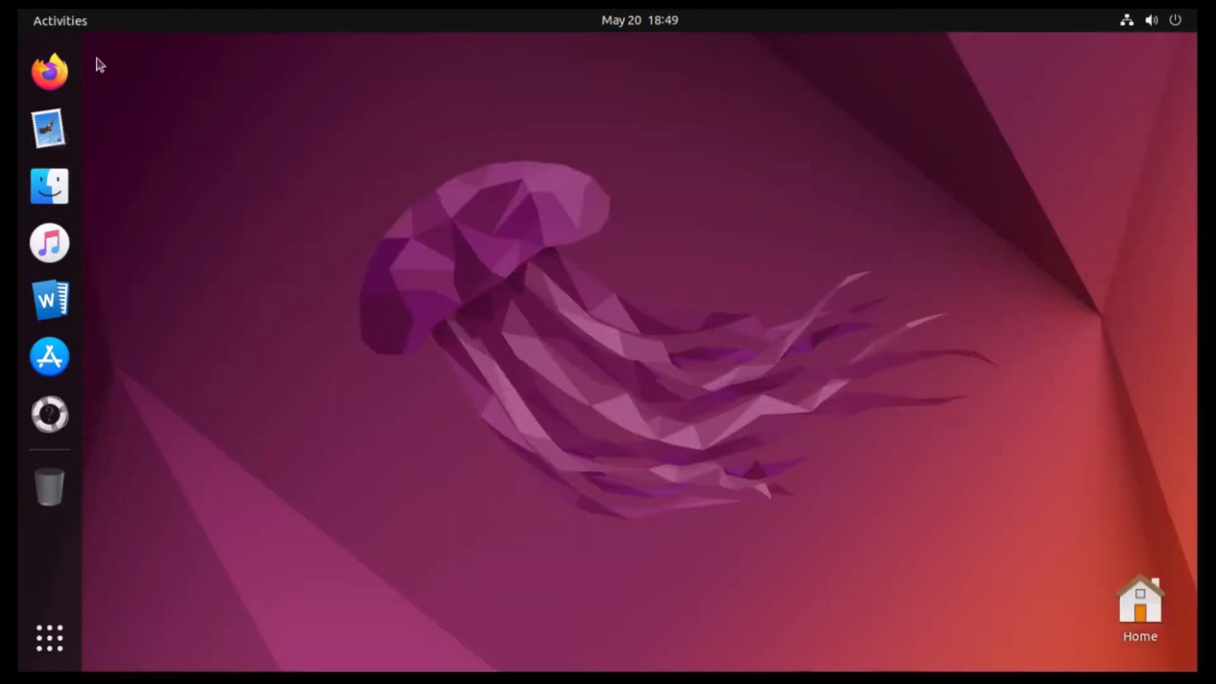
pyautogui.click(50, 637)
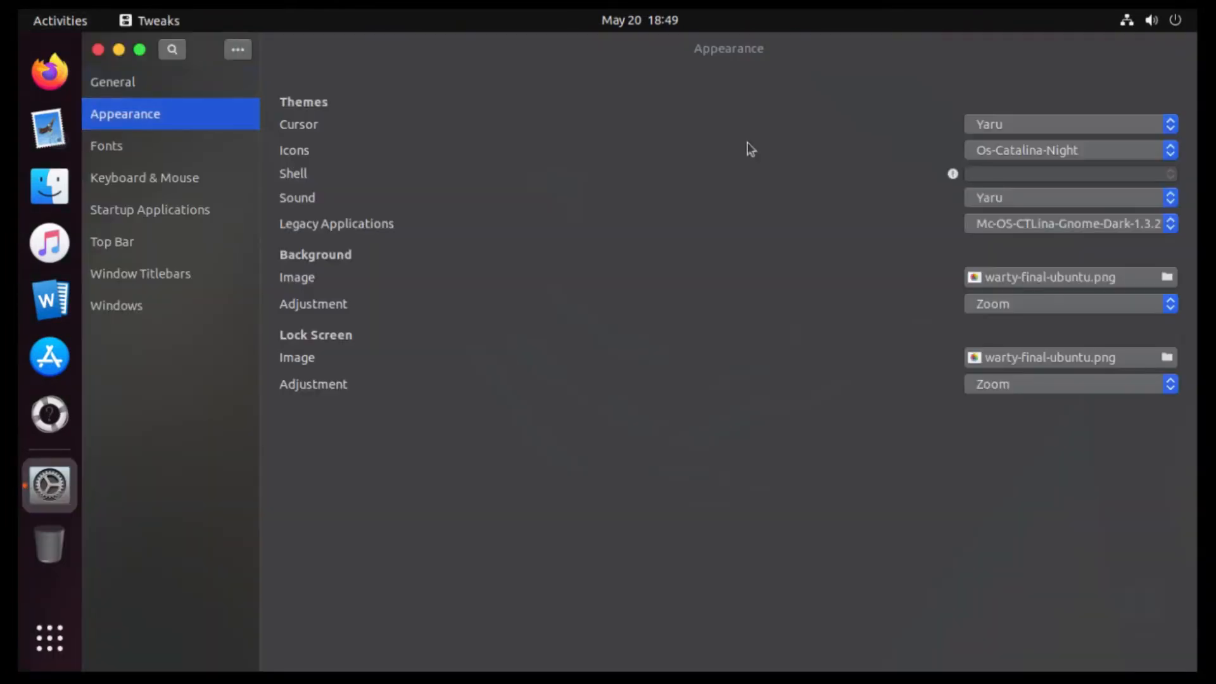
# - Switch the cursor theme from Yaru to MacOS Cursor Set in the Appearance list
pyautogui.click(1066, 124)
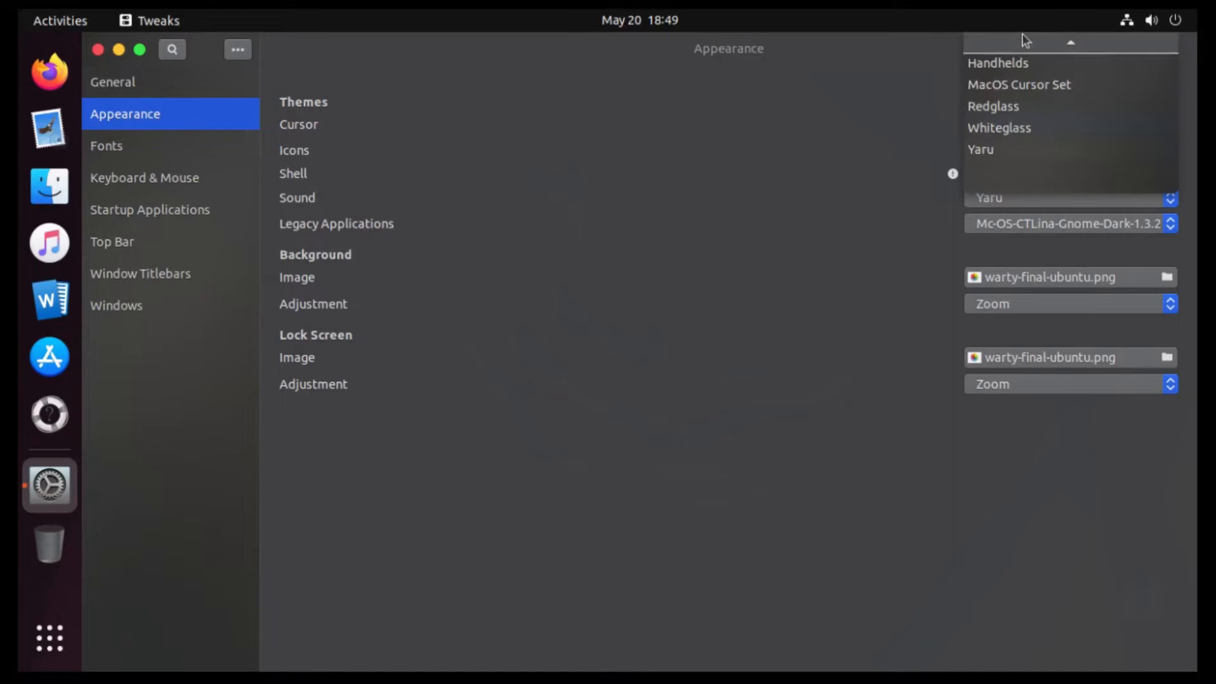
pyautogui.click(1017, 84)
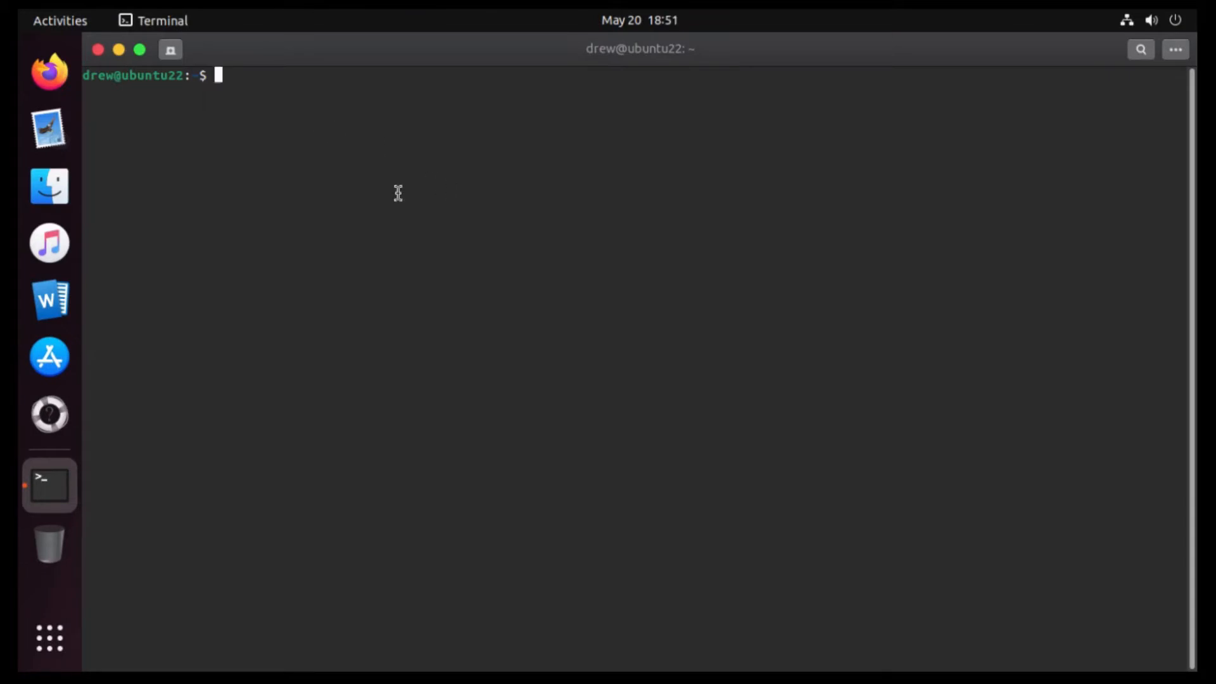
# - Run sudo apt install plank to install the Plank dock, then close the terminal
pyautogui.write('sudo')
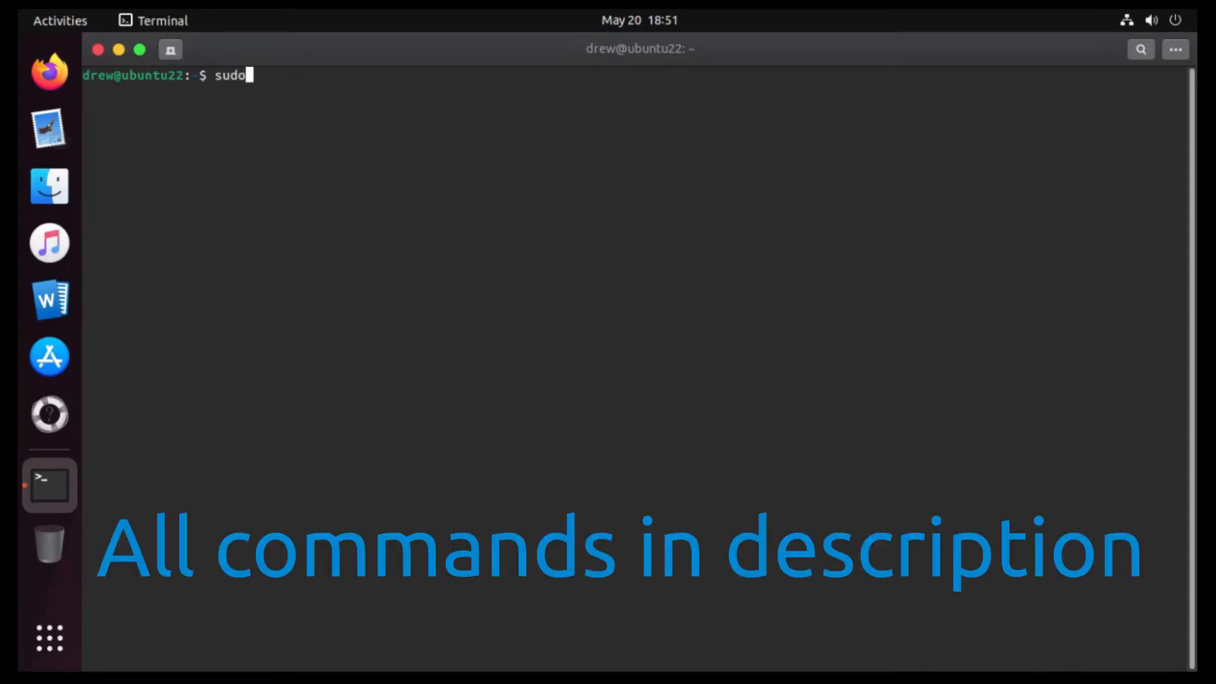
pyautogui.write('apt i')
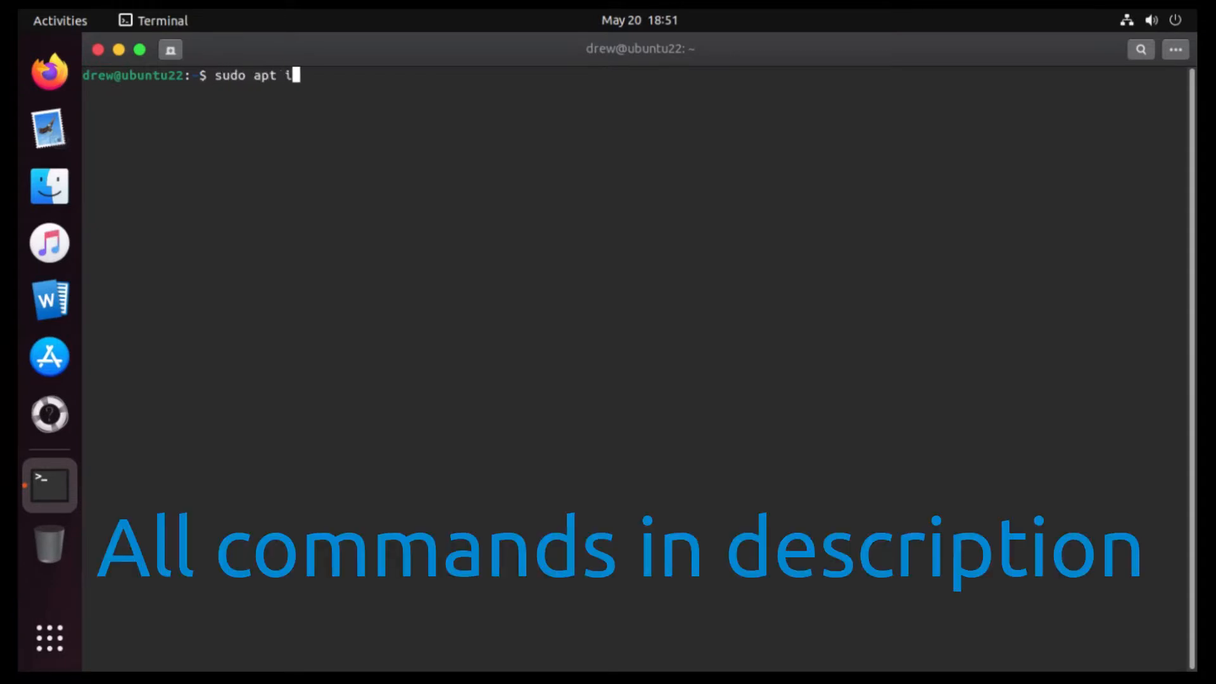
pyautogui.press('Return')
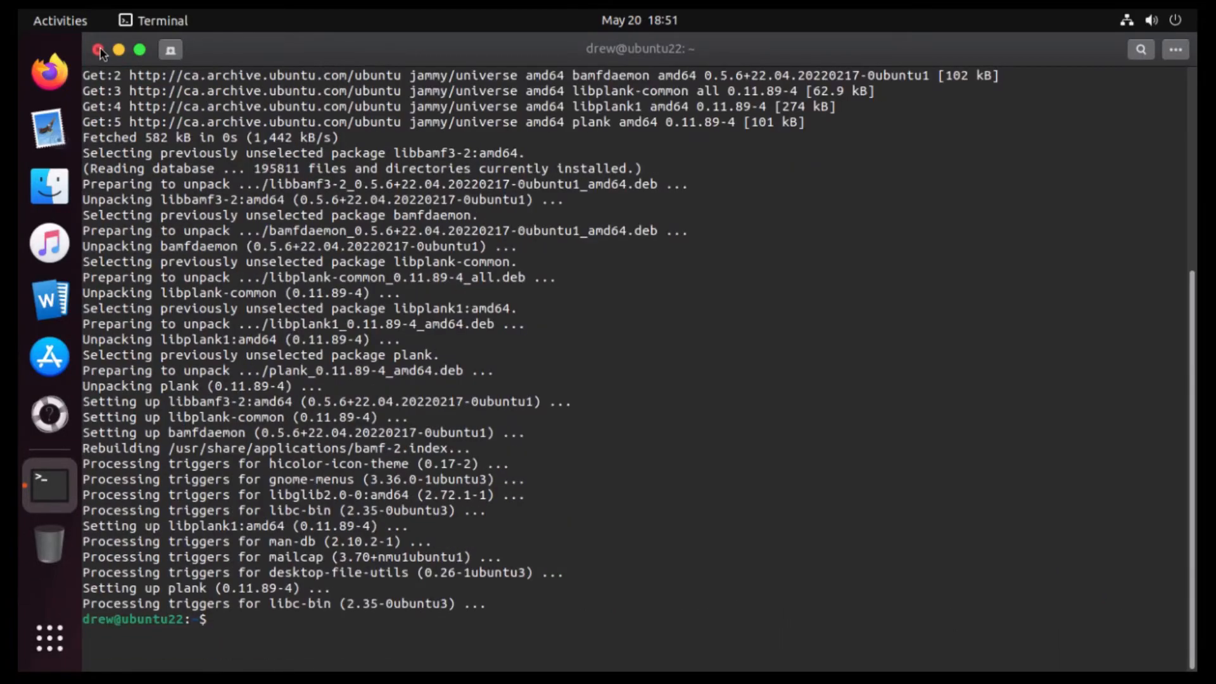
pyautogui.click(49, 638)
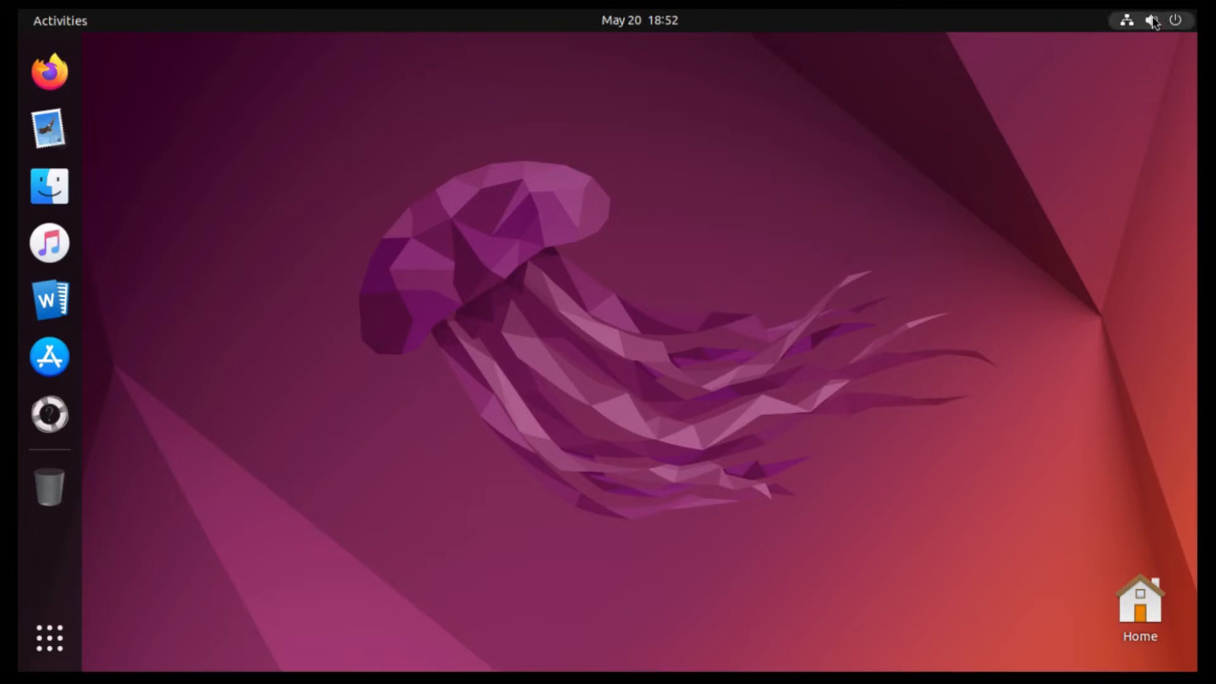
# - Log out from the system menu and choose the Ubuntu on Xorg session at the login screen
pyautogui.click(1152, 20)
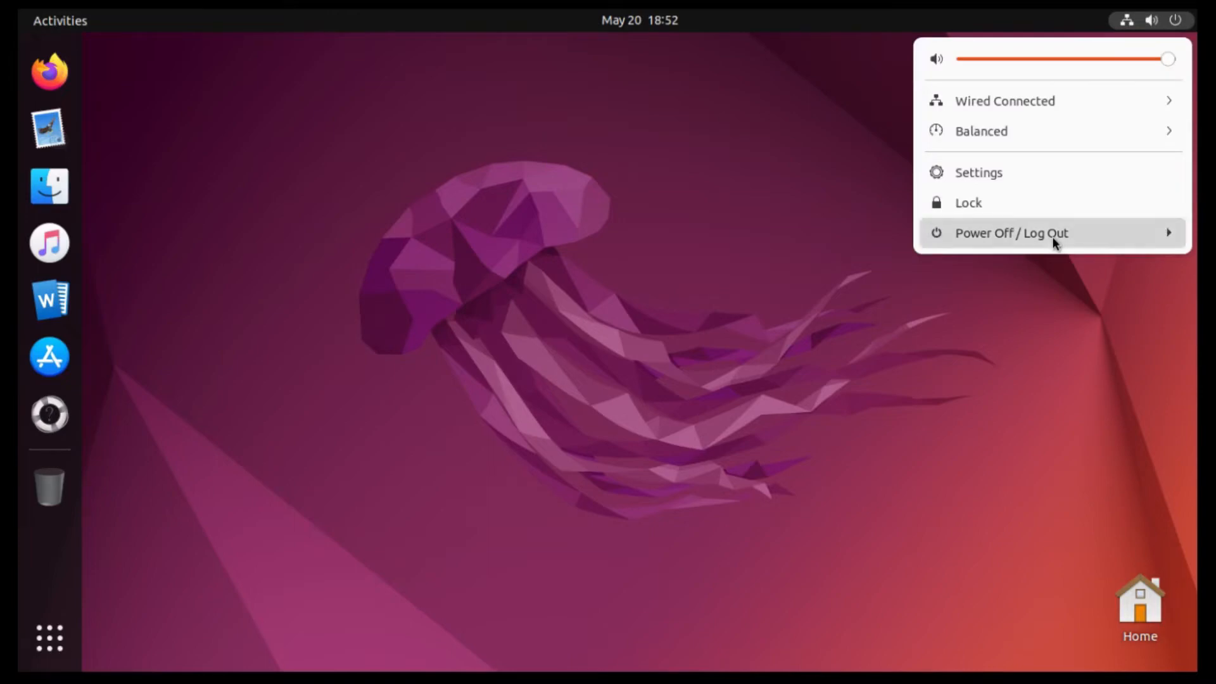
pyautogui.click(1010, 233)
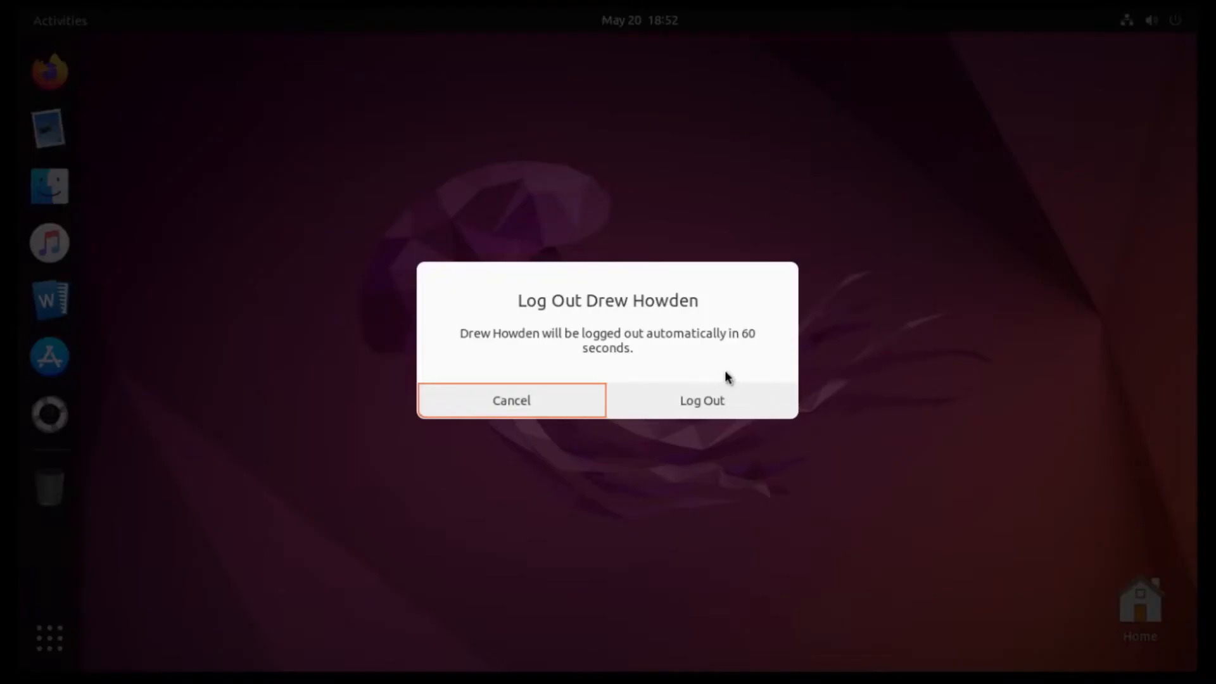
pyautogui.click(700, 400)
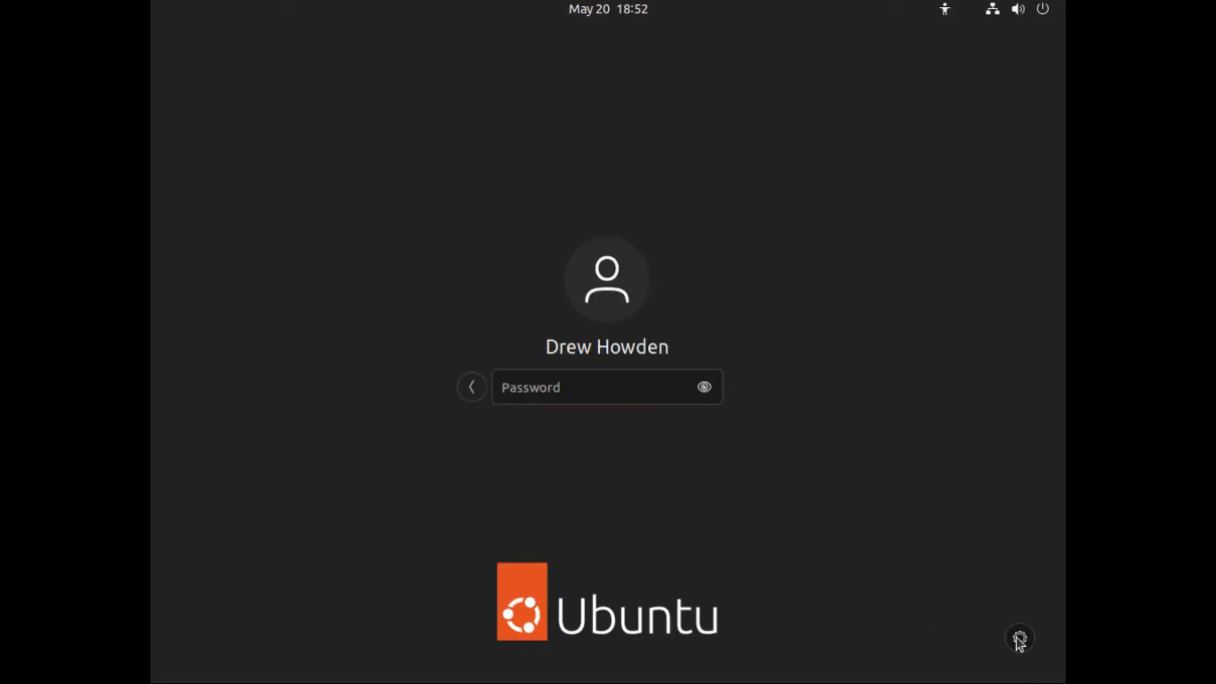
pyautogui.click(1019, 637)
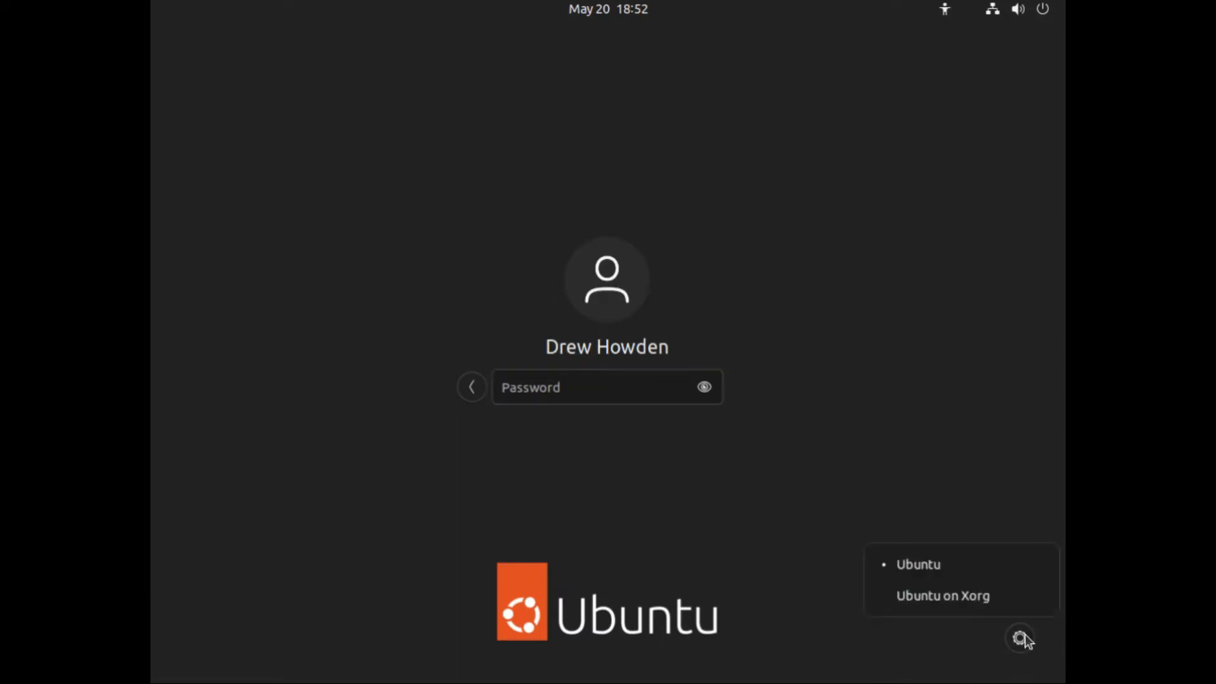
pyautogui.moveTo(927, 607)
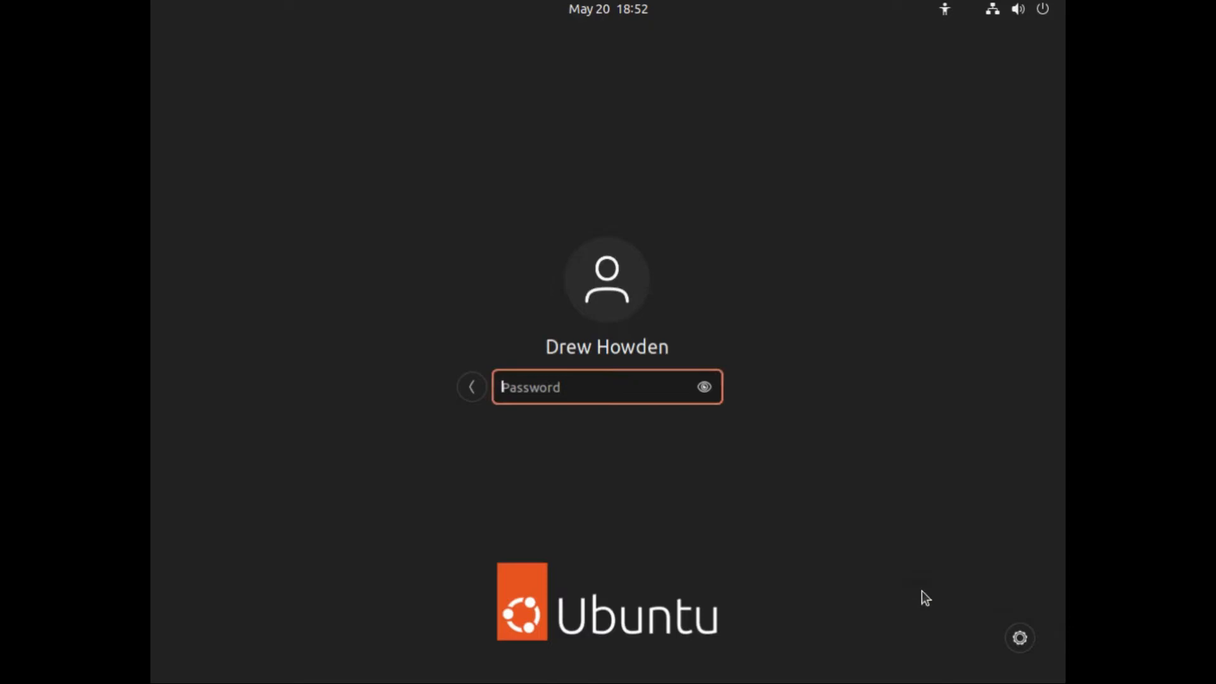
# - Sign back in with the password, re-entering it after one failed attempt
pyautogui.press('Return')
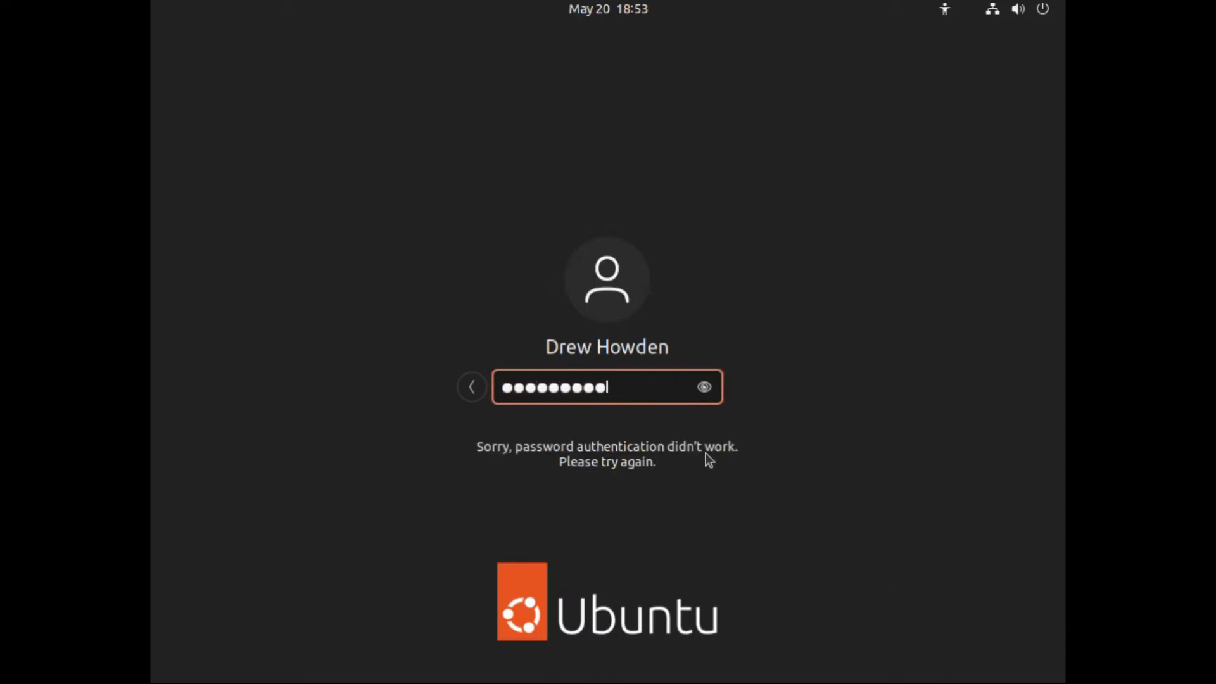
pyautogui.press('Return')
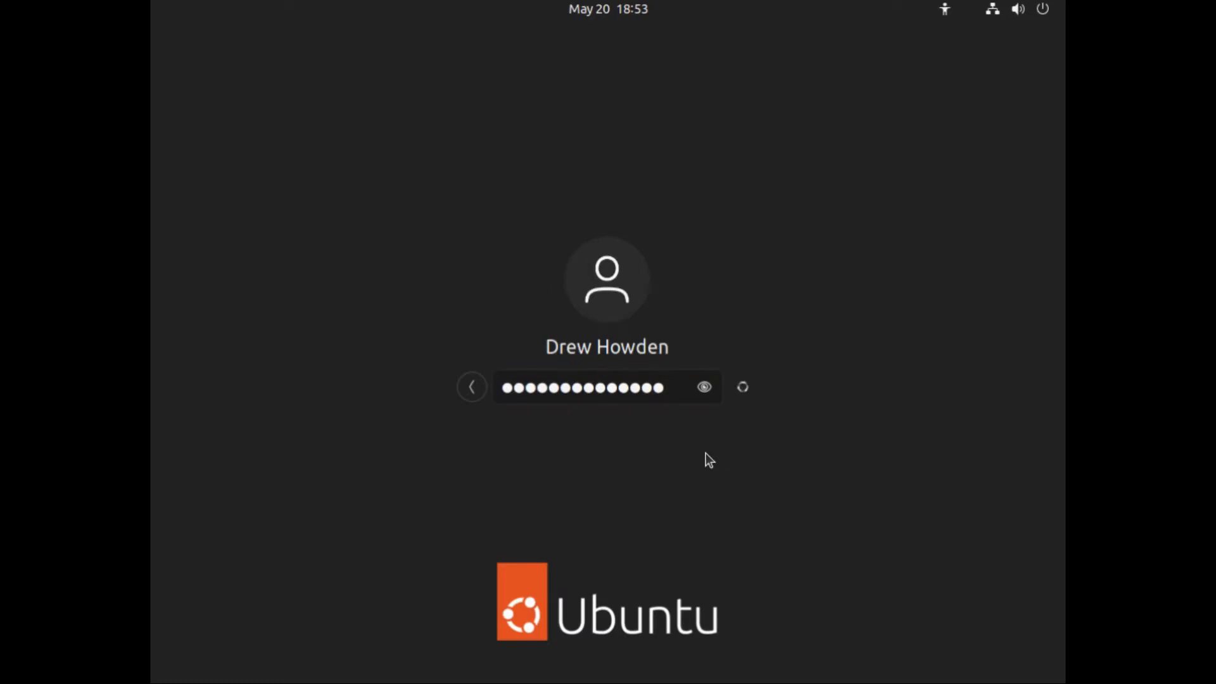
pyautogui.press('Return')
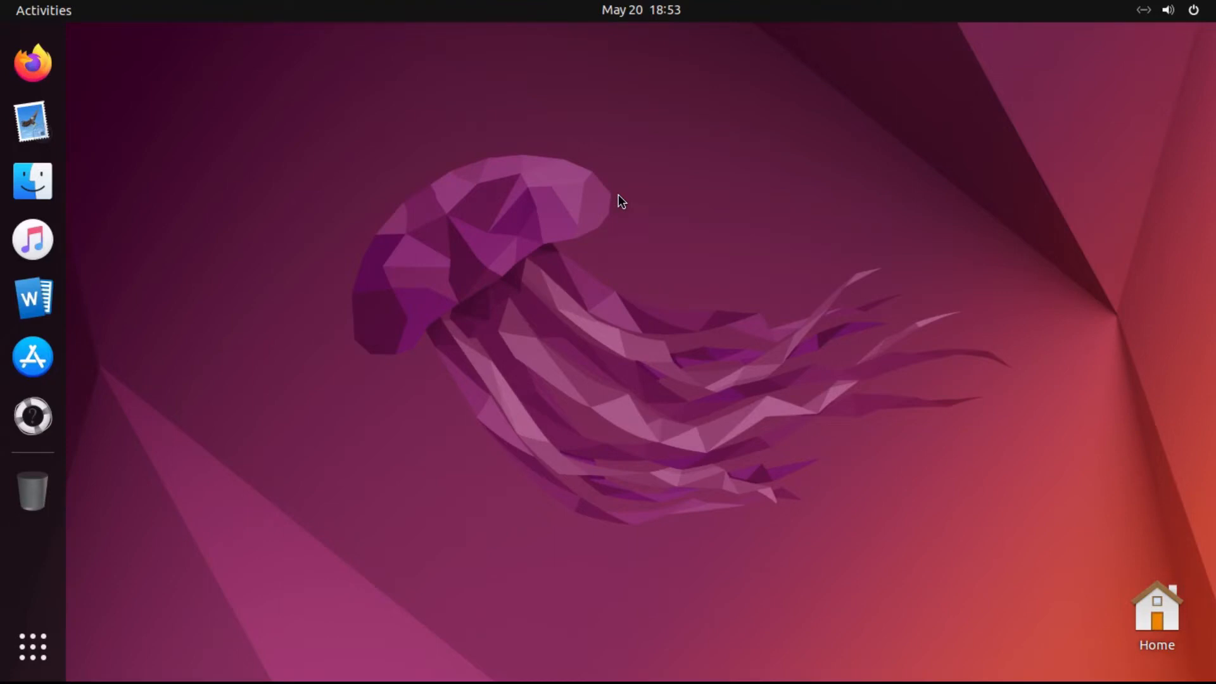
# - Launch Plank from the application grid so its dock appears, then search for Startup Applications
pyautogui.click(1166, 11)
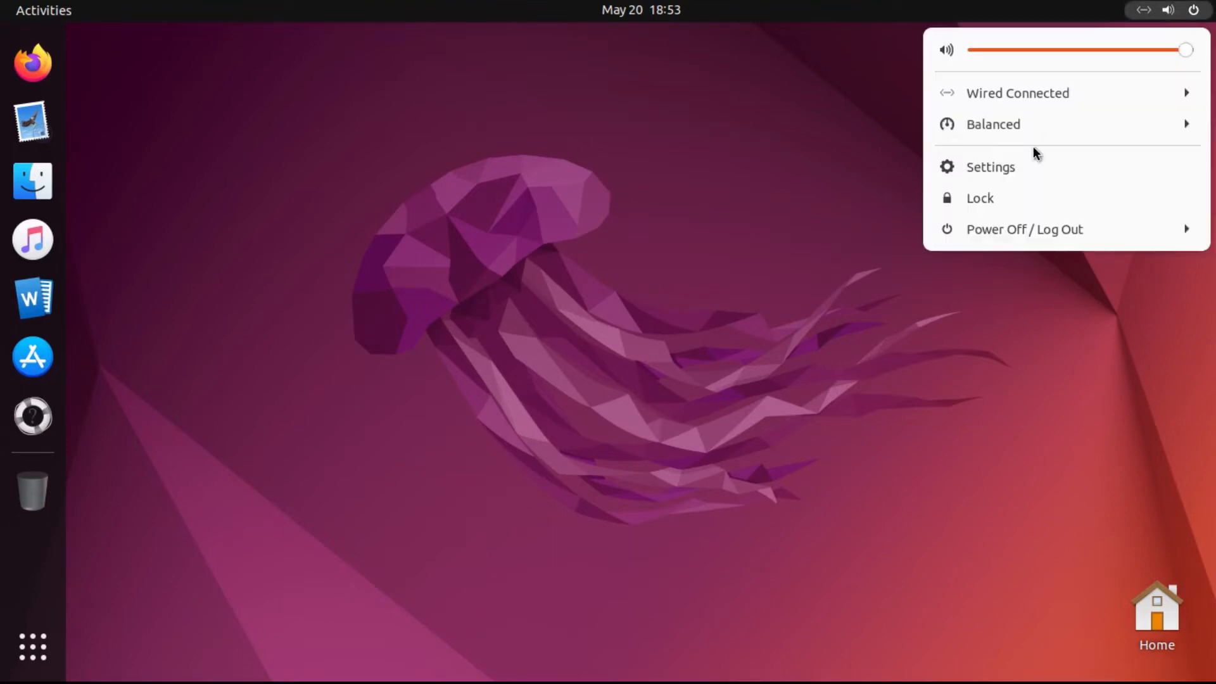
pyautogui.click(33, 647)
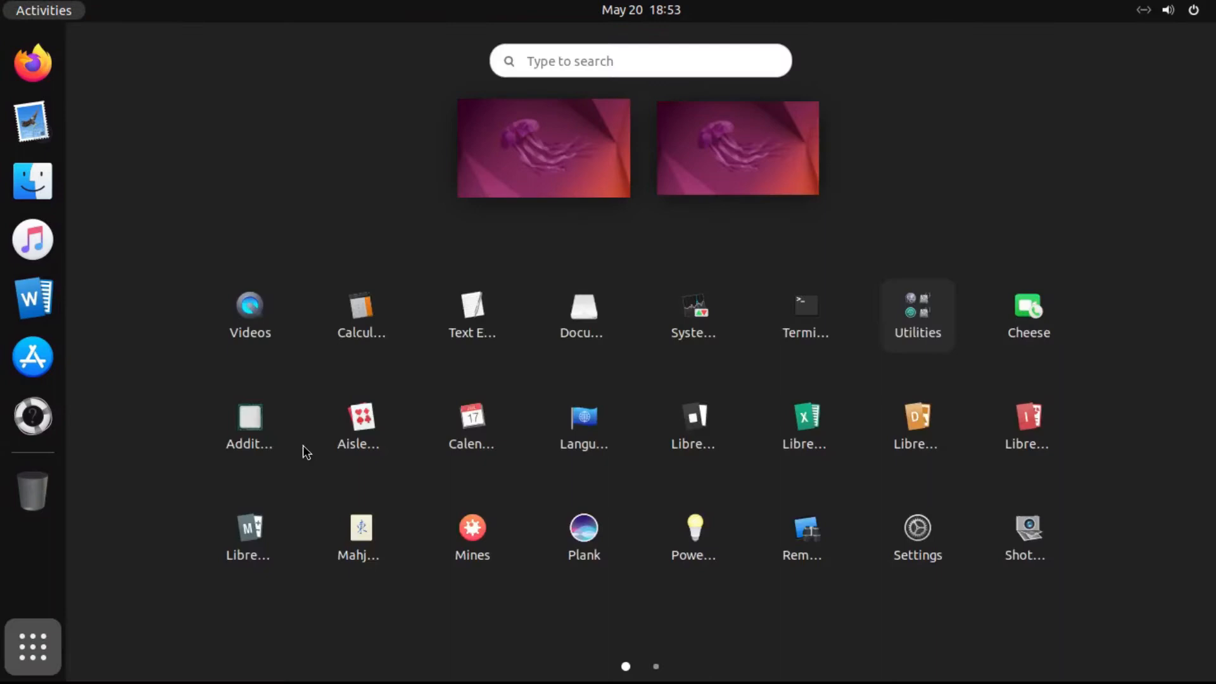
pyautogui.moveTo(583, 248)
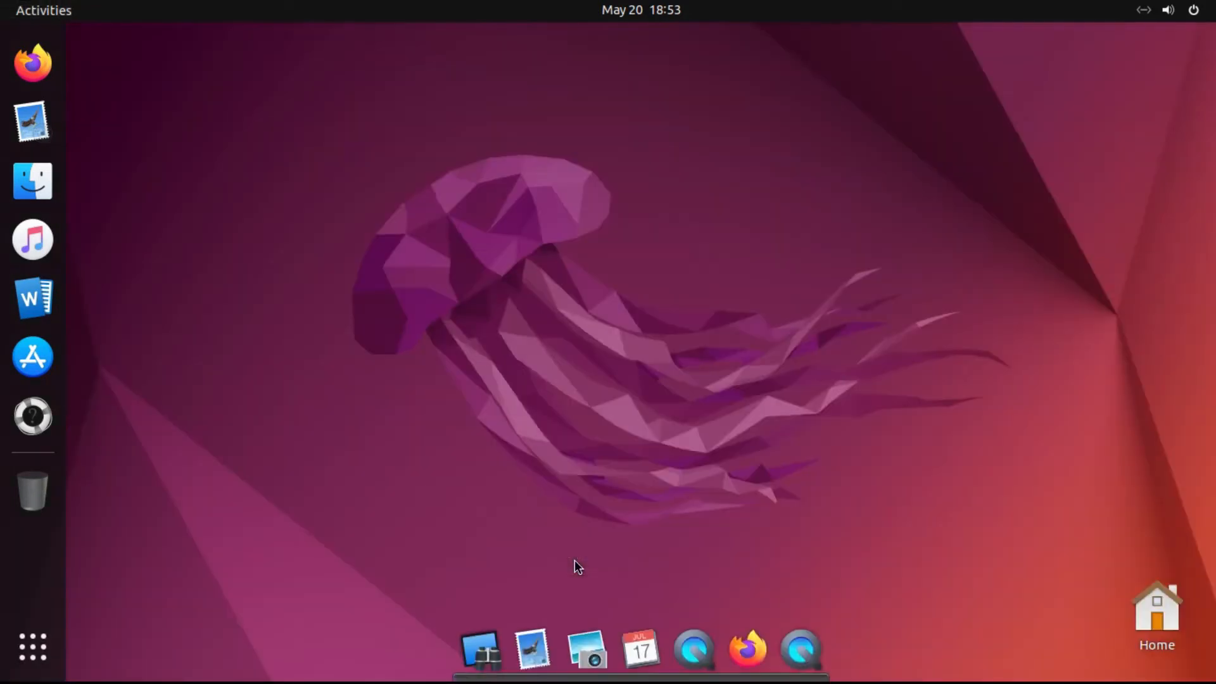
pyautogui.click(33, 646)
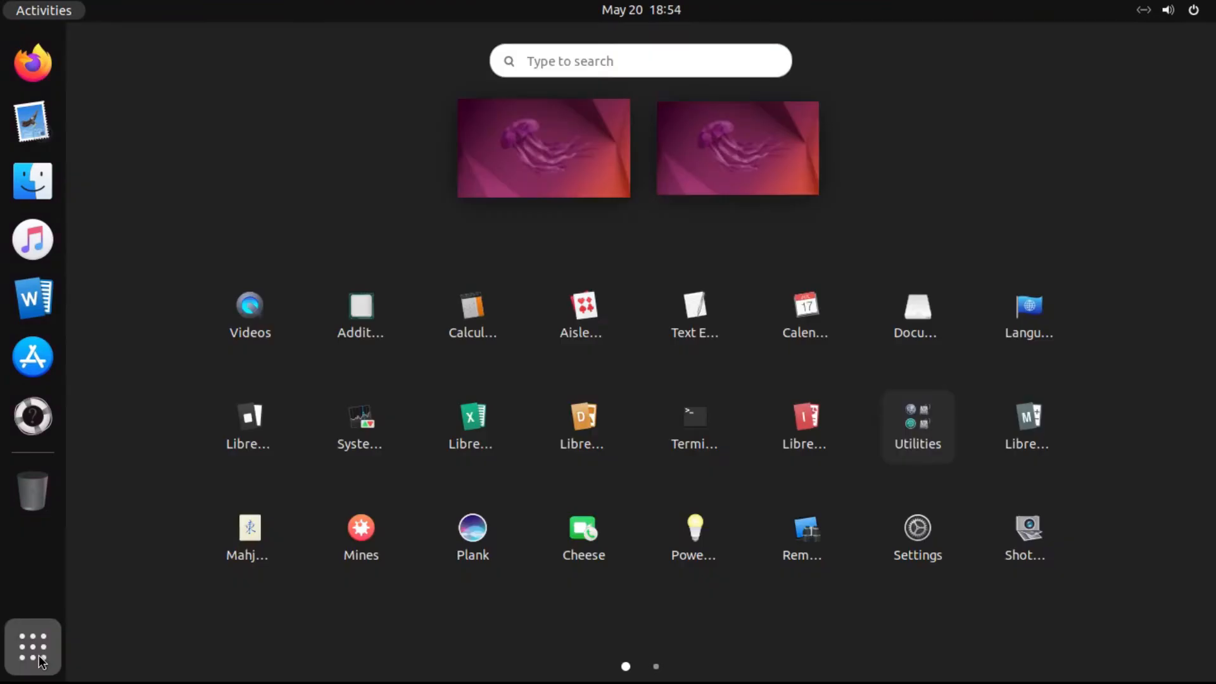
pyautogui.write('st')
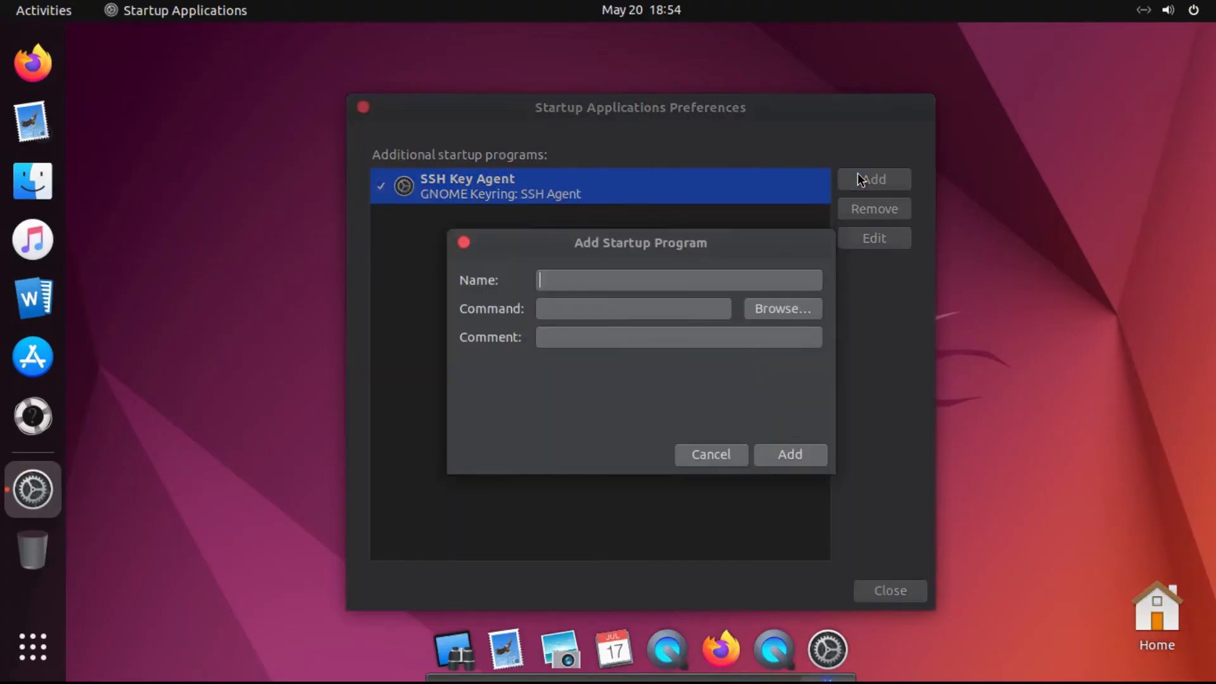
# - Add a startup program named plank with command plank, then close the preferences
pyautogui.write('plank')
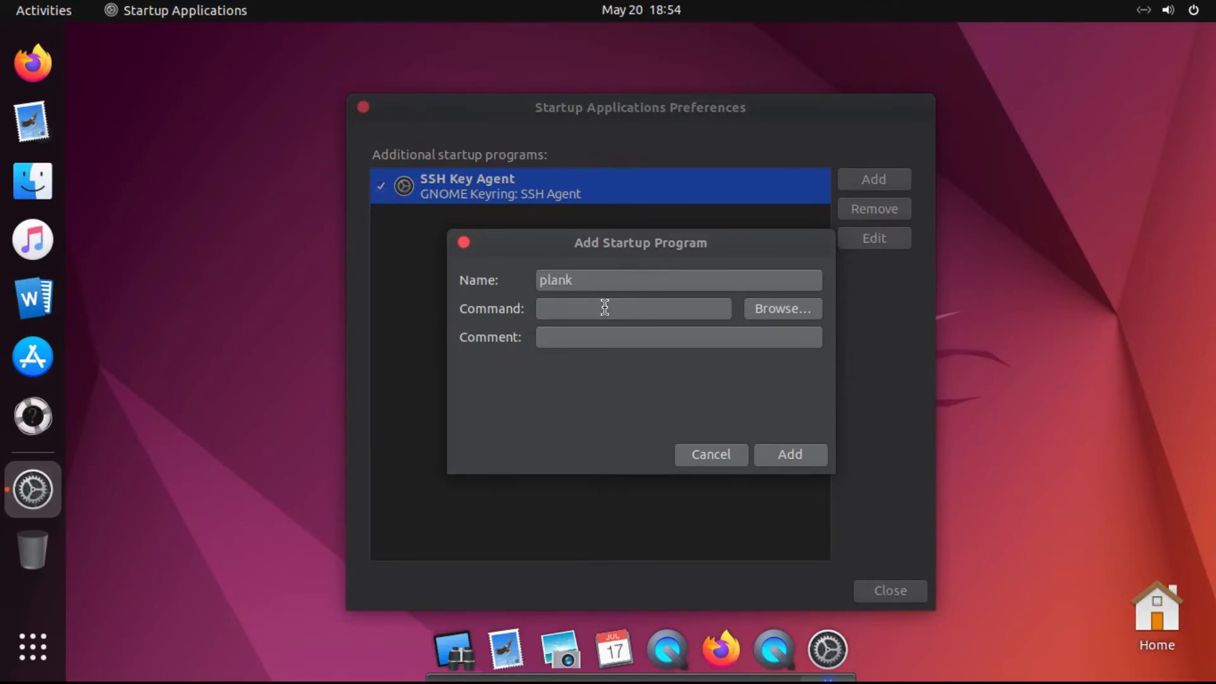
pyautogui.click(613, 307)
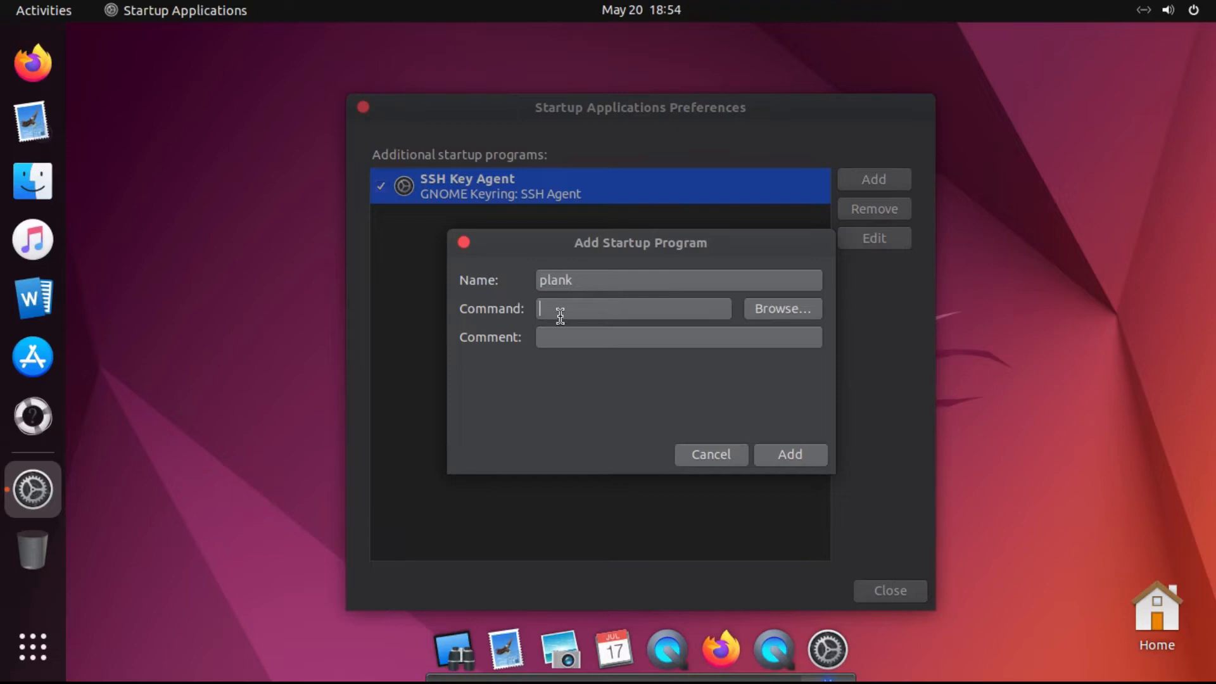
pyautogui.write('plank')
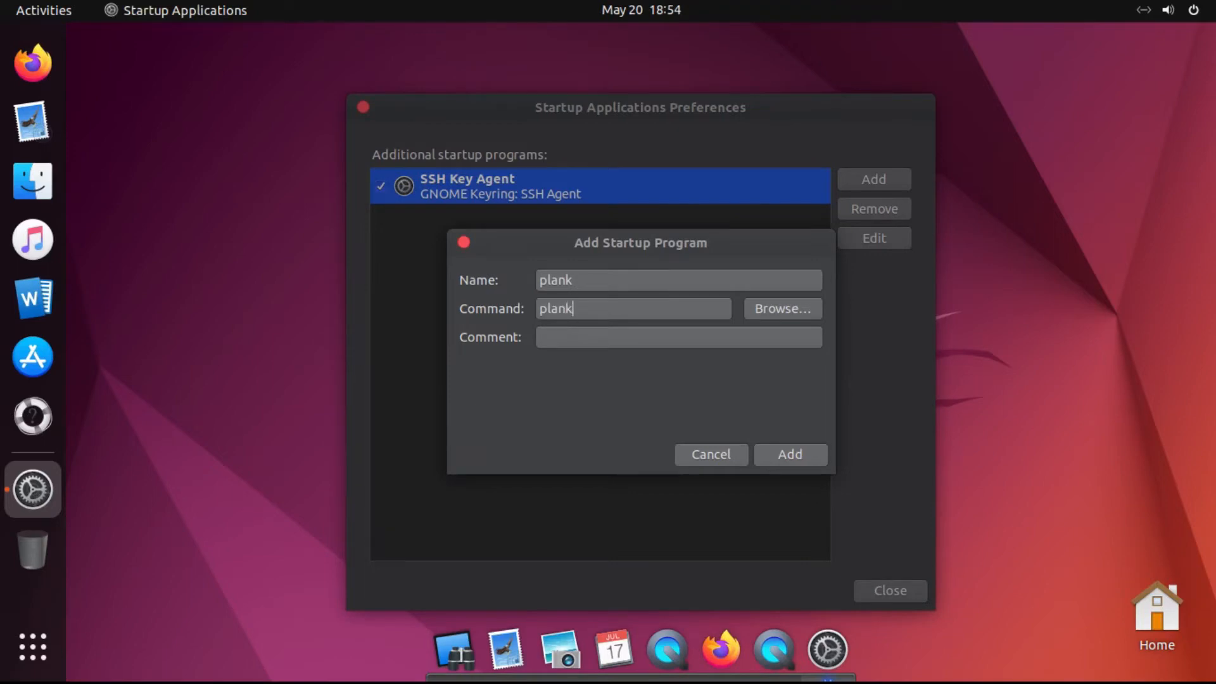
pyautogui.moveTo(714, 423)
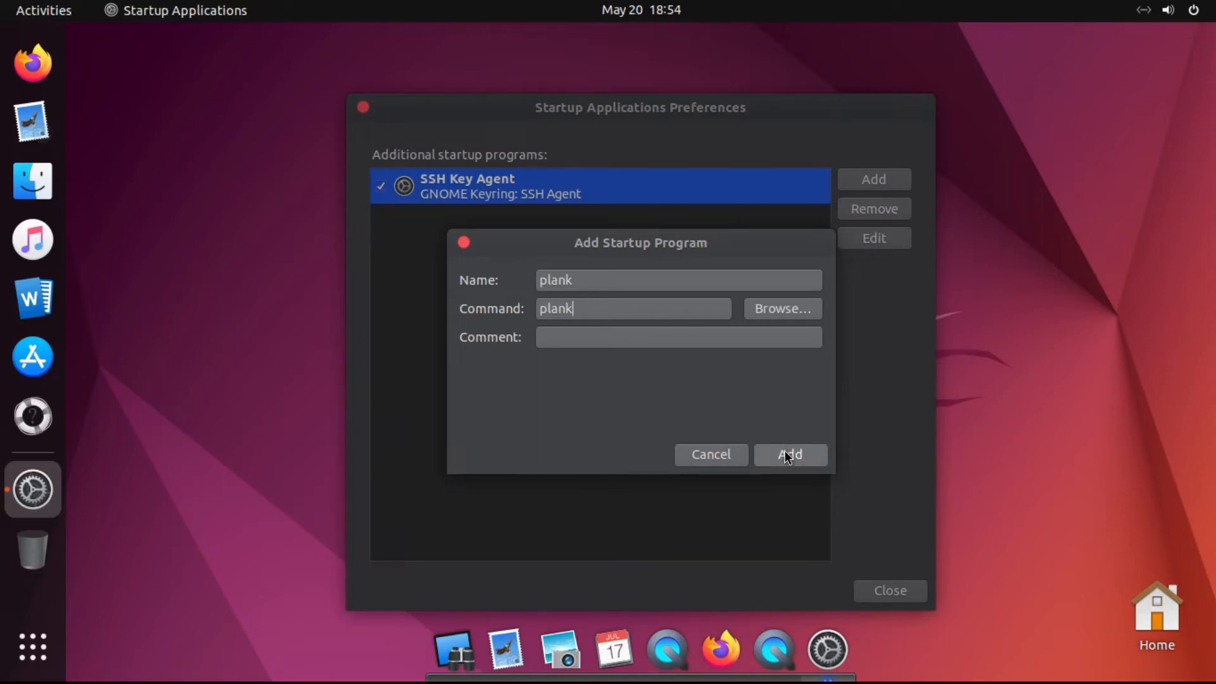
pyautogui.click(789, 454)
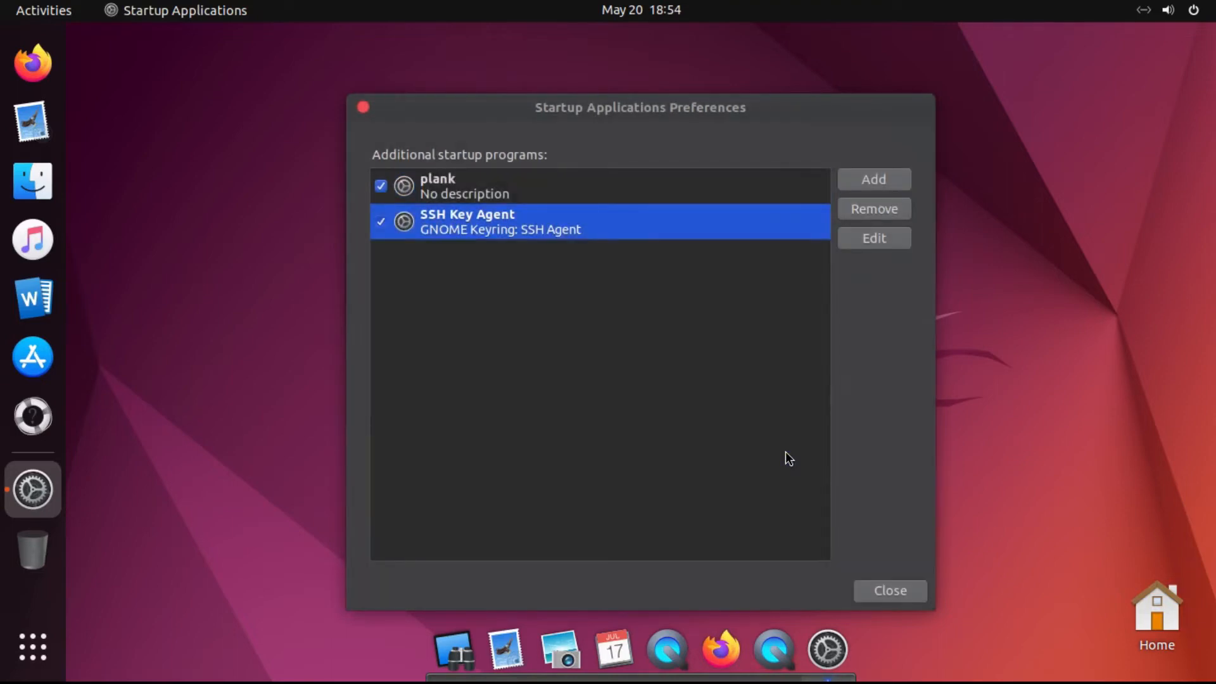
pyautogui.click(888, 590)
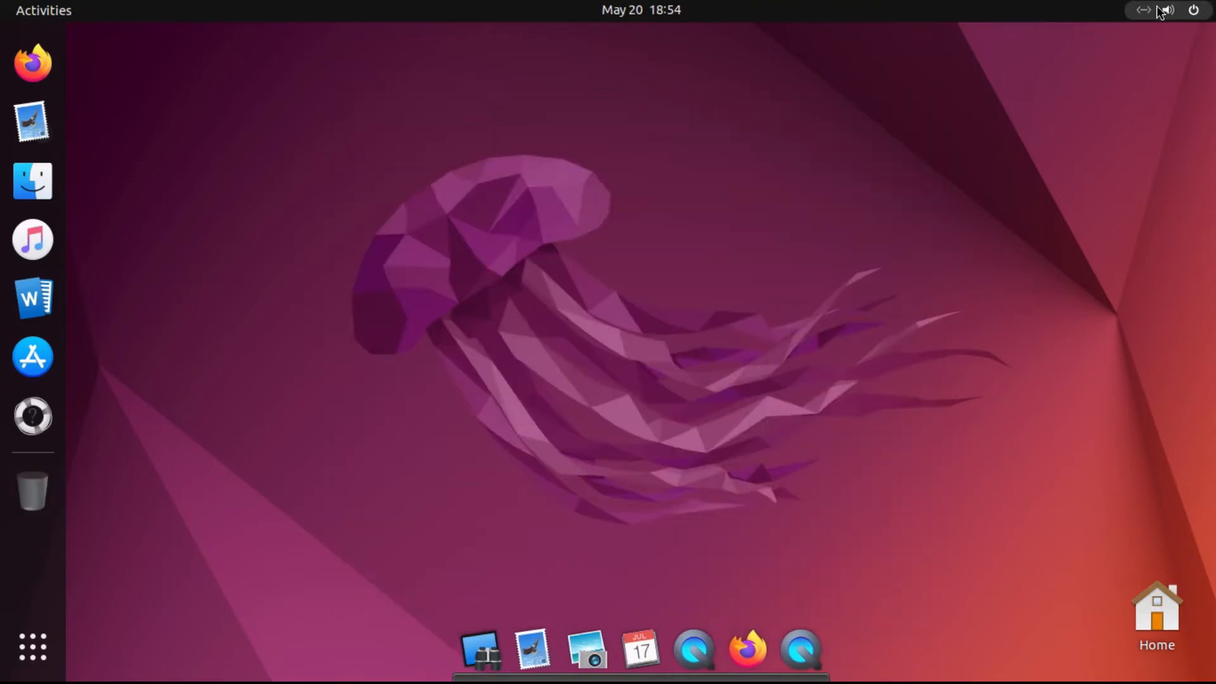
# - Log out from the system menu and sign back in so Plank starts on its own
pyautogui.click(1193, 11)
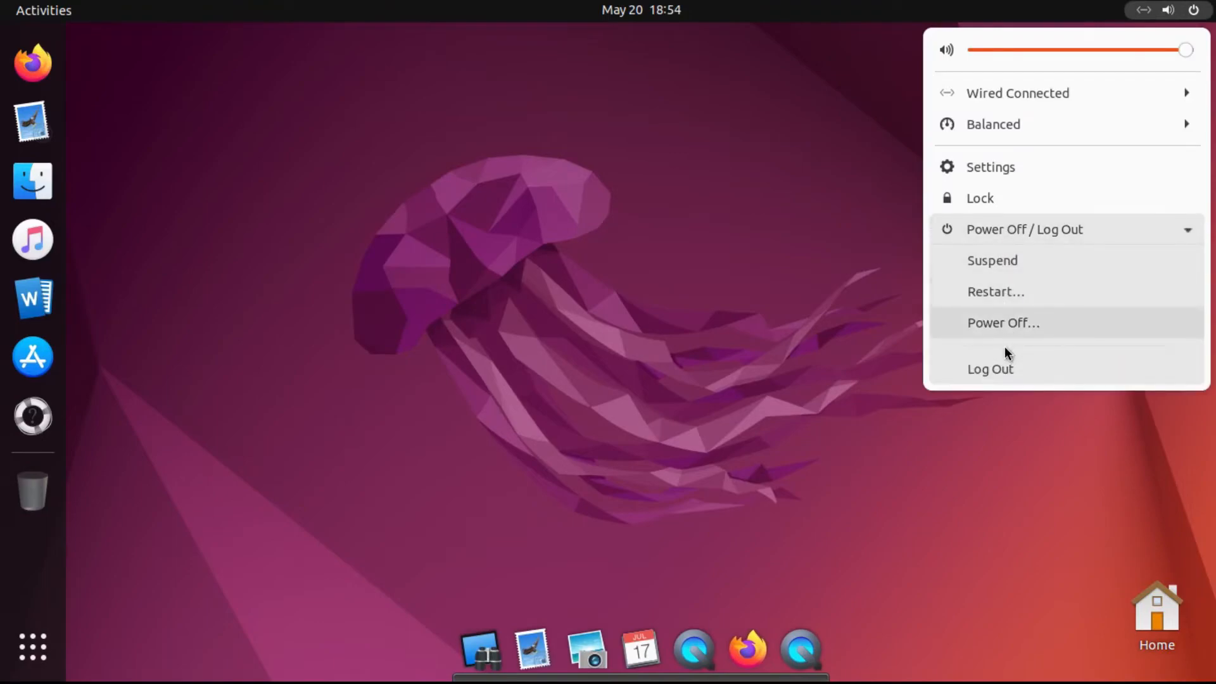
pyautogui.click(991, 369)
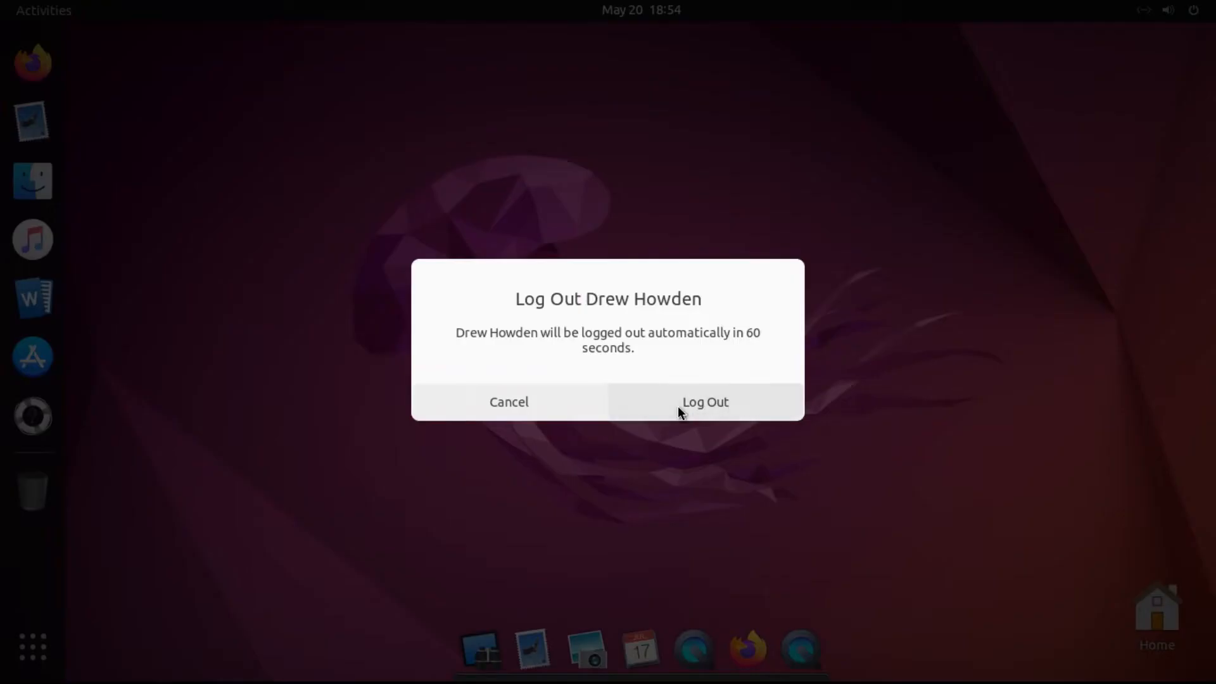
pyautogui.click(704, 401)
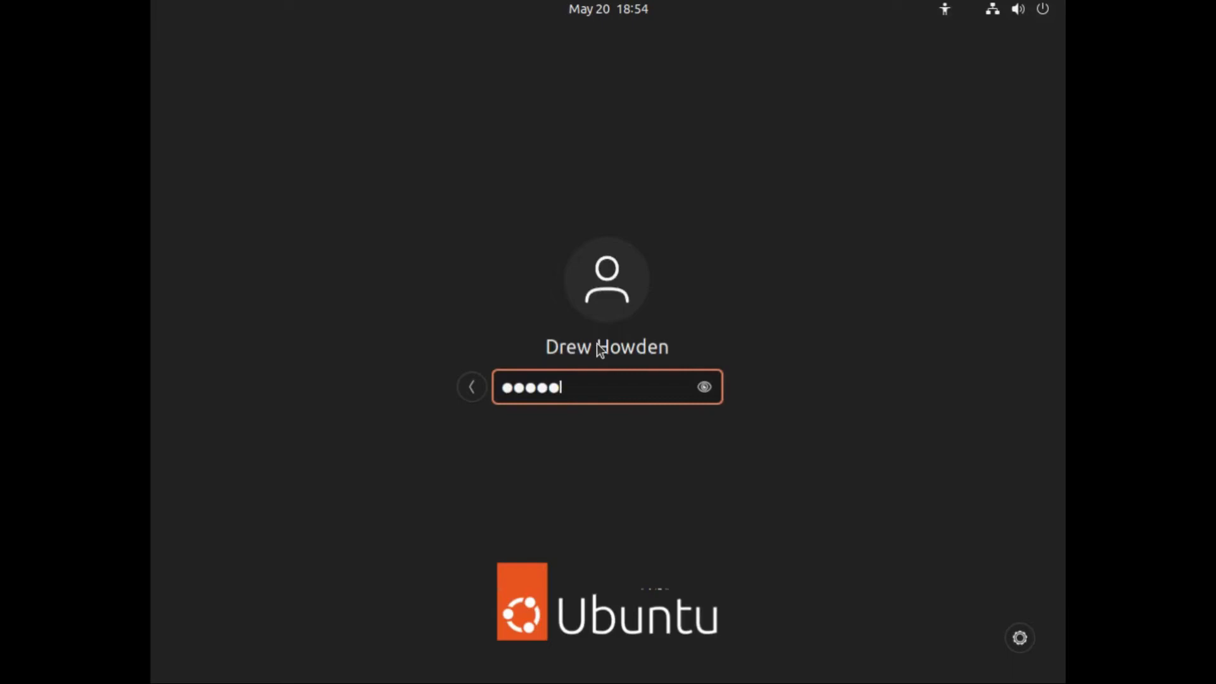
pyautogui.press('Return')
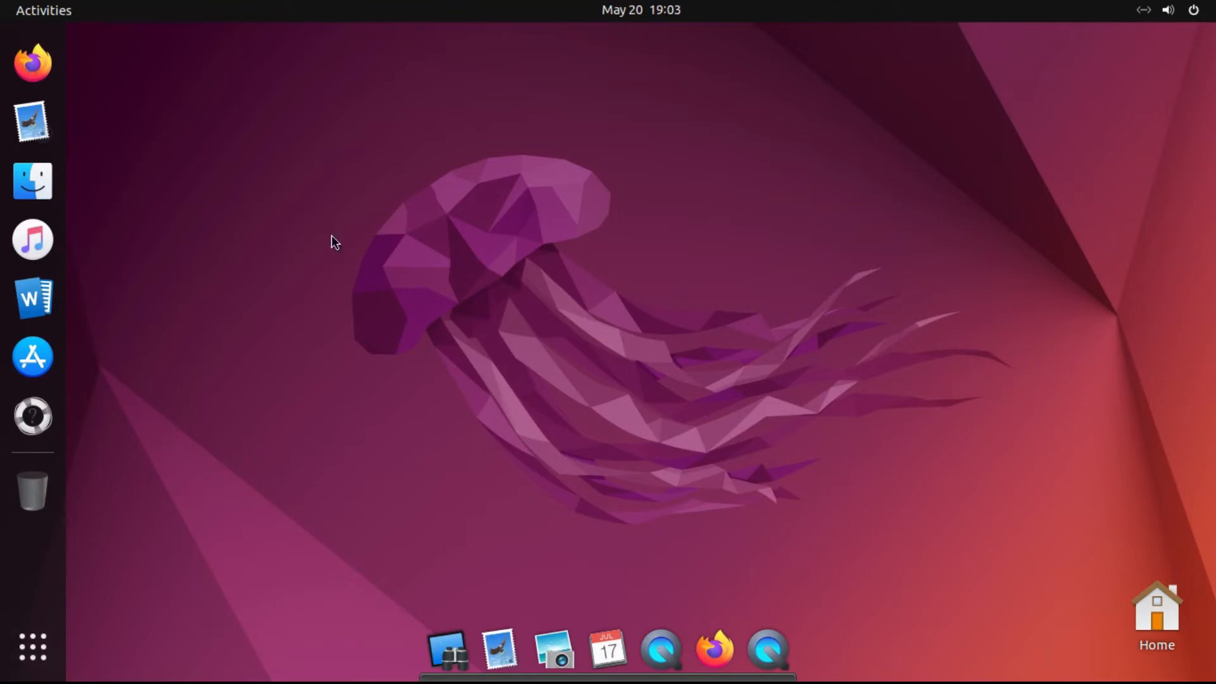
pyautogui.moveTo(33, 357)
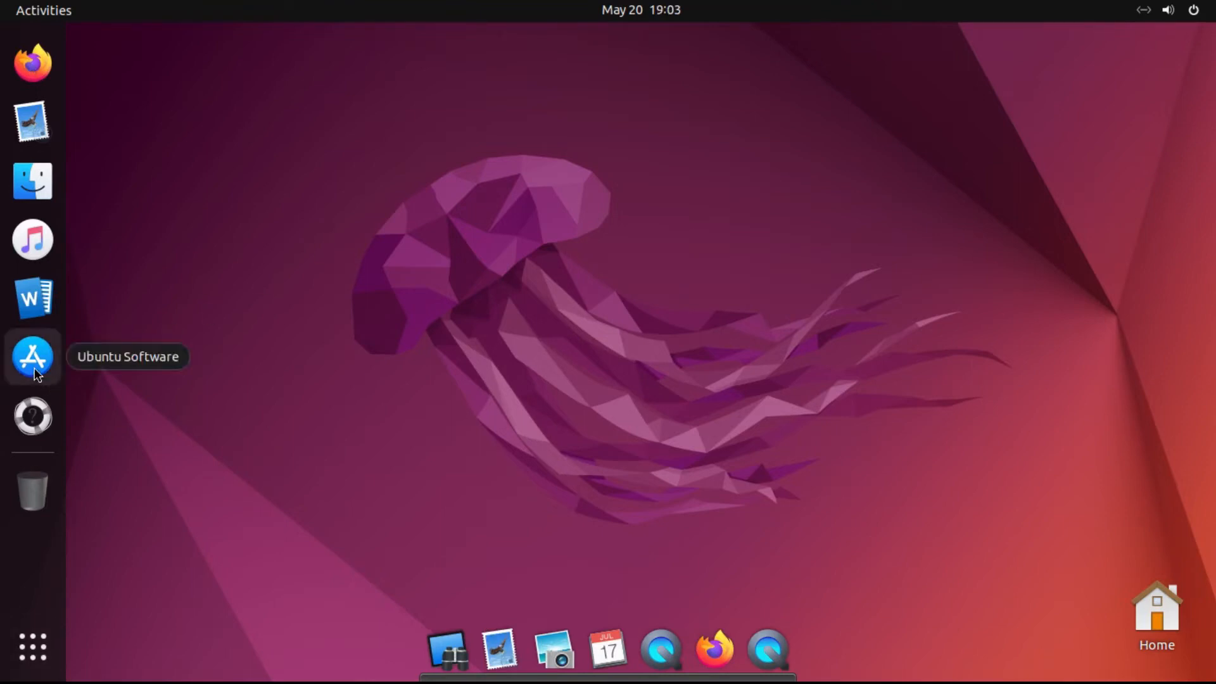
# - Search Ubuntu Software for 'extension' and install the Extensions app, authenticating with the password
pyautogui.click(33, 357)
pyautogui.write('e')
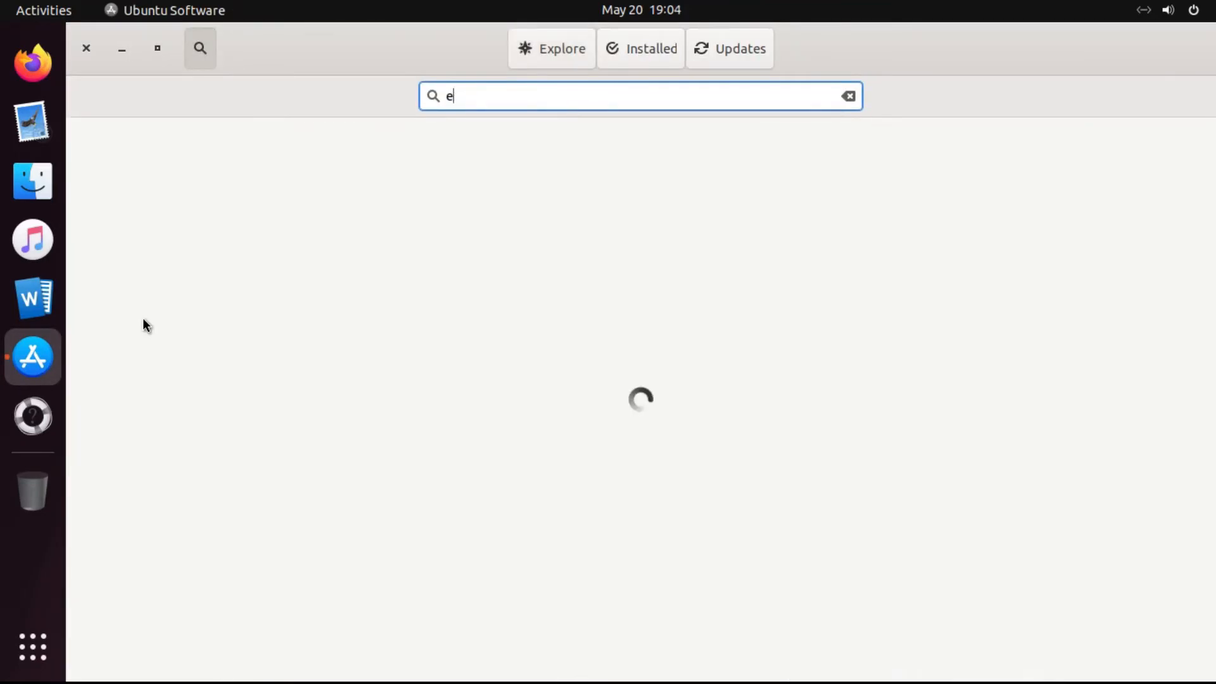
pyautogui.write('xtension')
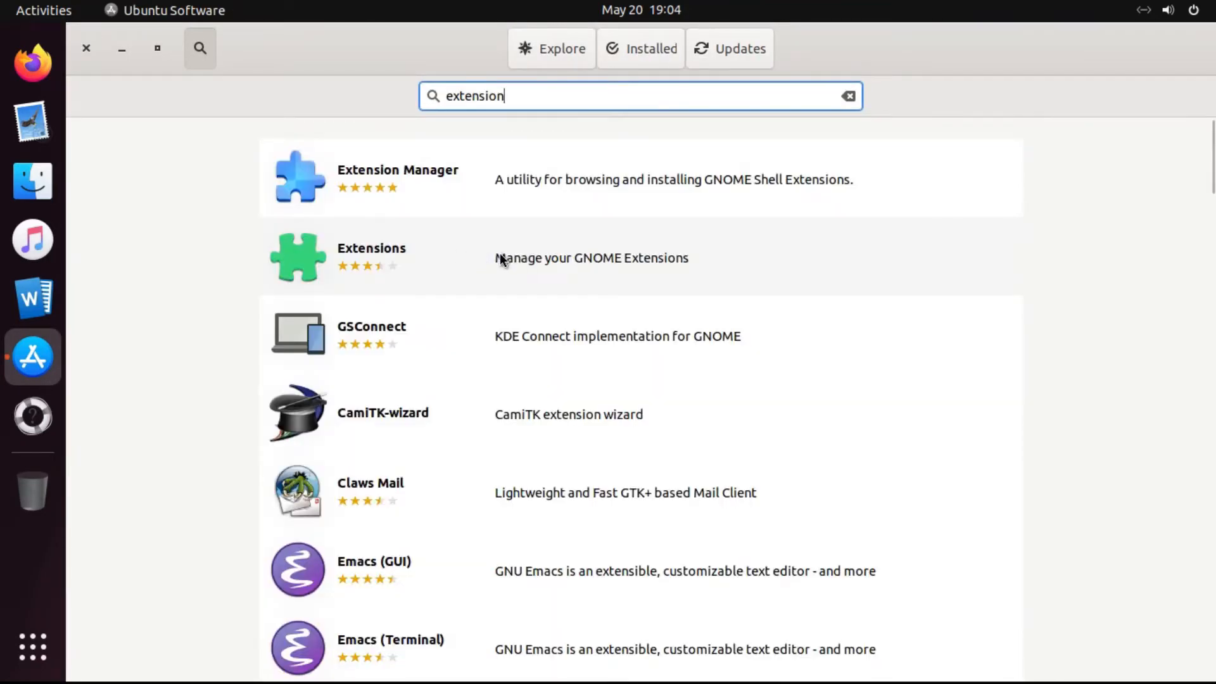
pyautogui.click(371, 256)
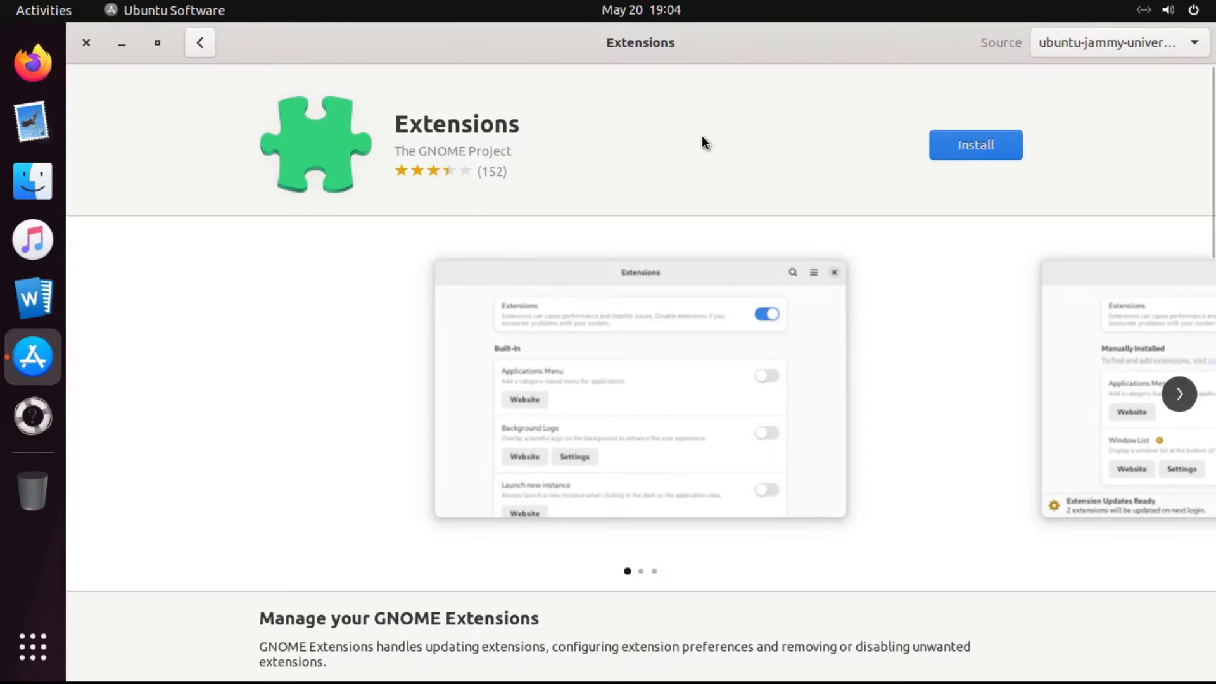
pyautogui.moveTo(578, 114)
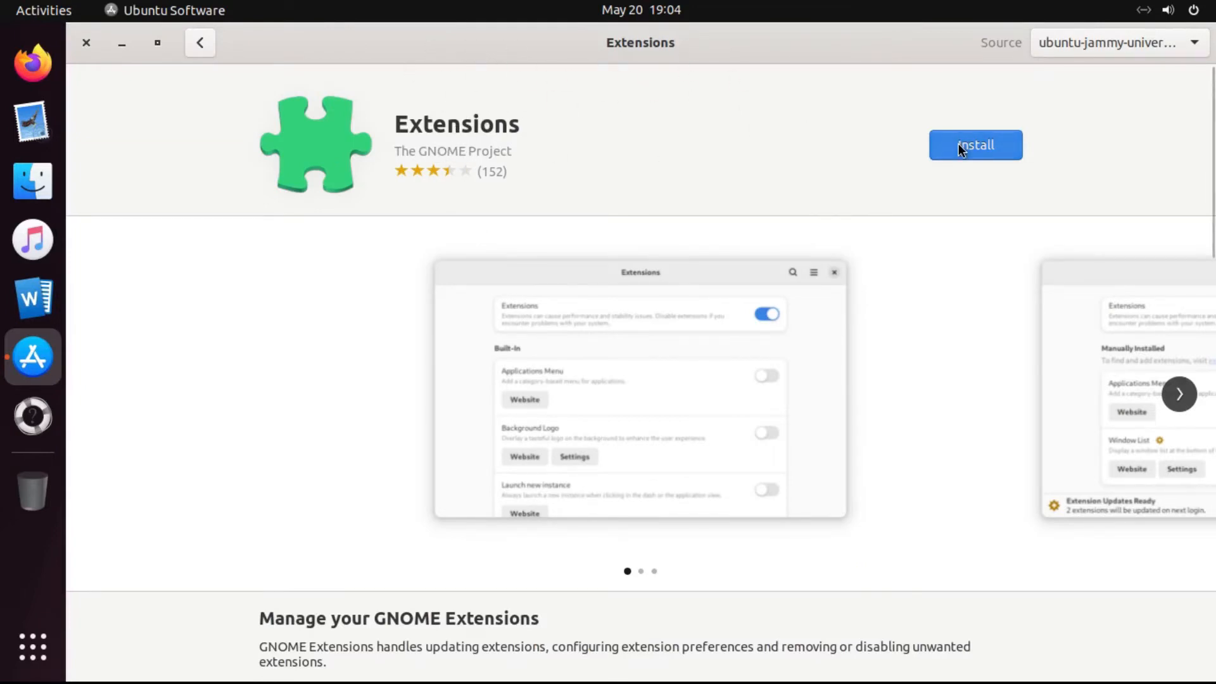
pyautogui.click(975, 145)
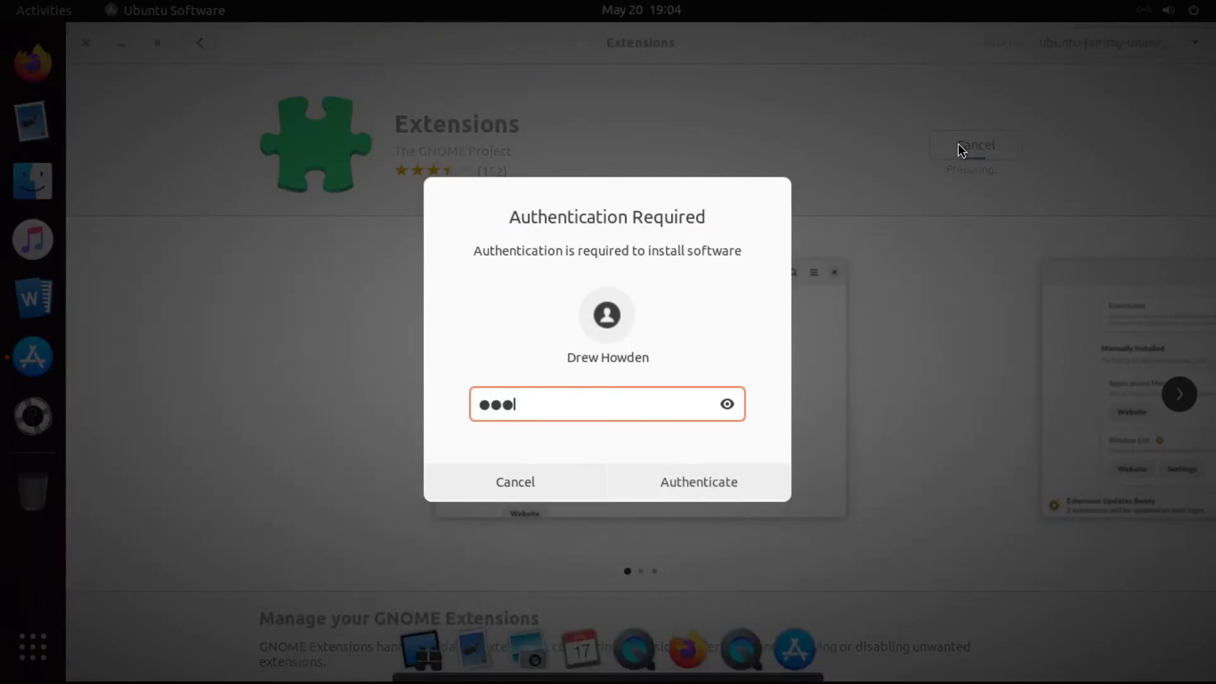
pyautogui.click(696, 482)
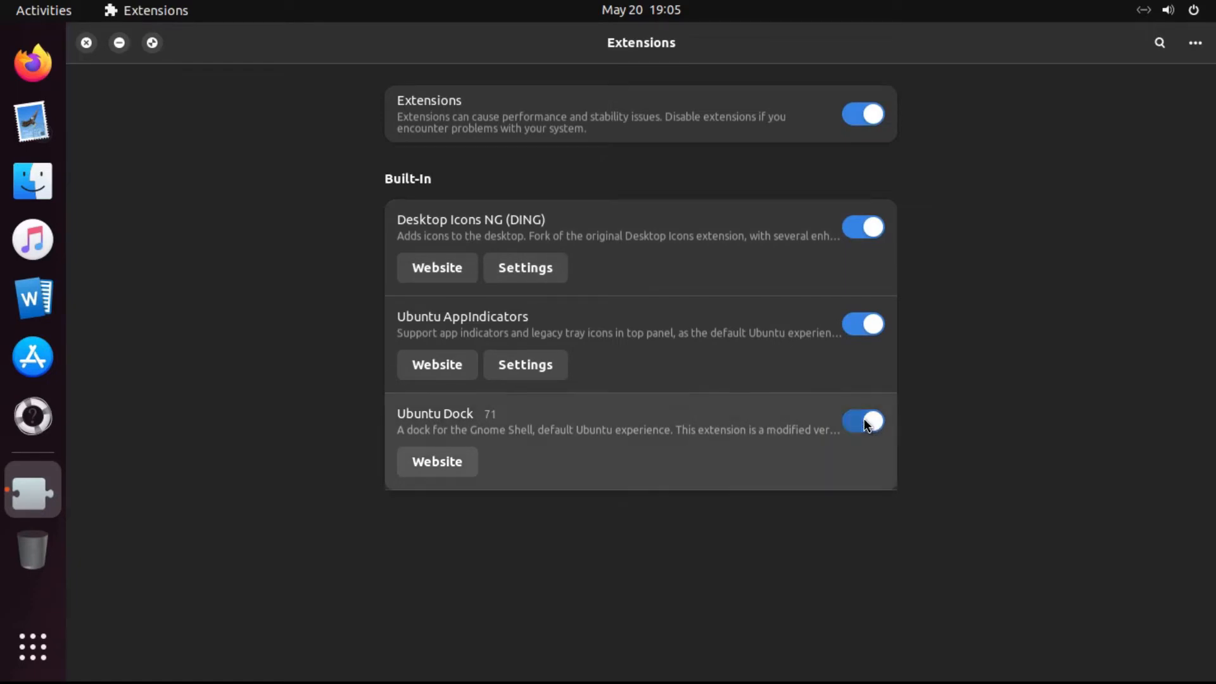
# - Disable the Ubuntu Dock extension and enable Show external drives in Desktop Icons NG settings
pyautogui.click(861, 421)
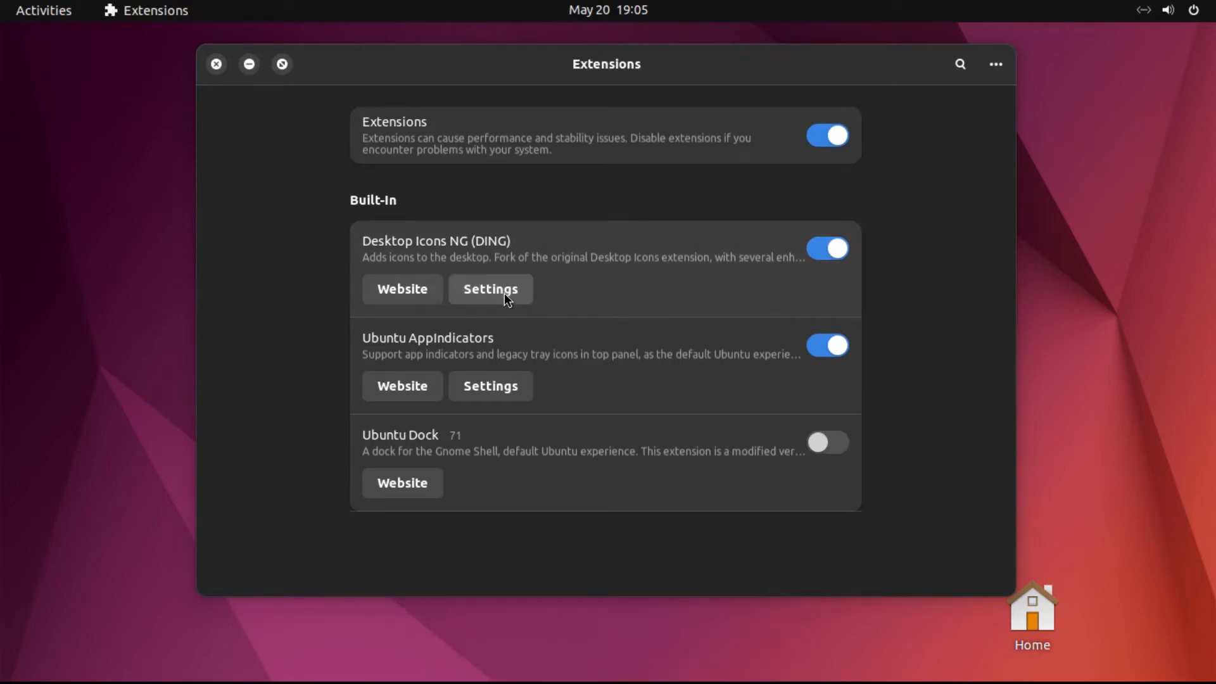
pyautogui.click(489, 289)
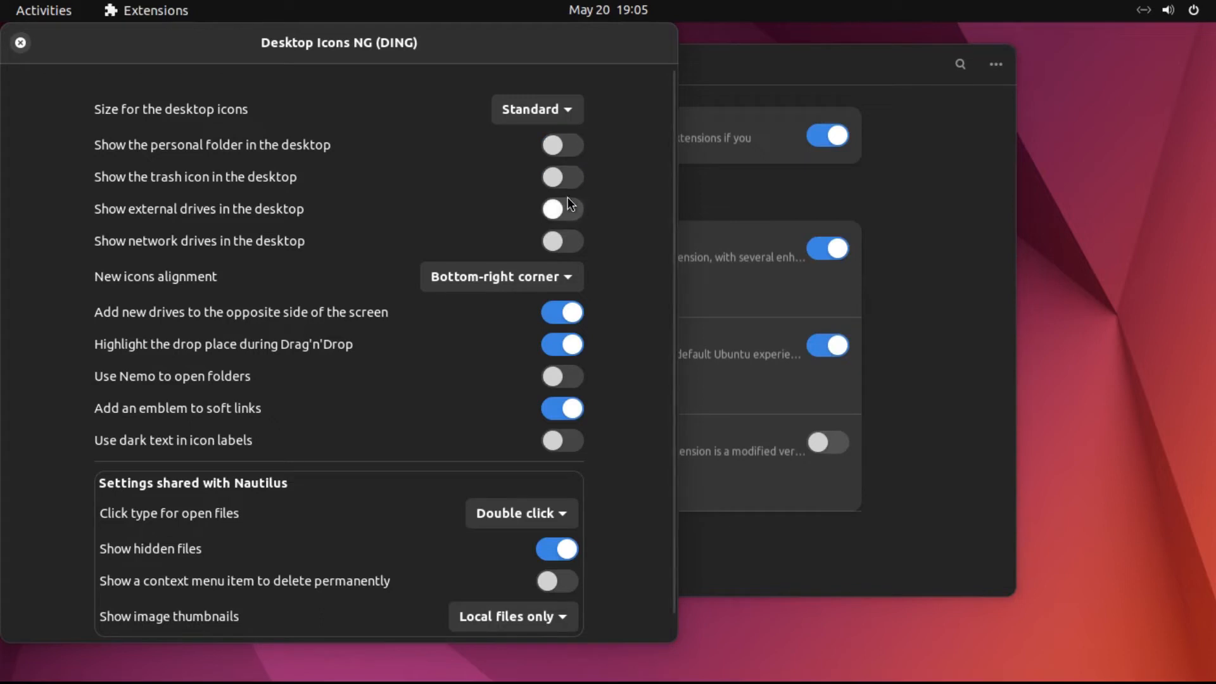
pyautogui.click(561, 209)
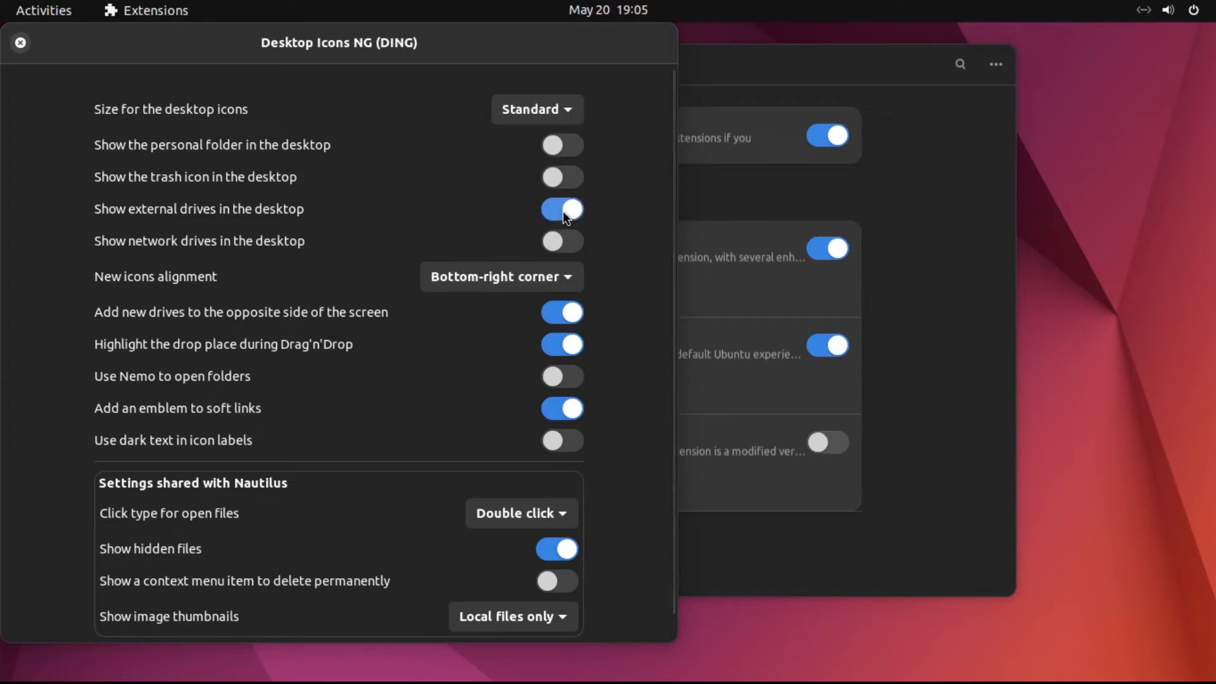
# - Set New icons alignment to Top-left corner and close the Desktop Icons NG settings
pyautogui.click(501, 276)
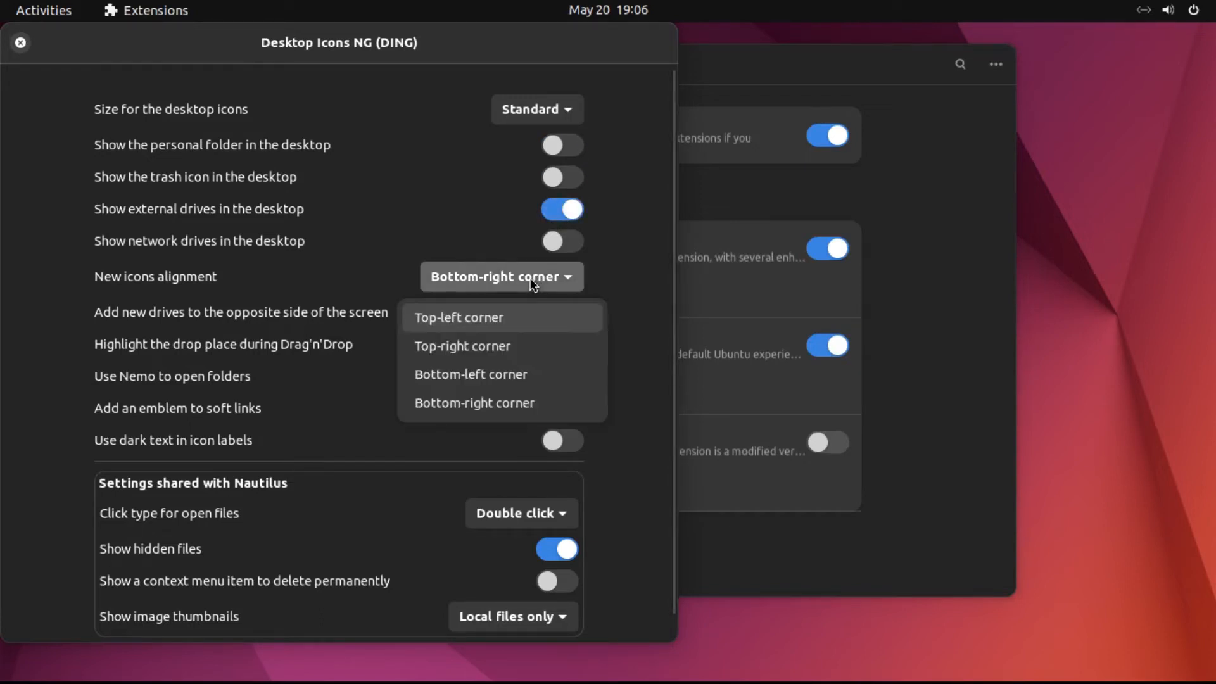
pyautogui.click(459, 317)
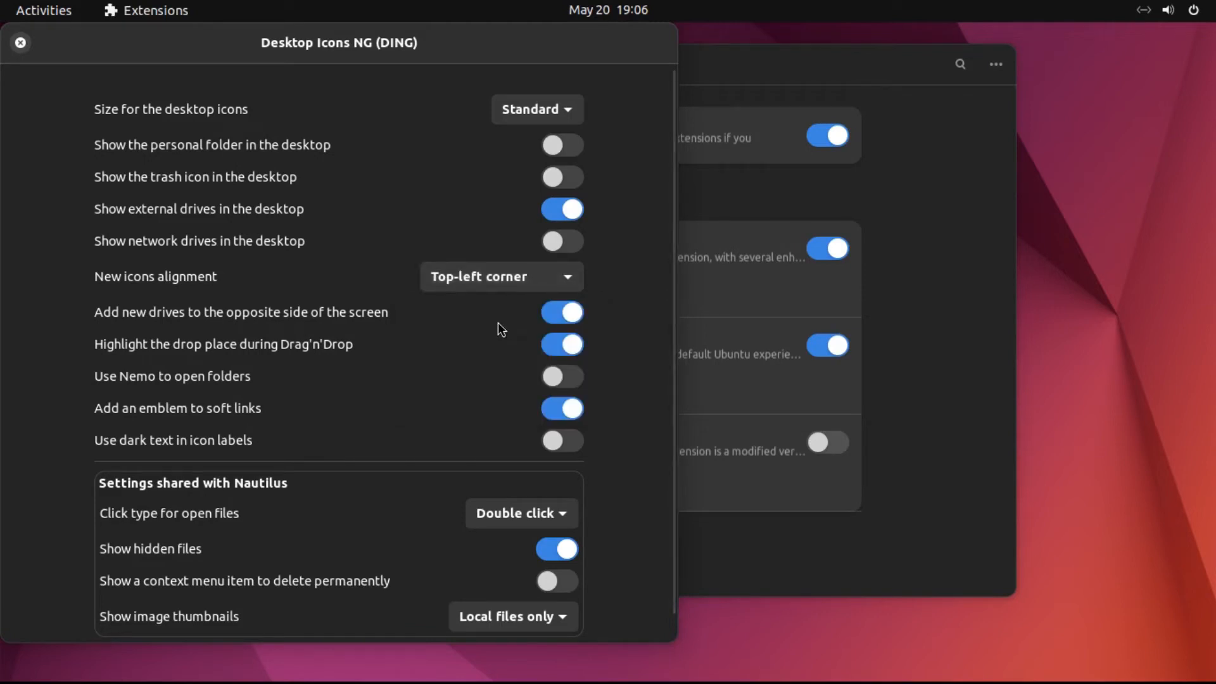
pyautogui.click(19, 43)
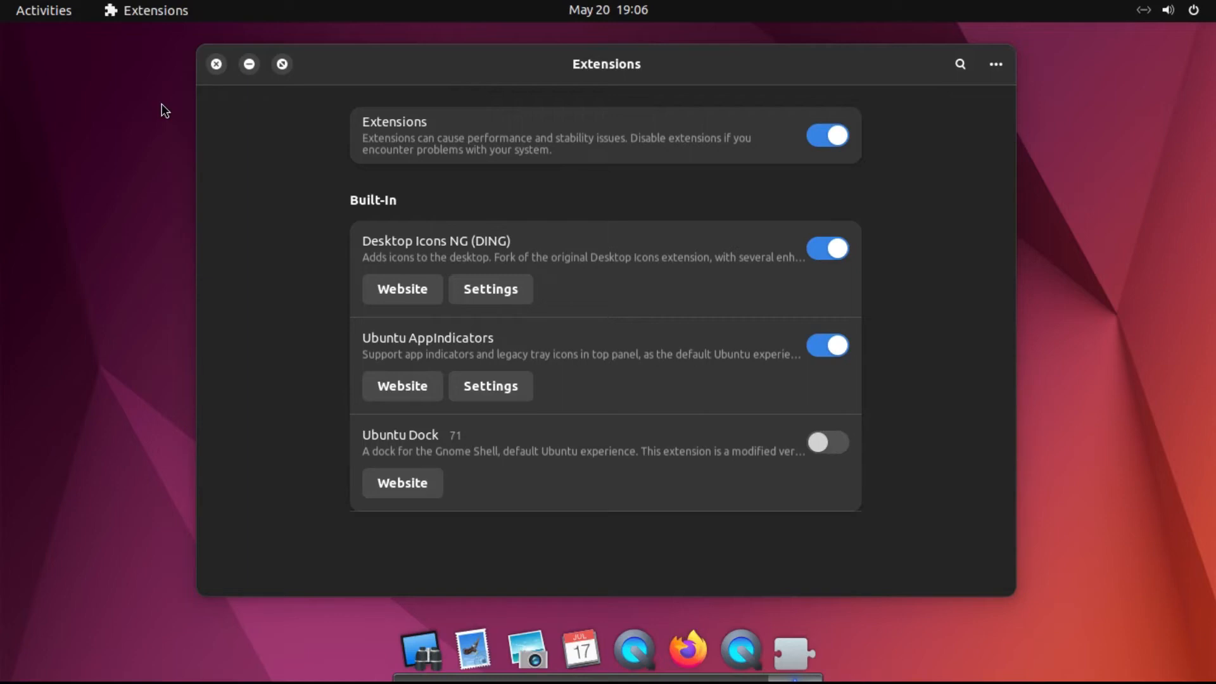
pyautogui.click(215, 63)
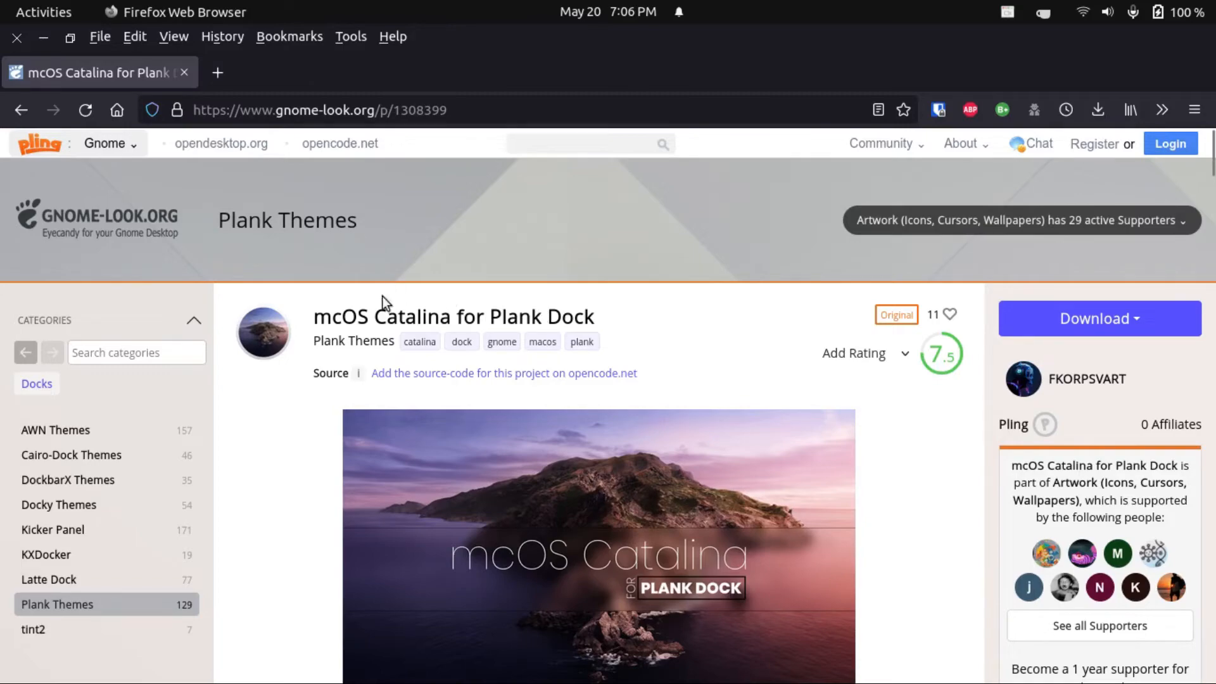
# - Scroll the mcOS Catalina for Plank Dock page down to its Files list of theme zips
pyautogui.scroll(-3)
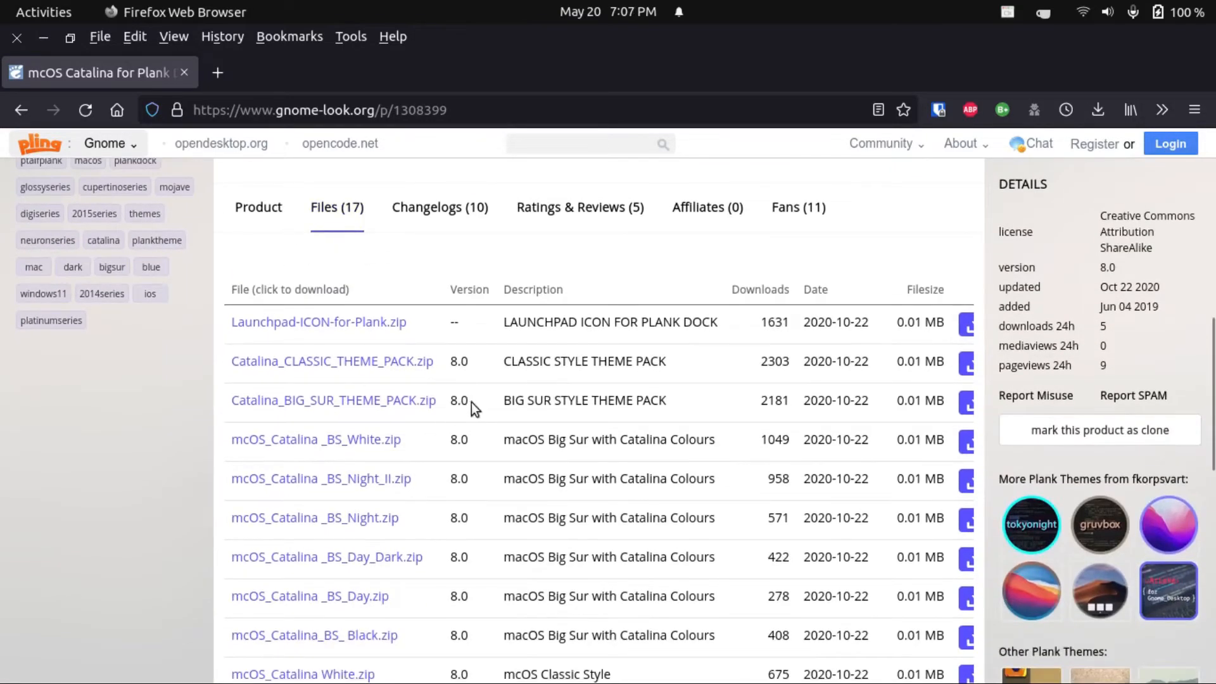
pyautogui.scroll(-3)
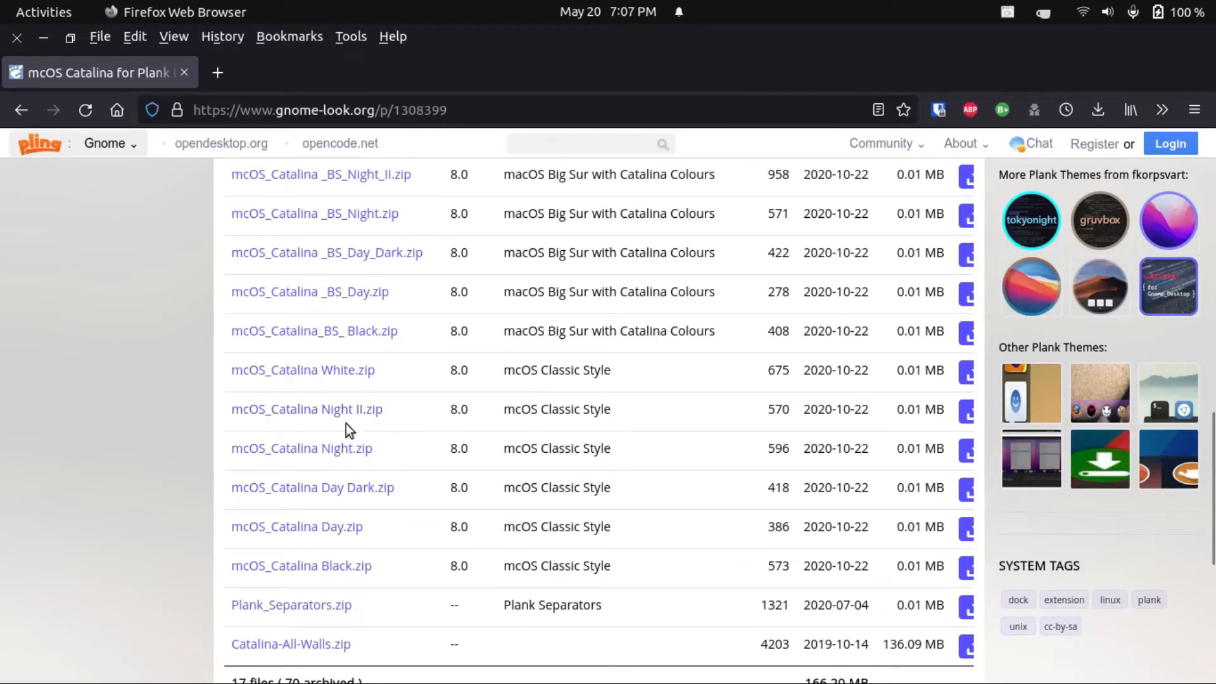
pyautogui.moveTo(410, 419)
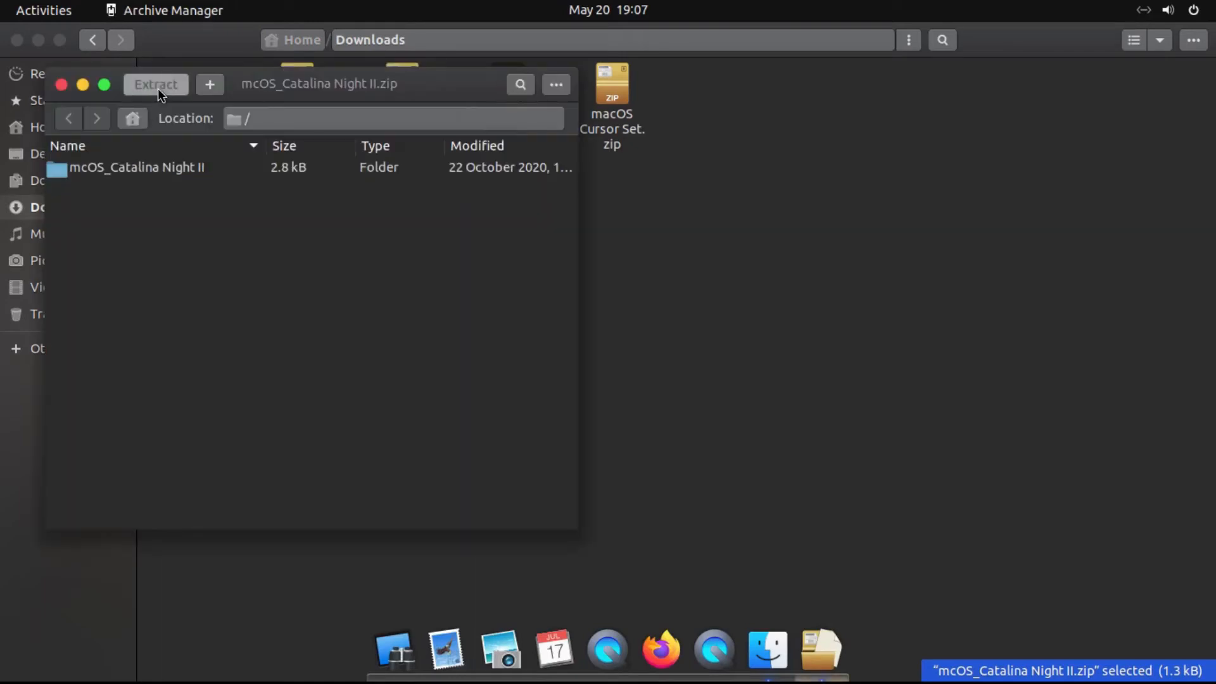
# - Extract the Night II theme archive into the hidden .local/share/plank folder and close Archive Manager
pyautogui.click(154, 83)
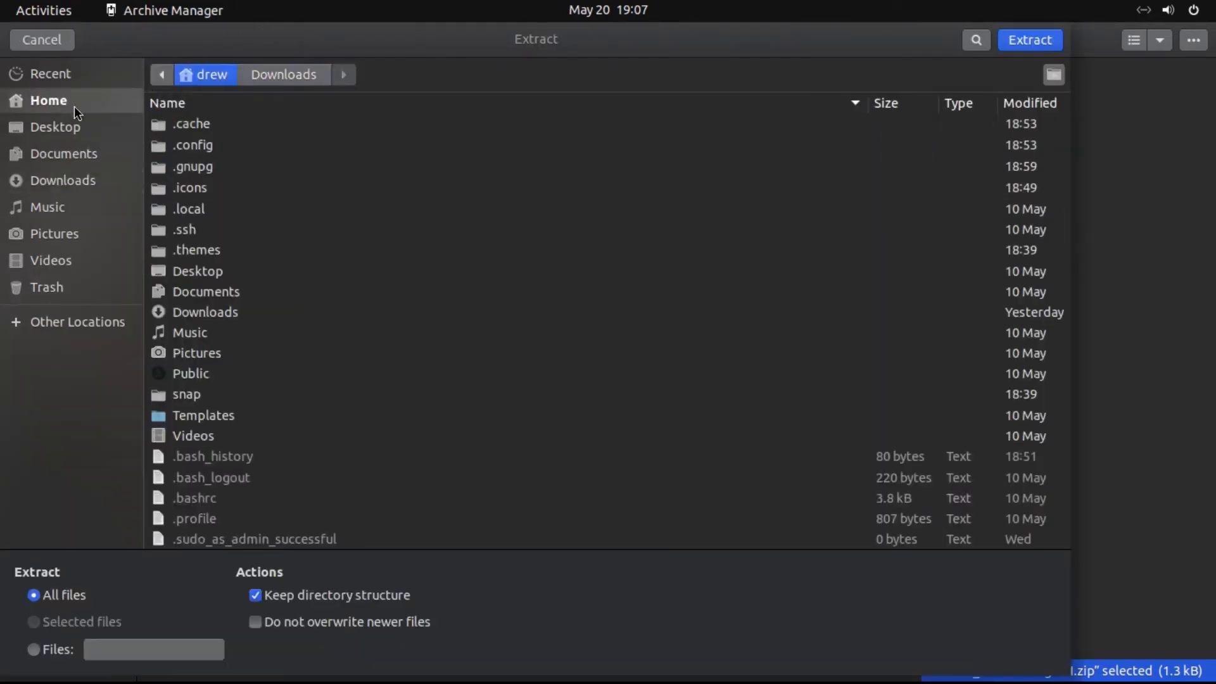
pyautogui.click(187, 209)
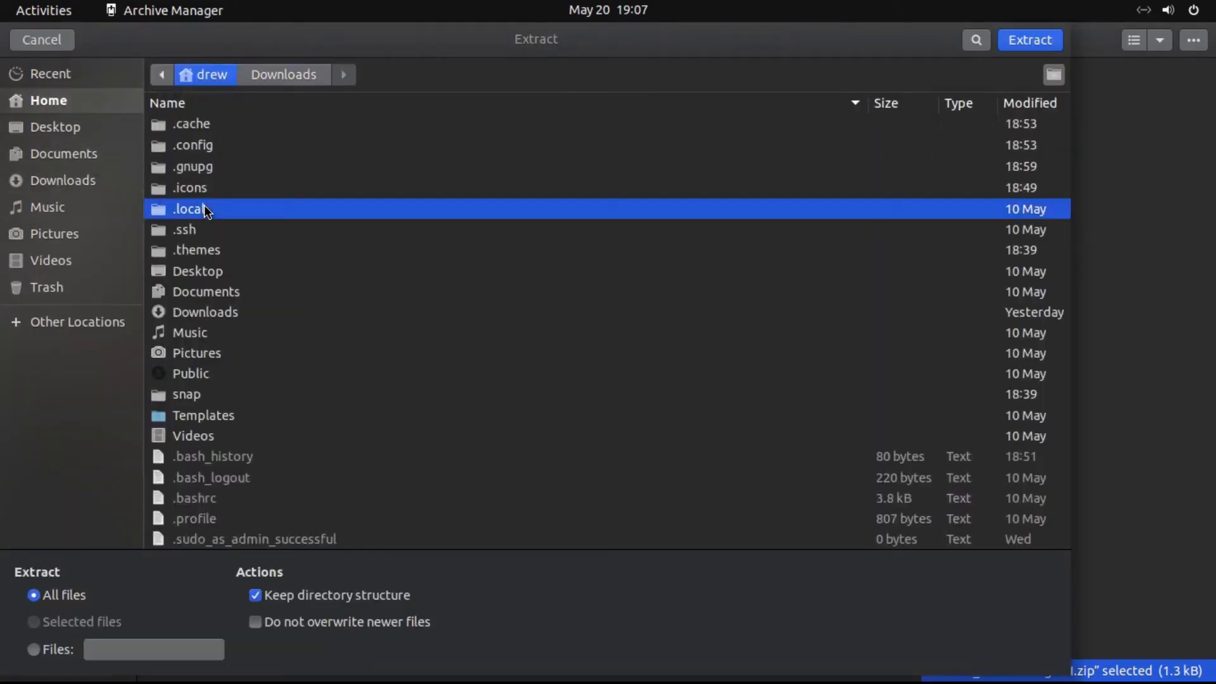
pyautogui.doubleClick(192, 209)
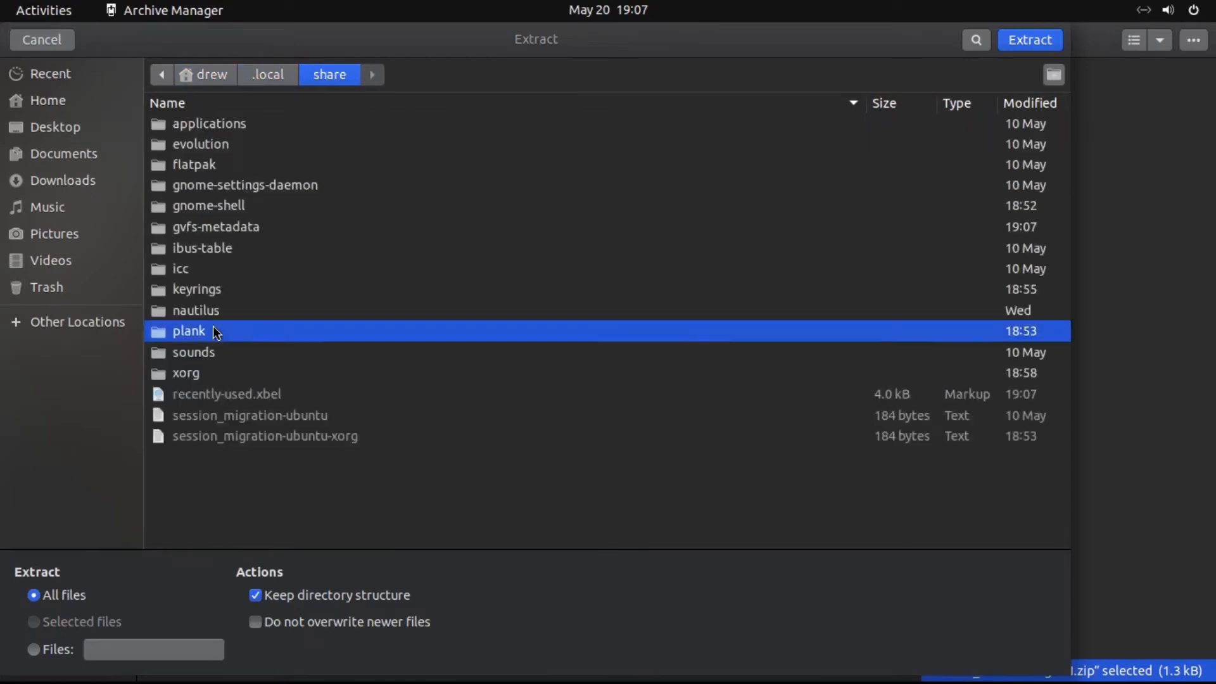
pyautogui.click(1029, 39)
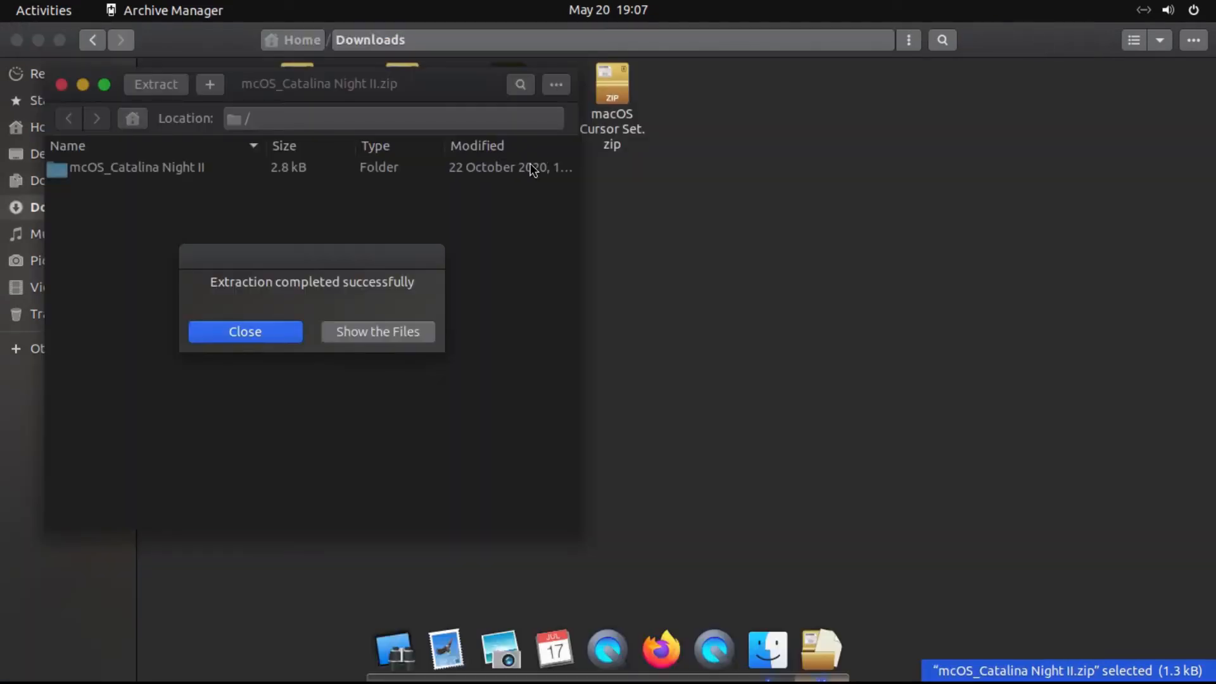
pyautogui.click(244, 330)
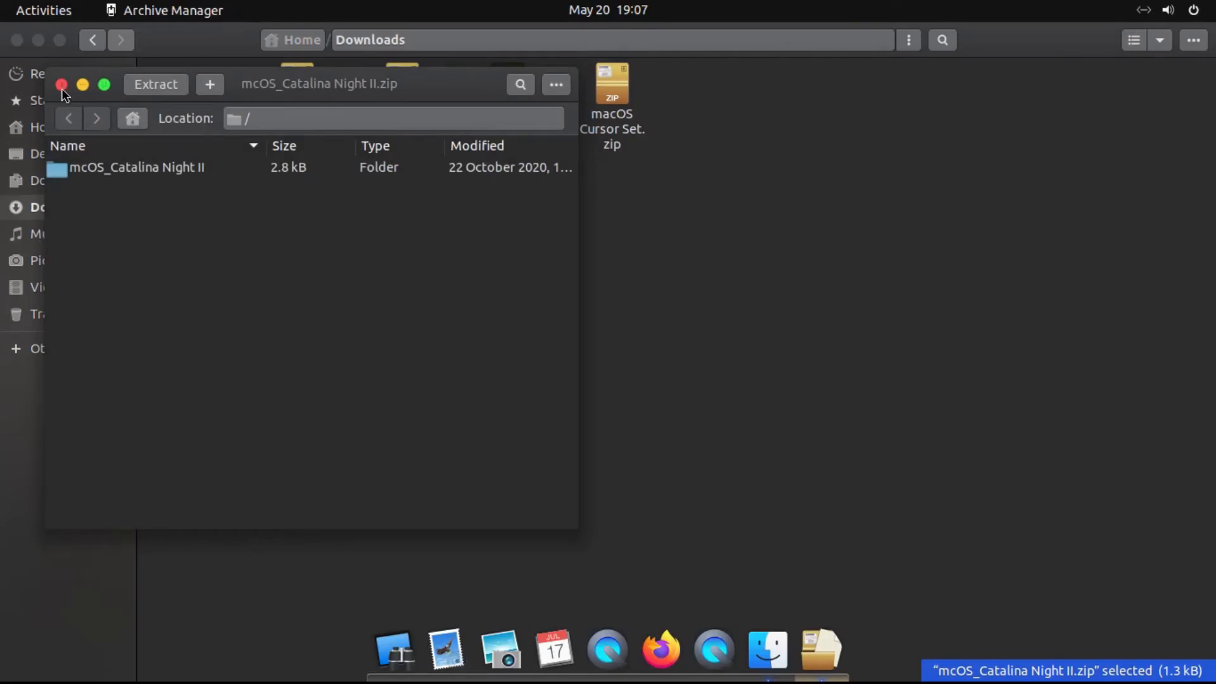
pyautogui.click(61, 84)
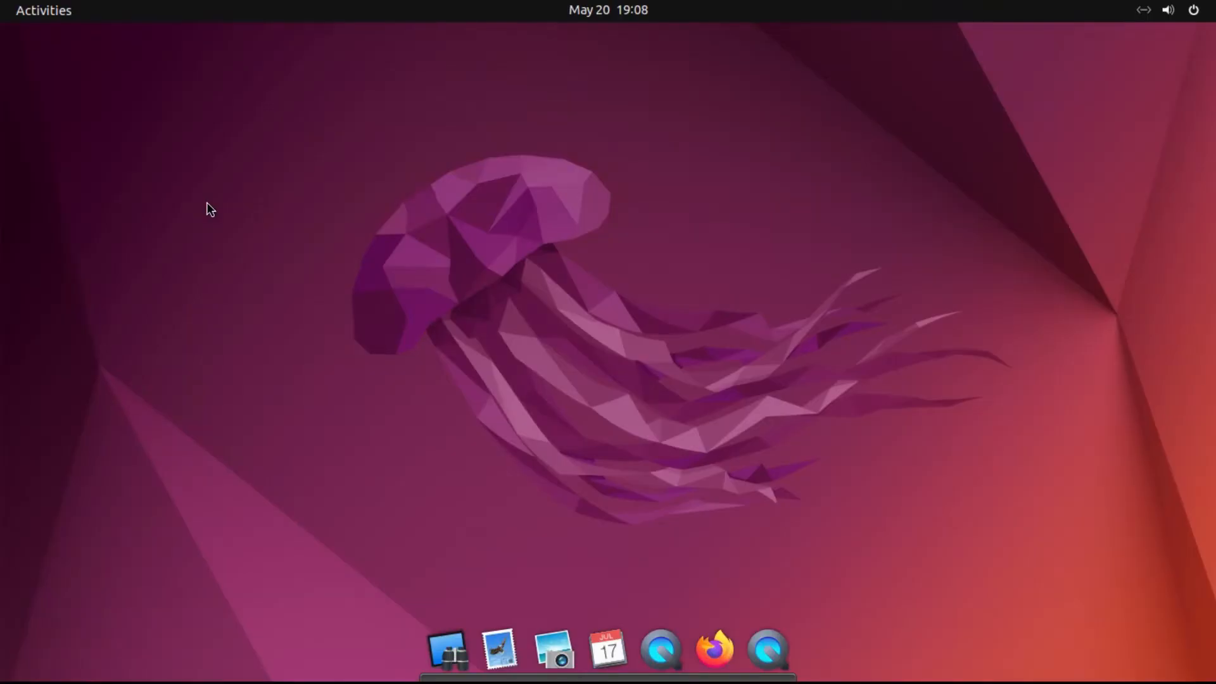
# - Apply the mcOS_Catalina Night II dock theme with Icon Zoom enabled in Plank Preferences
pyautogui.write('tw')
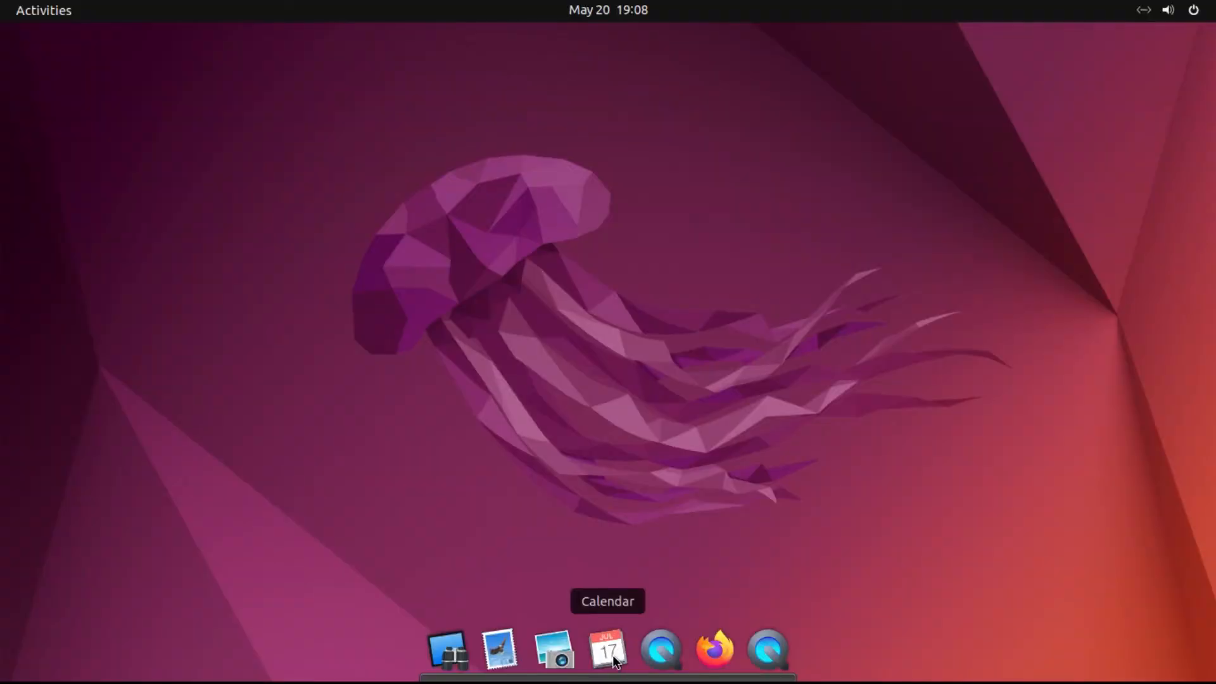
pyautogui.rightClick(607, 648)
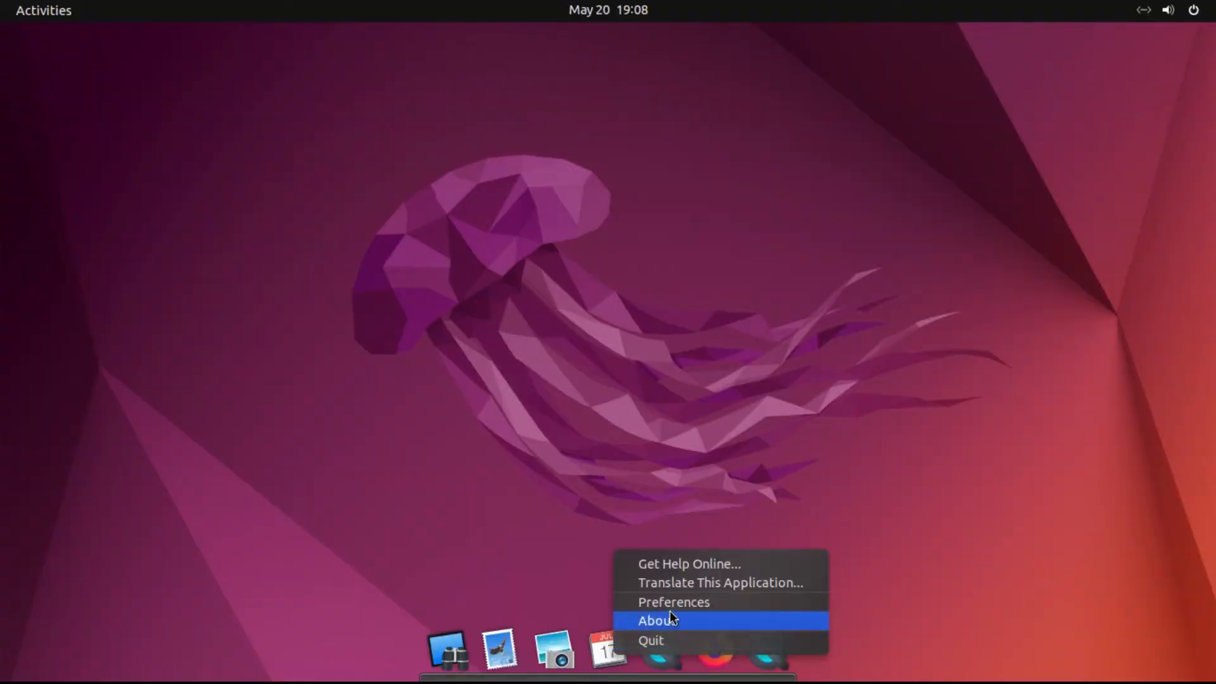
pyautogui.click(673, 602)
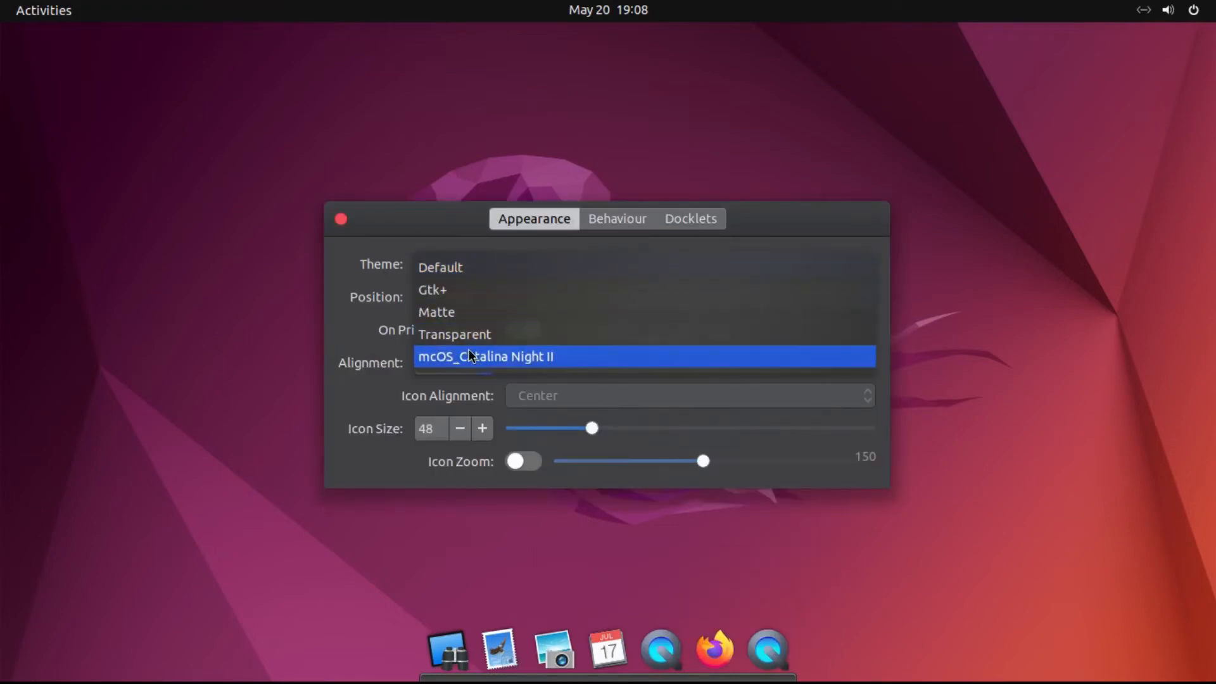
pyautogui.click(484, 356)
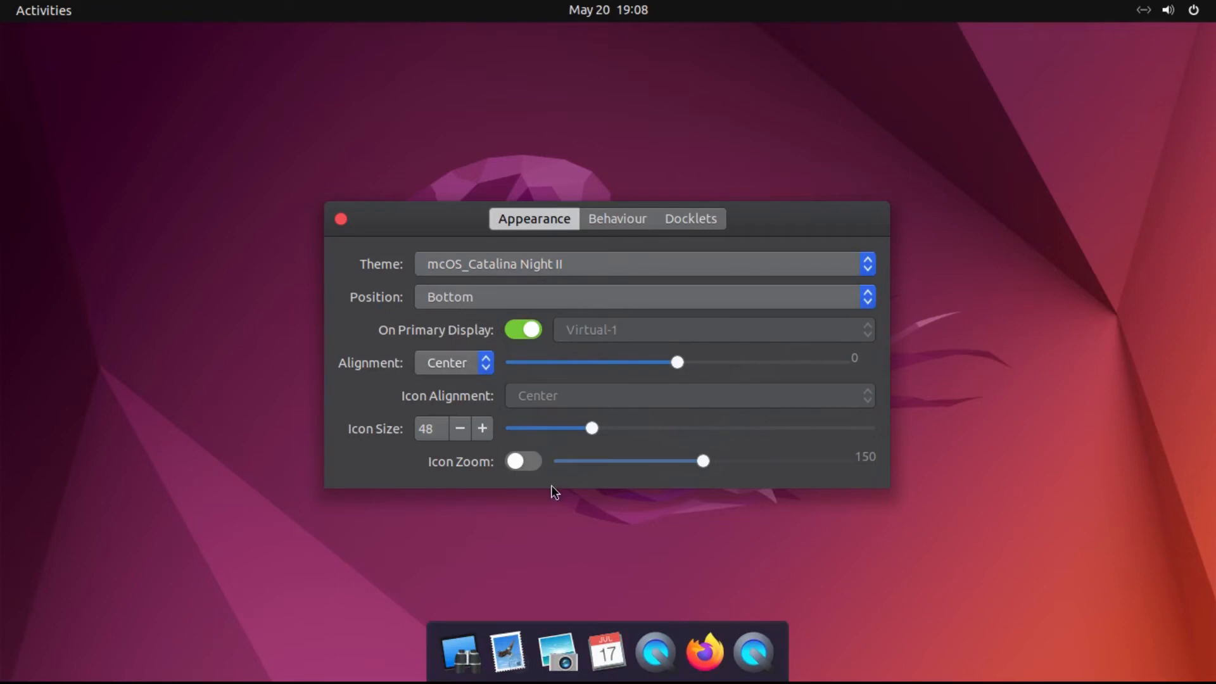
pyautogui.click(523, 461)
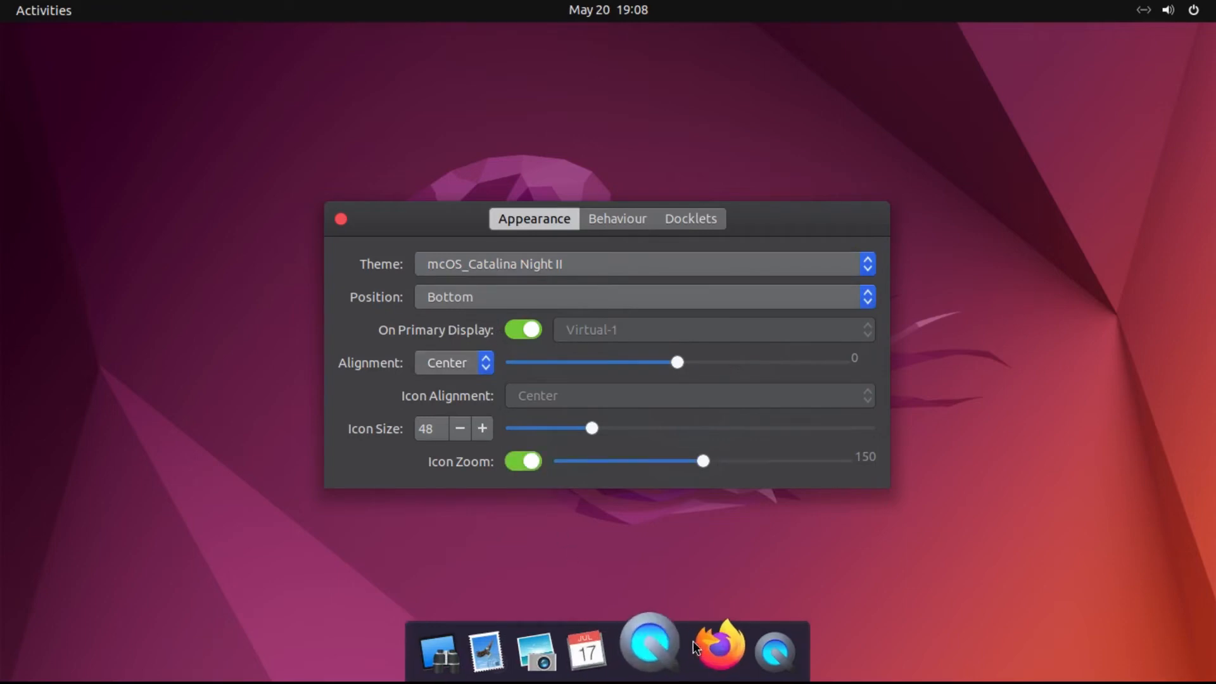
pyautogui.moveTo(647, 587)
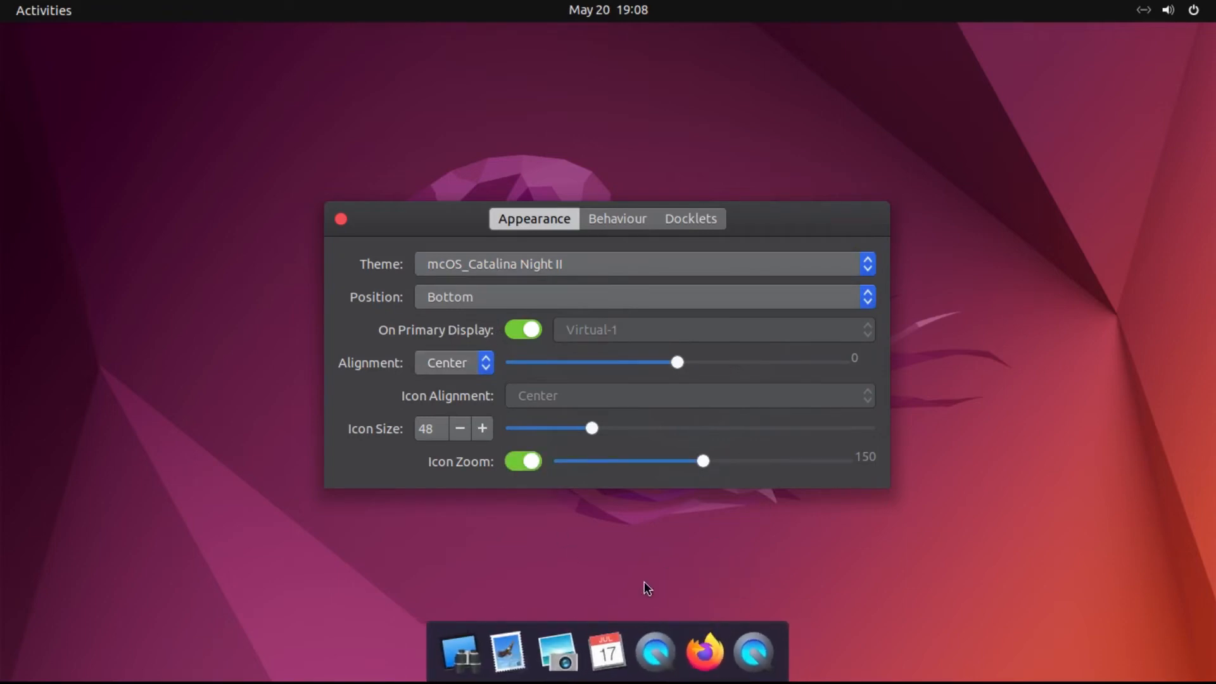
pyautogui.moveTo(672, 207)
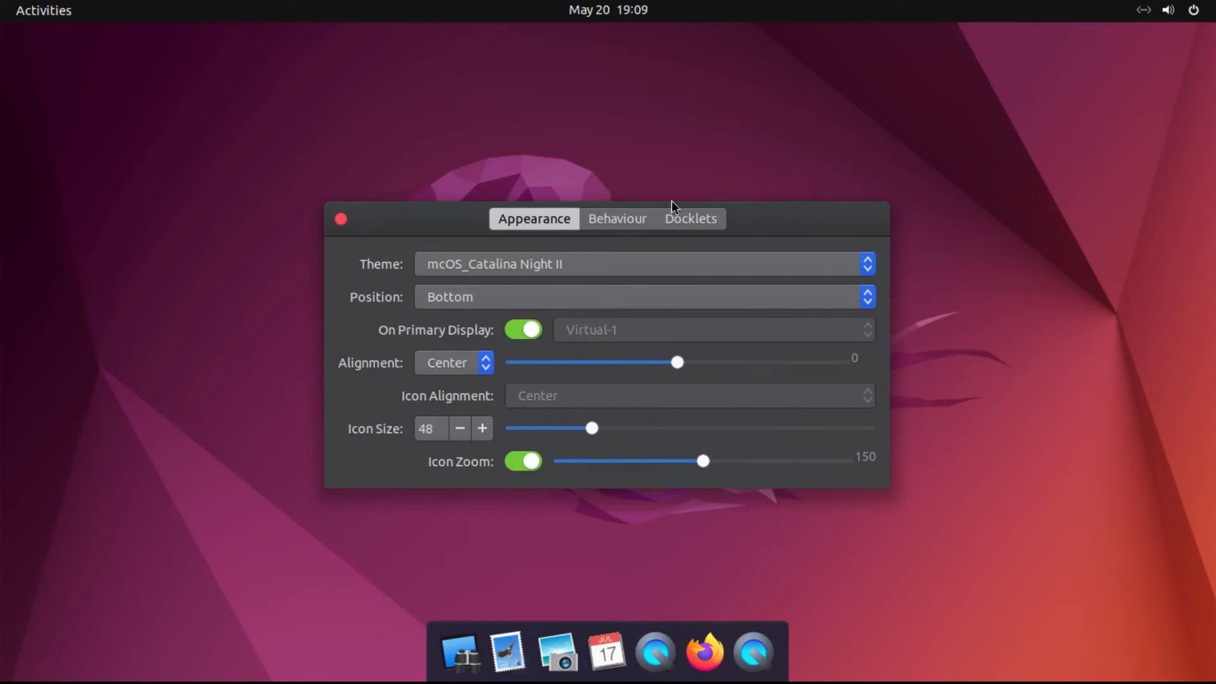
# - Set the dock's hiding behaviour to Window Dodge and close the preferences
pyautogui.click(617, 219)
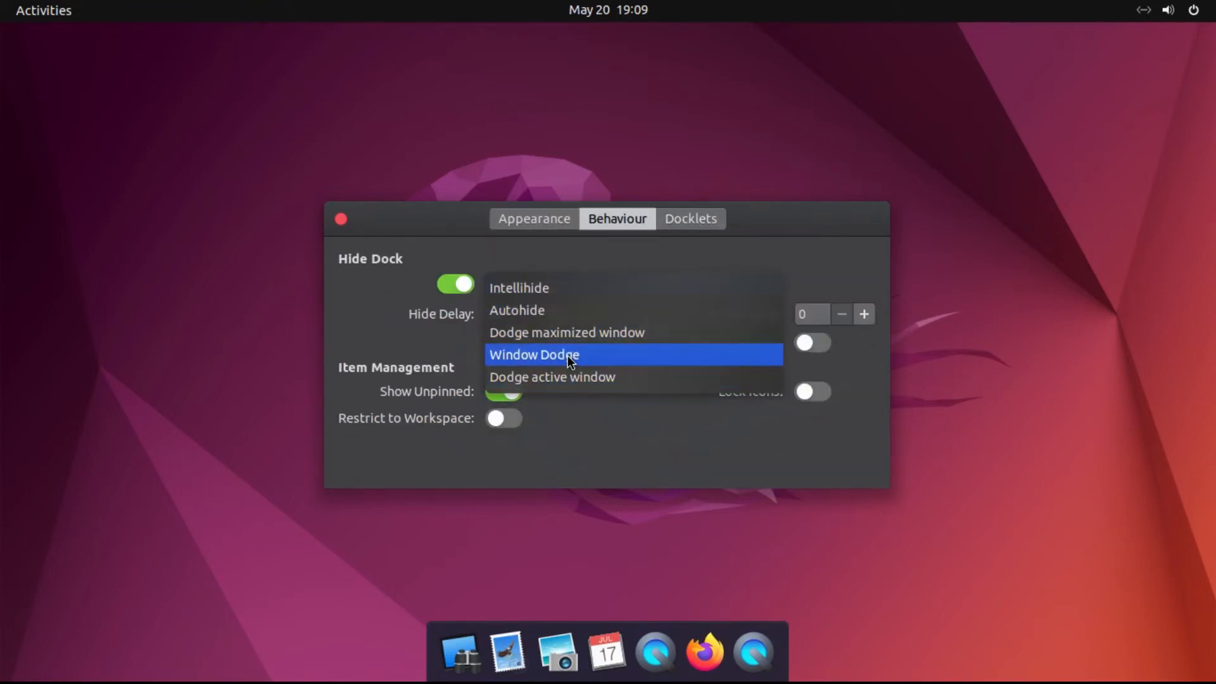
pyautogui.click(689, 219)
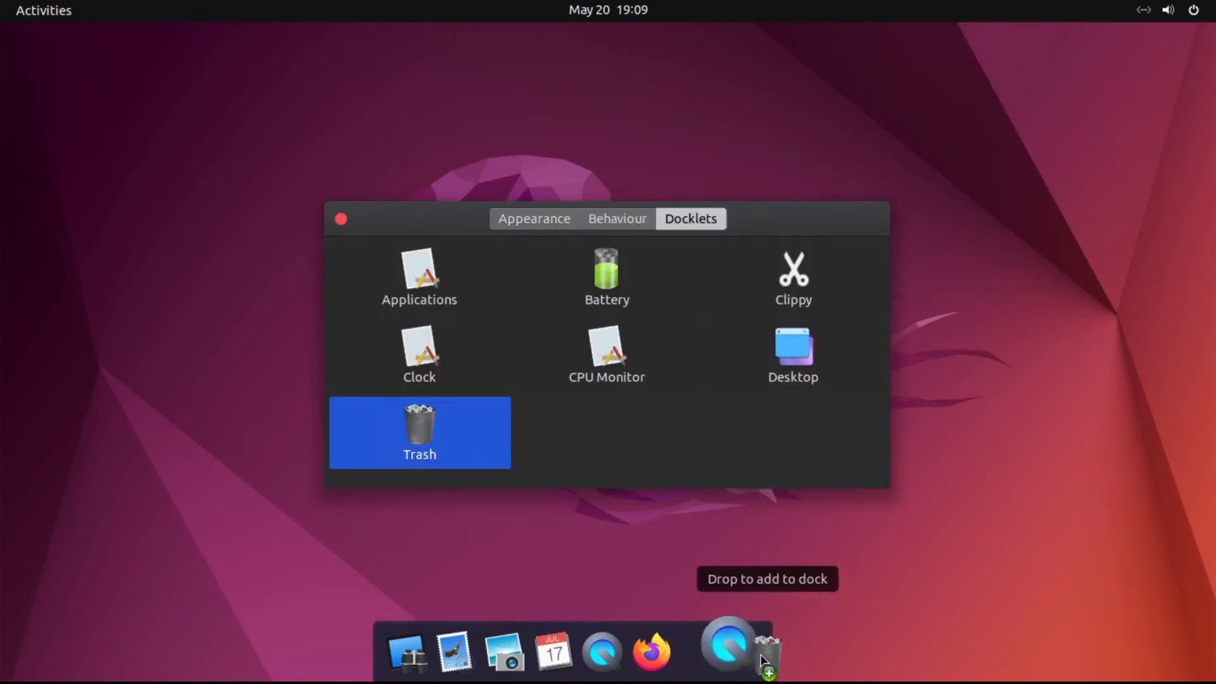
pyautogui.click(340, 219)
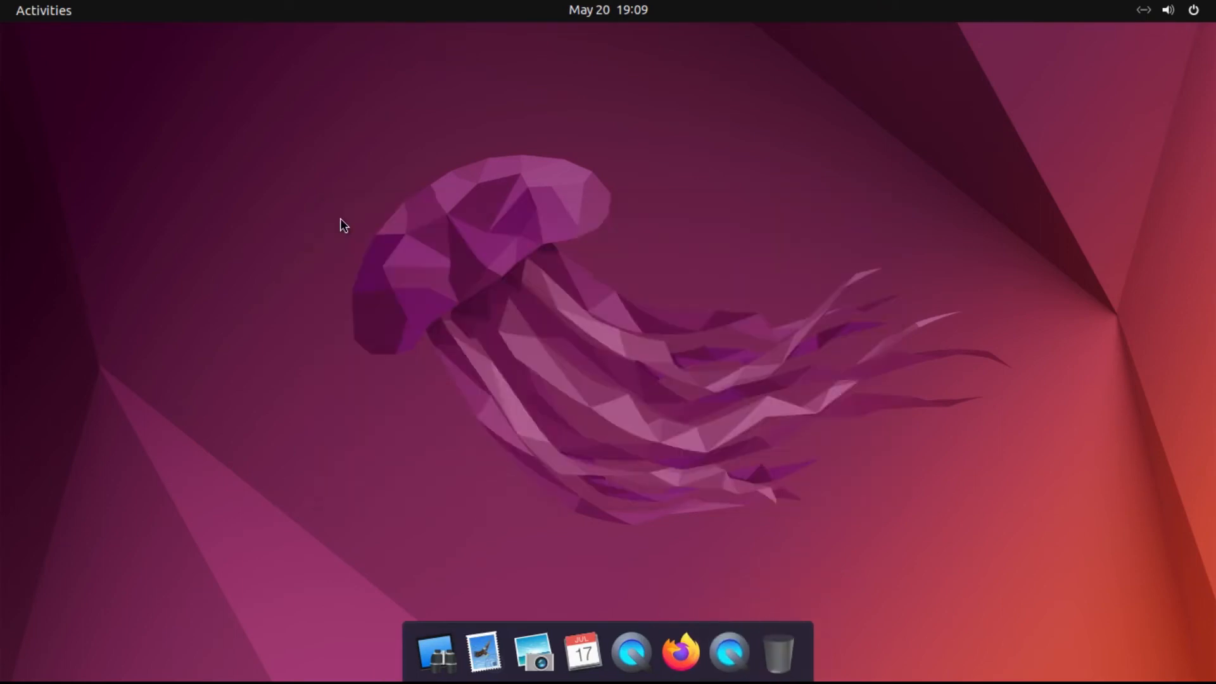
pyautogui.moveTo(668, 512)
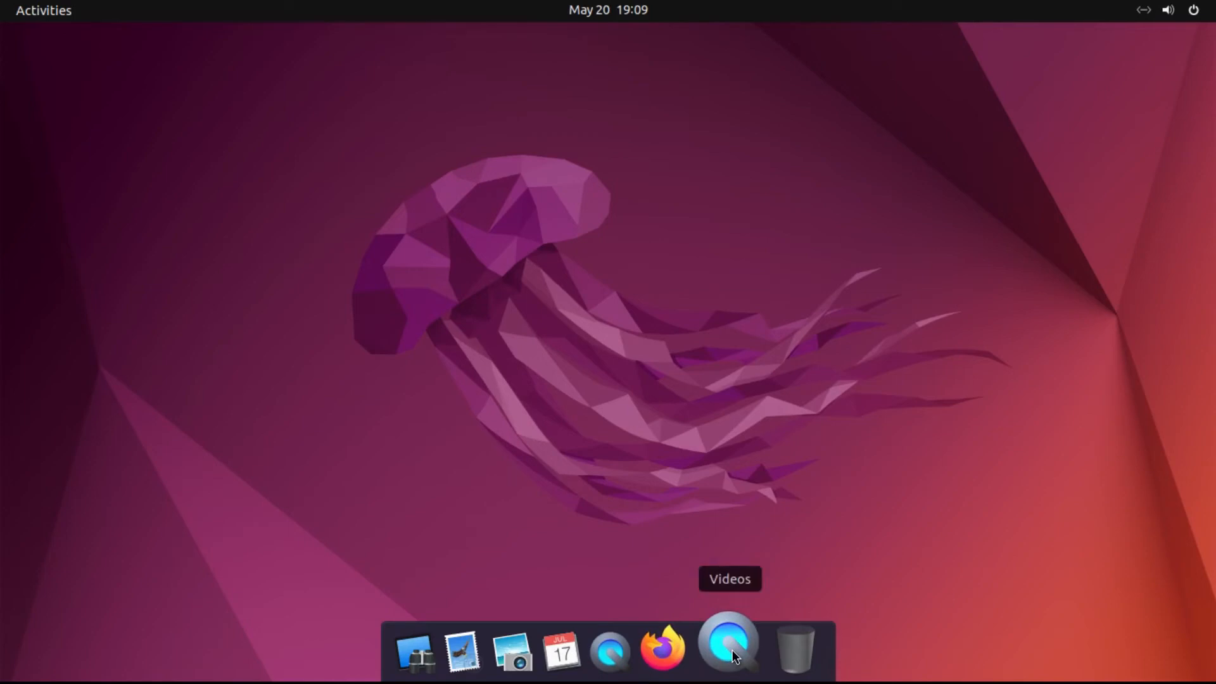
# - Unpin the duplicate Videos launcher and keep the Files app in the dock
pyautogui.rightClick(728, 645)
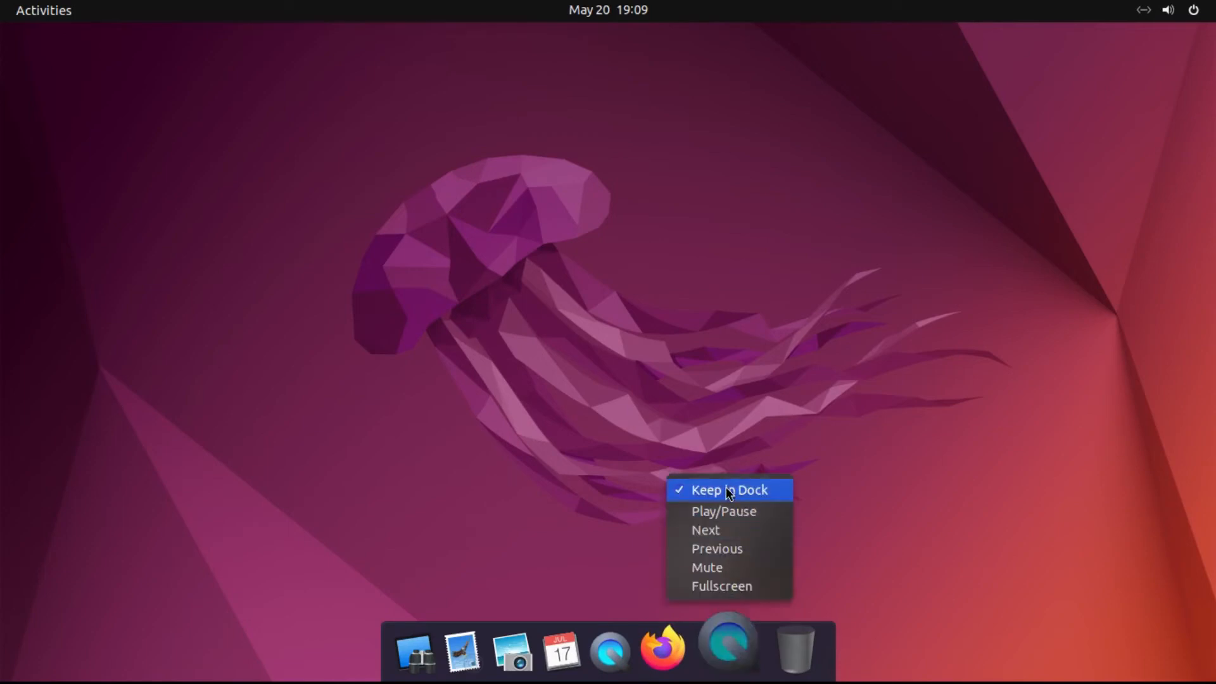
pyautogui.click(606, 486)
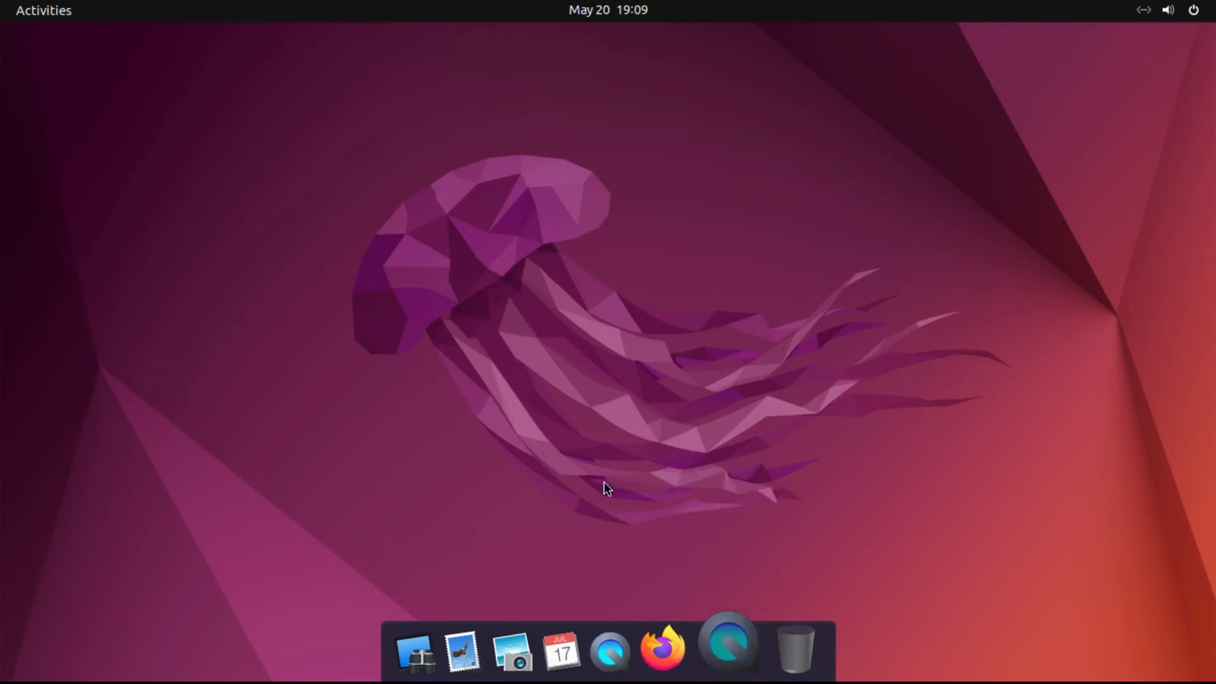
pyautogui.click(43, 10)
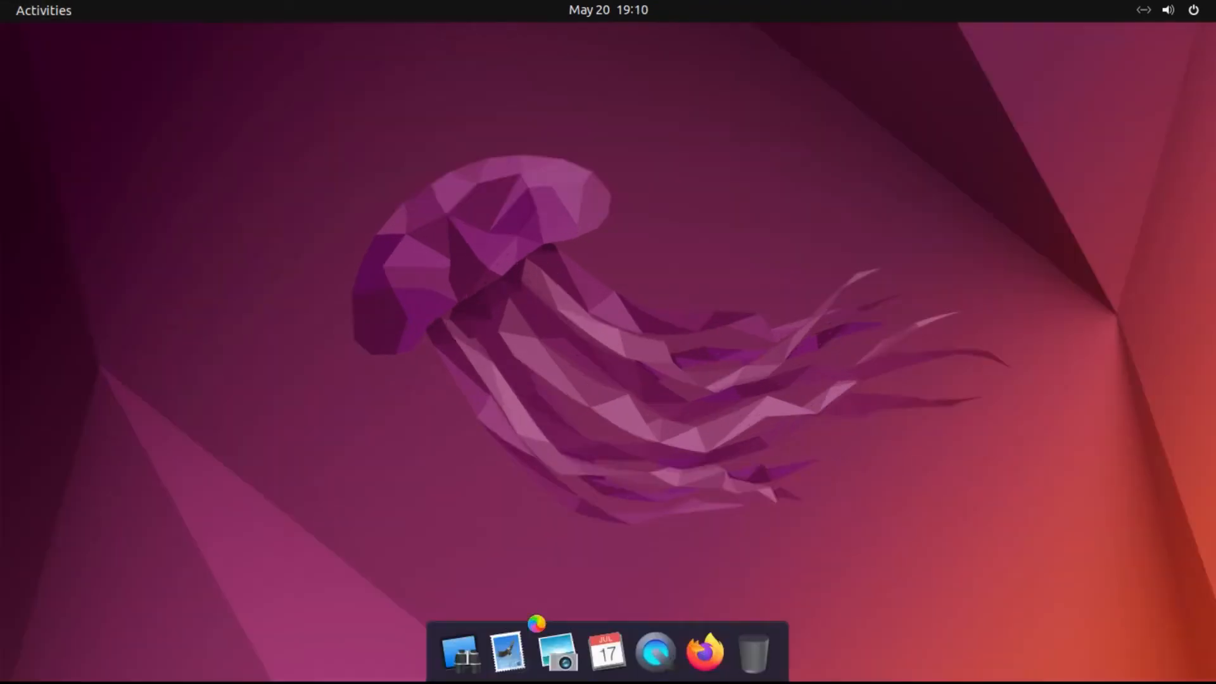
pyautogui.click(777, 645)
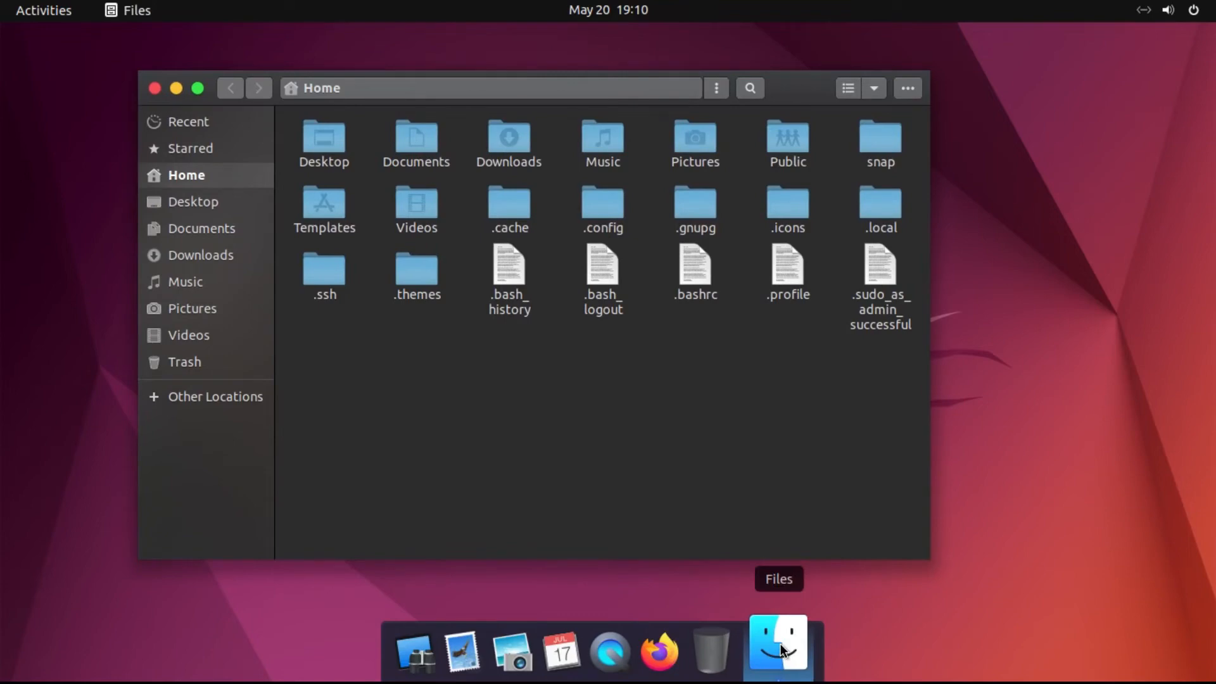
pyautogui.rightClick(776, 642)
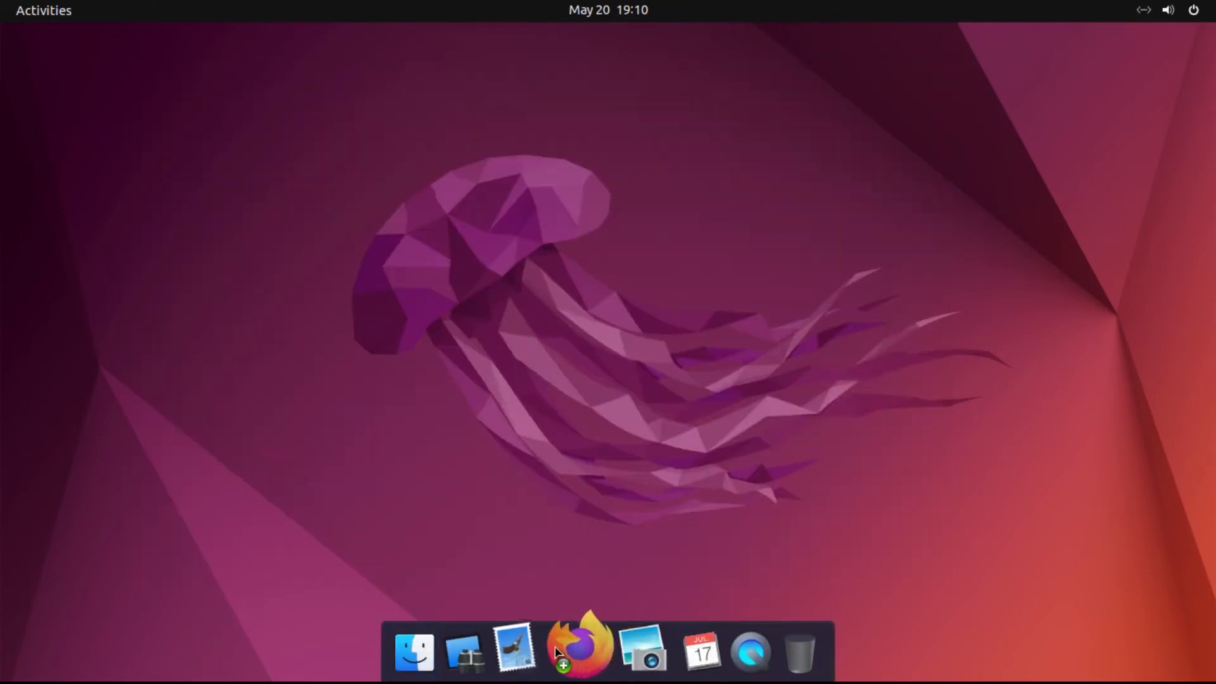
pyautogui.moveTo(482, 651)
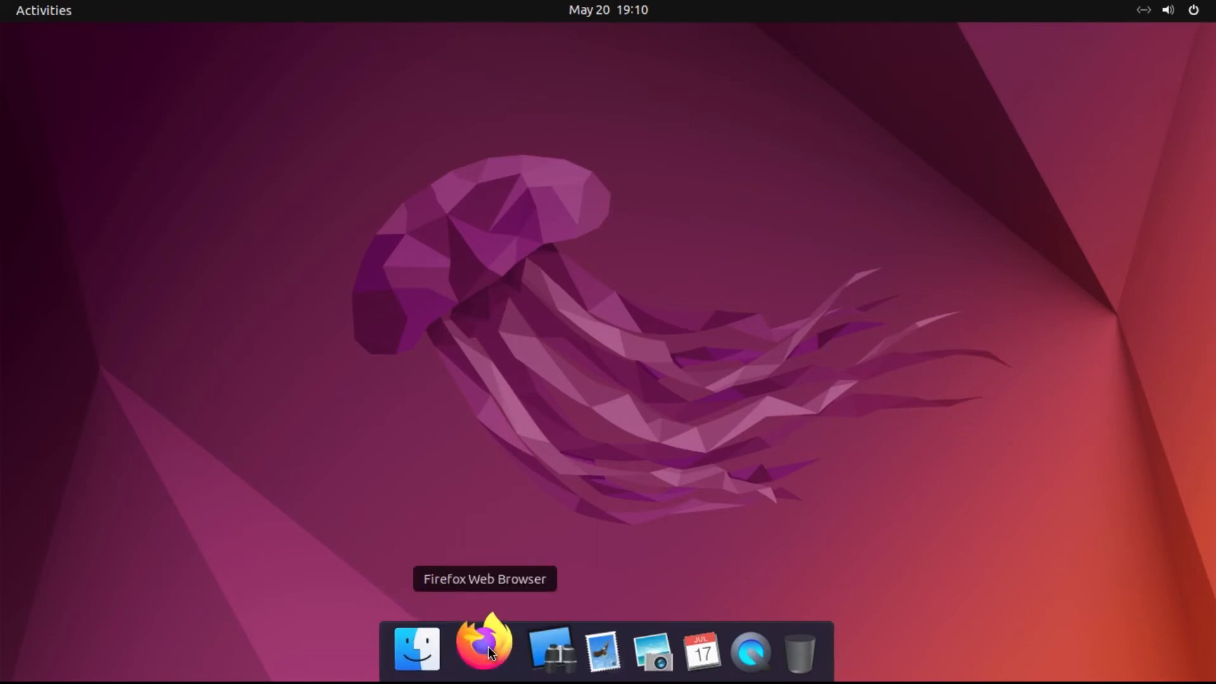
# - Remove unwanted app icons from the Activities dash favorites via Remove from Favorites
pyautogui.click(43, 10)
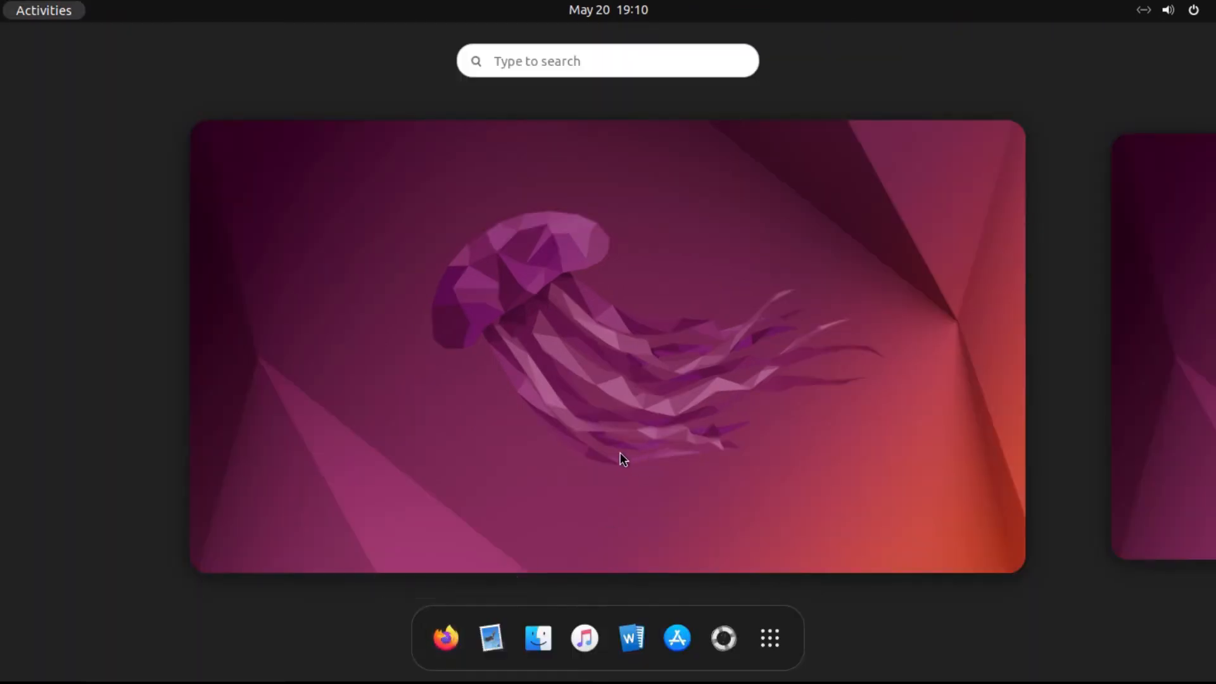
pyautogui.moveTo(768, 638)
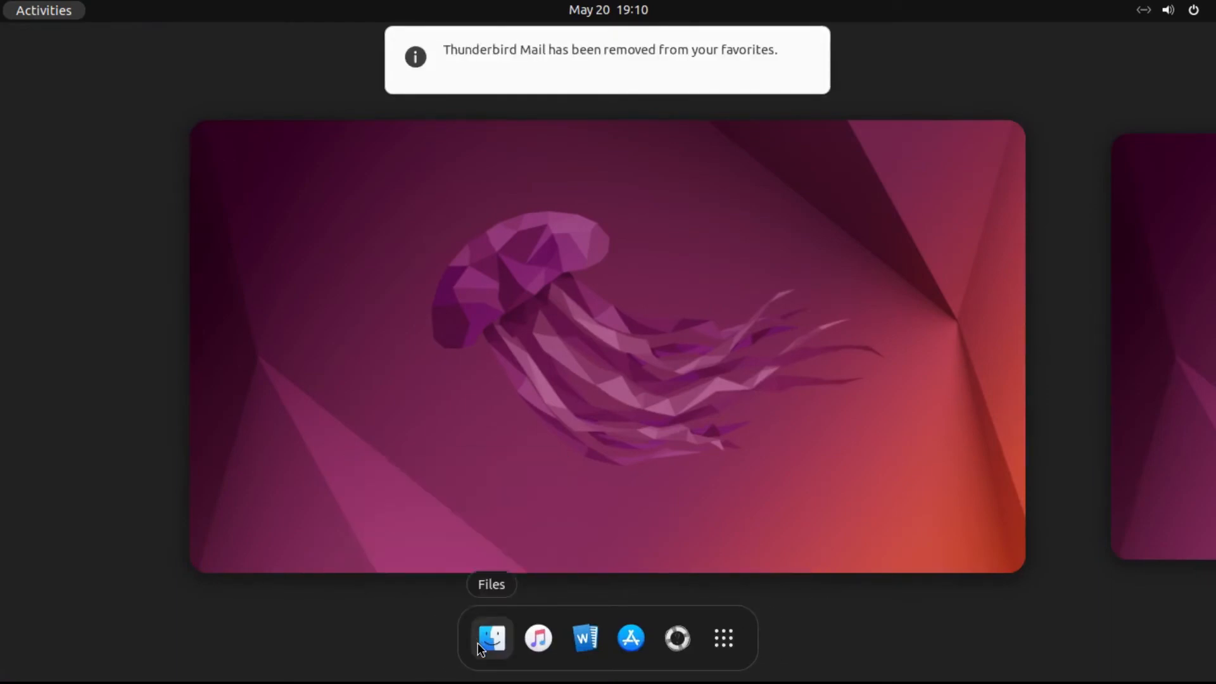
pyautogui.rightClick(490, 637)
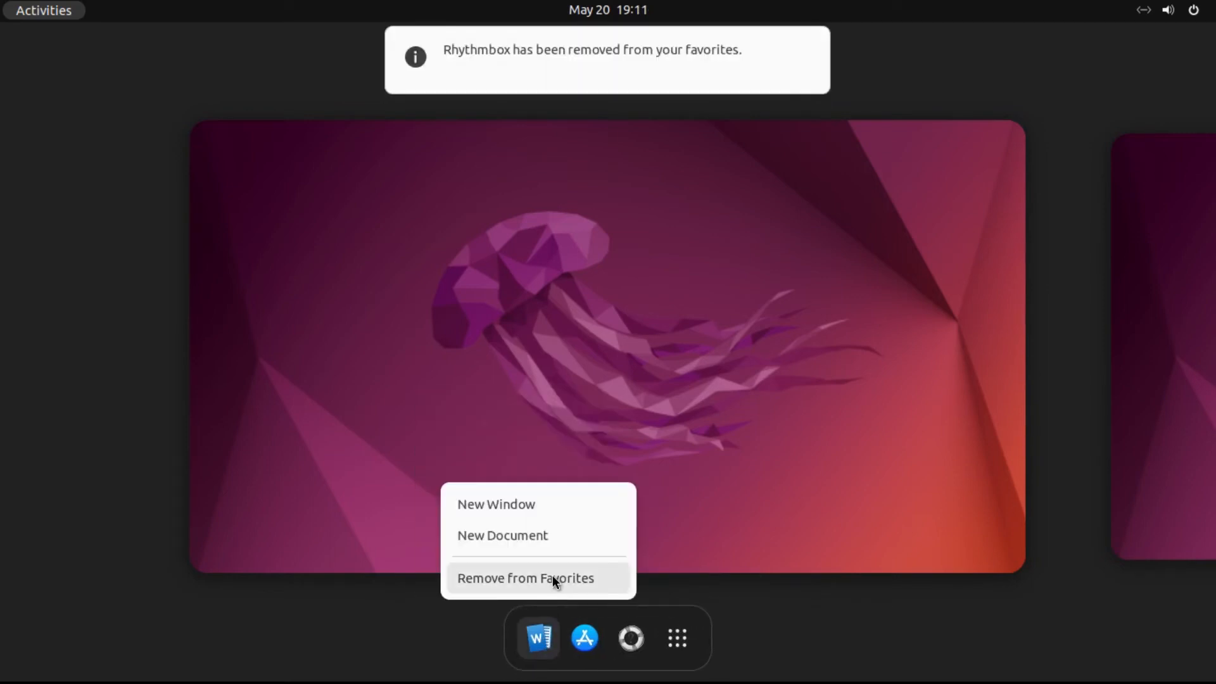
pyautogui.click(524, 578)
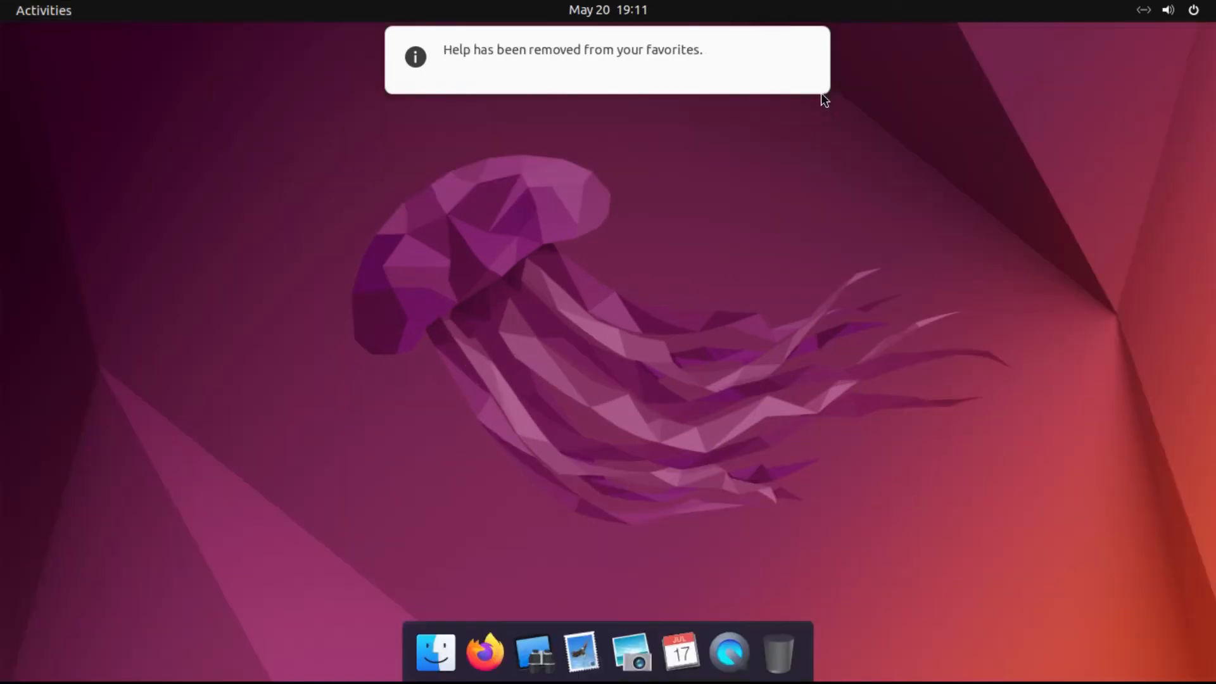
pyautogui.moveTo(759, 328)
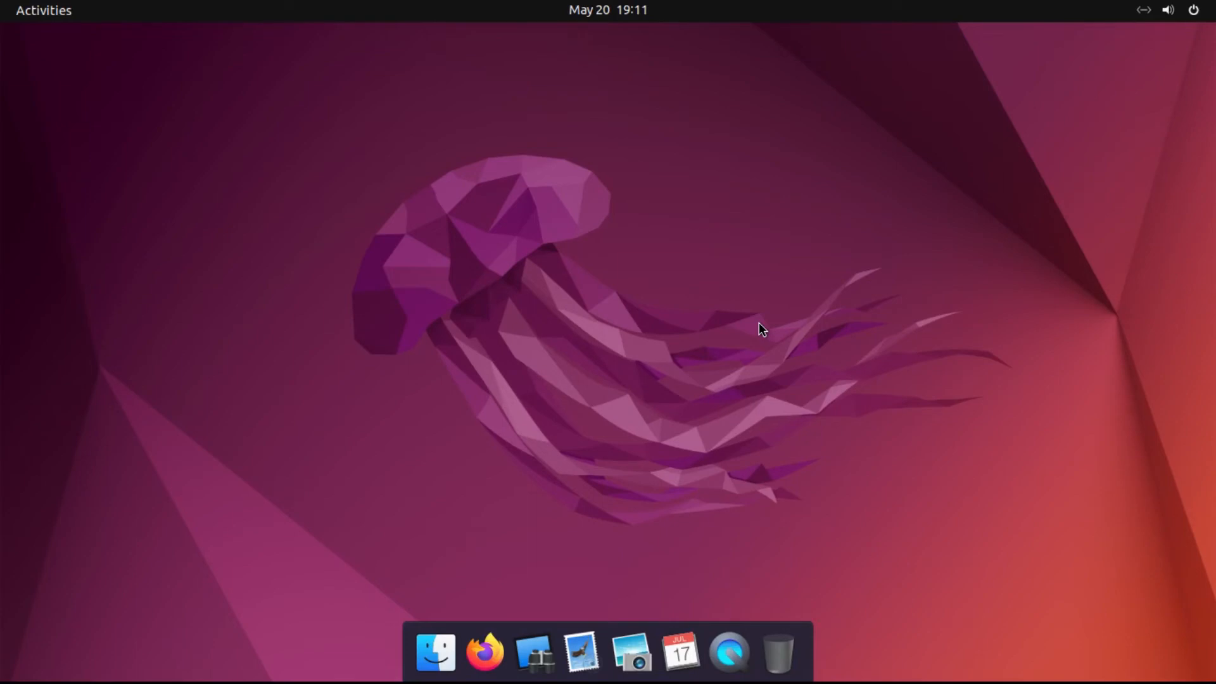
pyautogui.moveTo(385, 169)
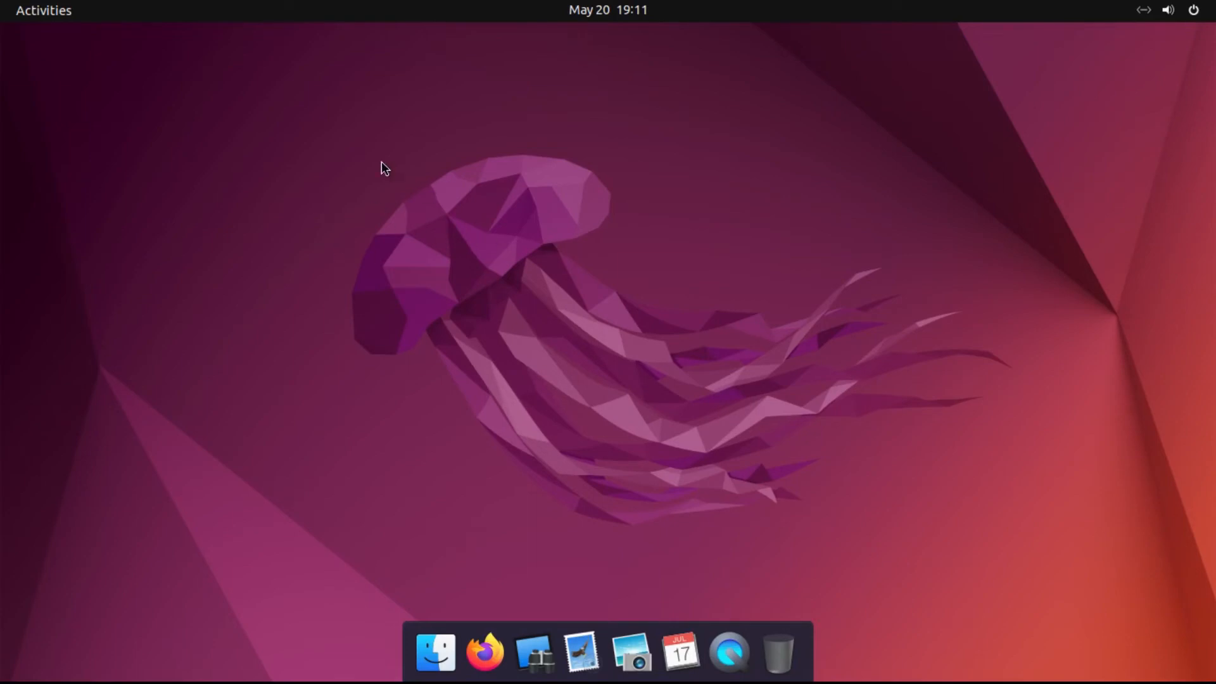
pyautogui.moveTo(409, 235)
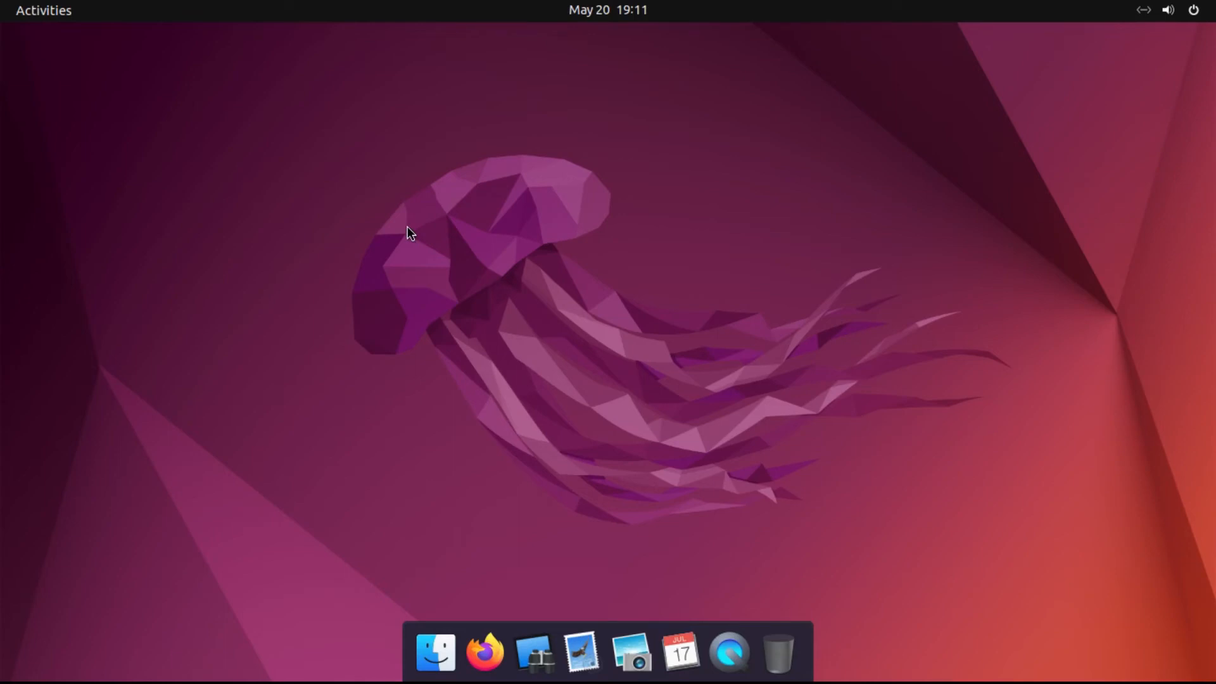
# - Set the downloaded wp3351294-wallpaper-mac-os.jpg from Downloads as wallpaper and log back in
pyautogui.click(483, 651)
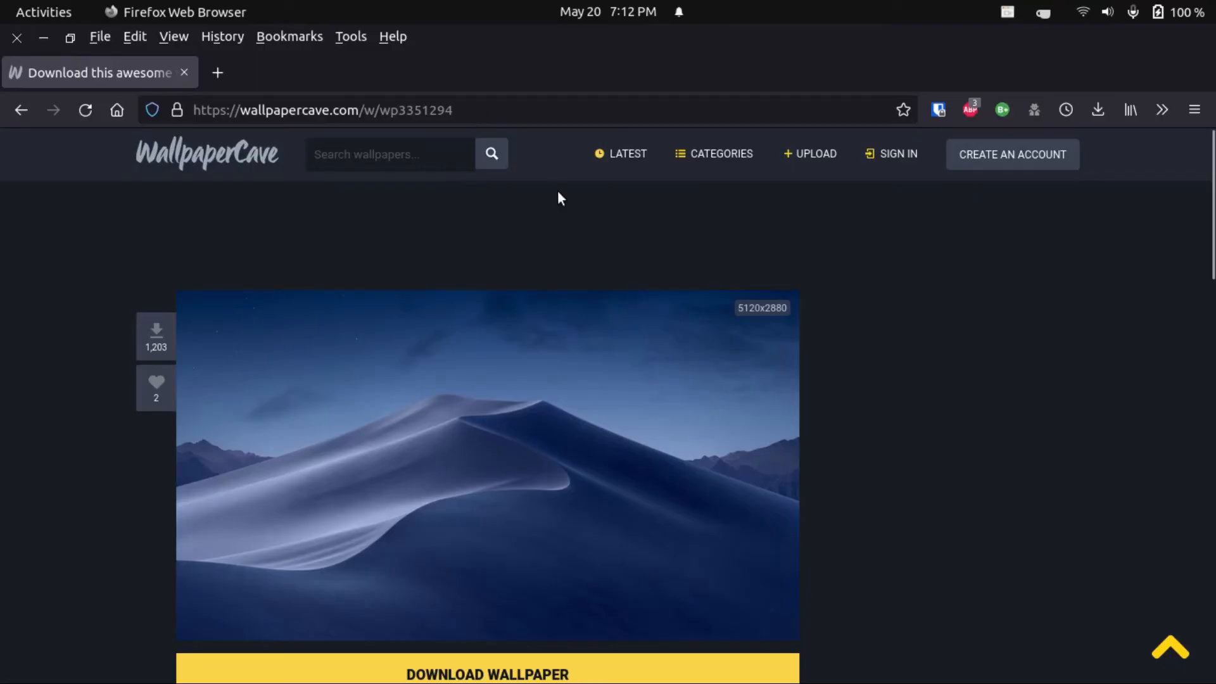
pyautogui.moveTo(567, 201)
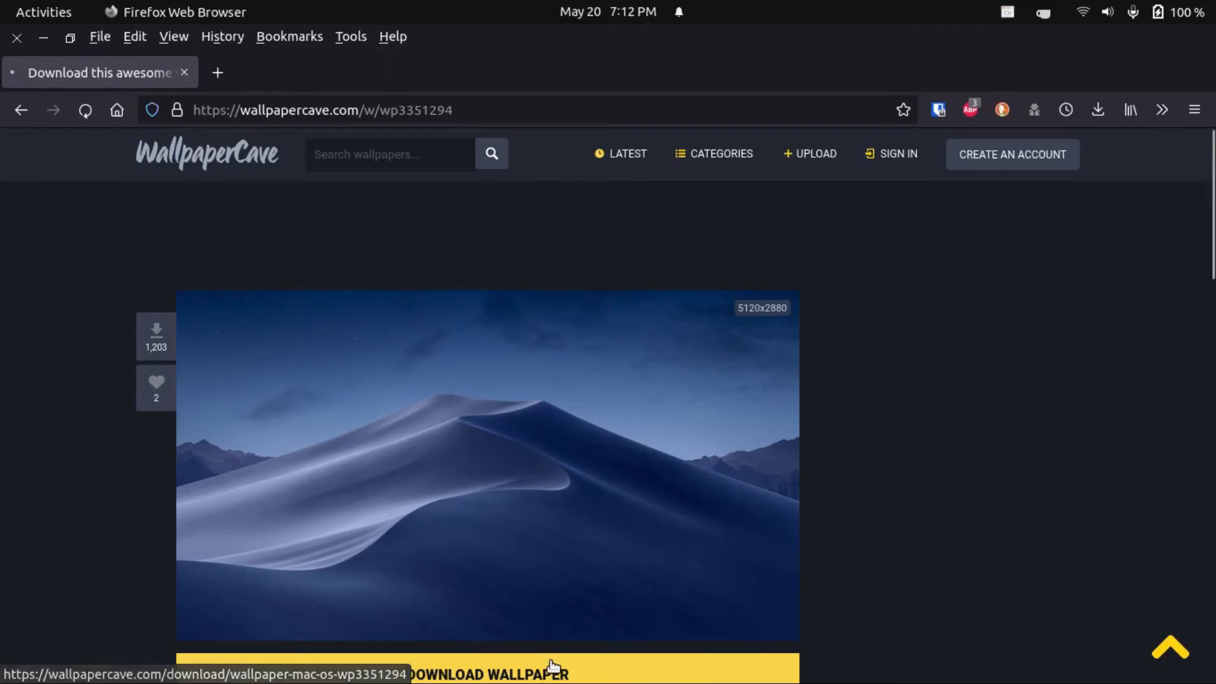
pyautogui.click(43, 11)
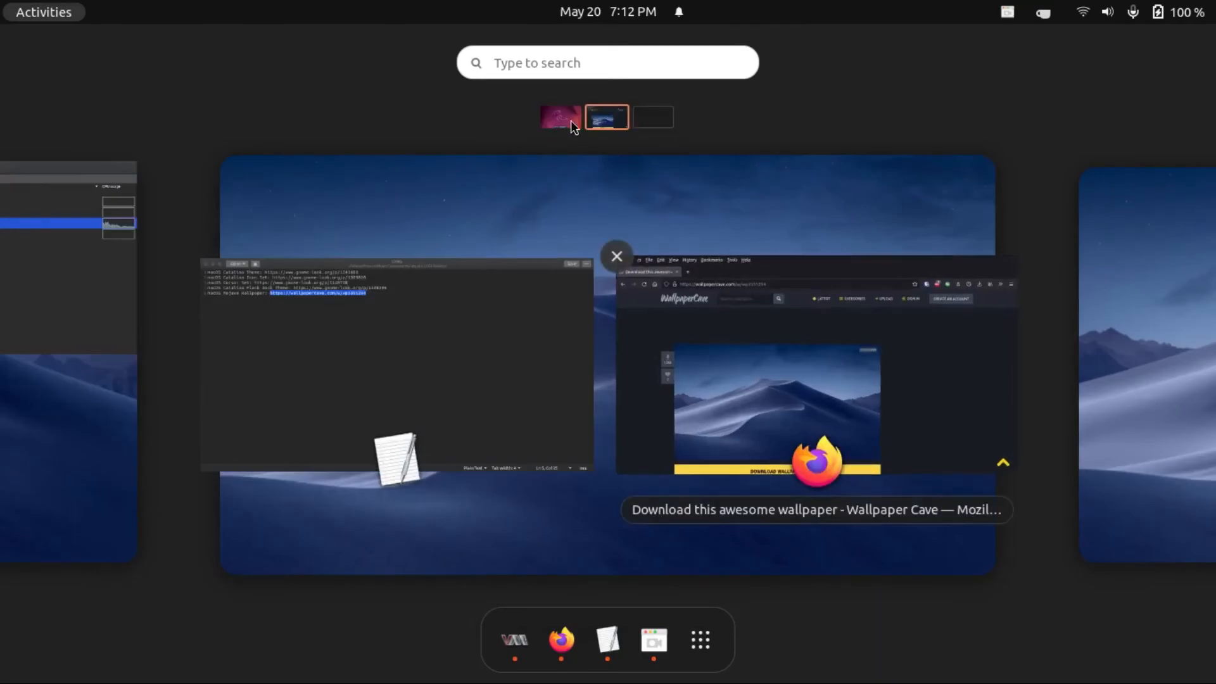
pyautogui.click(606, 639)
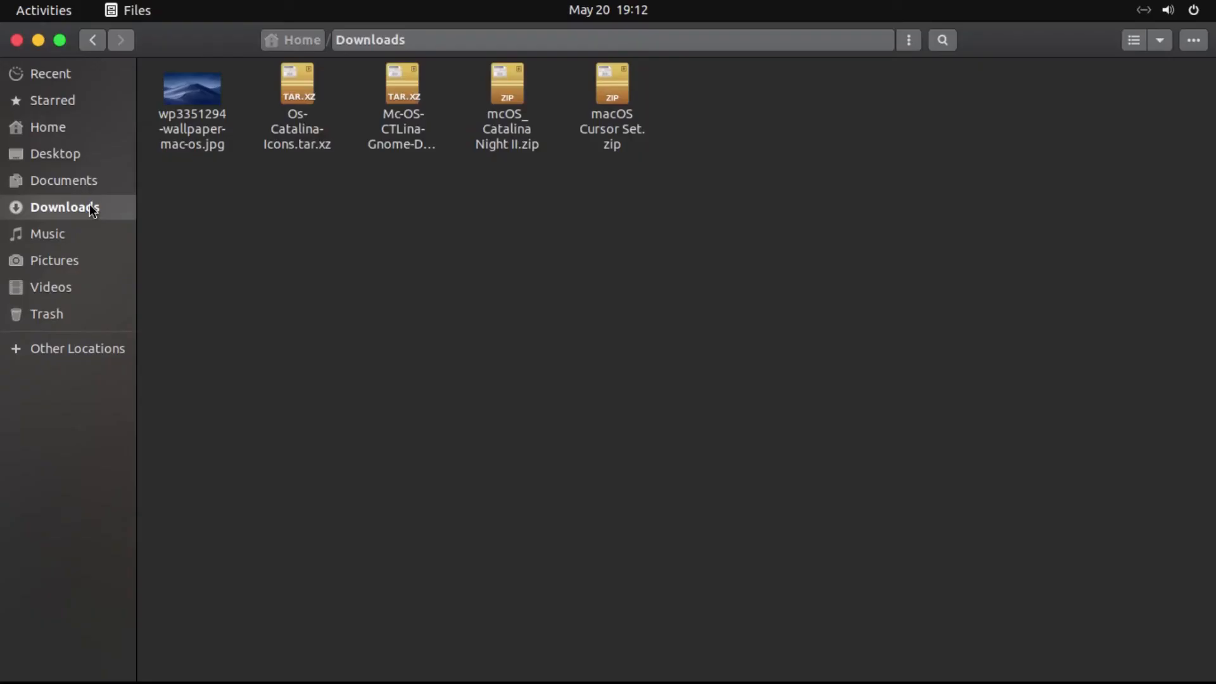
pyautogui.rightClick(191, 92)
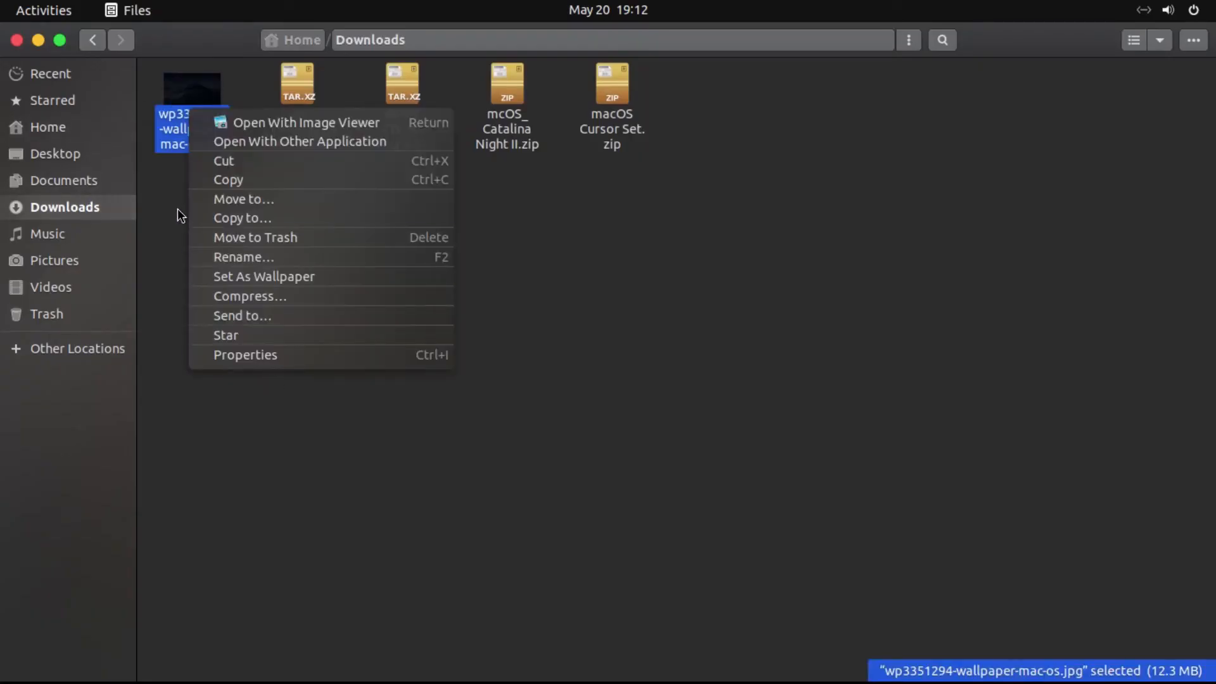
pyautogui.moveTo(268, 271)
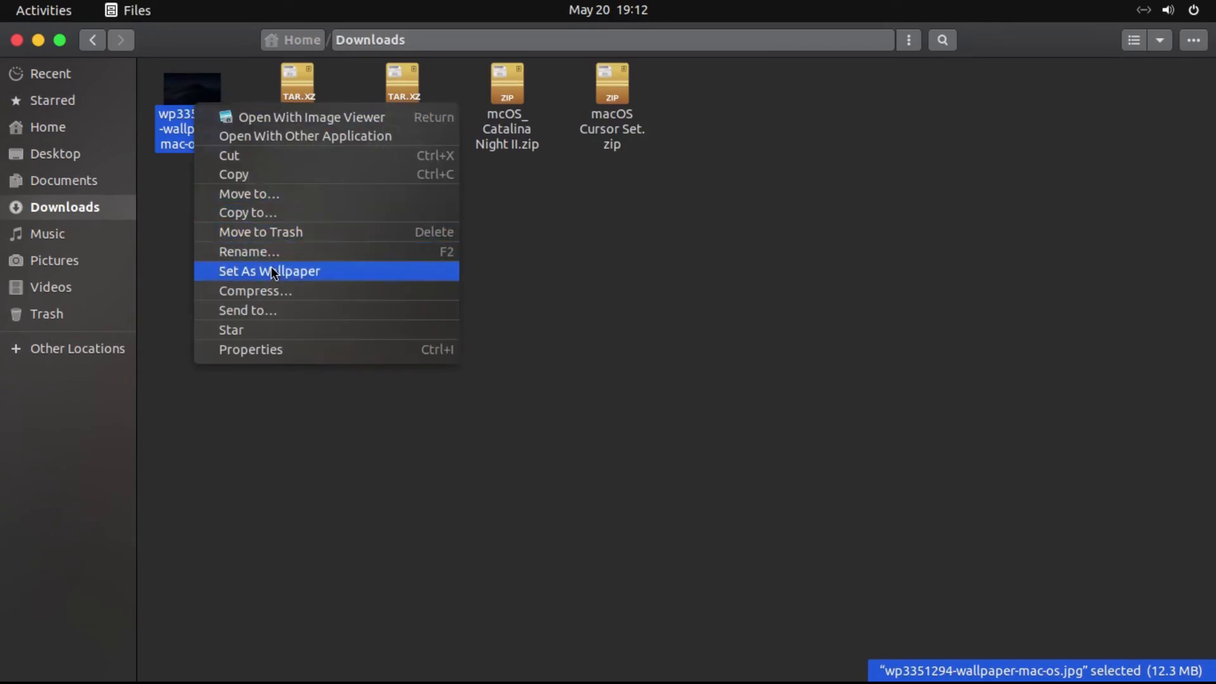
pyautogui.click(268, 271)
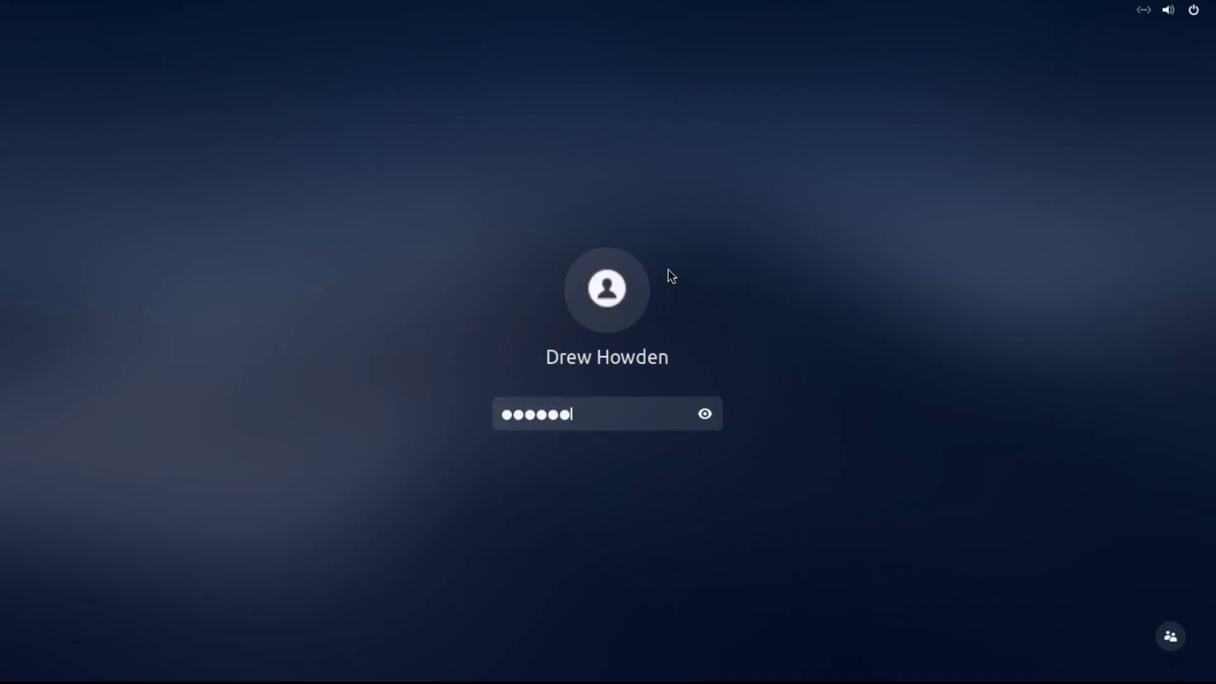
pyautogui.press('Return')
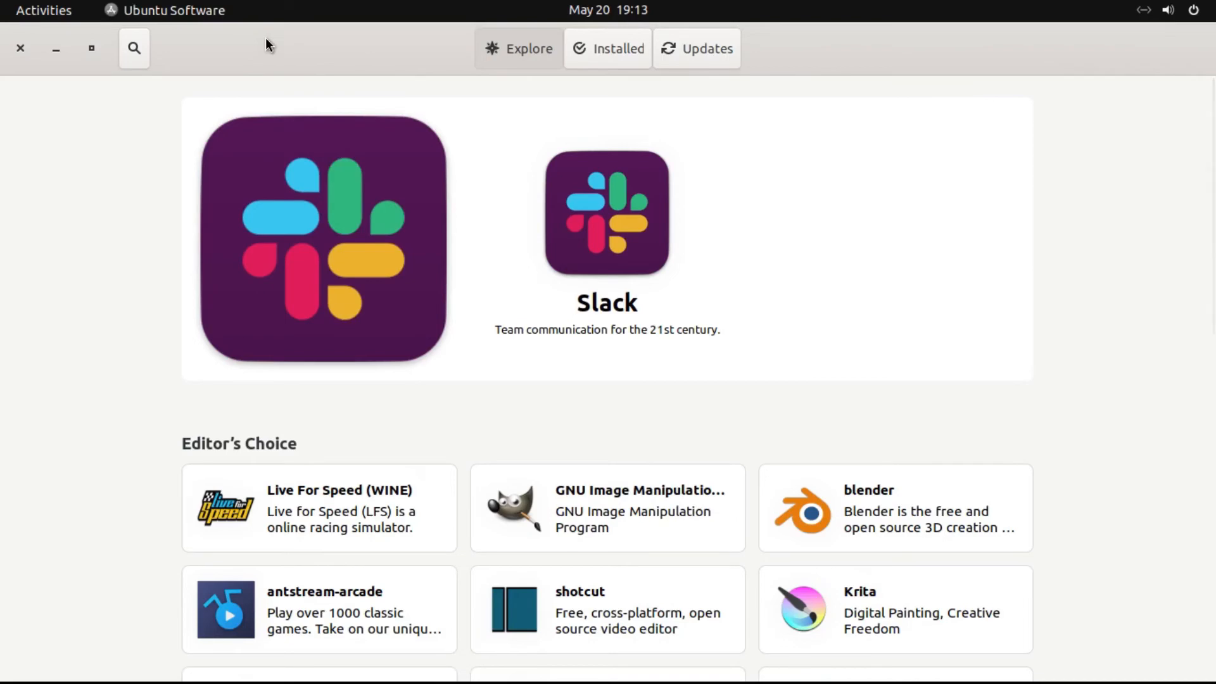
pyautogui.moveTo(20, 48)
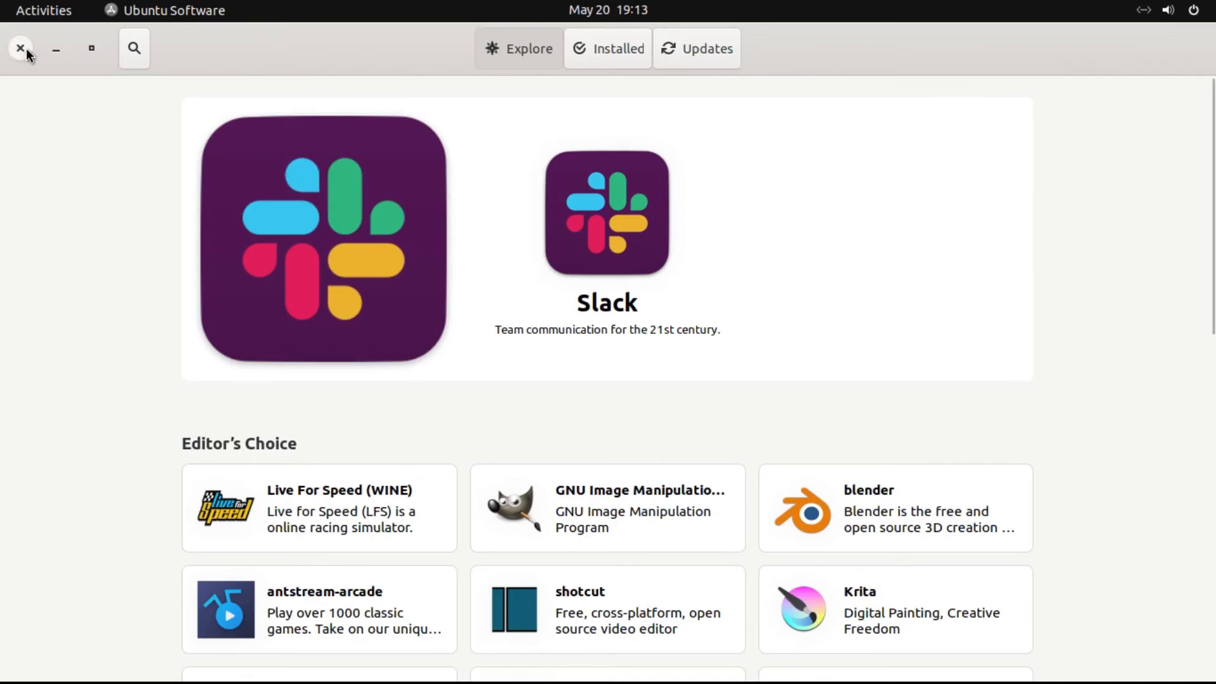
# - Close Ubuntu Software and search 'te' in Activities to list Tweaks and Terminal
pyautogui.click(19, 48)
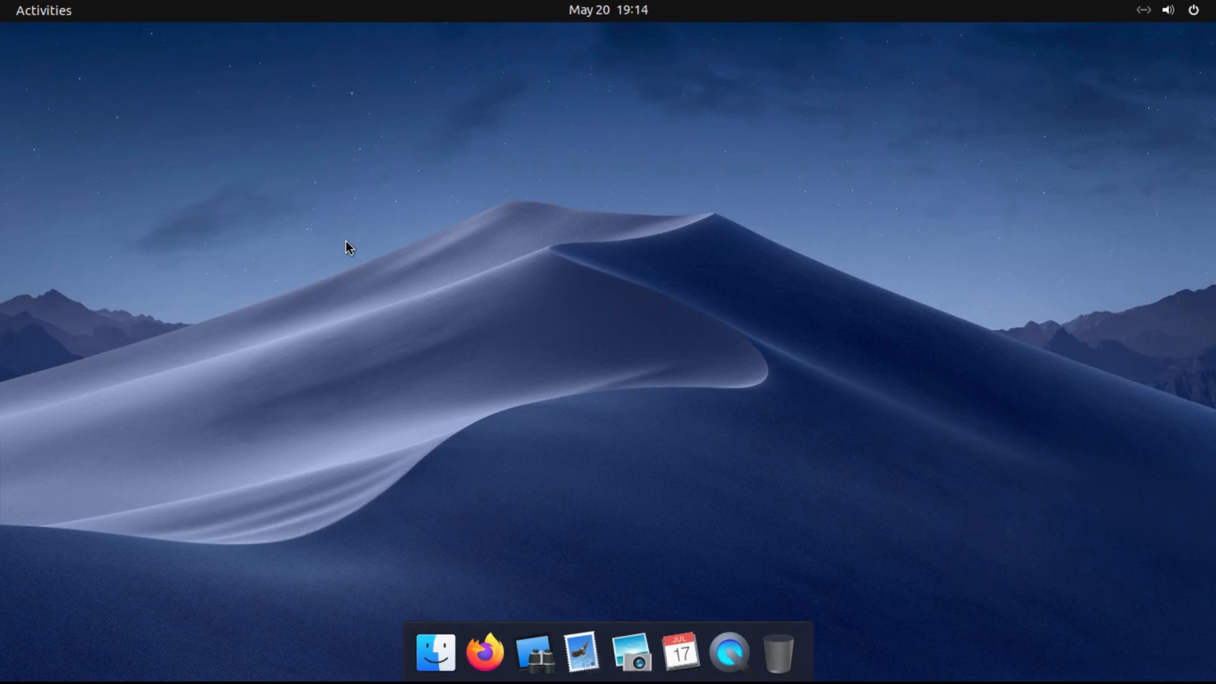
pyautogui.write('te')
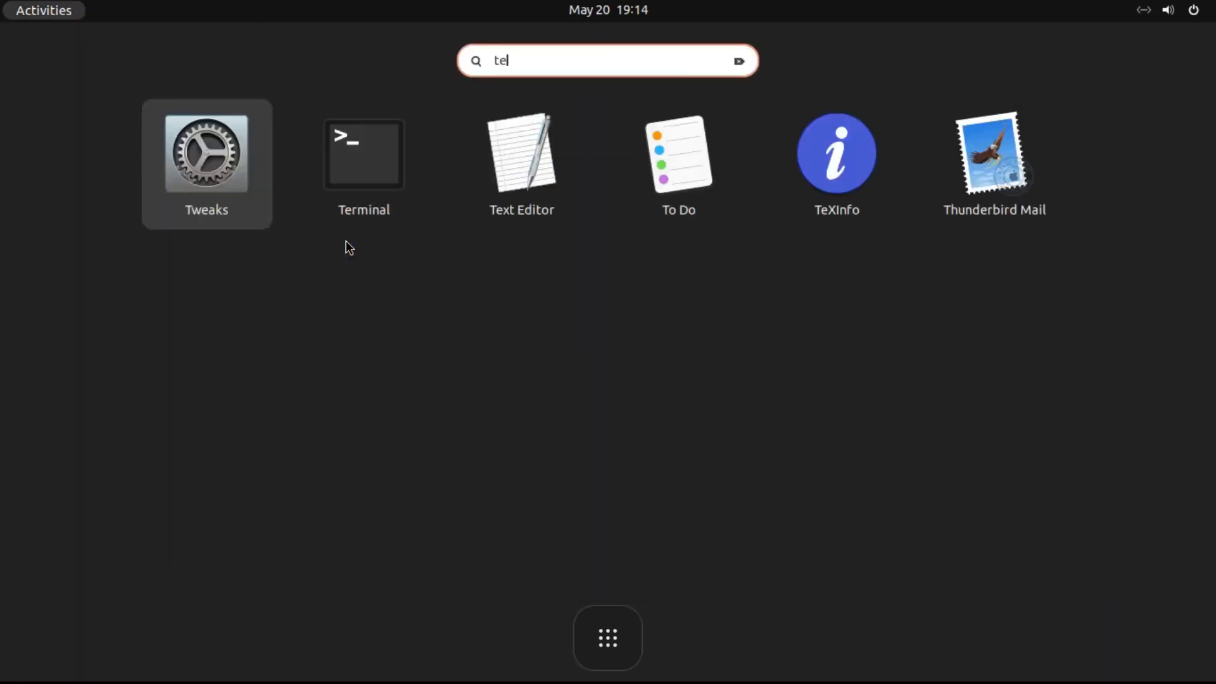
# - Run sudo apt install gnome-software in Terminal, confirming with the password and Y
pyautogui.click(363, 153)
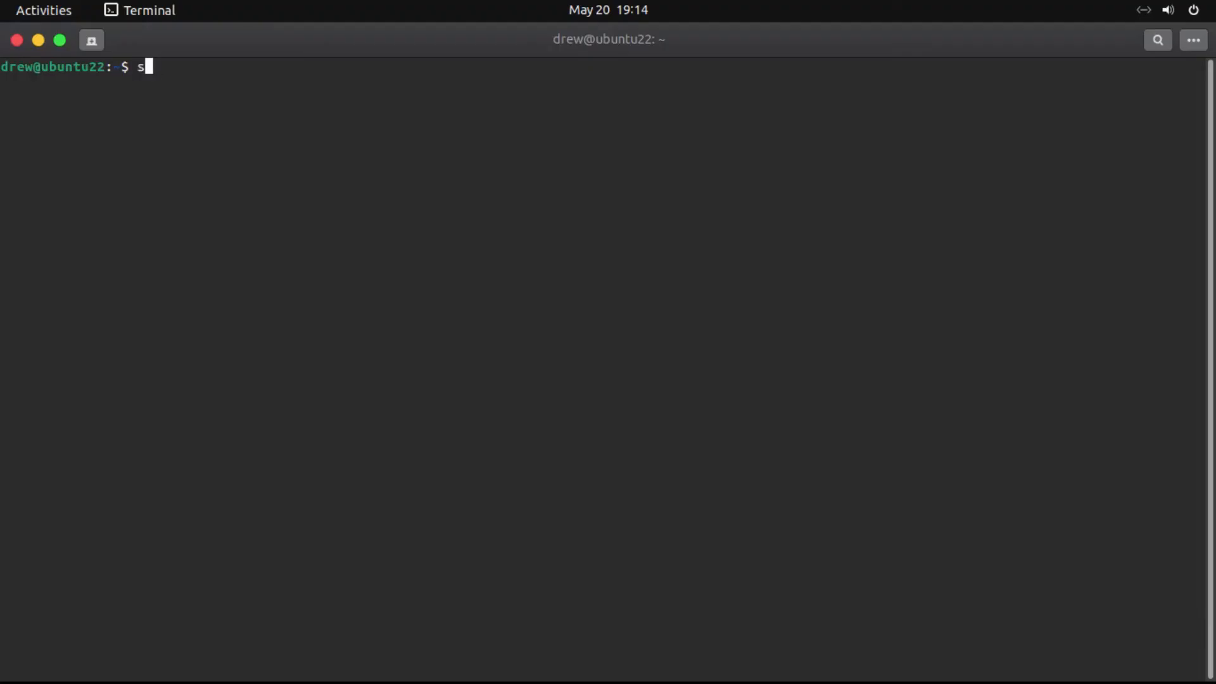
pyautogui.write('udo apt i')
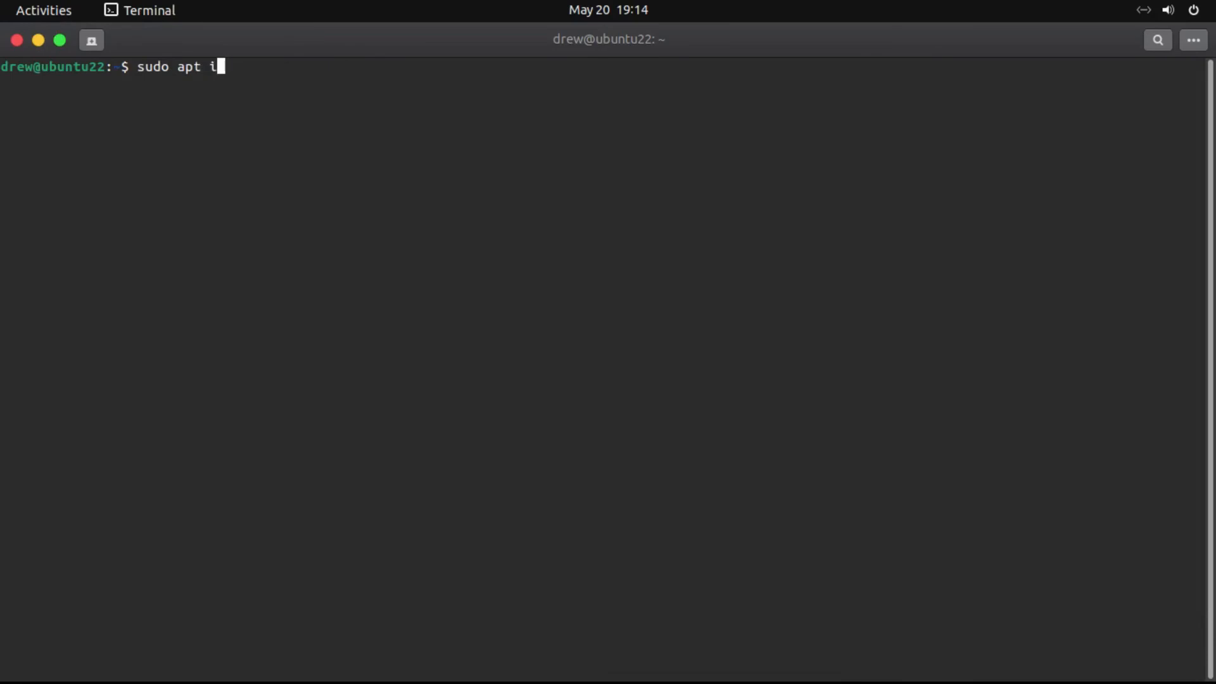
pyautogui.write('nstall gnome-')
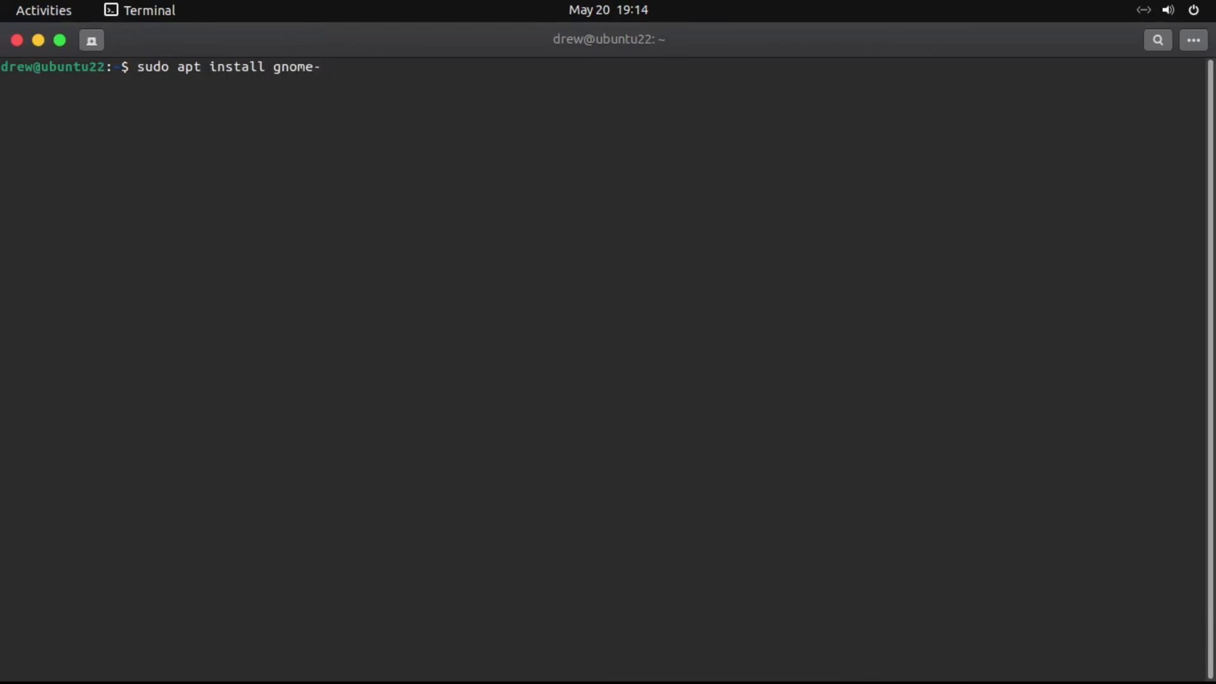
pyautogui.press('Return')
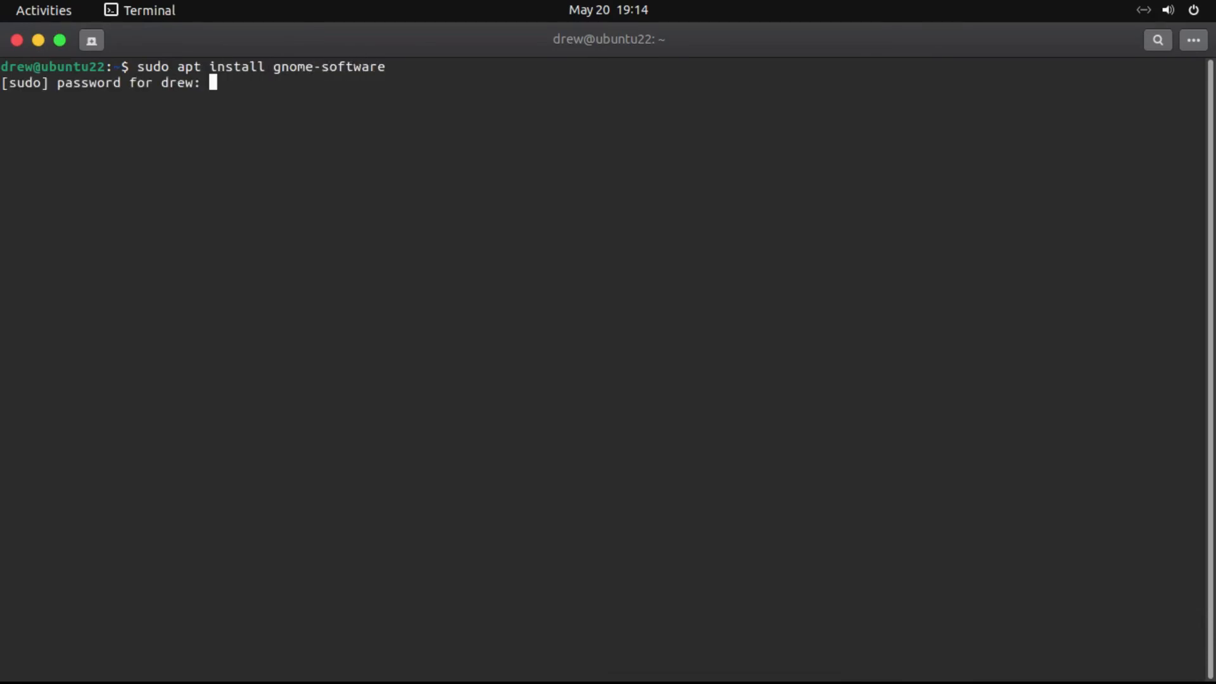
pyautogui.press('Return')
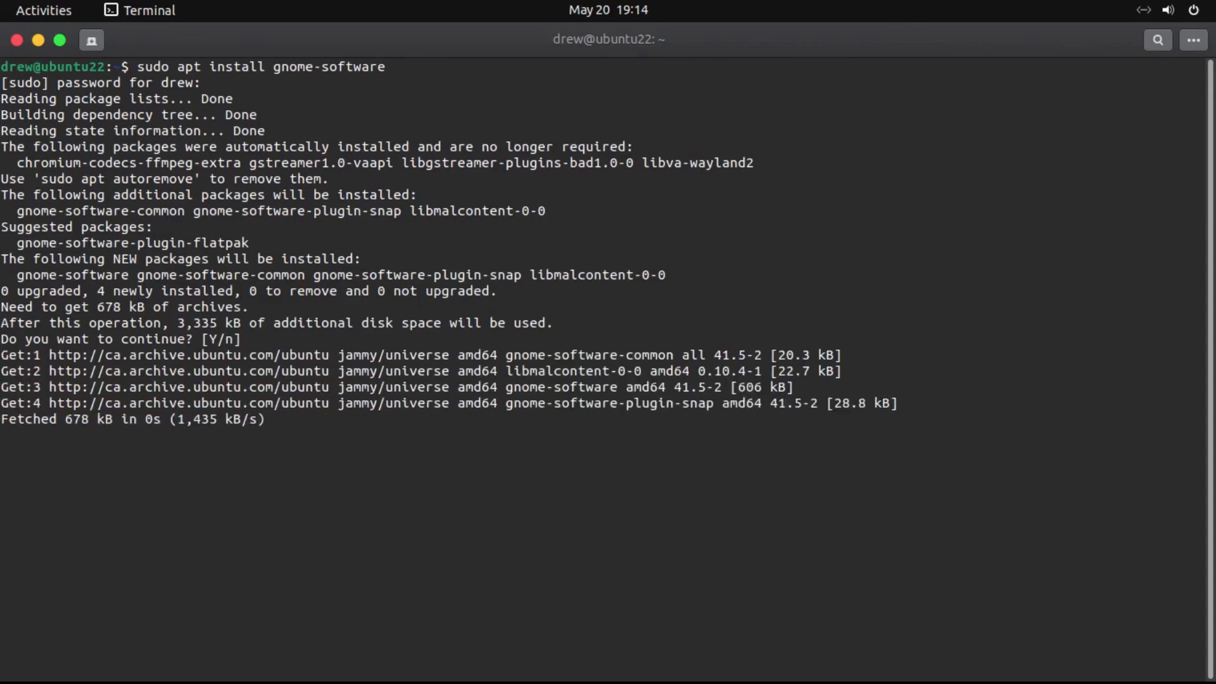
pyautogui.write('Y')
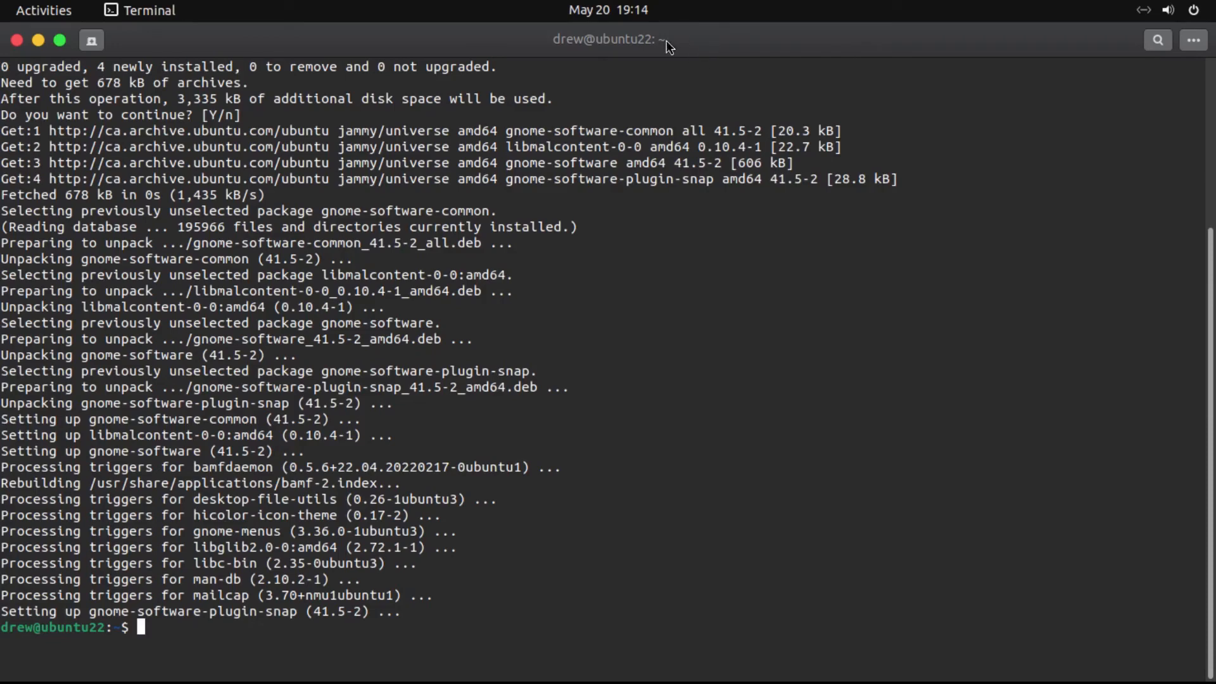
pyautogui.moveTo(733, 287)
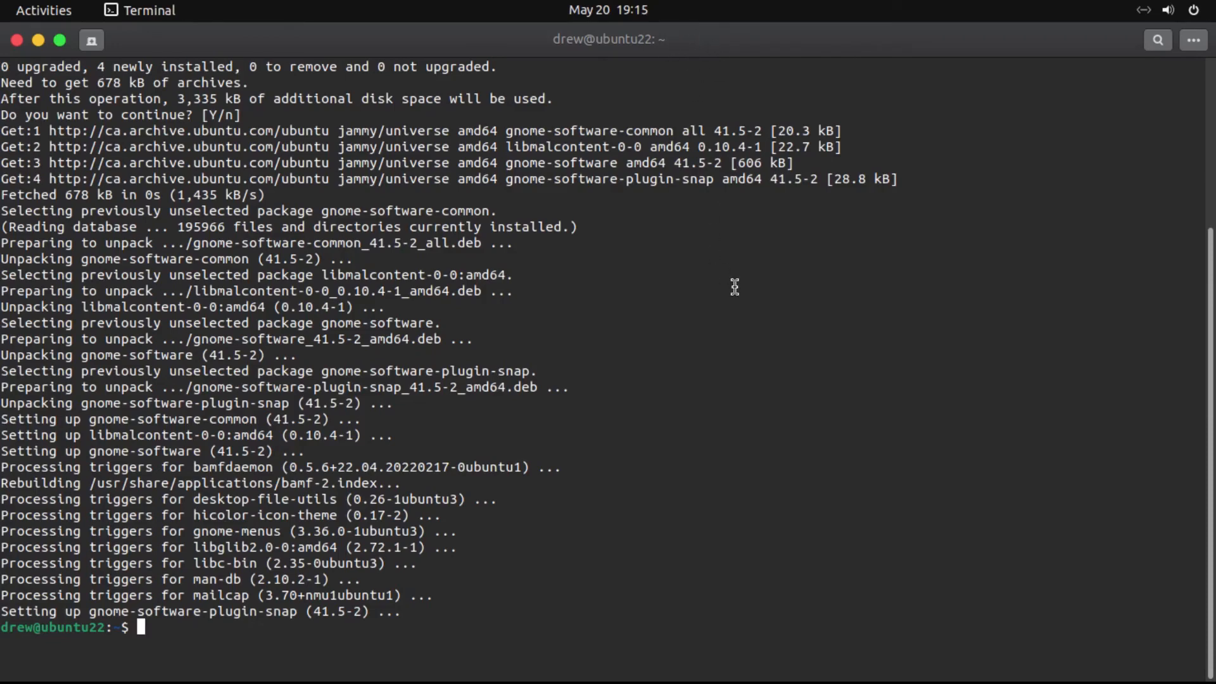
# - Run sudo snap remove snap-store to drop the old store, then close the terminal
pyautogui.click(43, 10)
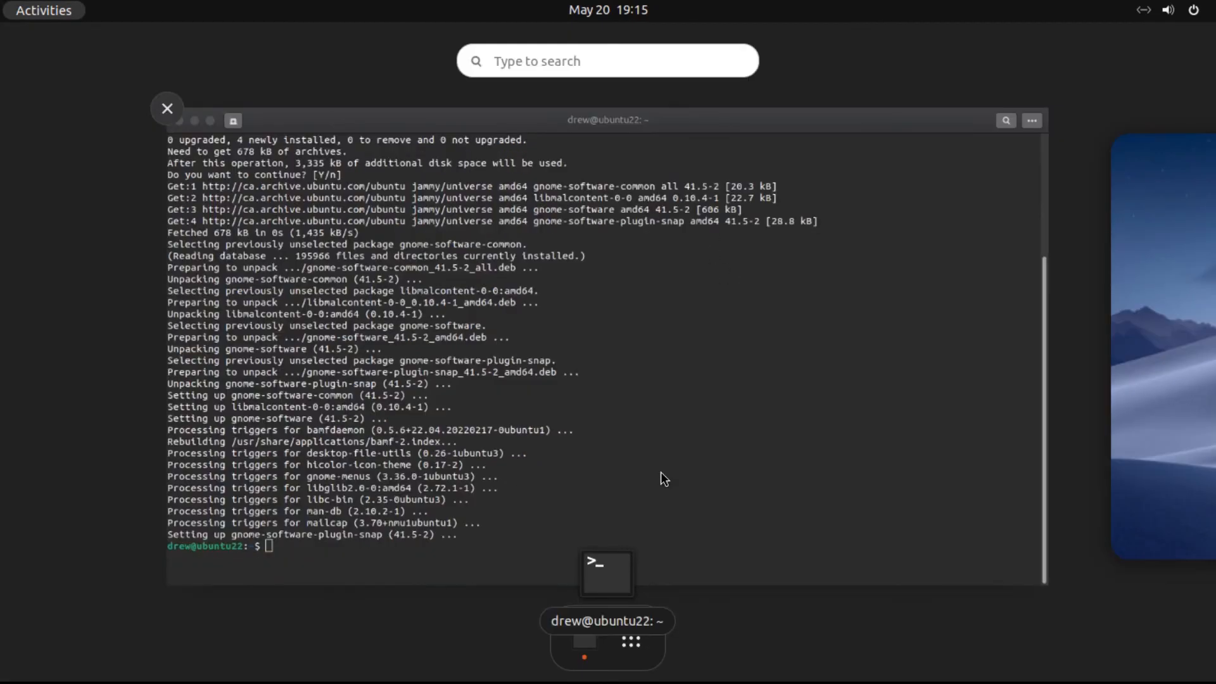
pyautogui.write('sol')
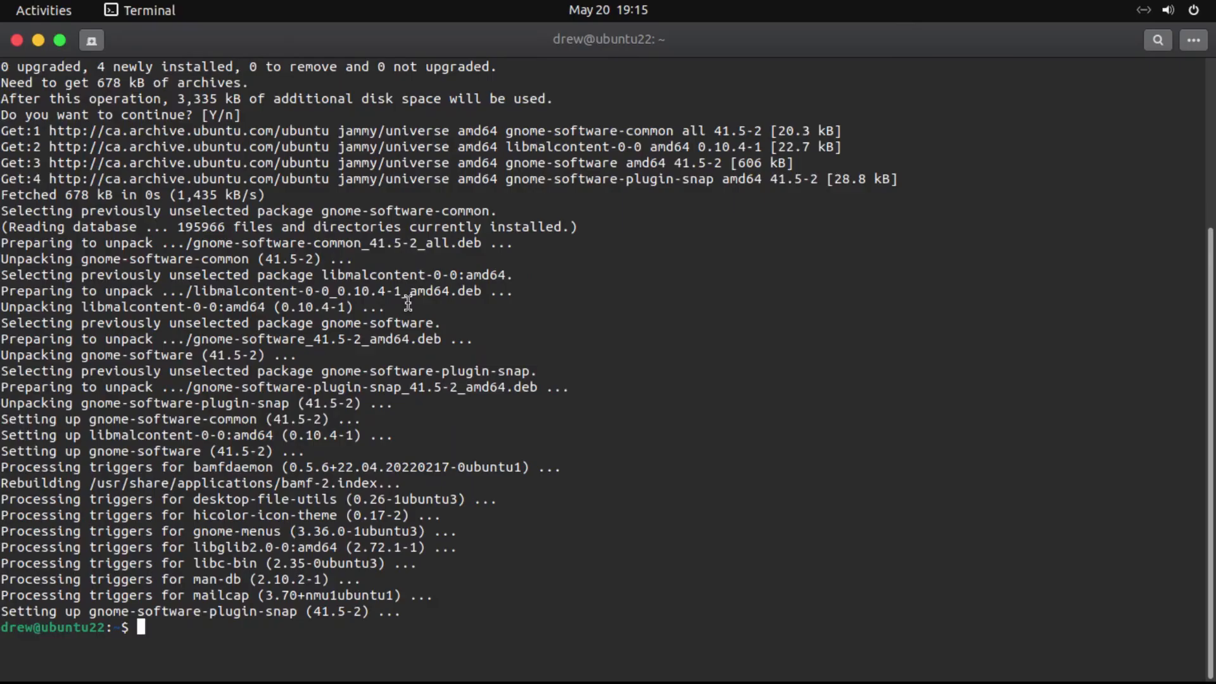
pyautogui.write('sudo')
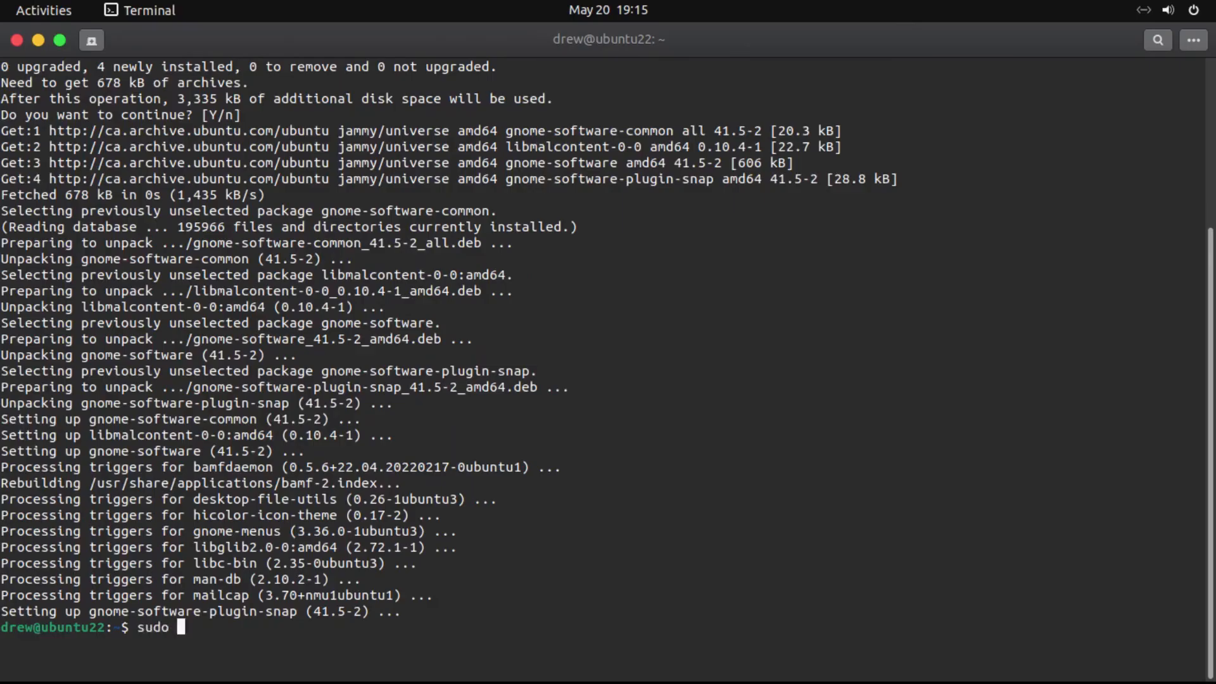
pyautogui.write('snap remov')
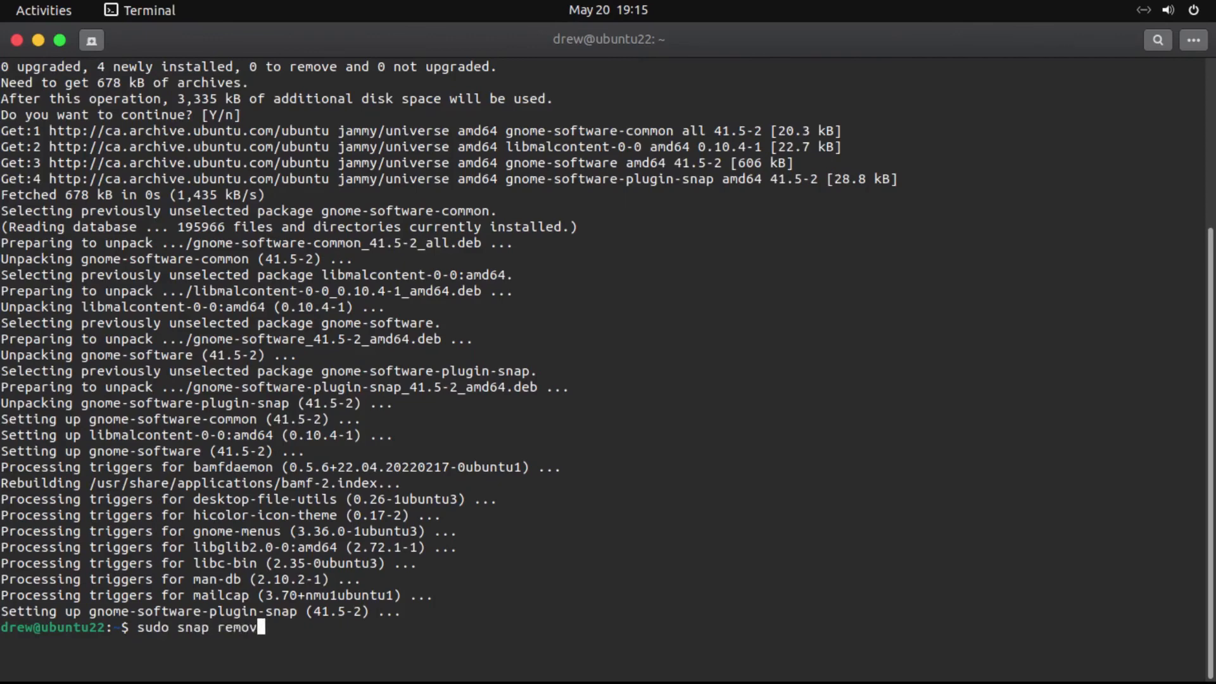
pyautogui.write('e snap-sh')
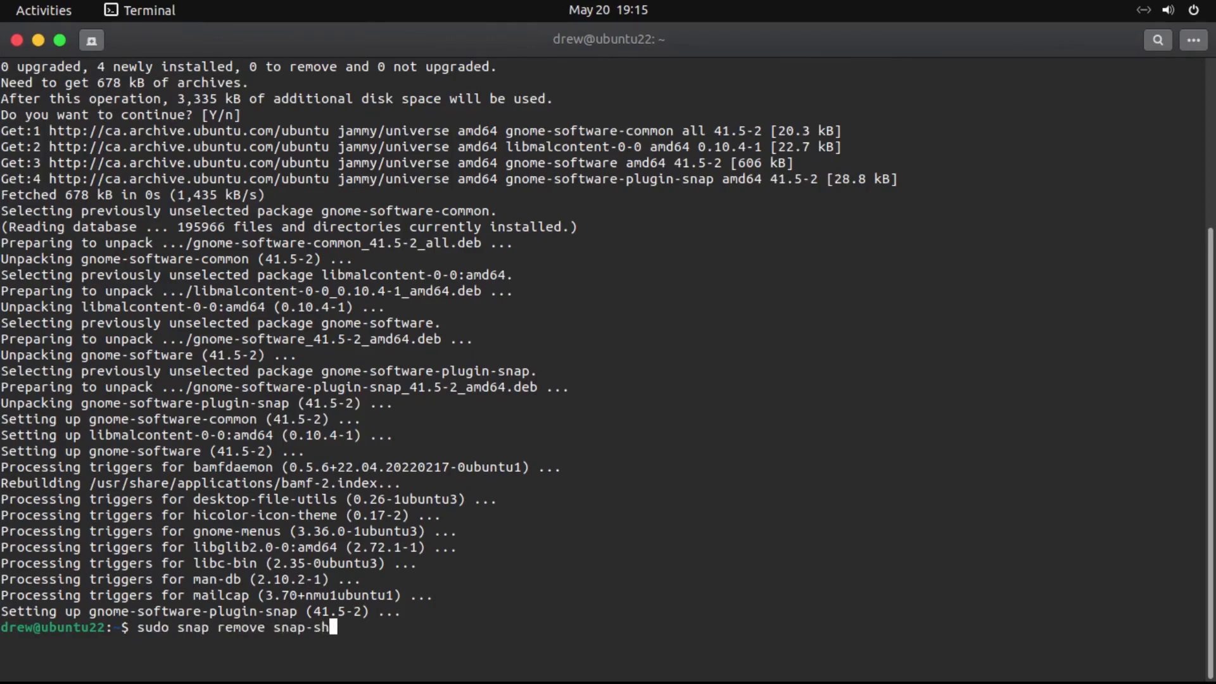
pyautogui.write('tore')
pyautogui.press('Return')
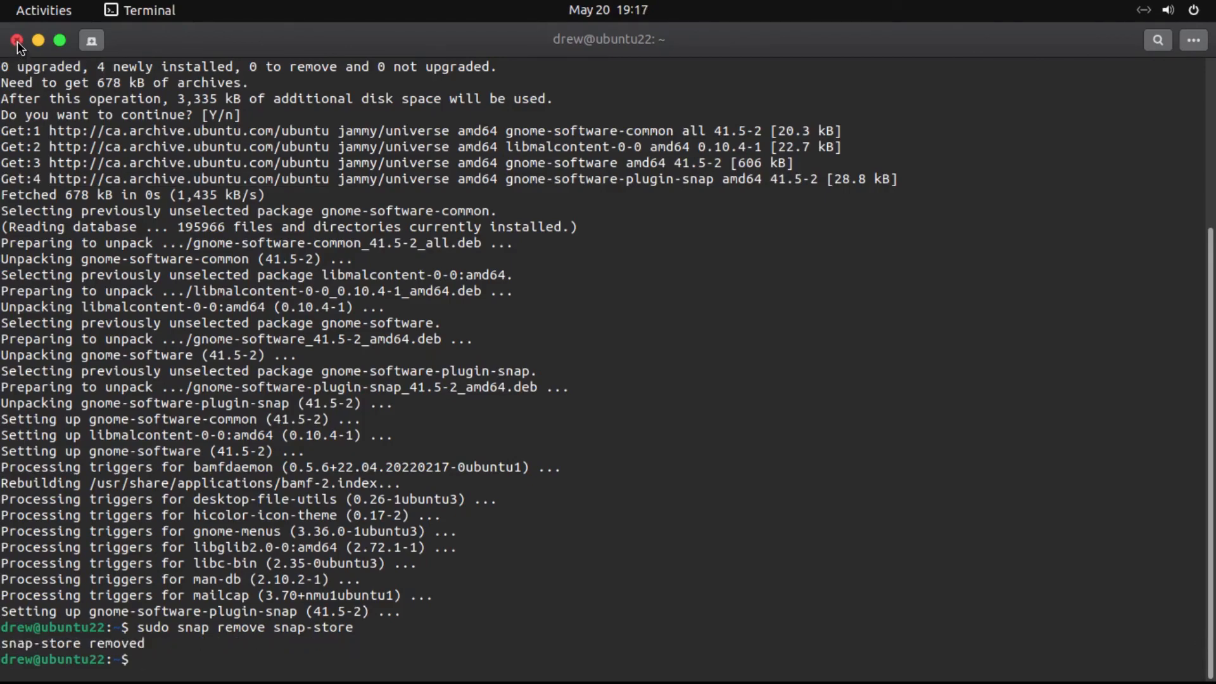
pyautogui.click(16, 40)
pyautogui.write('sof')
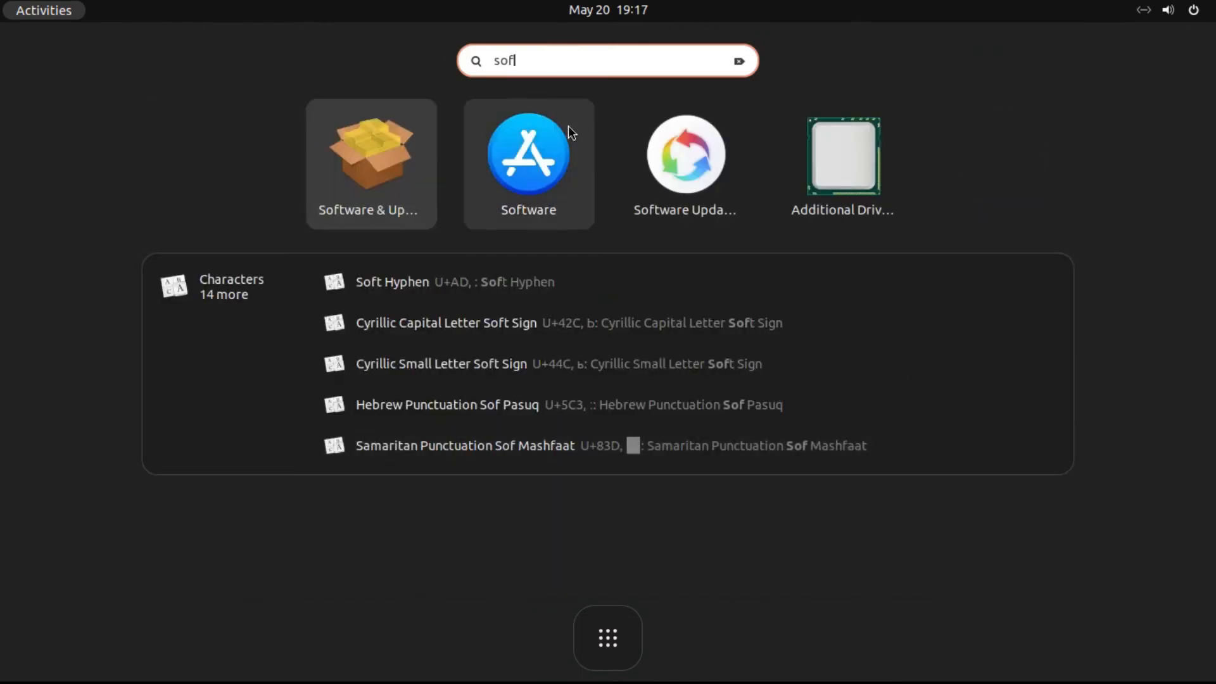
pyautogui.click(528, 155)
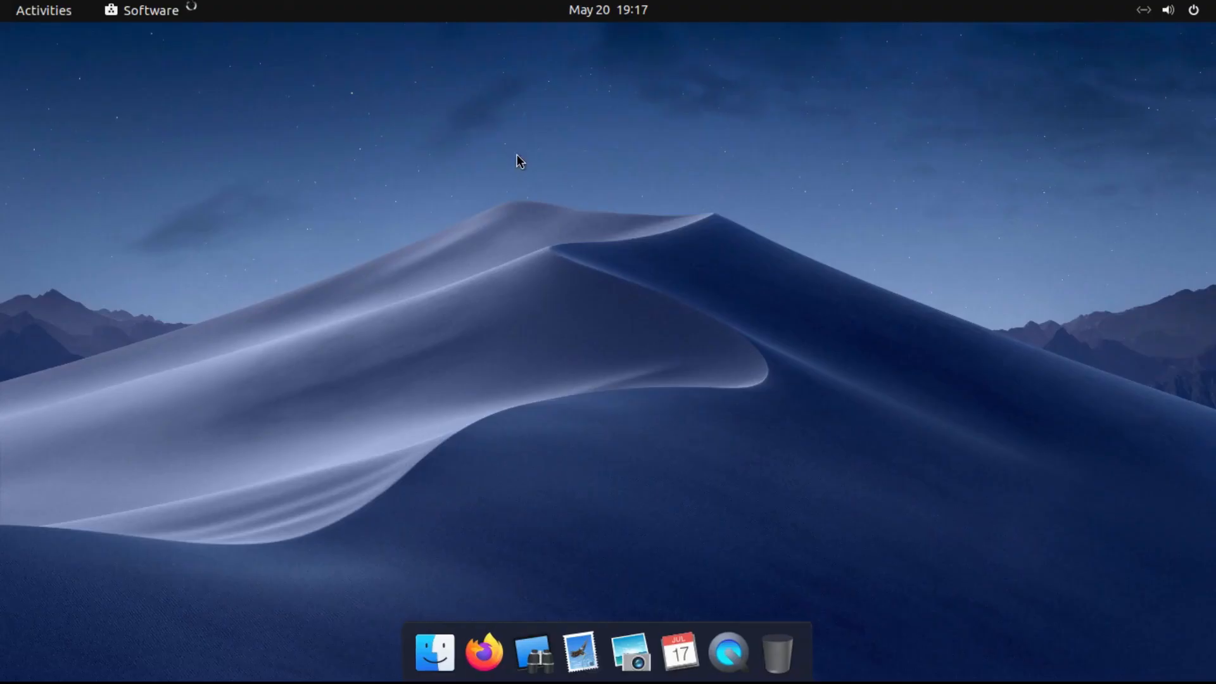
pyautogui.click(151, 10)
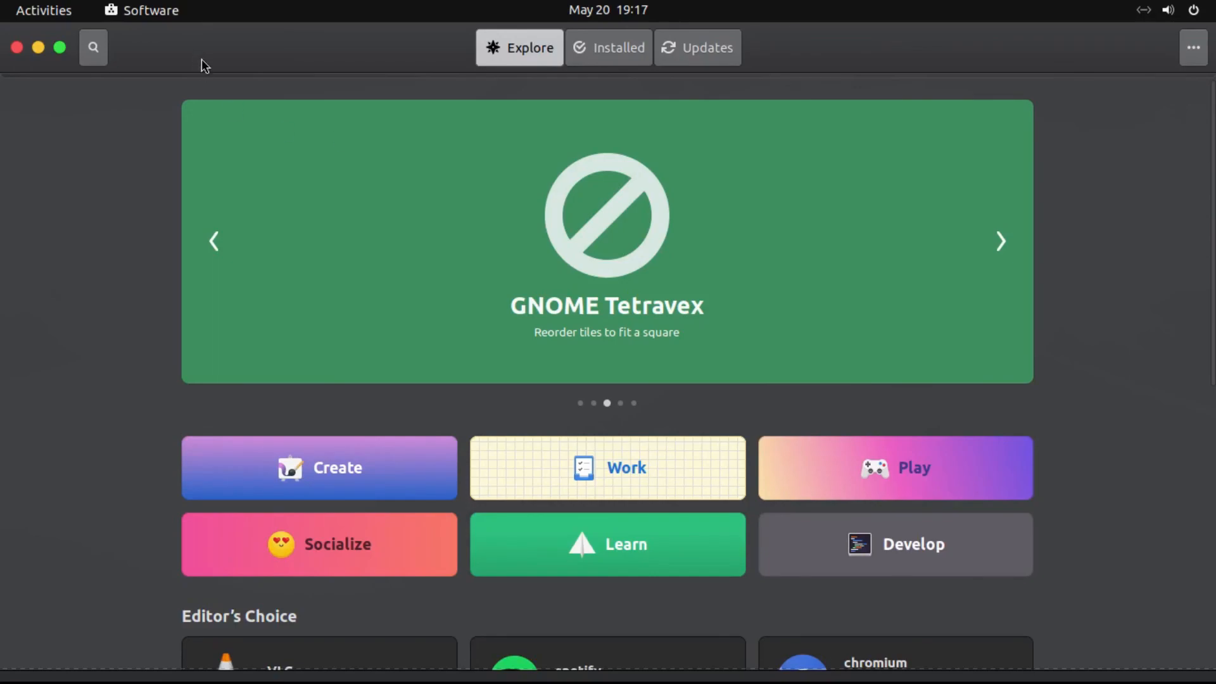
pyautogui.click(15, 47)
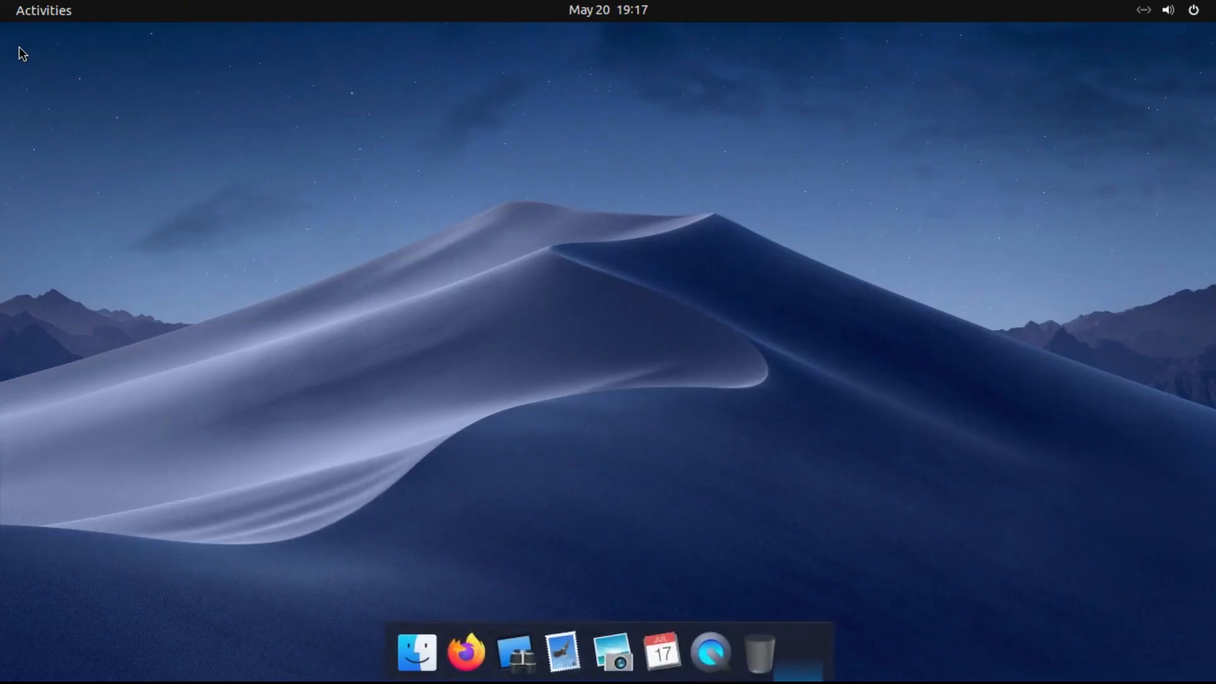